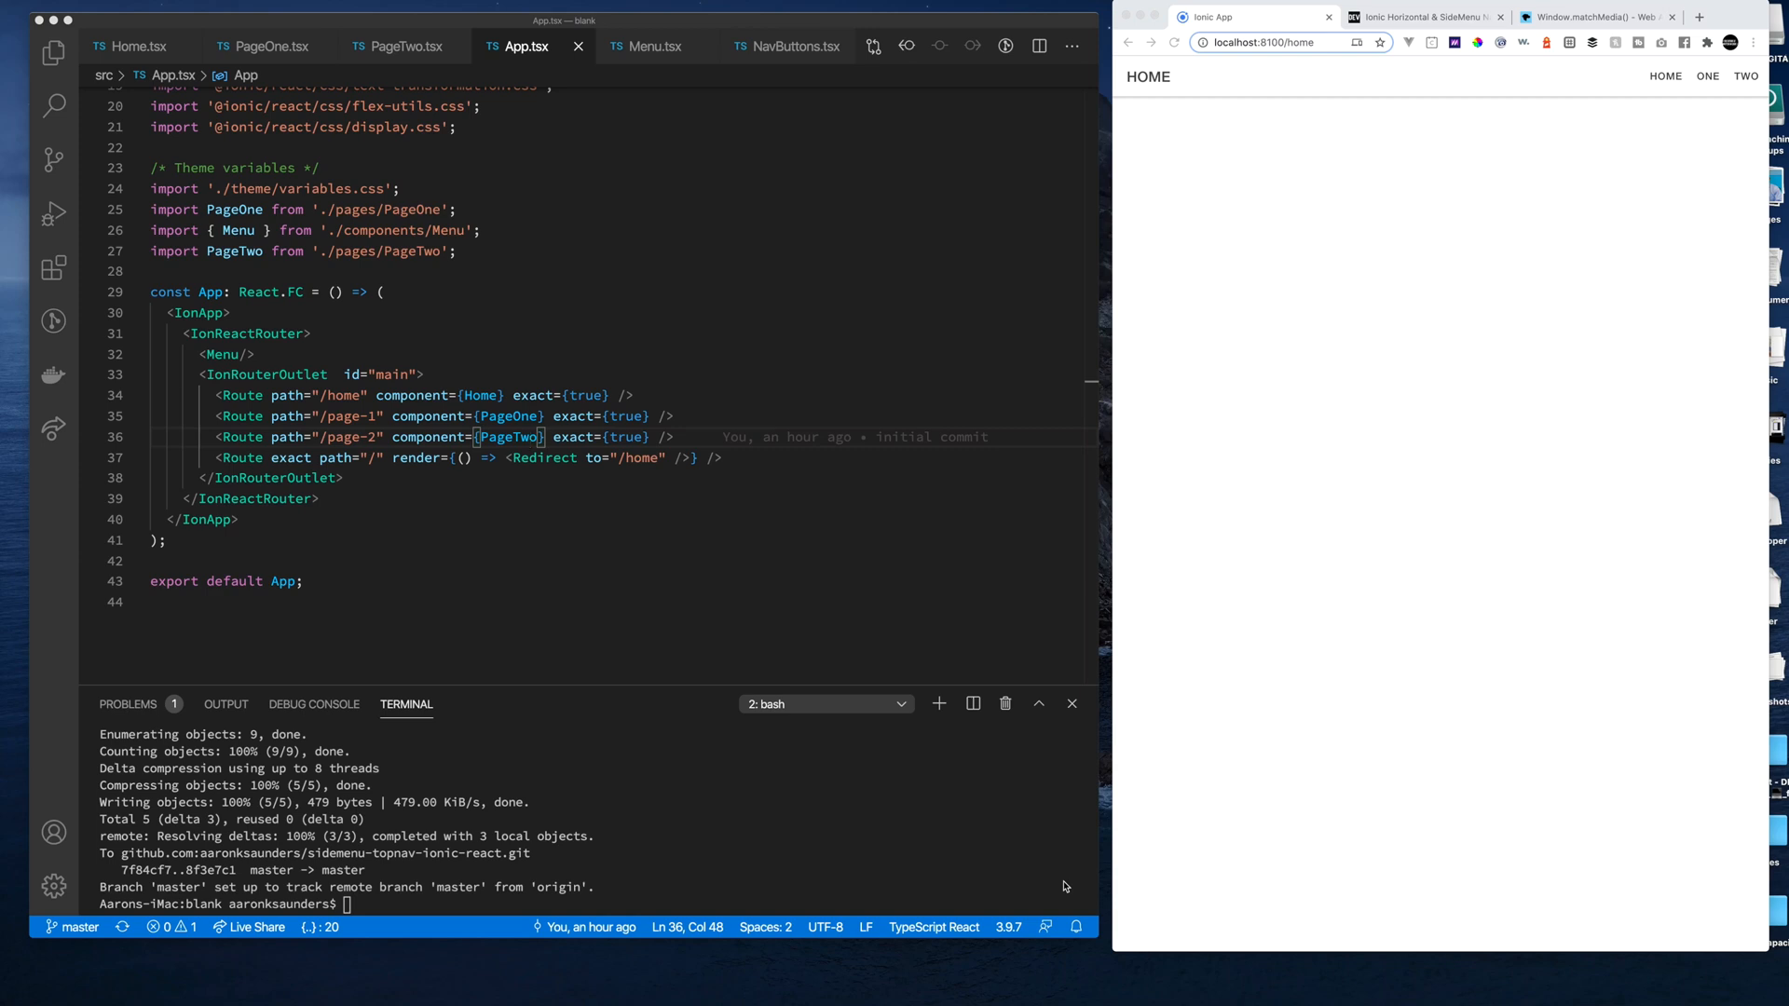
pyautogui.moveTo(1368, 195)
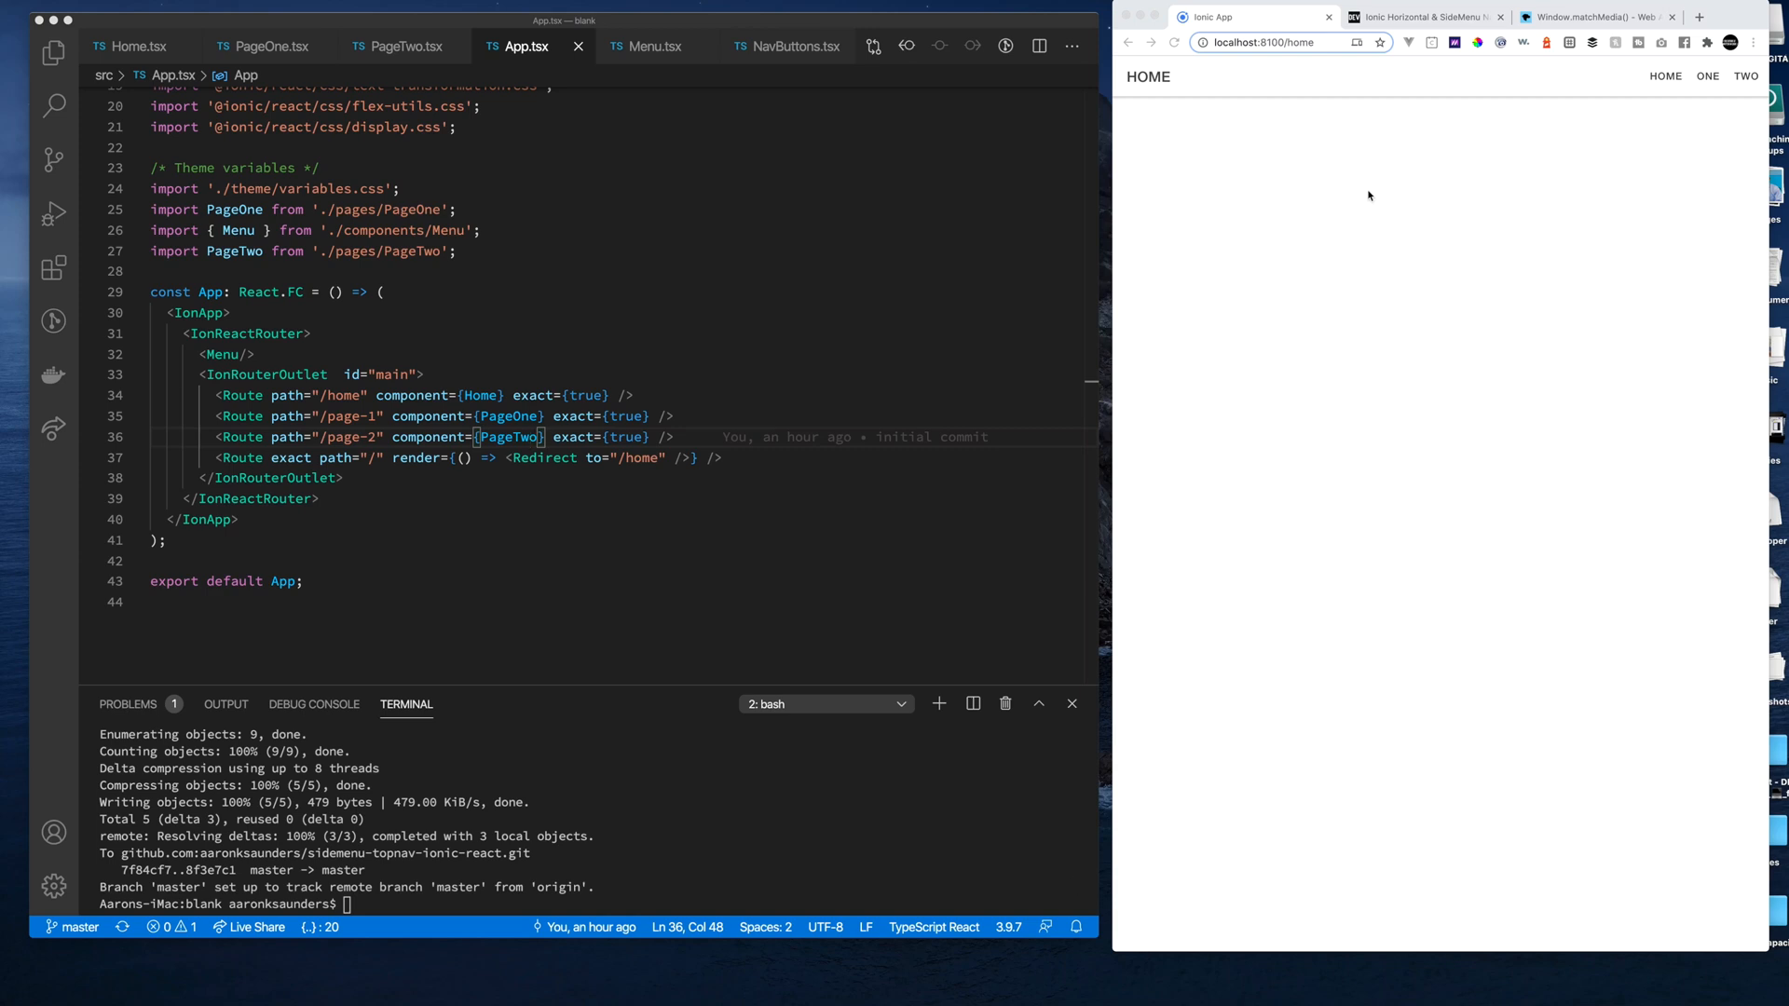
# Look over the DEV navigation article and MDN matchMedia docs, then return to the Ionic app
pyautogui.click(1421, 15)
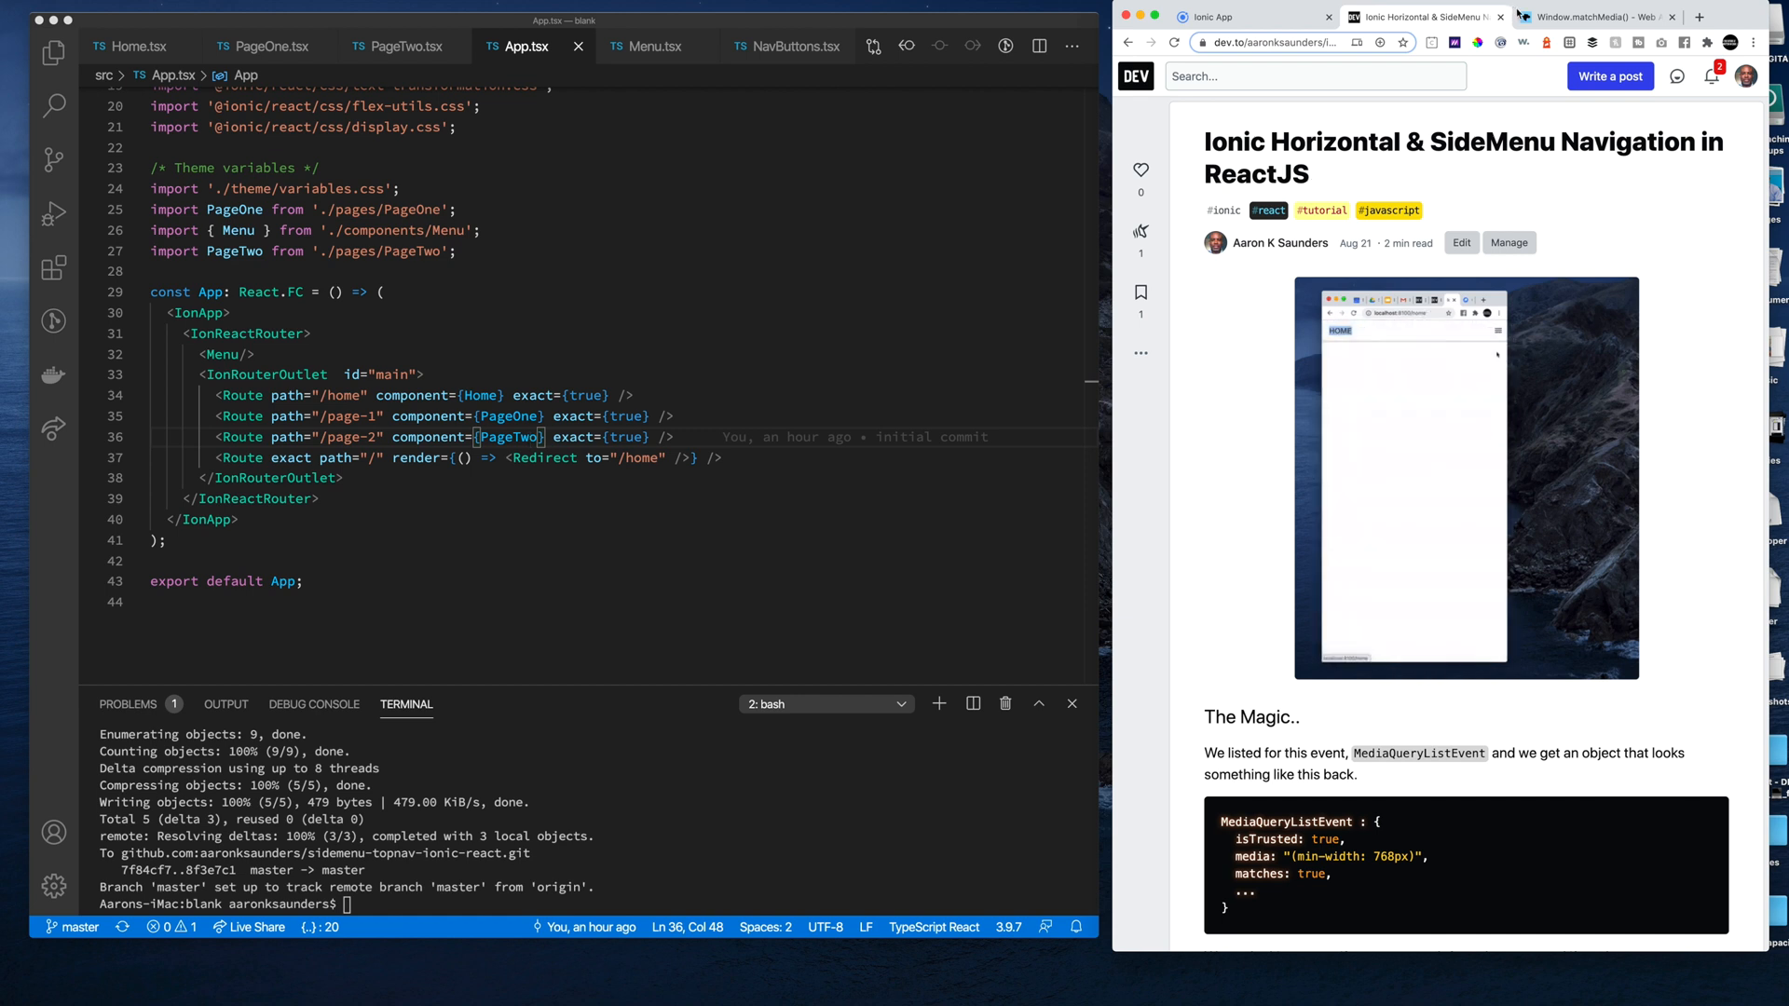
pyautogui.click(1591, 16)
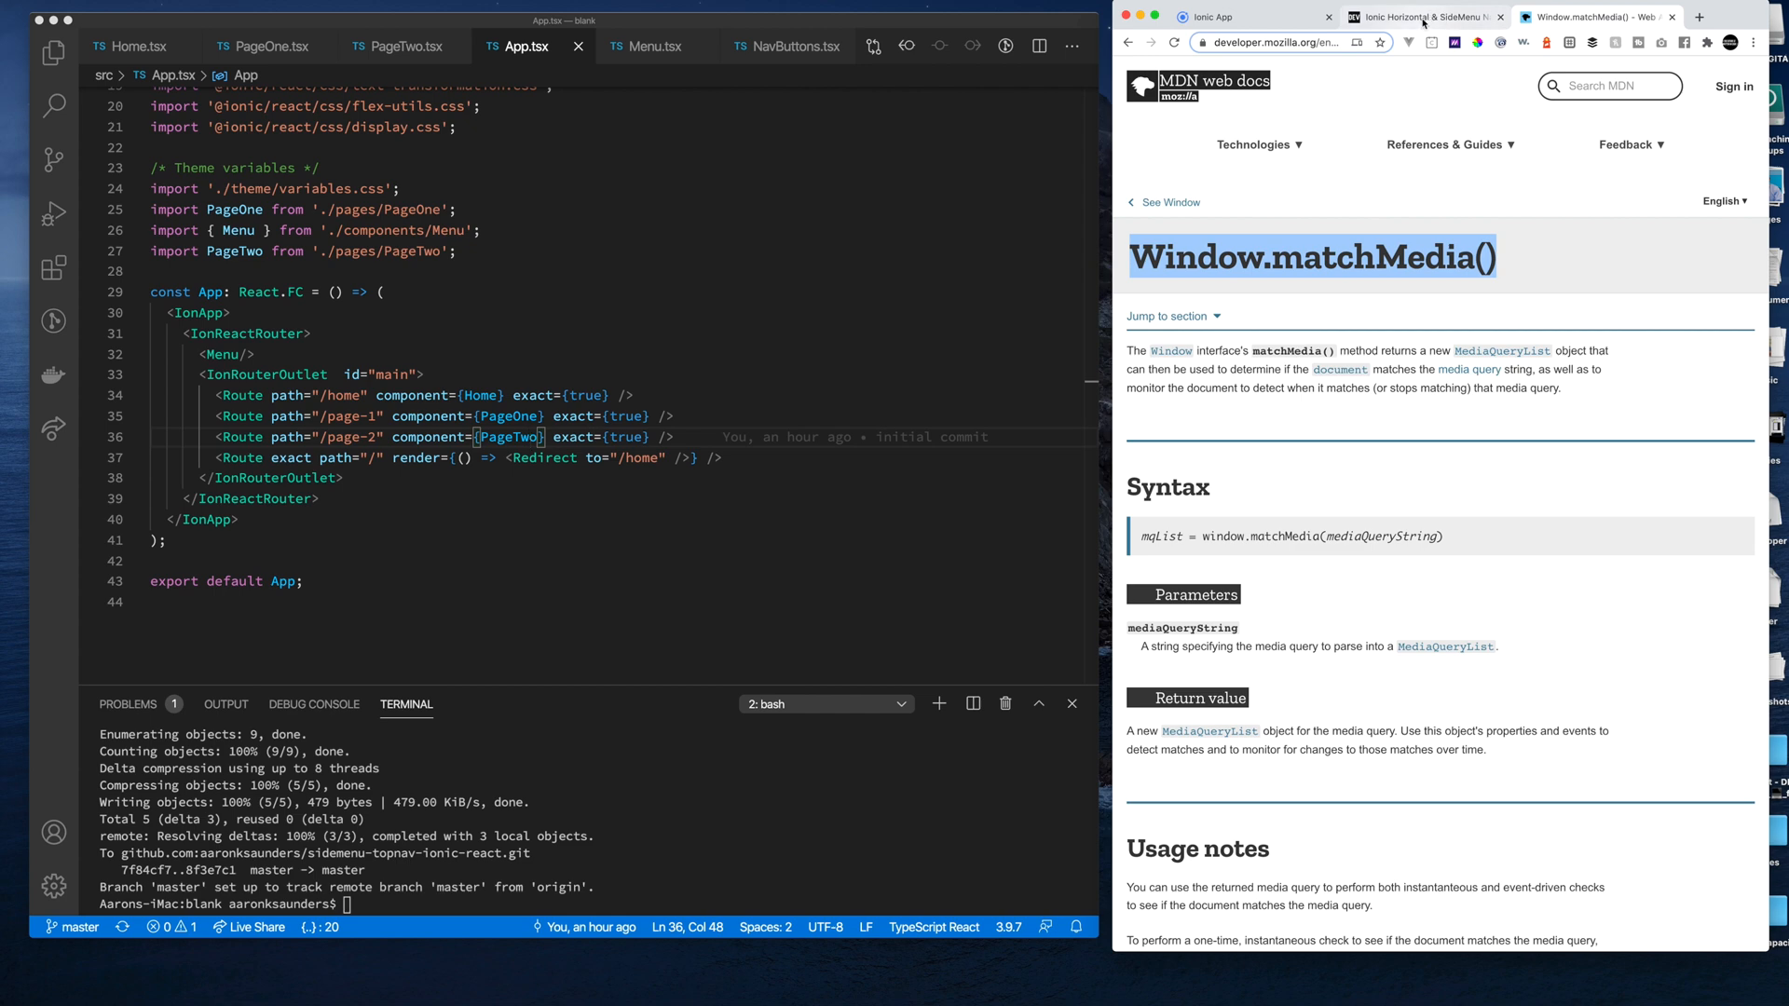
pyautogui.click(1420, 16)
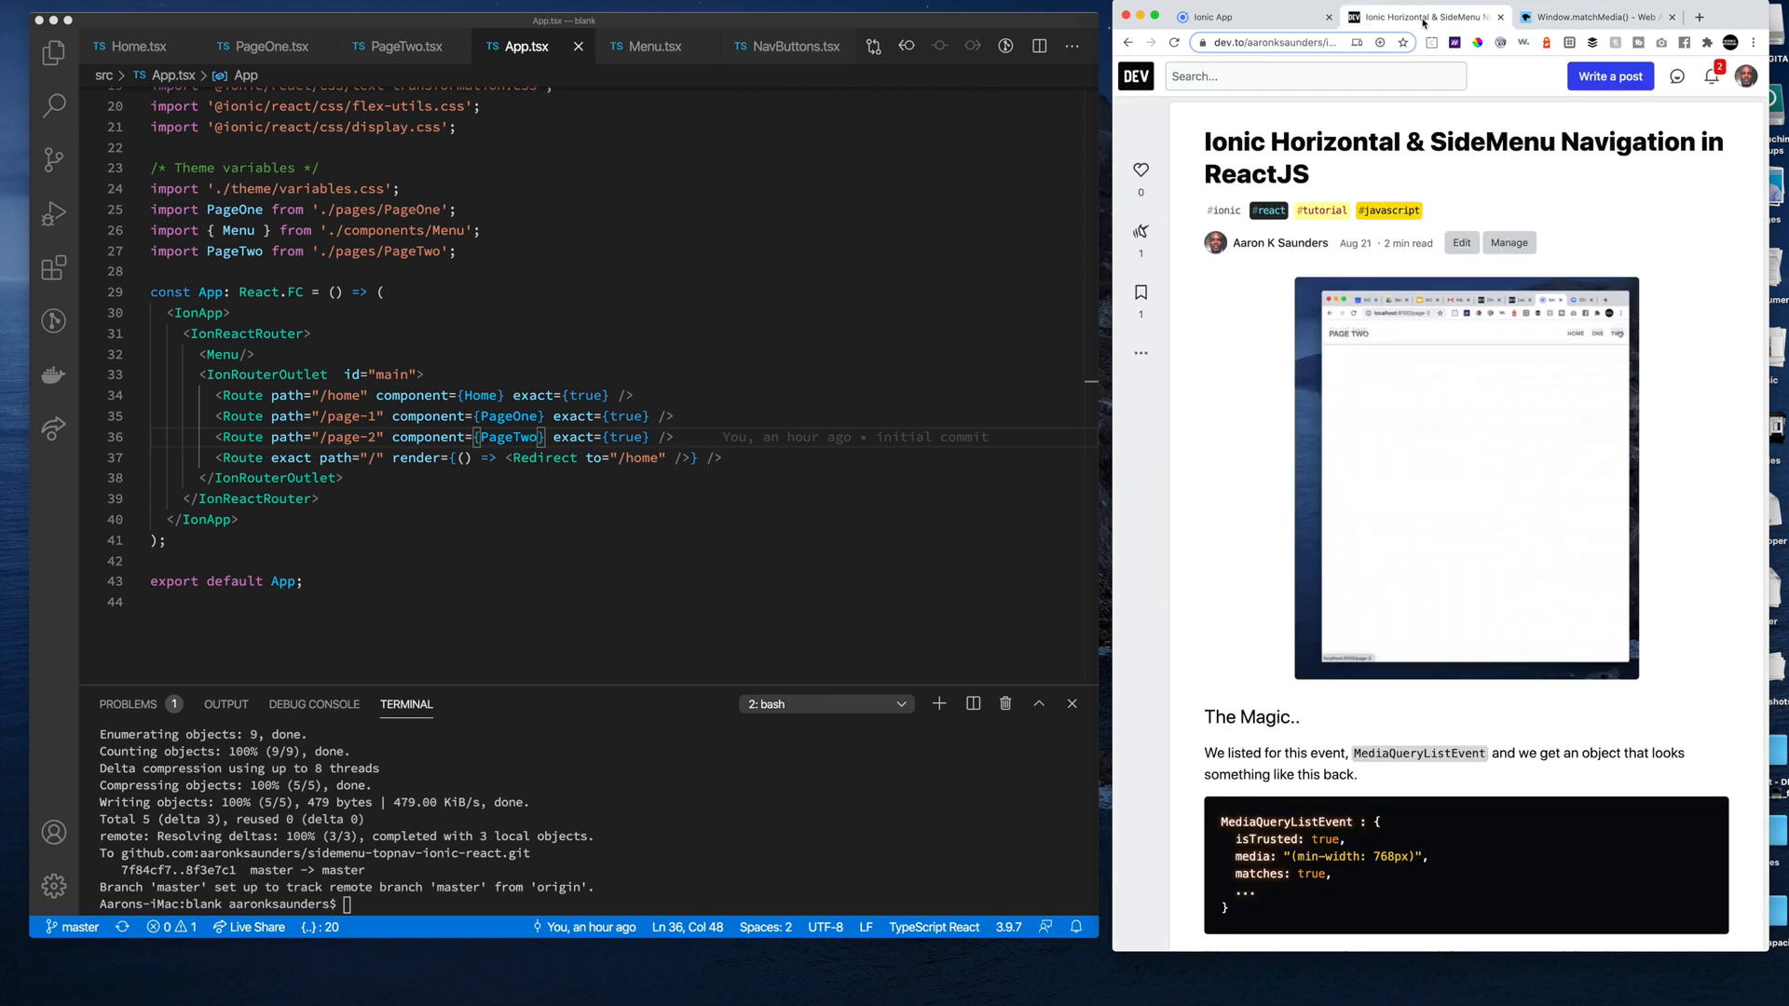
pyautogui.moveTo(1582, 334)
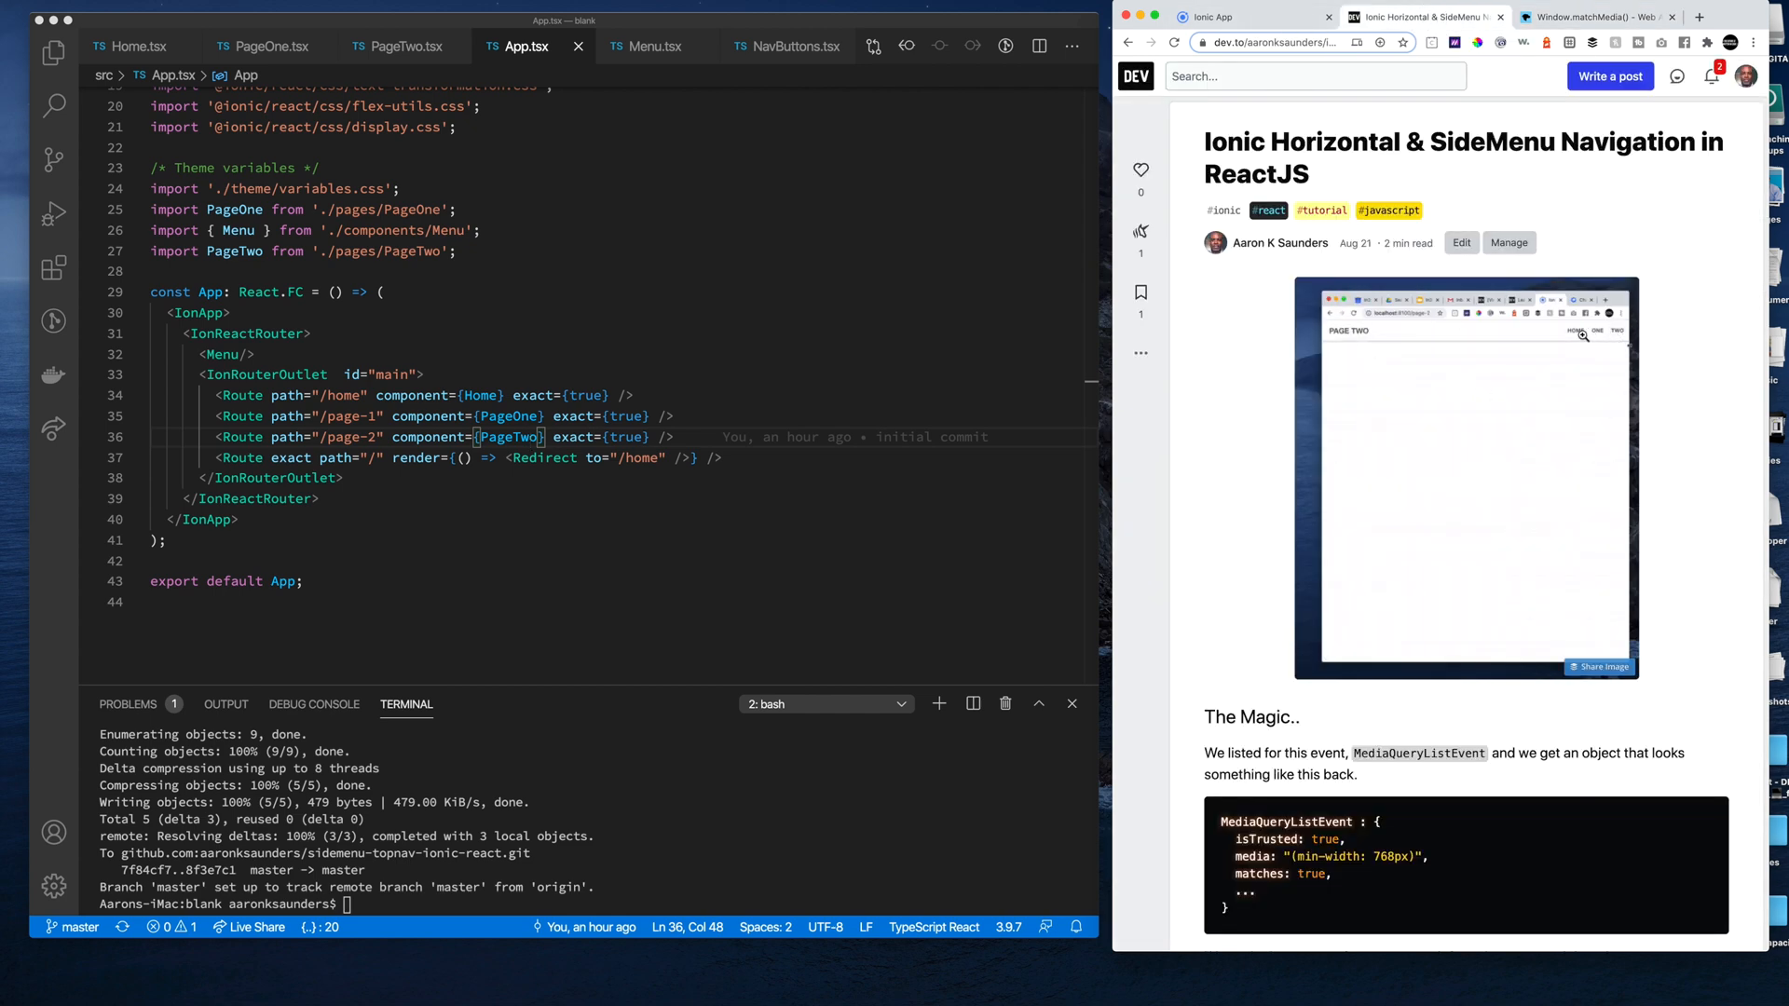
pyautogui.click(1210, 16)
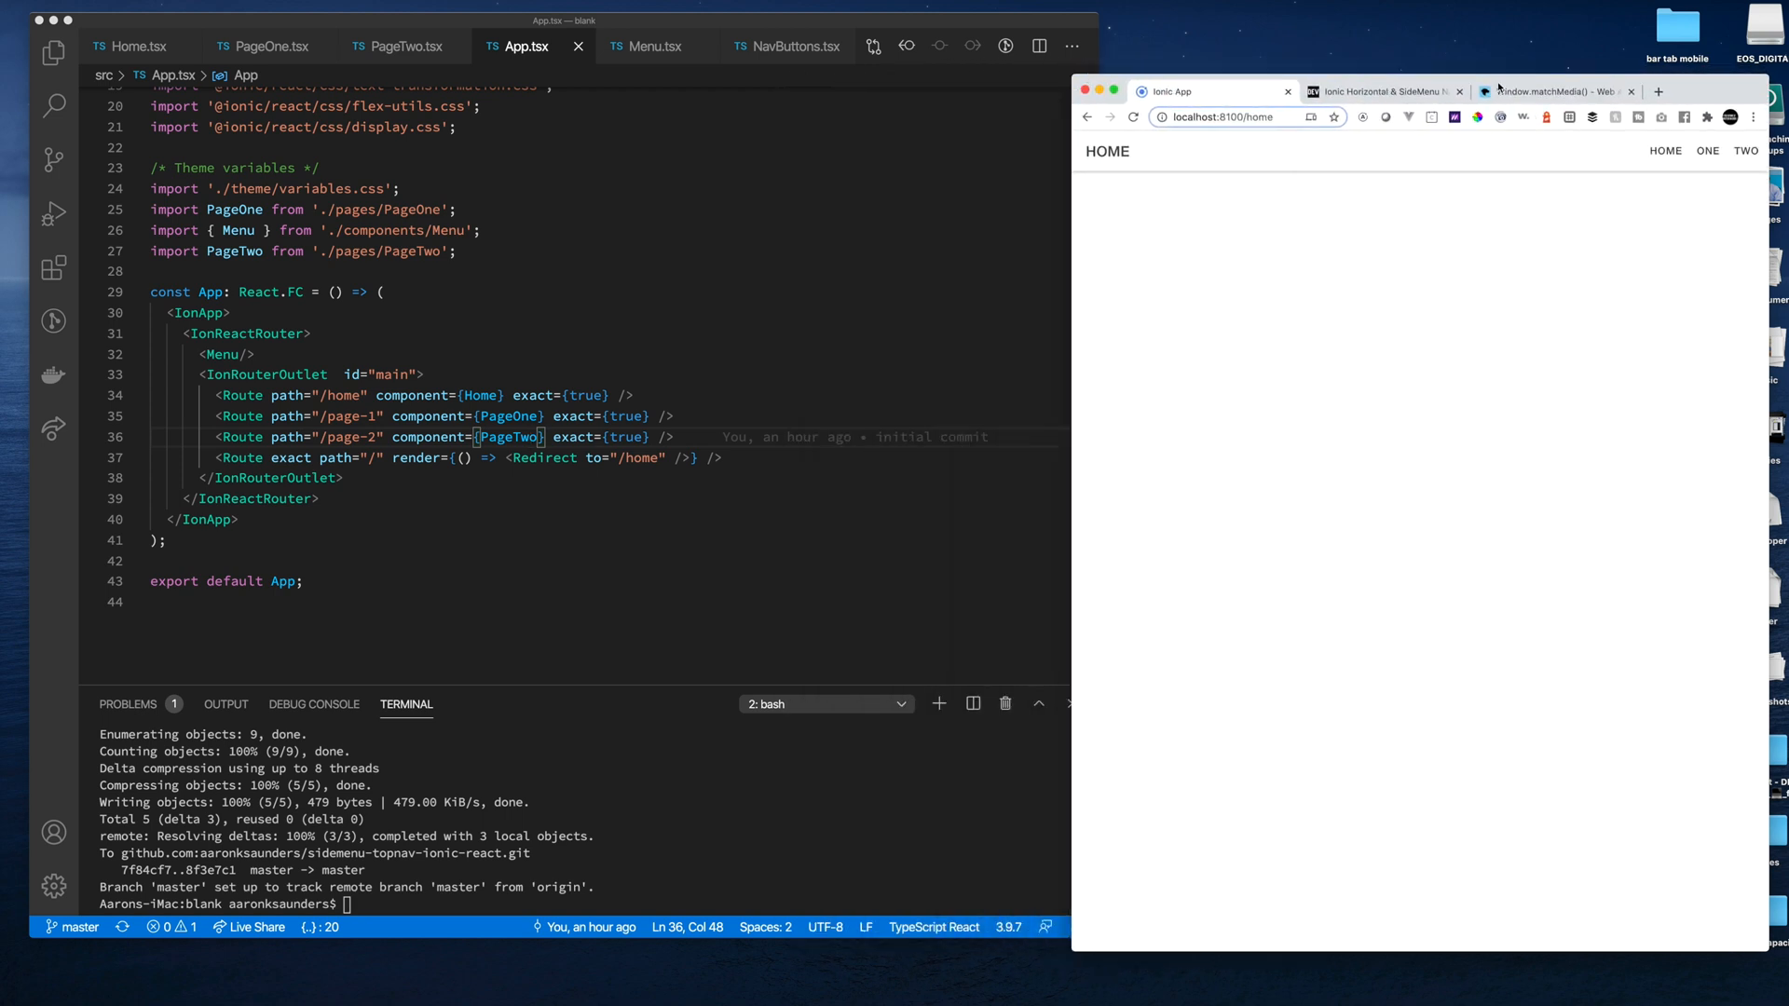
pyautogui.click(1706, 149)
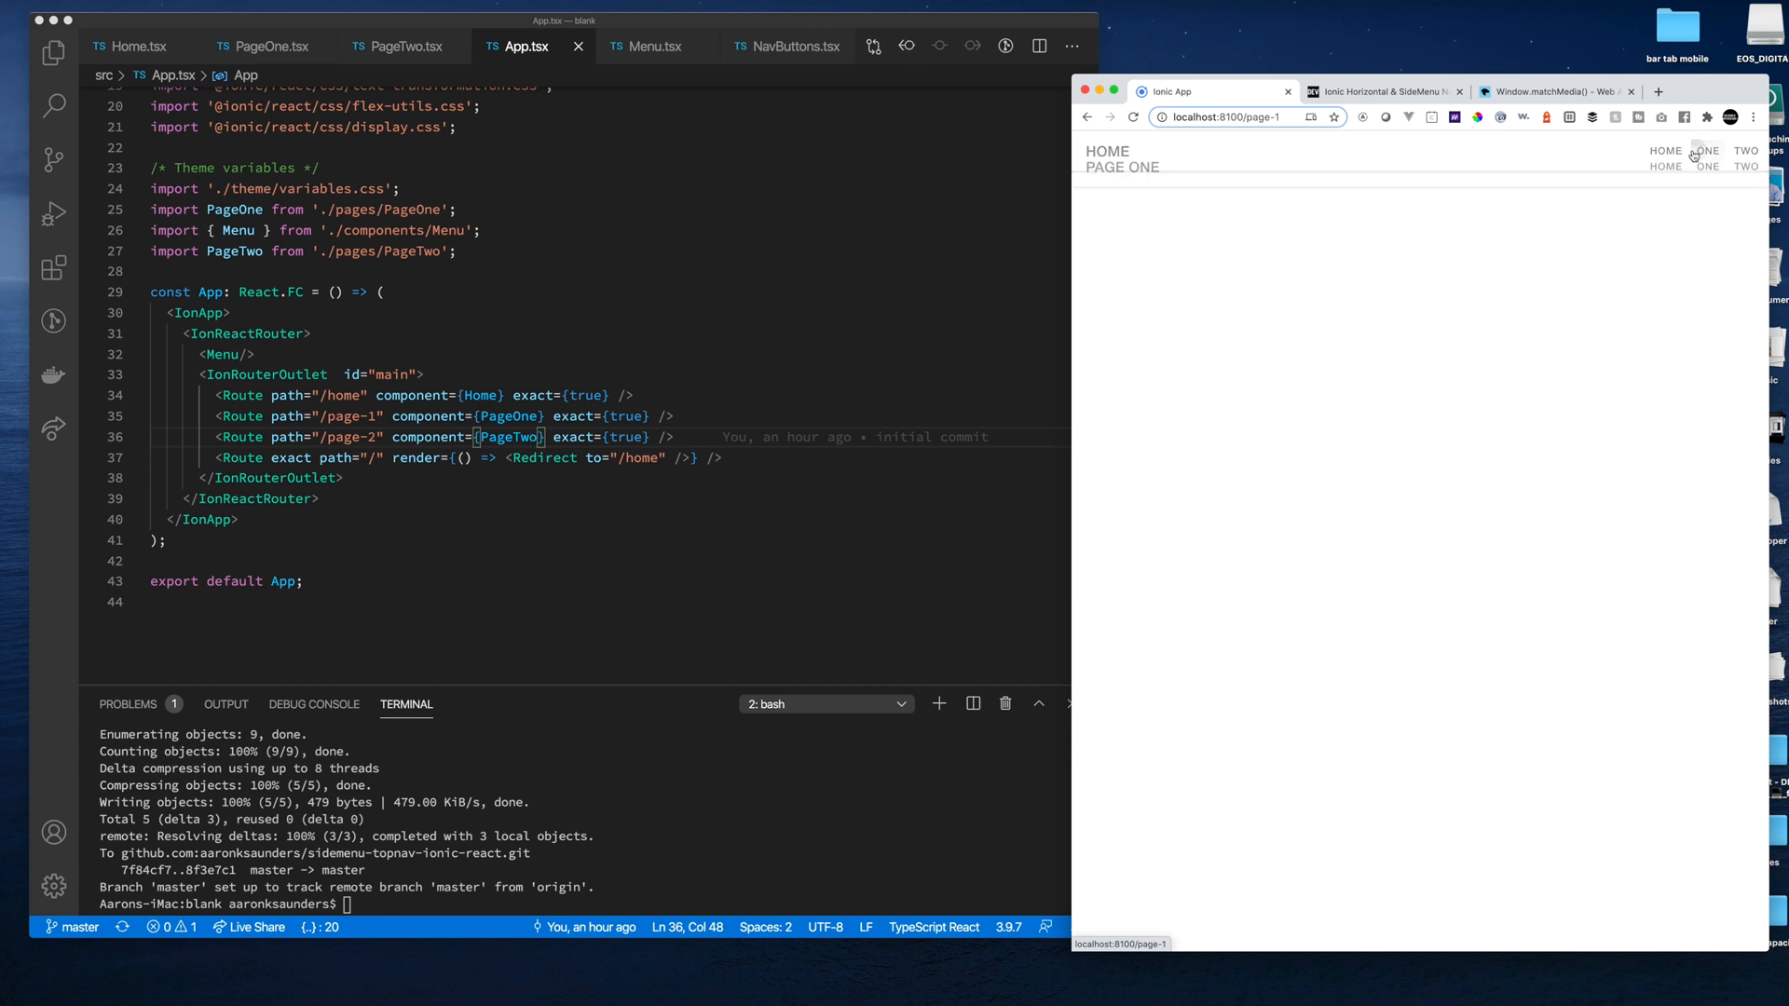
pyautogui.click(1746, 150)
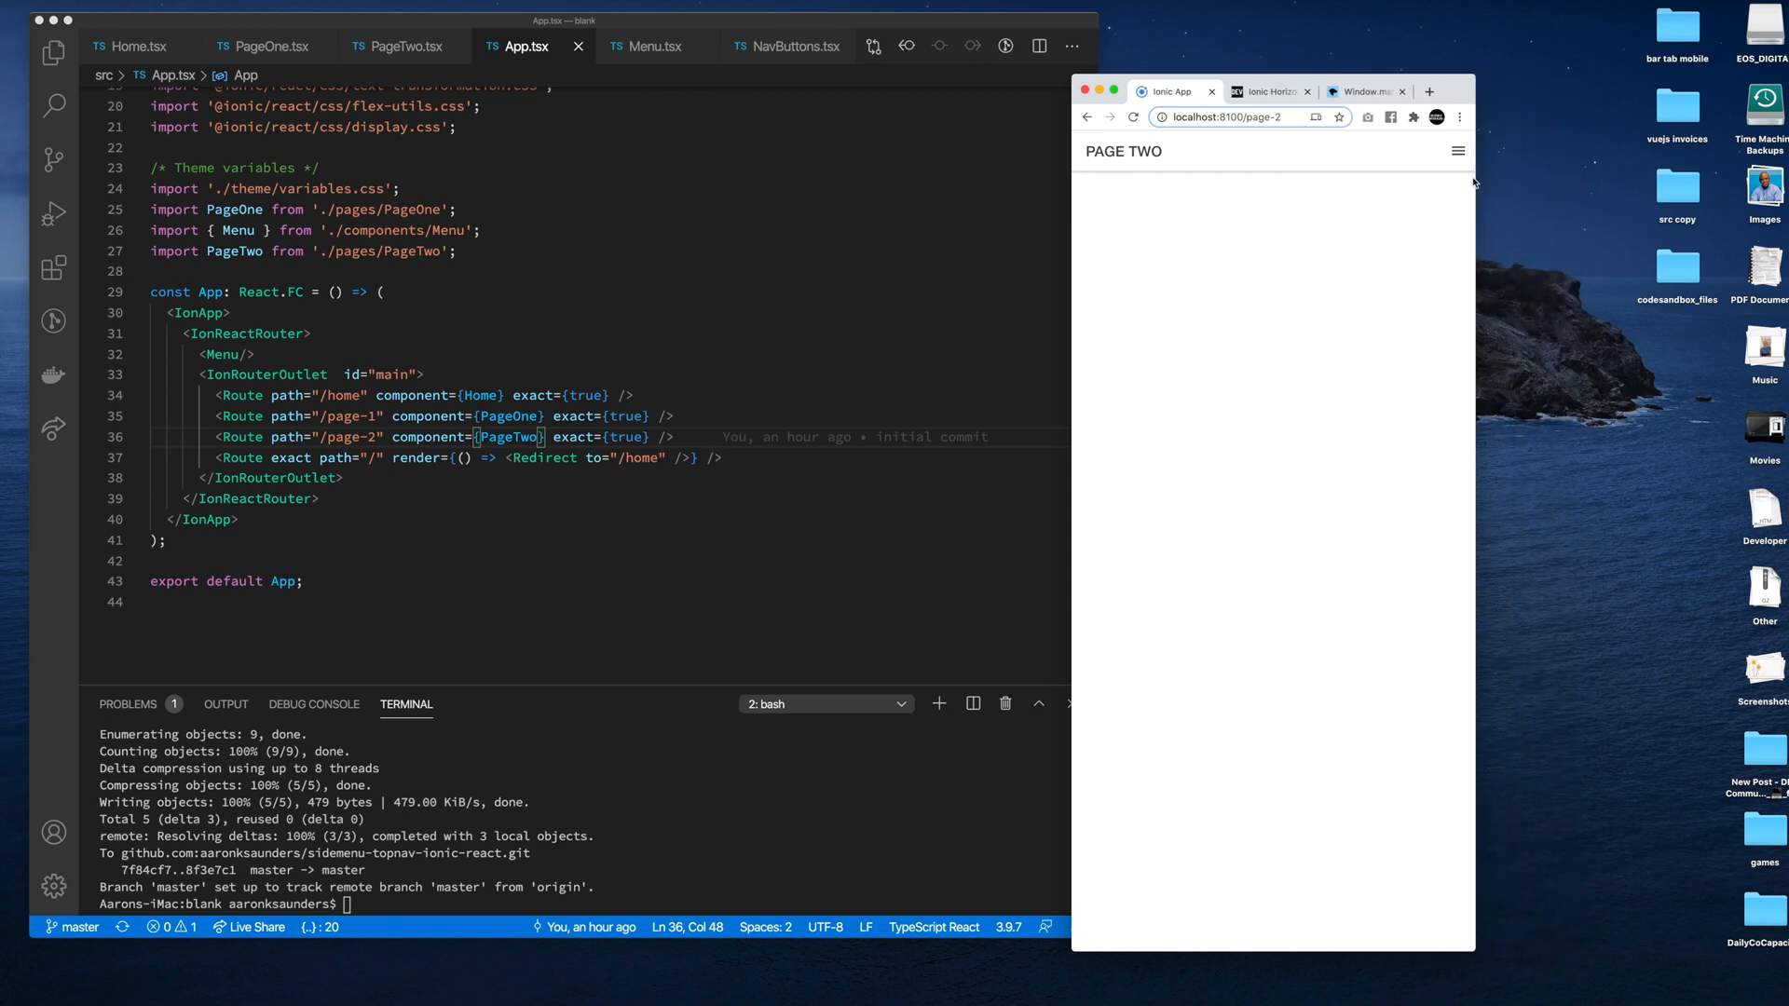
pyautogui.click(1457, 151)
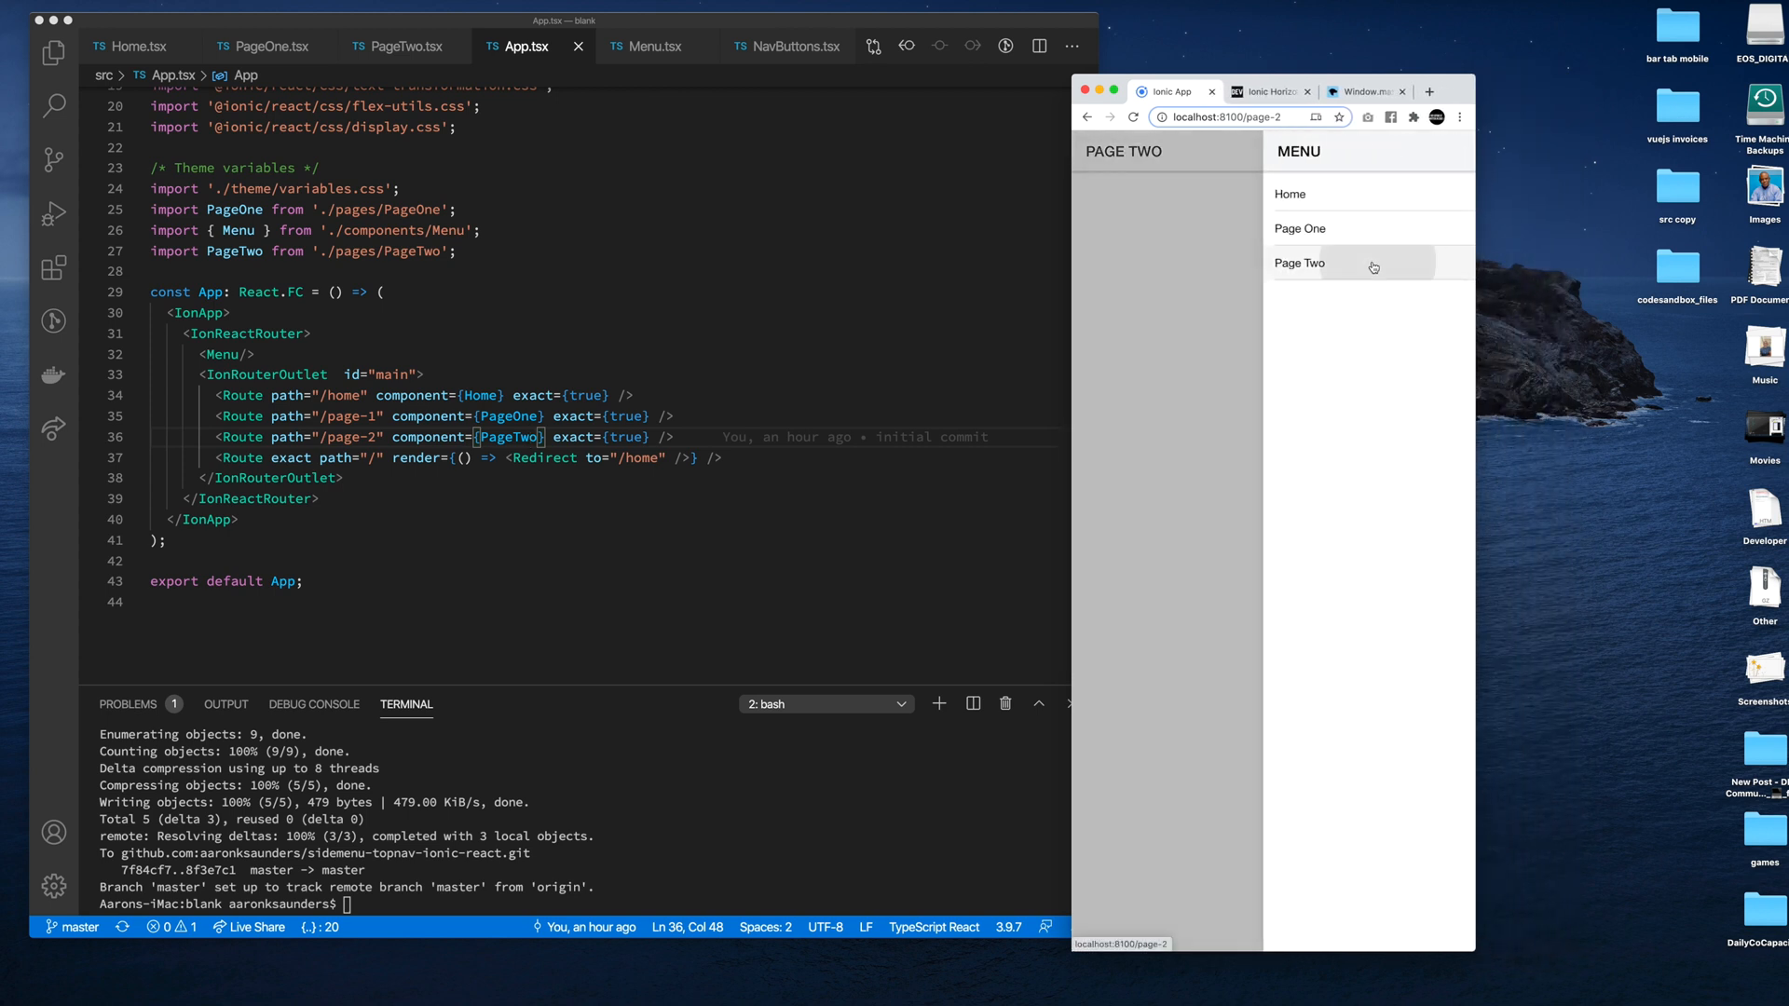
pyautogui.moveTo(1373, 228)
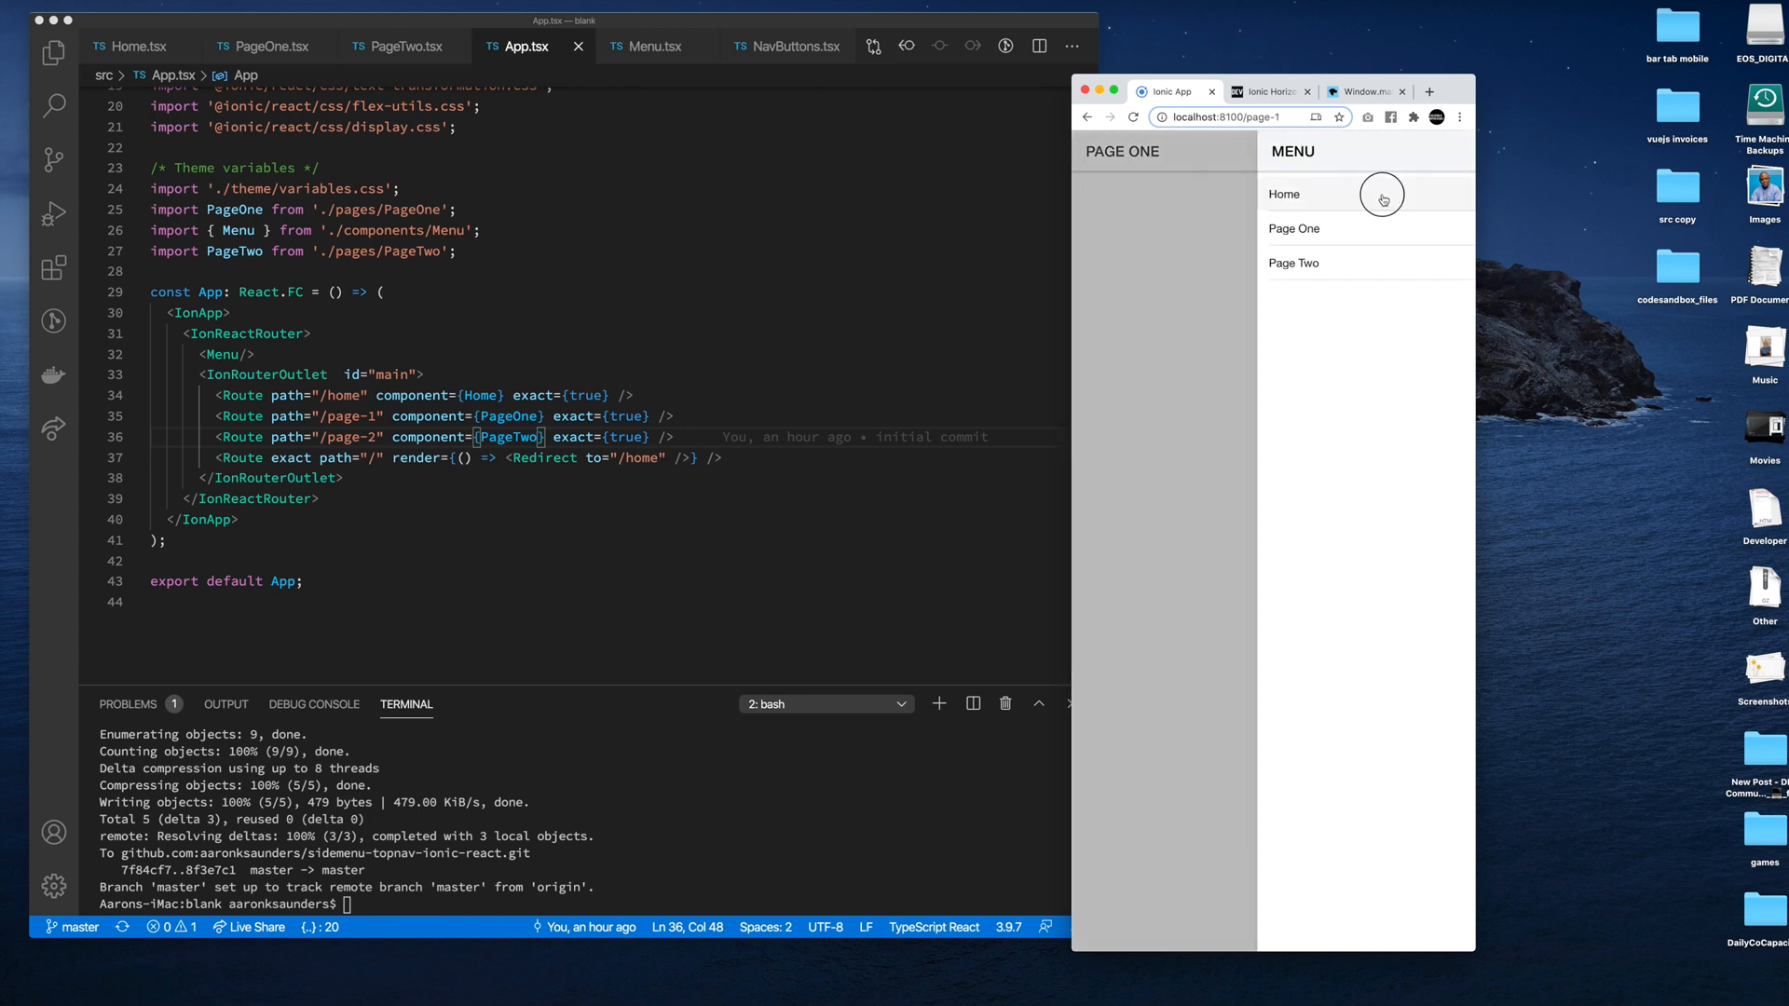
pyautogui.click(1282, 194)
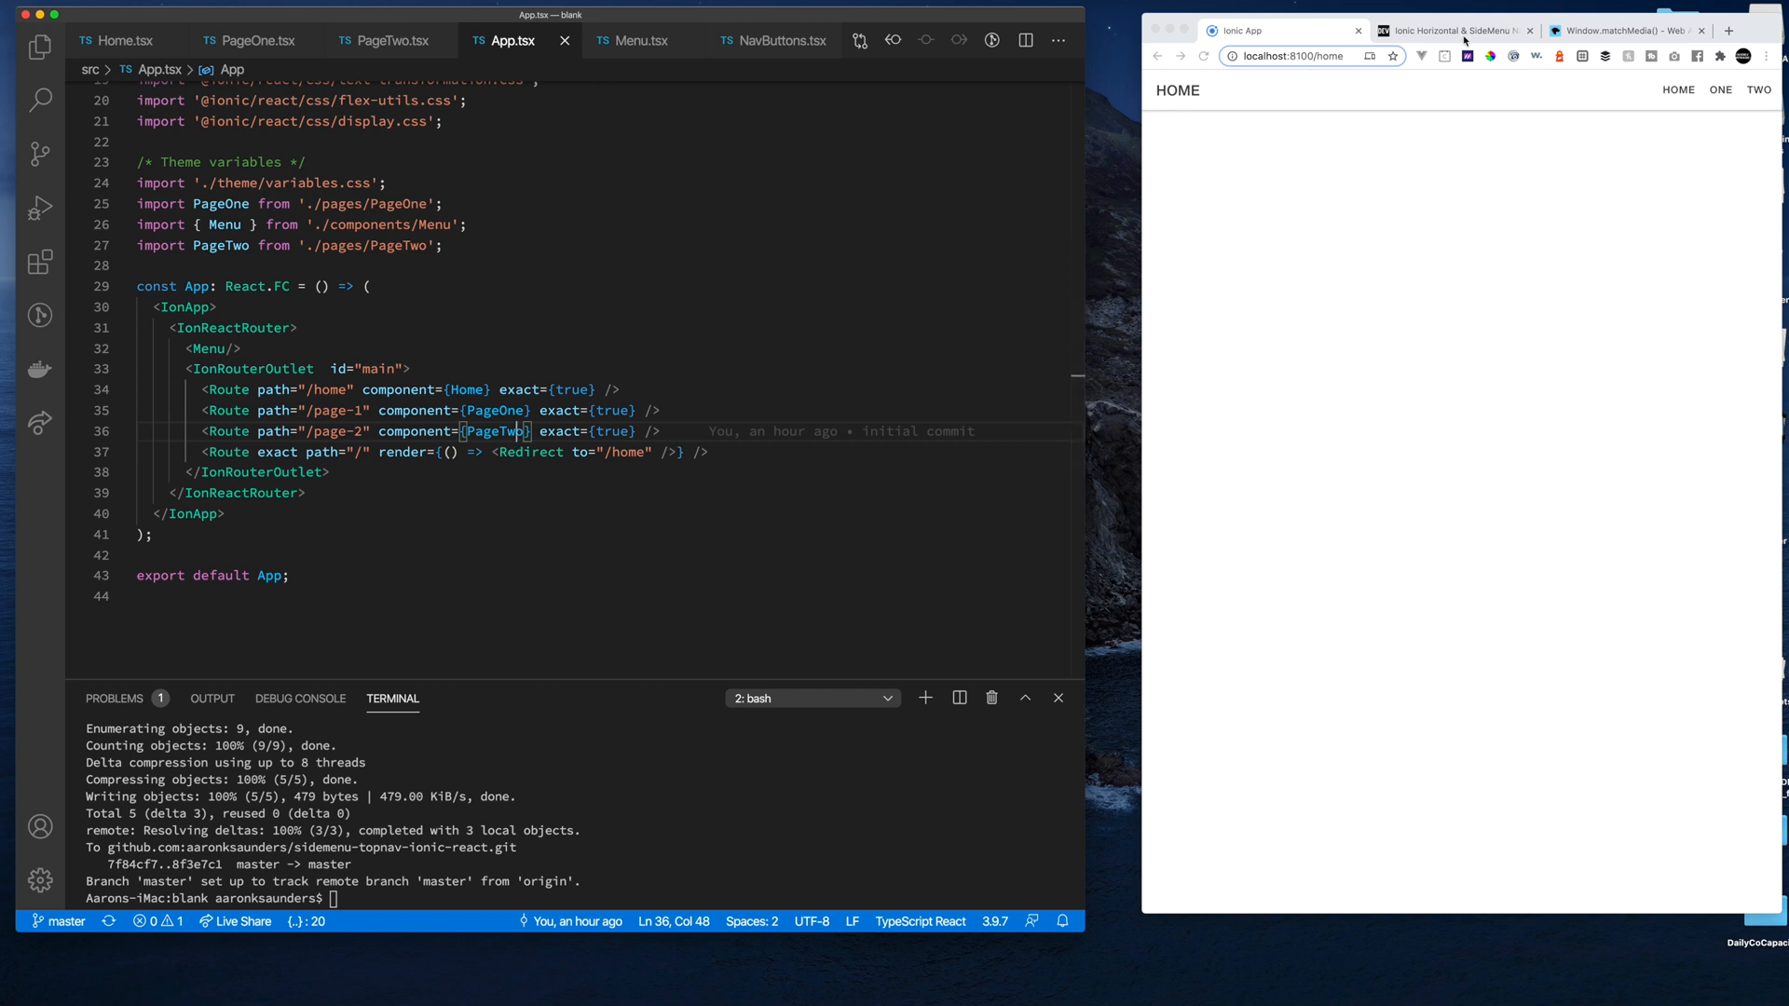
# Open the sidemenu-topnav-ionic-react GitHub repository from the DEV article, then return to the Ionic app
pyautogui.click(1451, 29)
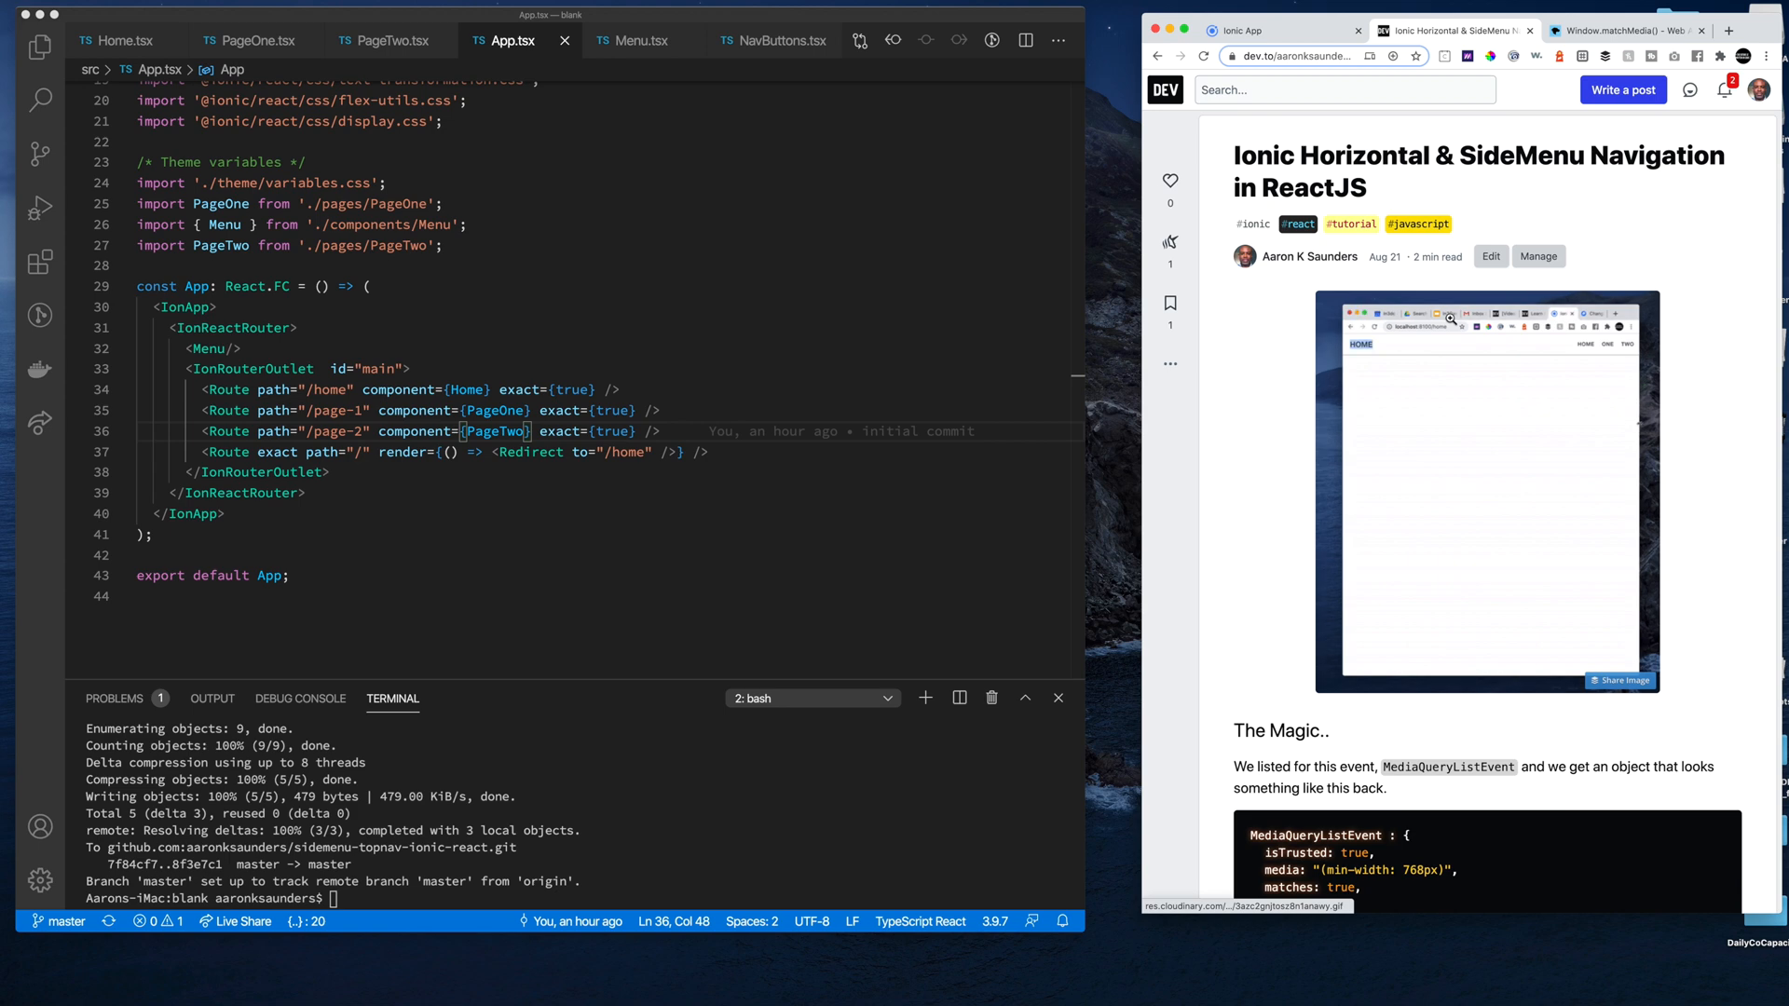
pyautogui.scroll(-3)
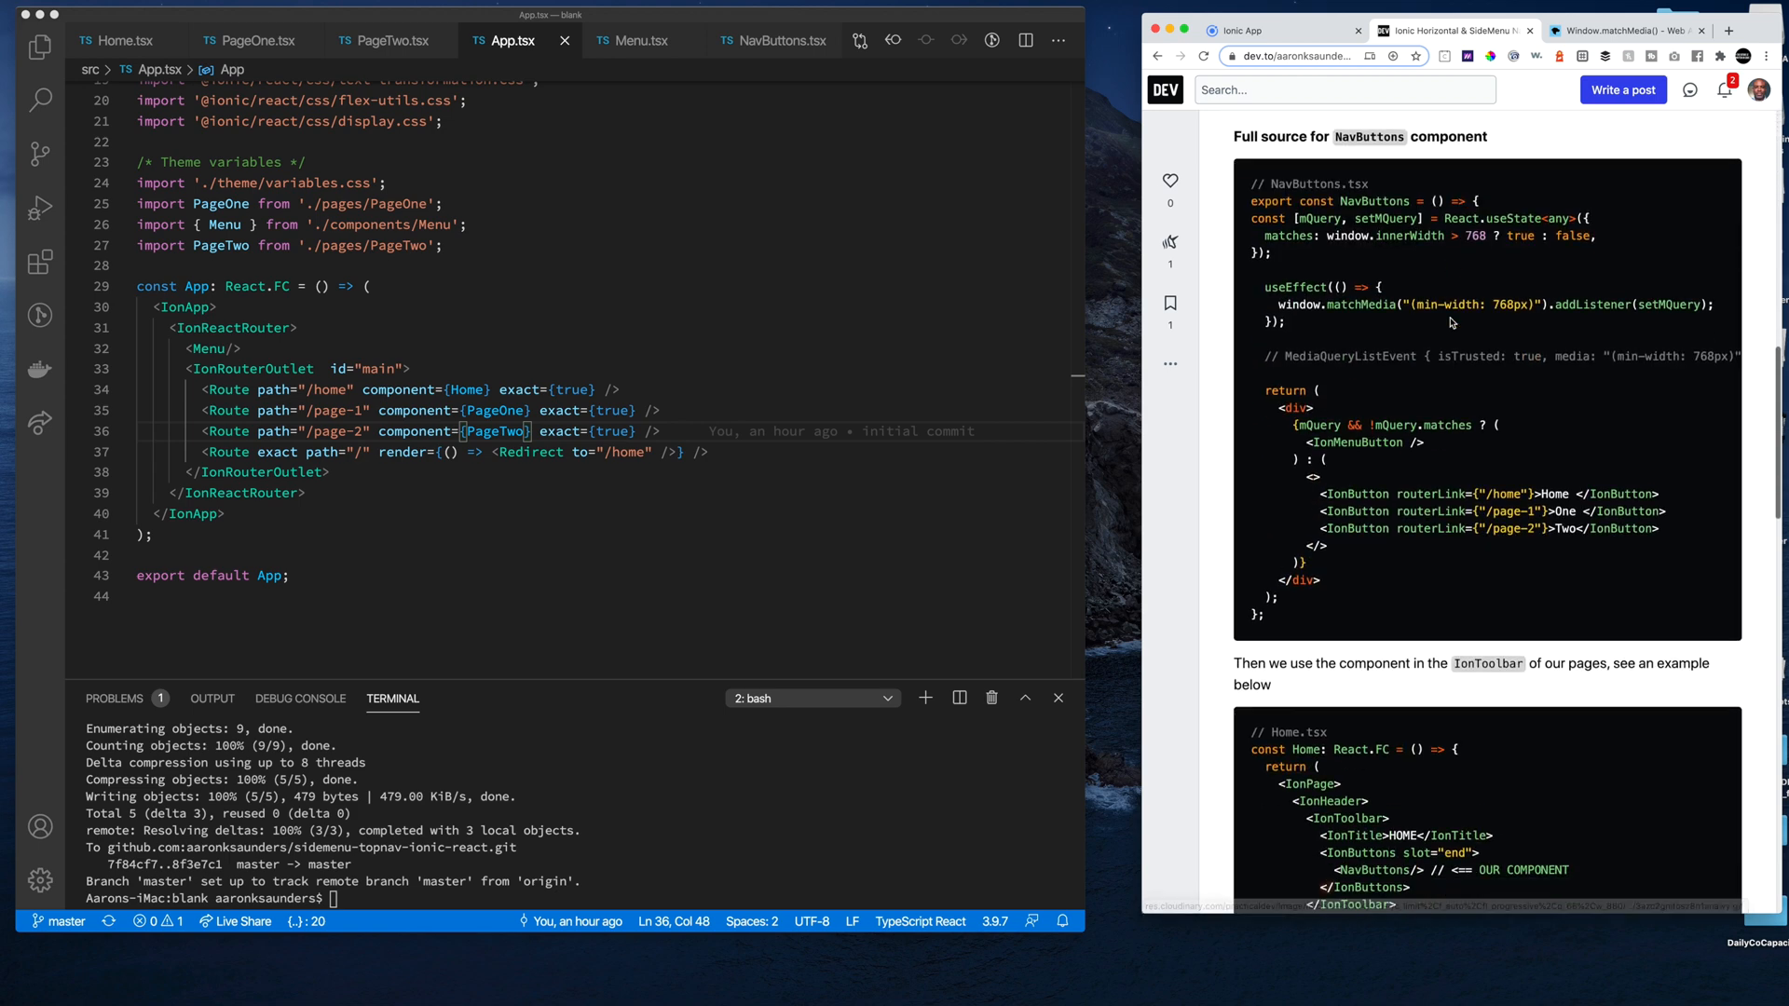
pyautogui.scroll(-3)
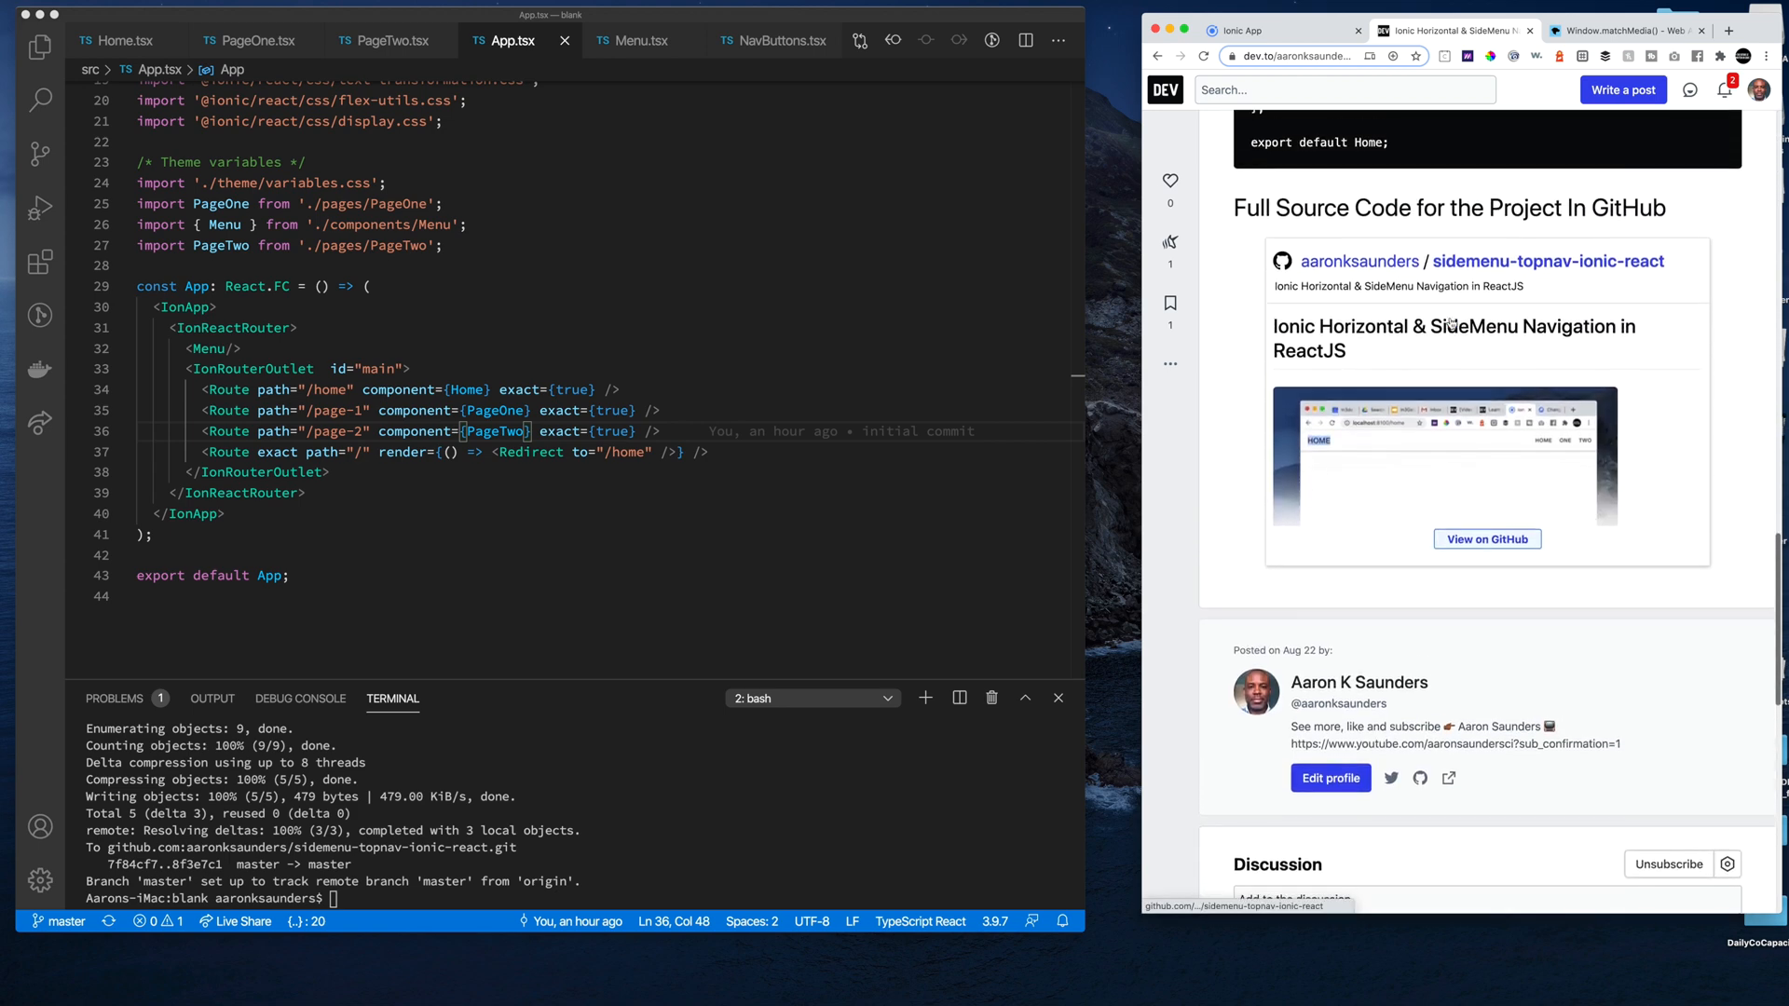
pyautogui.click(1549, 260)
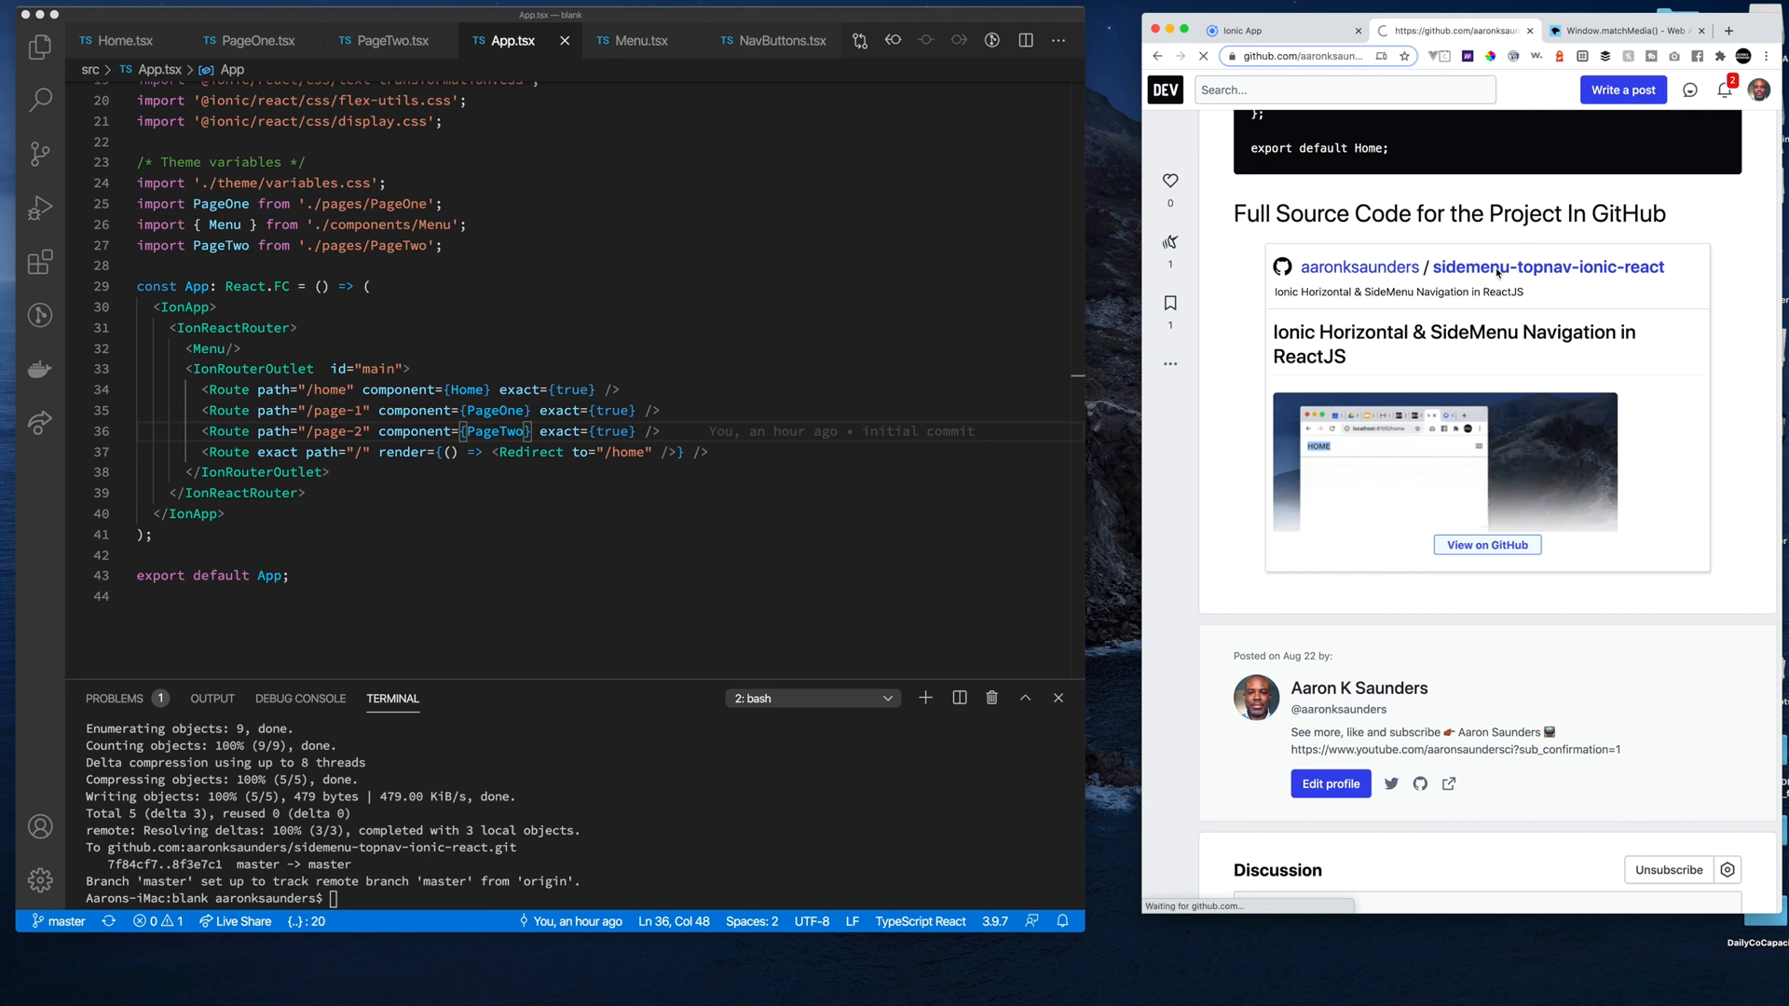
pyautogui.click(1547, 265)
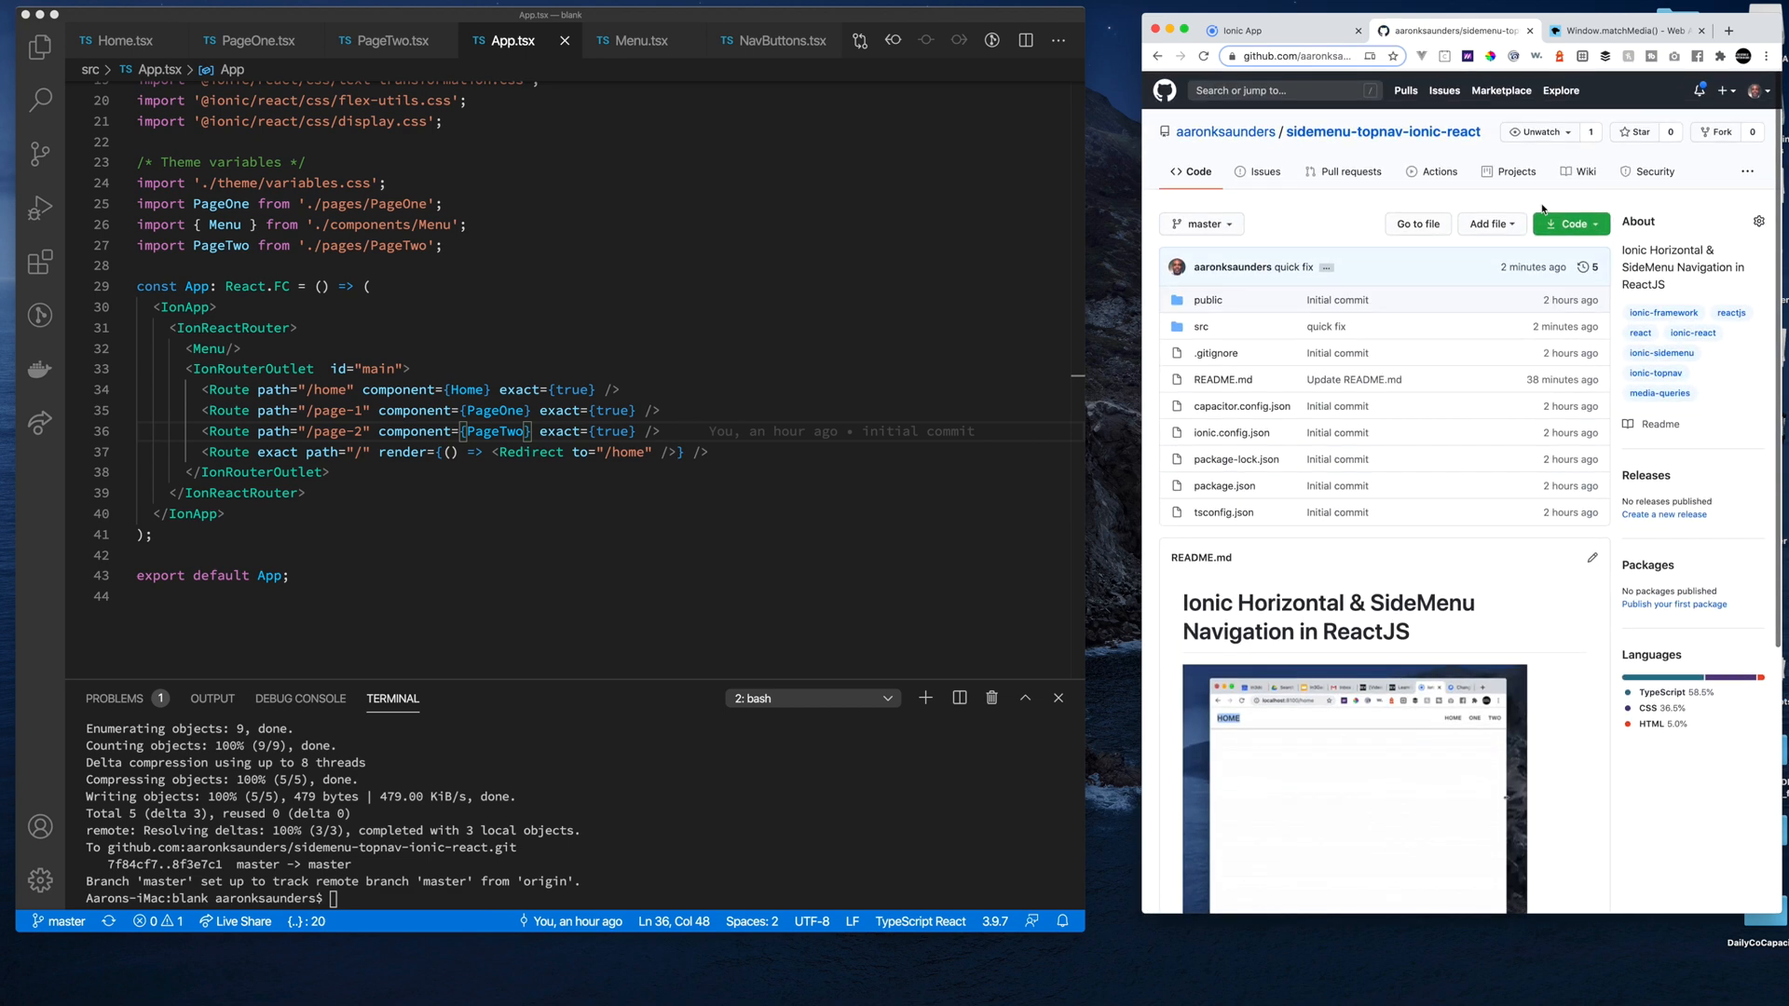
pyautogui.click(1240, 30)
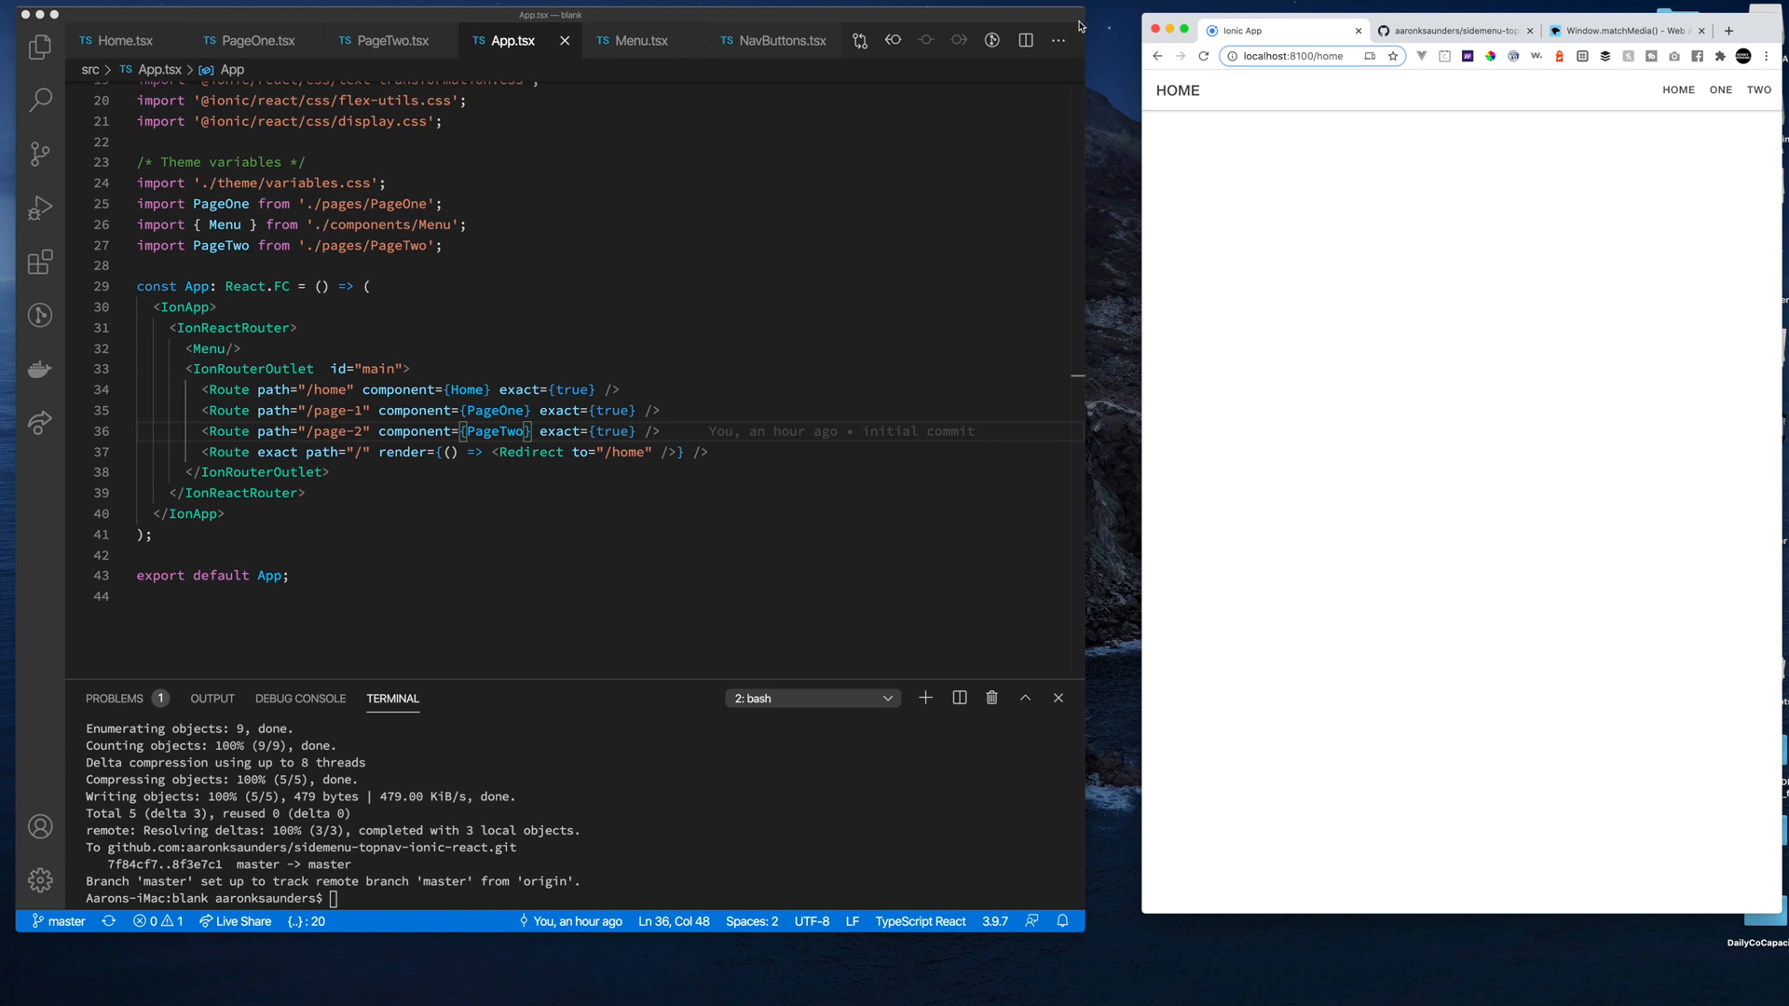
pyautogui.moveTo(728, 142)
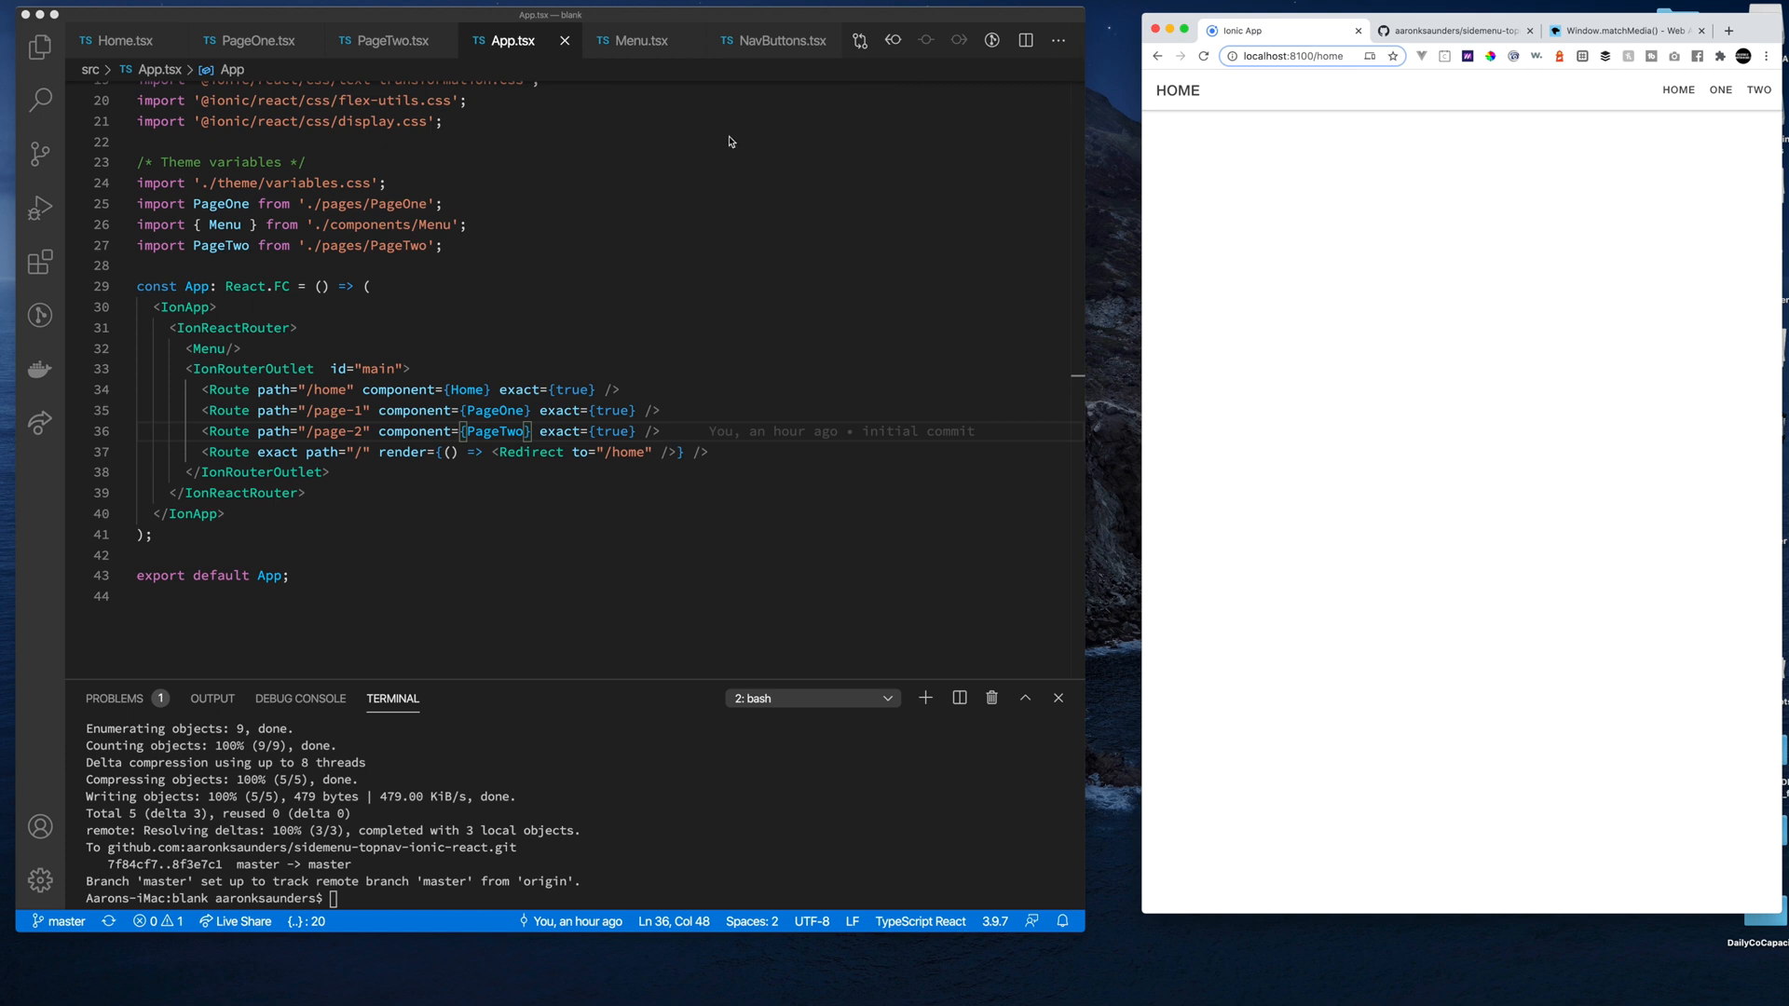
pyautogui.moveTo(665, 267)
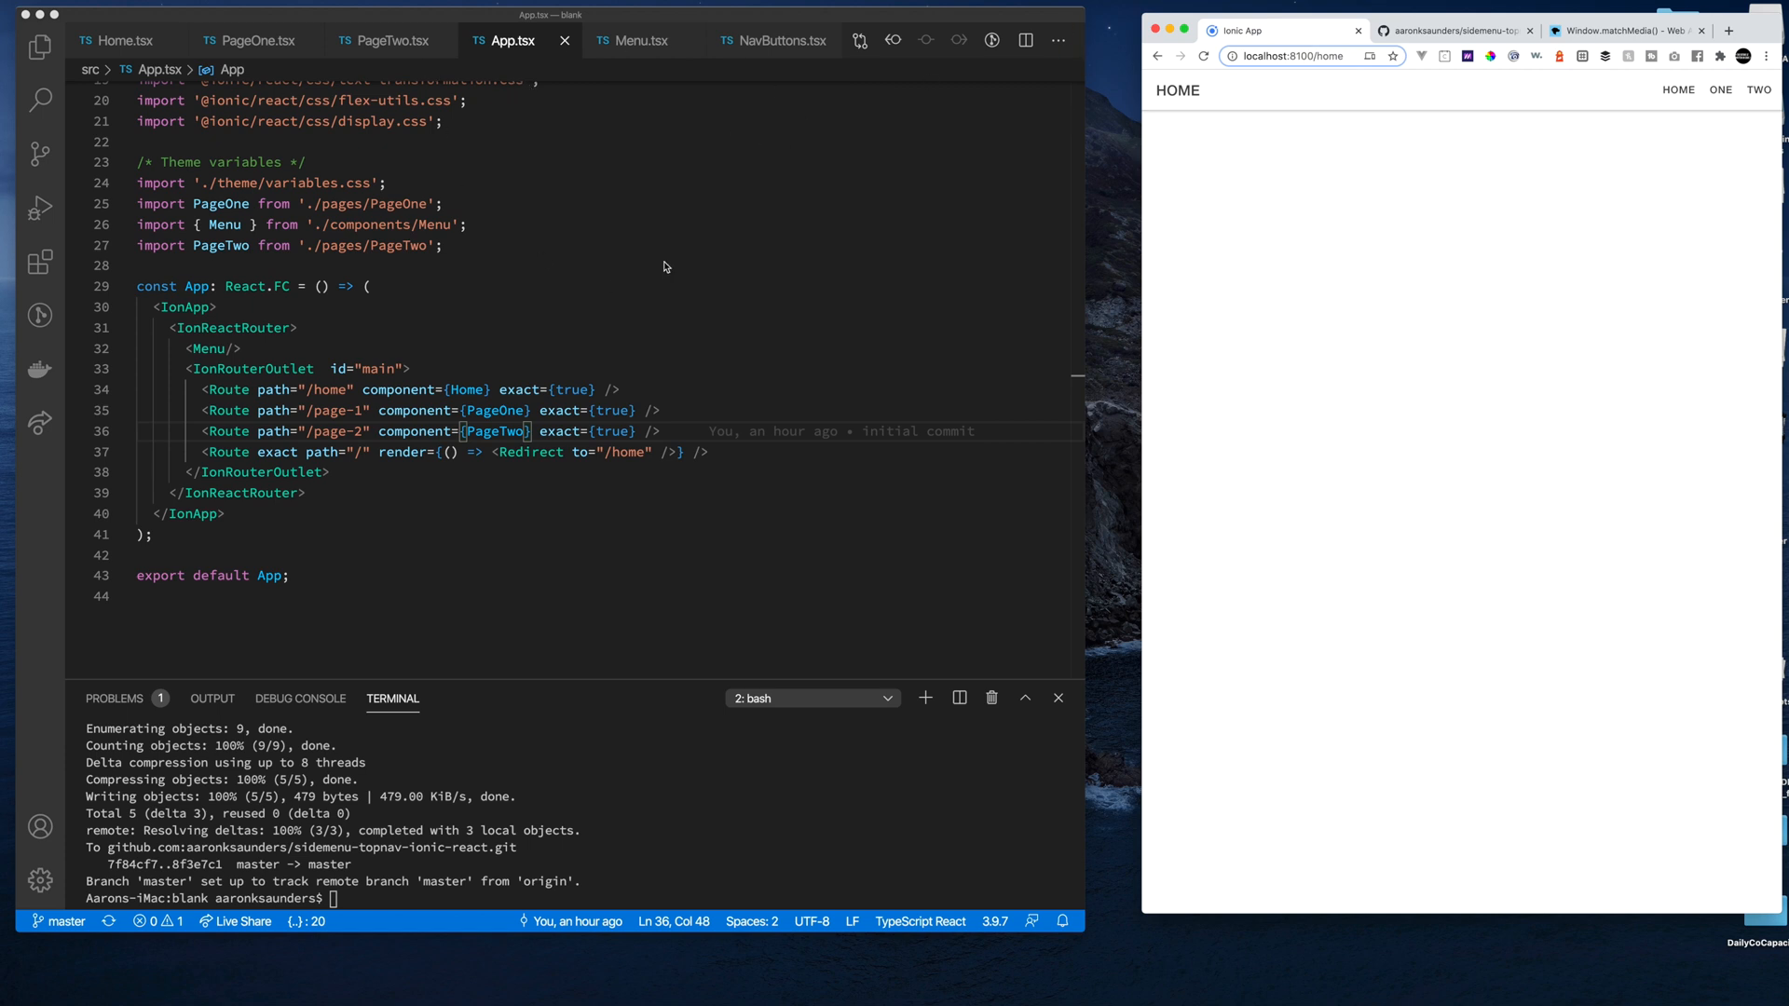
pyautogui.moveTo(742, 402)
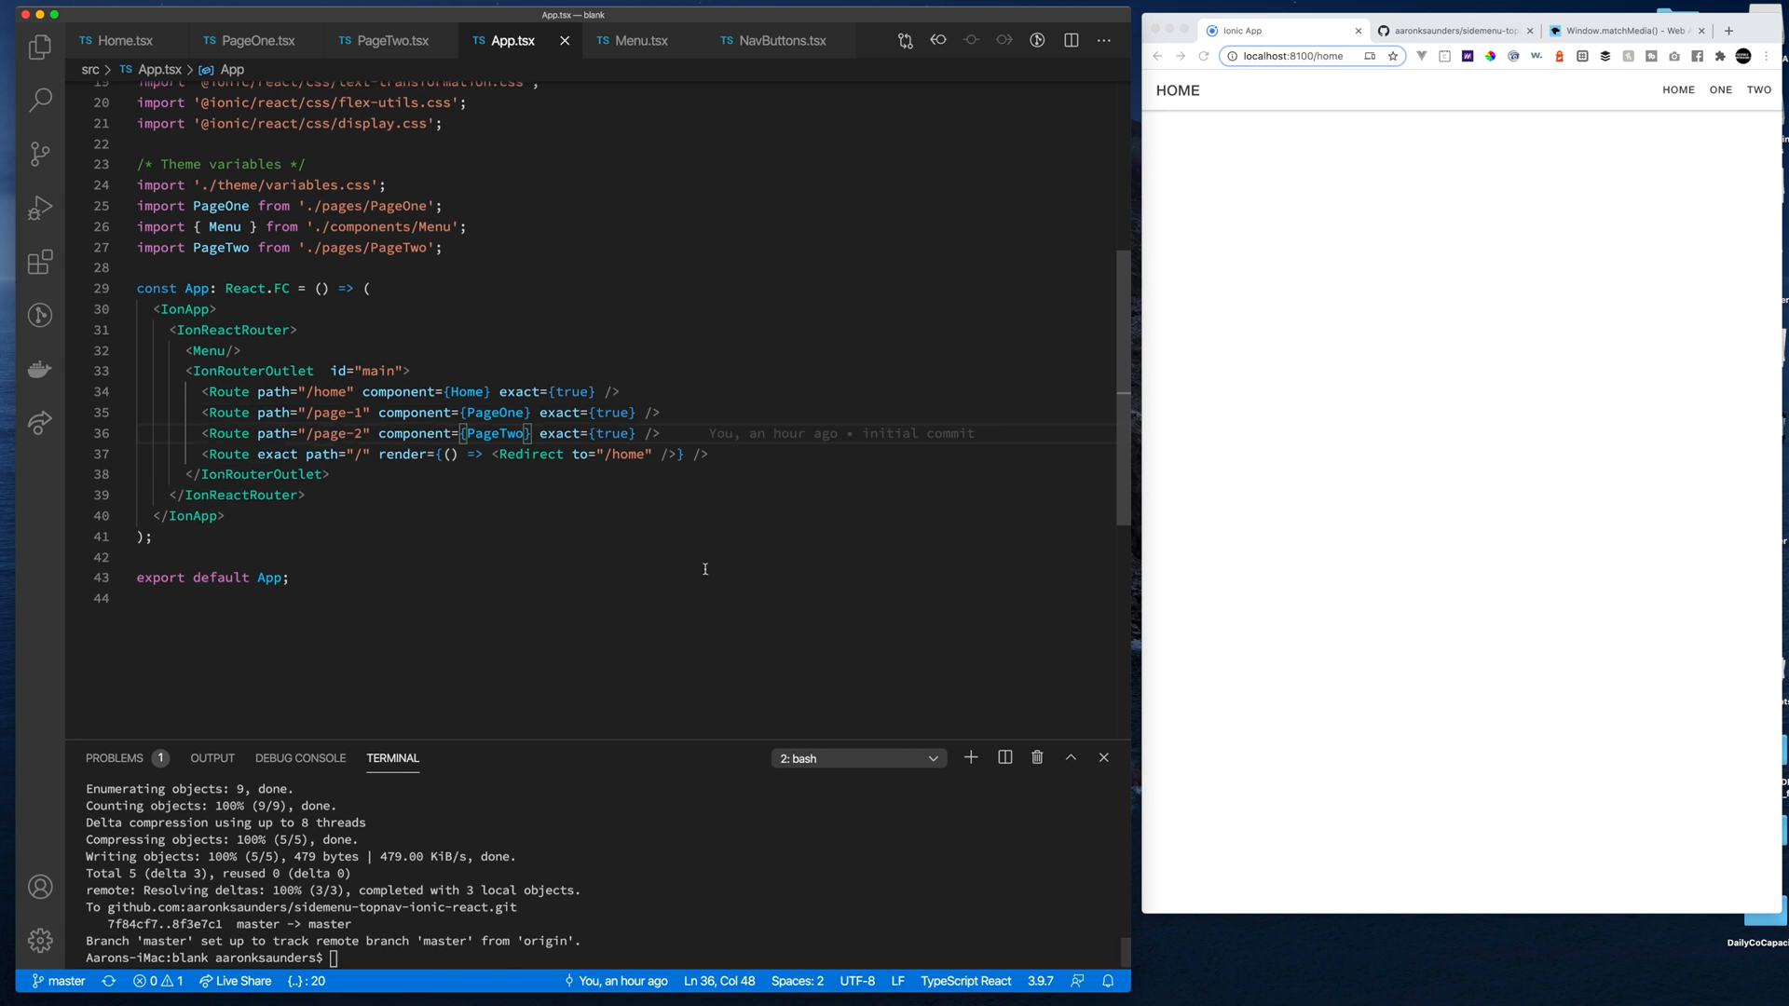
# Jump from the Menu element inside App.tsx's IonRouterOutlet to its definition in Menu.tsx
pyautogui.scroll(3)
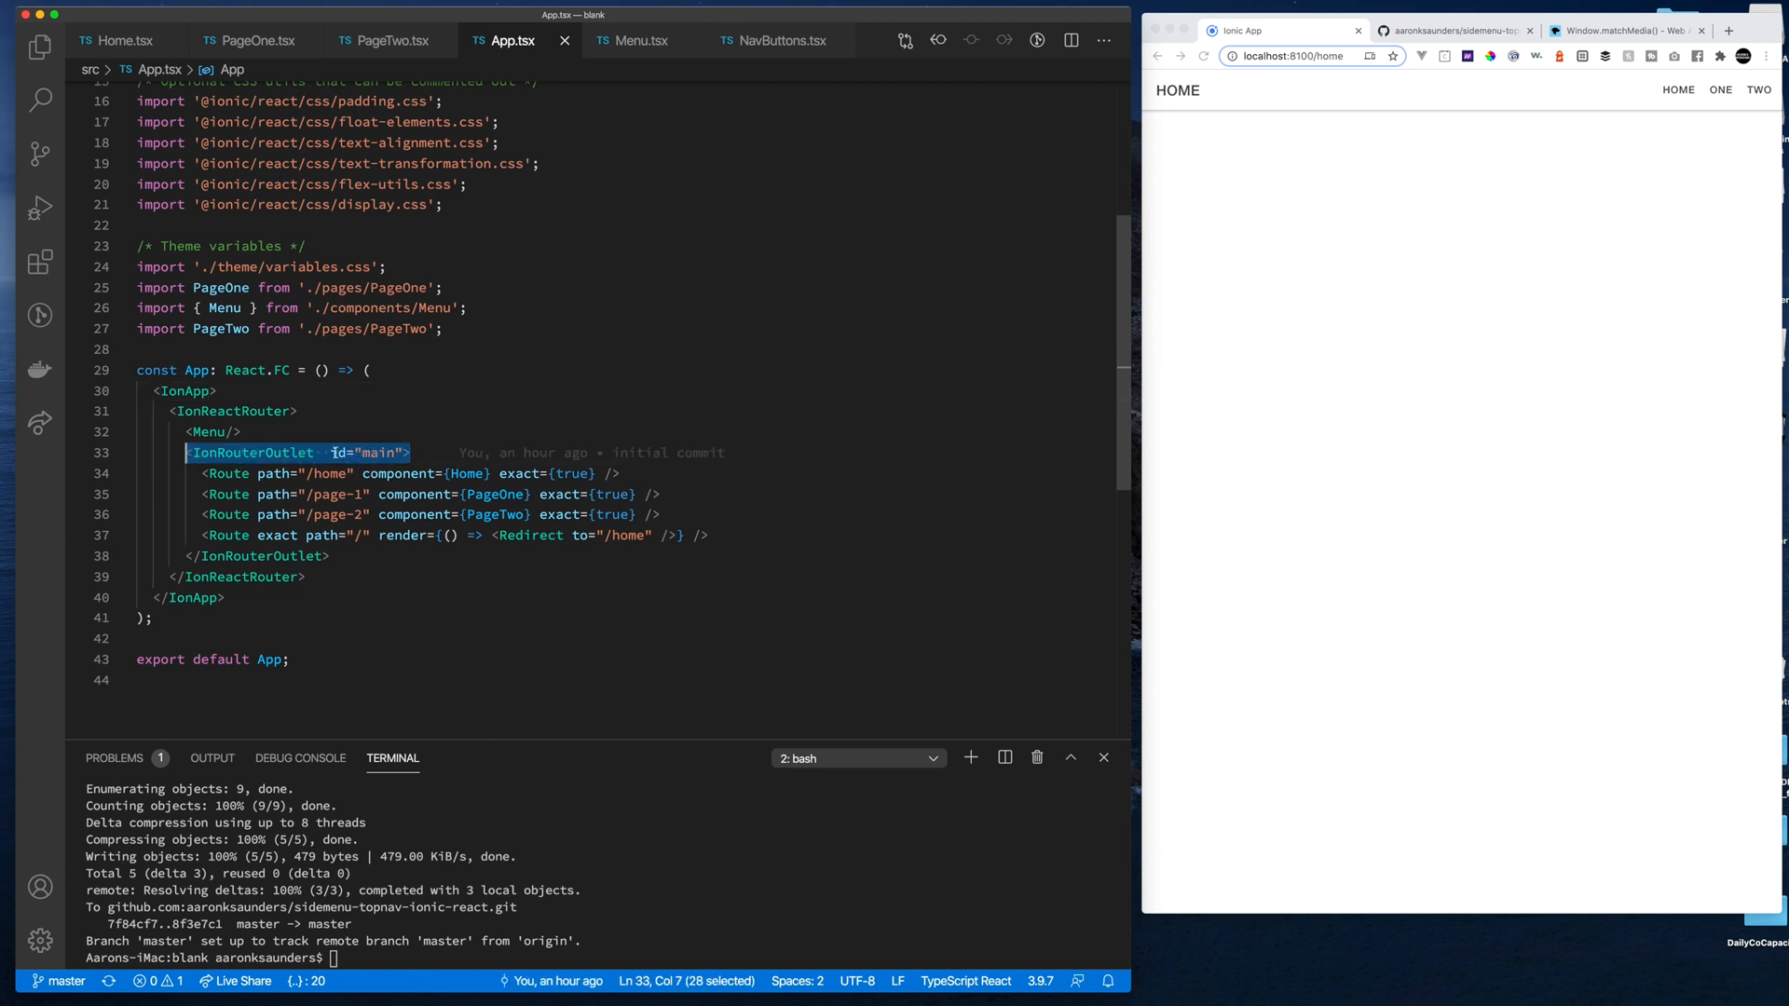
pyautogui.click(205, 432)
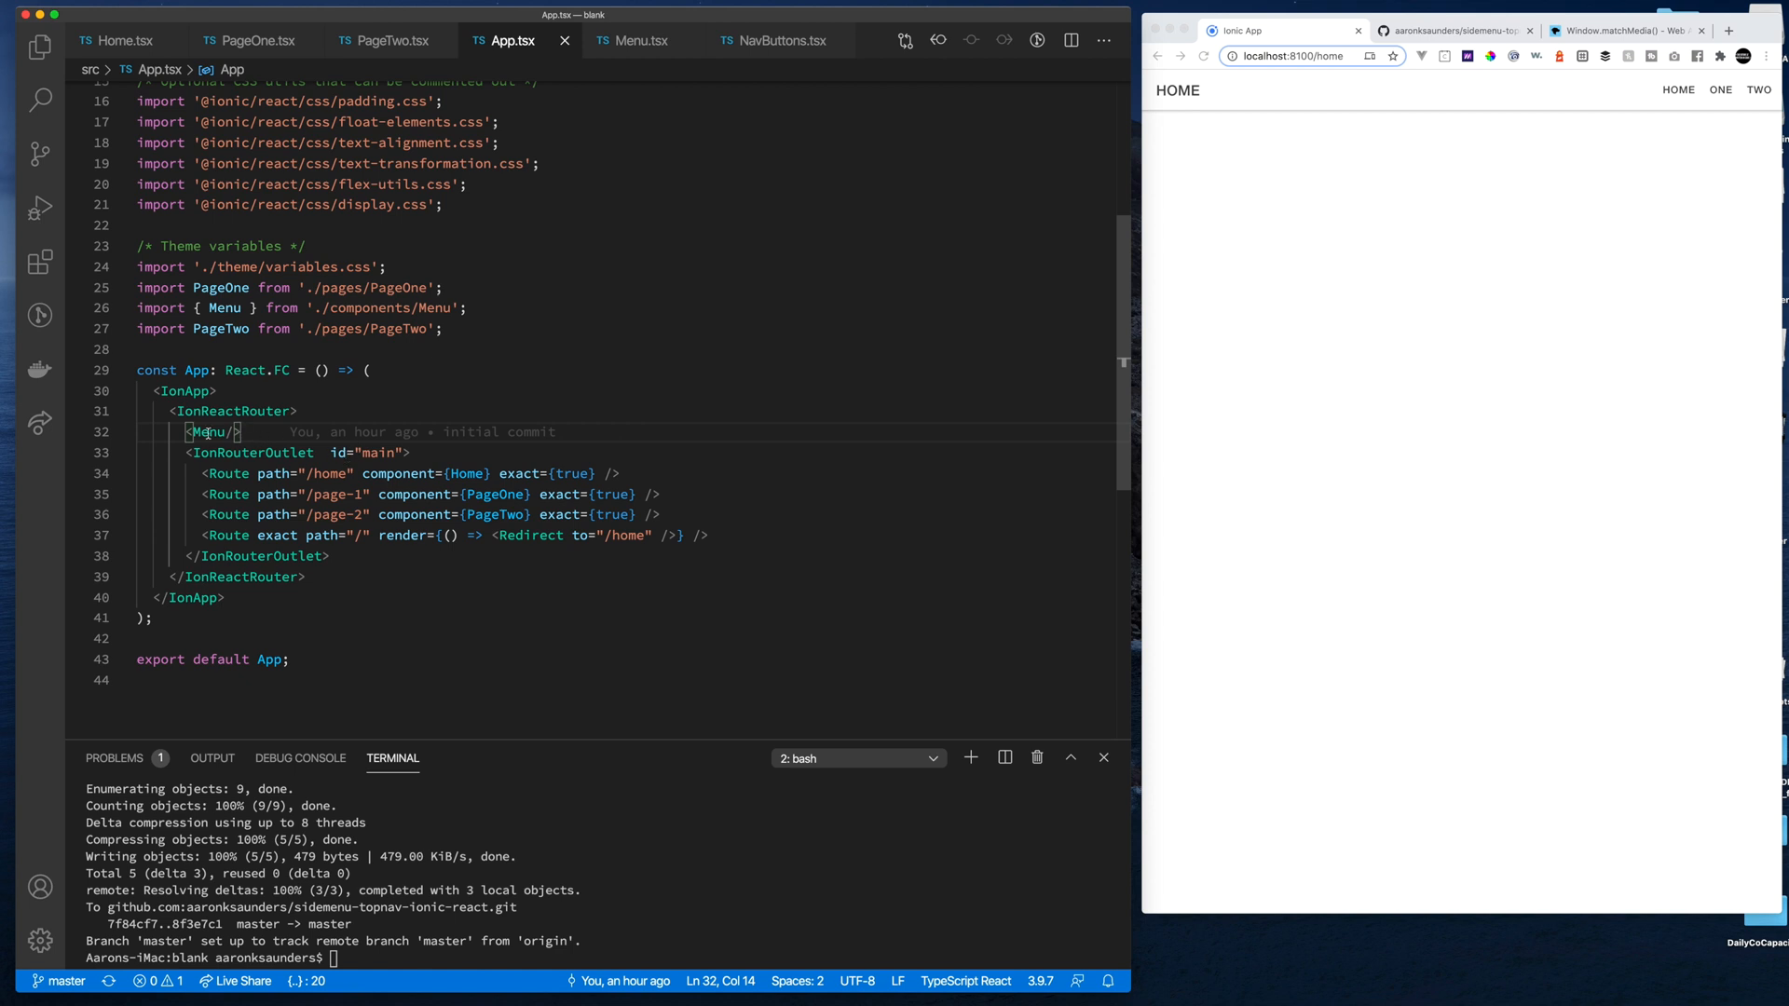
pyautogui.doubleClick(208, 433)
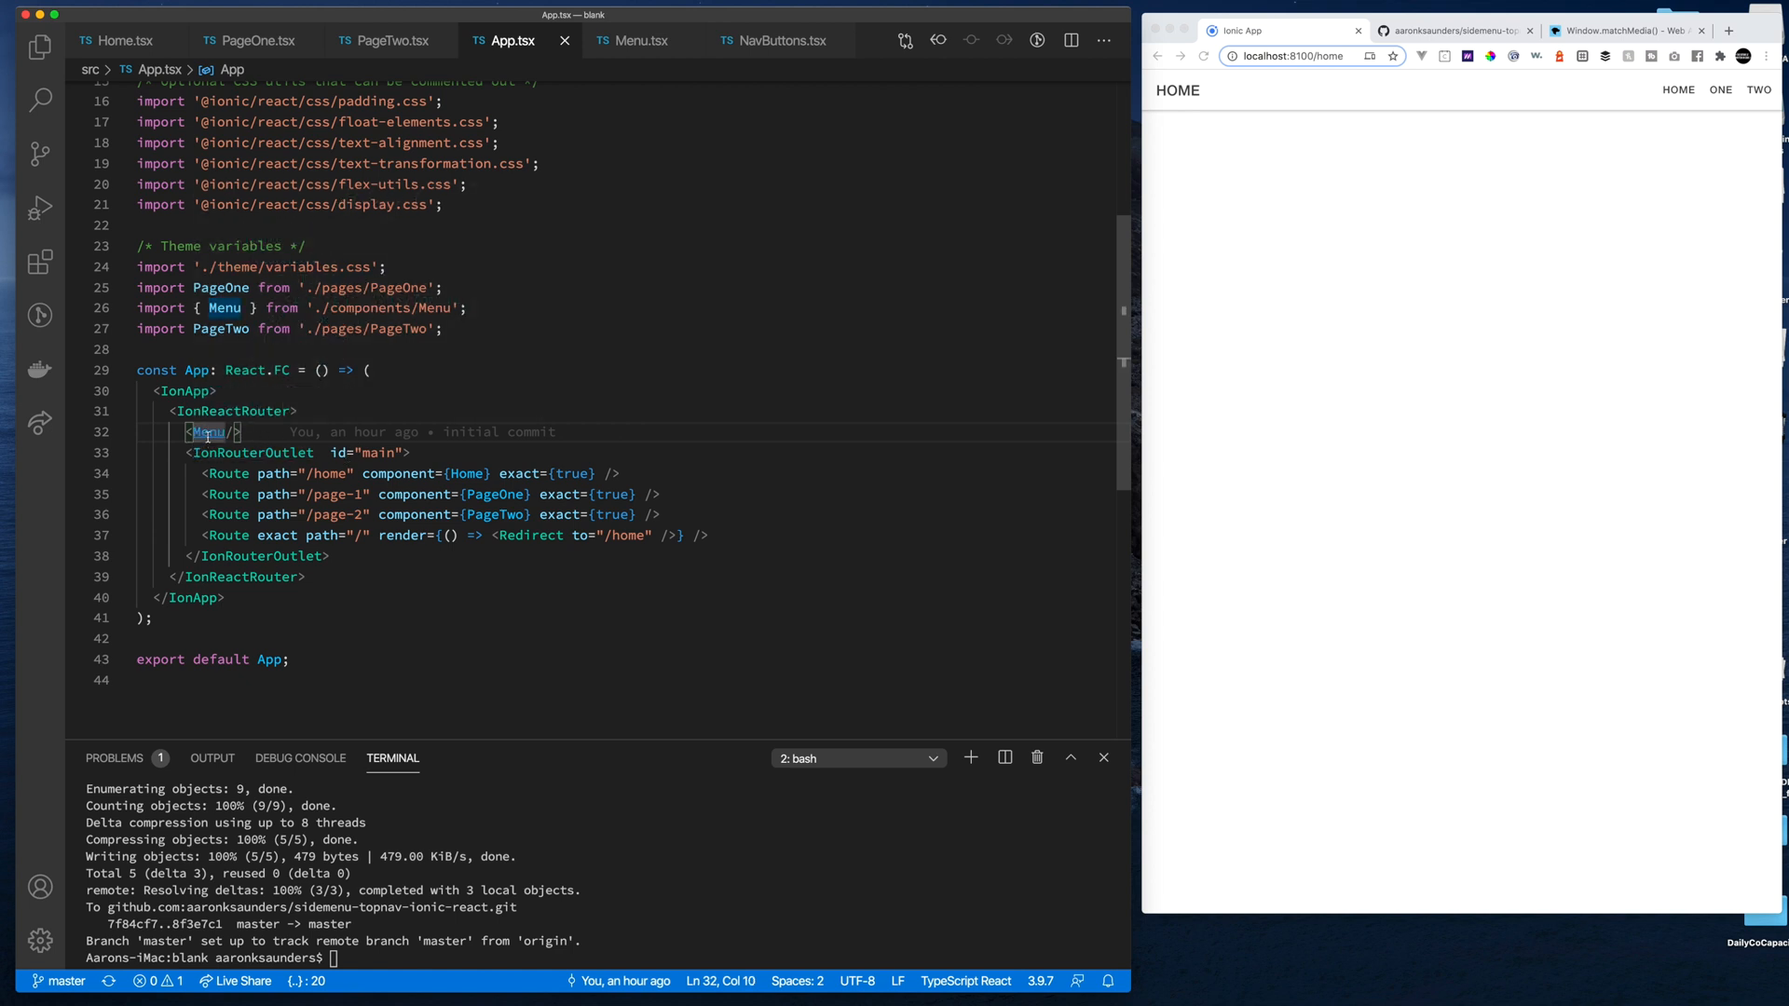
pyautogui.click(642, 41)
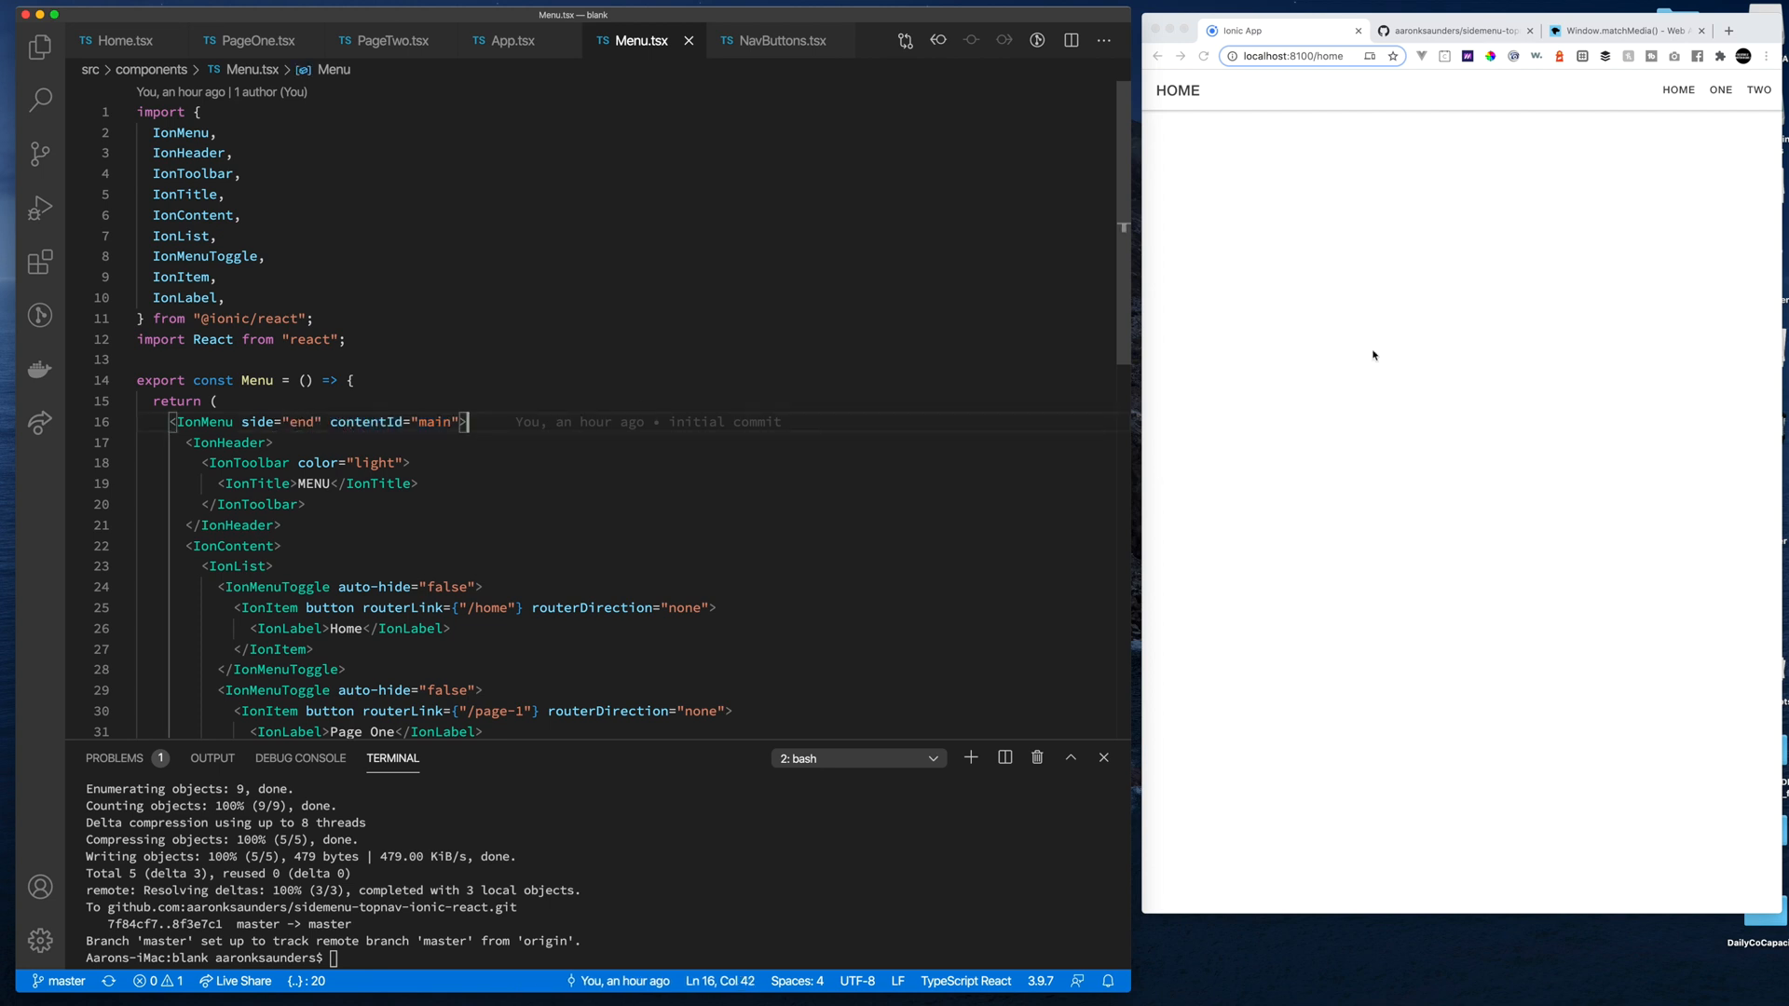
pyautogui.moveTo(1743, 96)
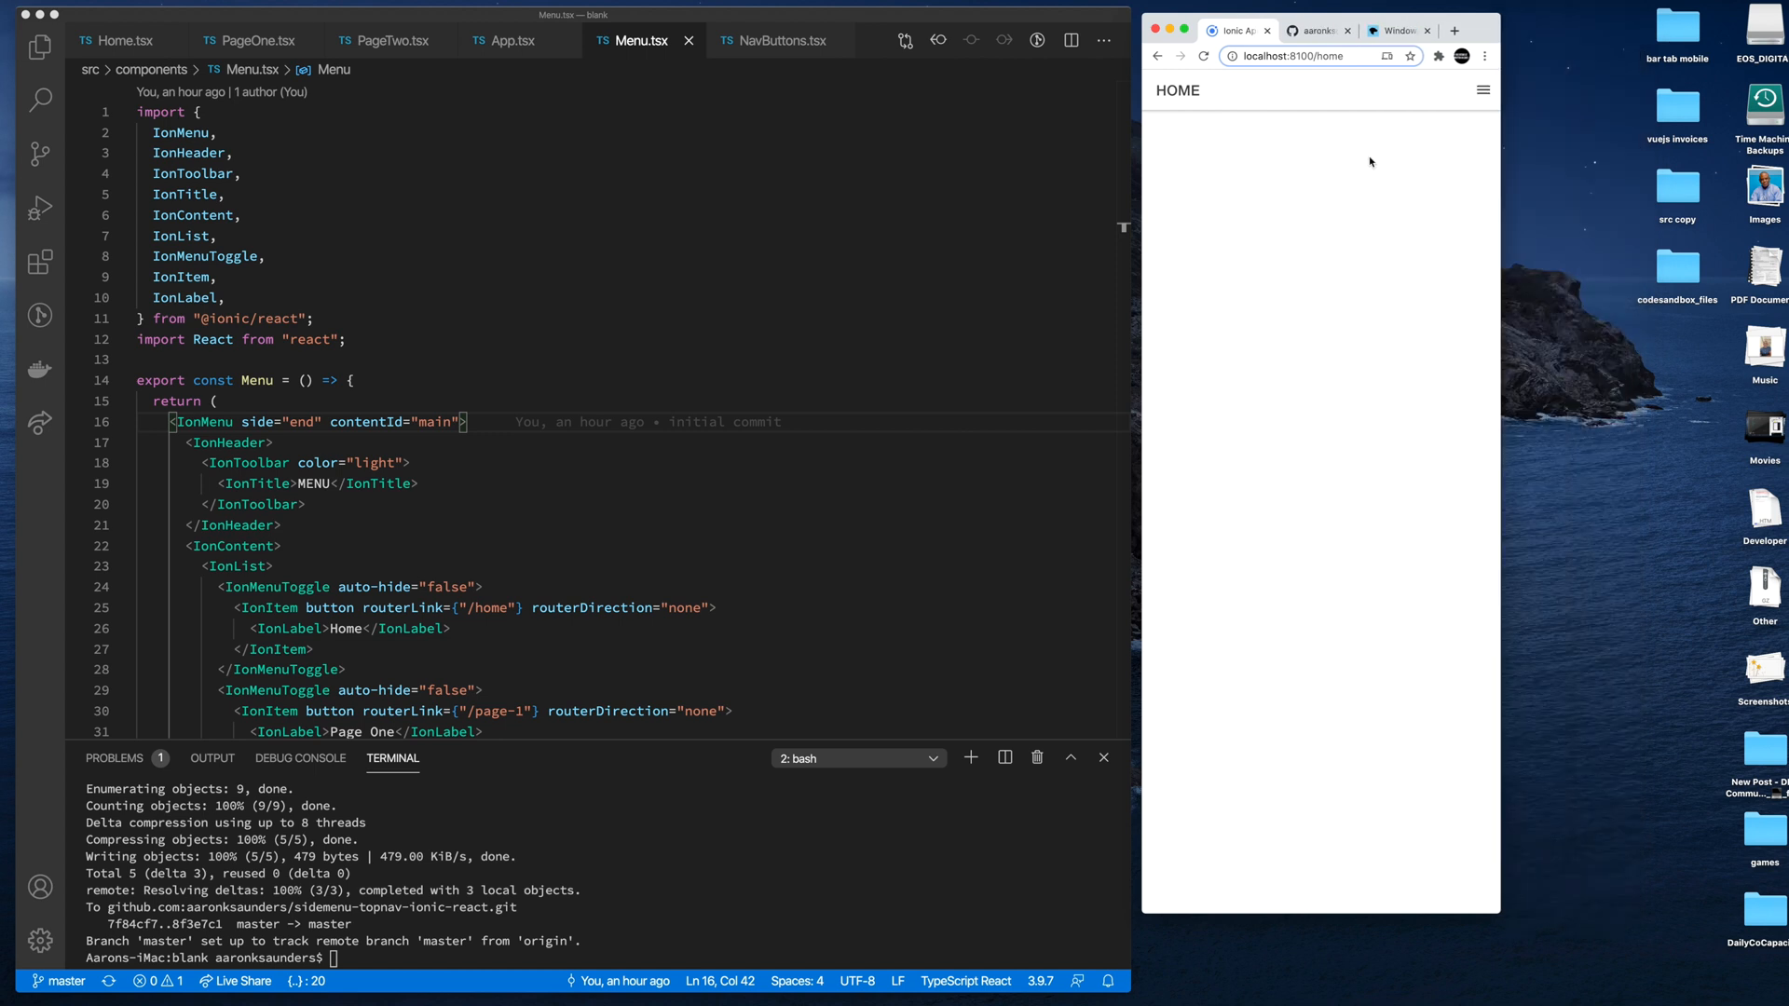
# Open the narrow app's side menu and go to Page One while reviewing Menu.tsx's links
pyautogui.click(1482, 90)
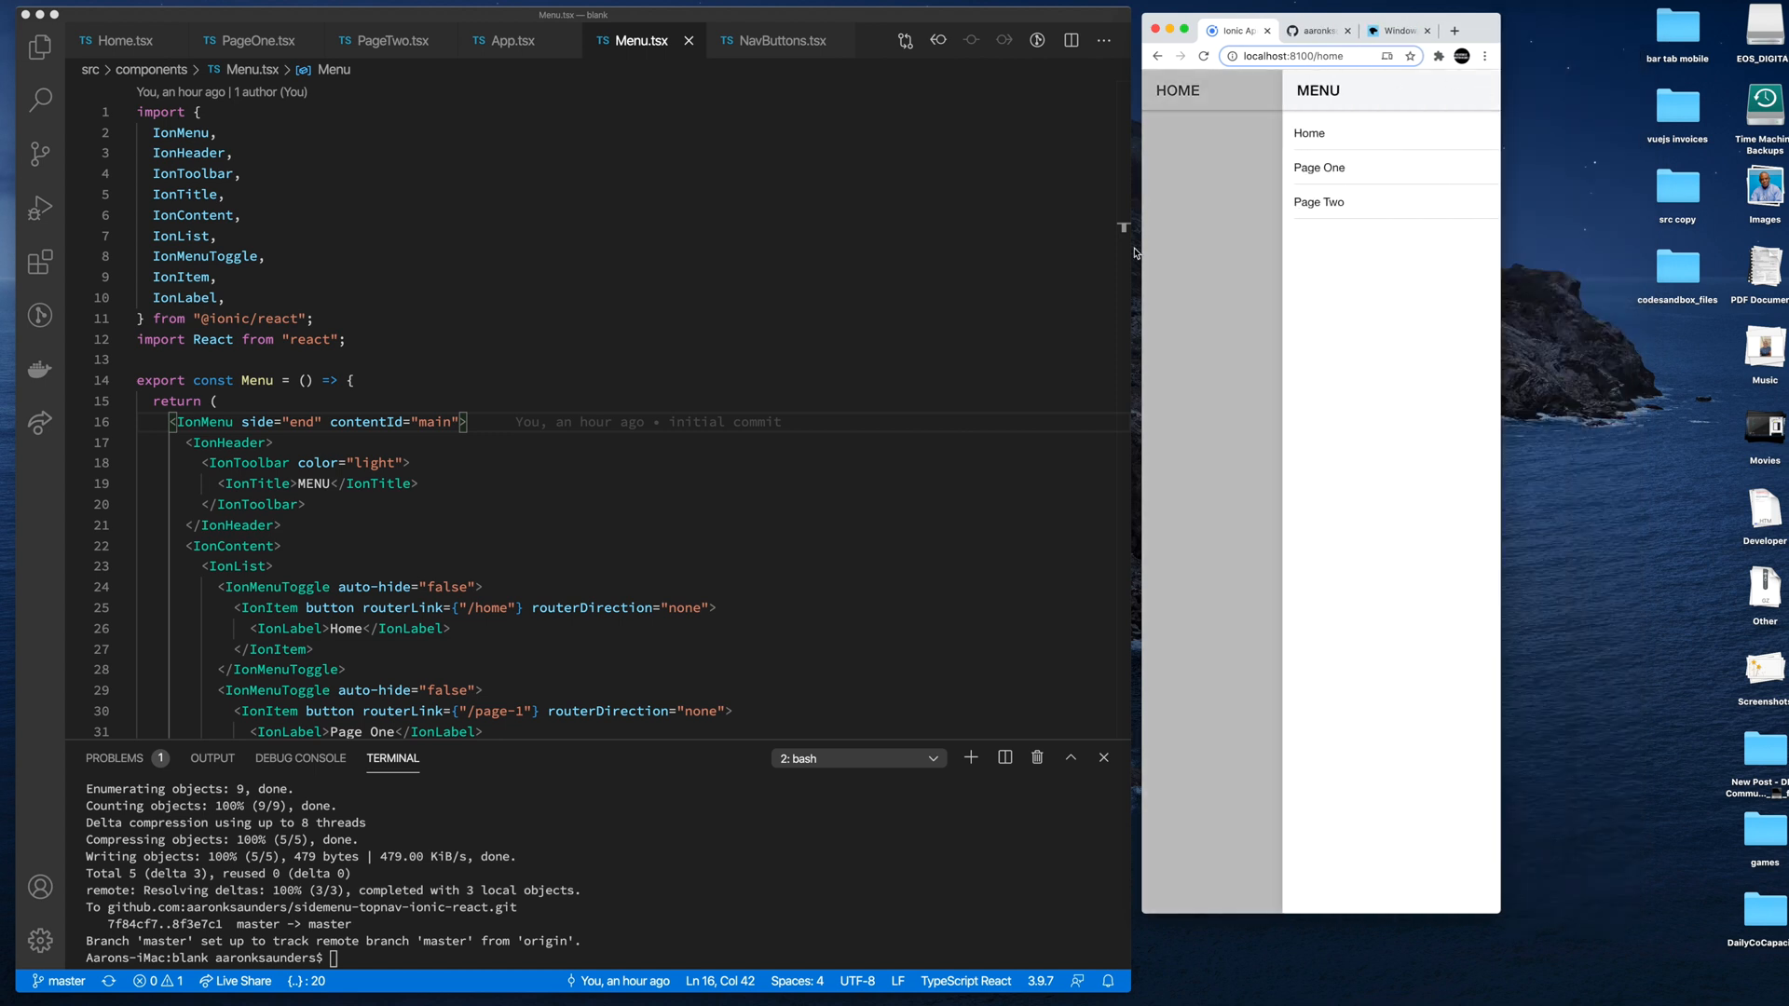
pyautogui.moveTo(280, 568)
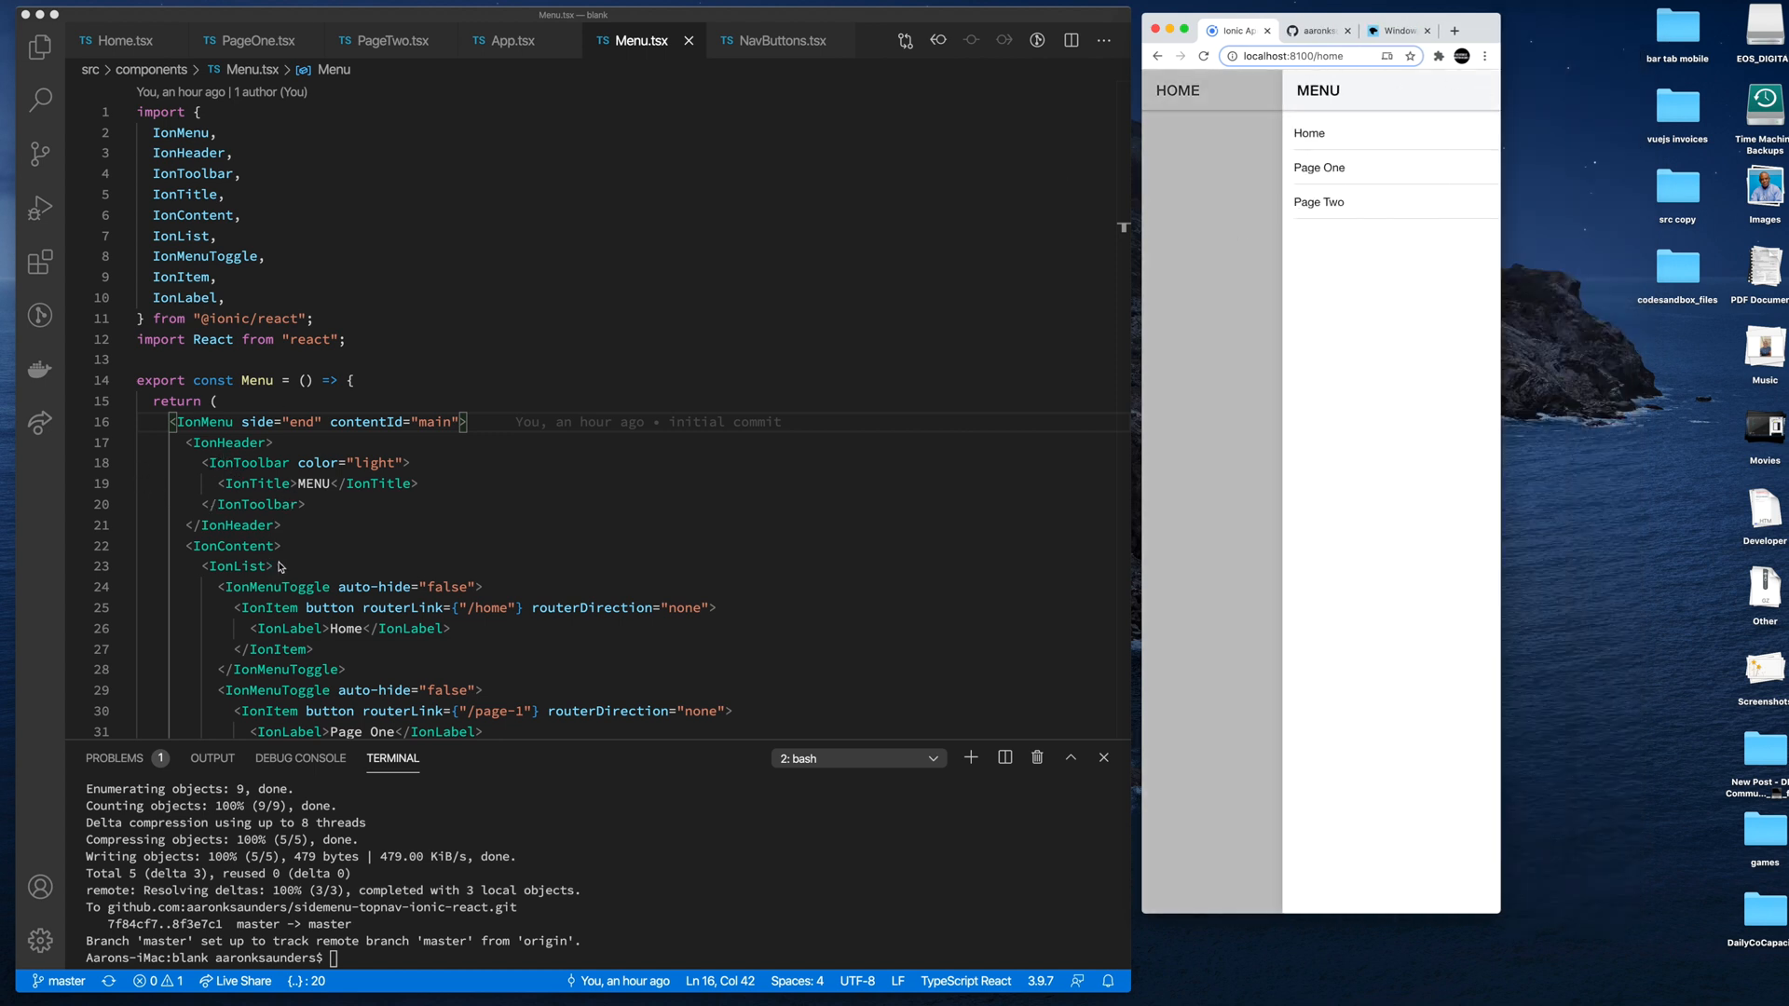
pyautogui.scroll(-3)
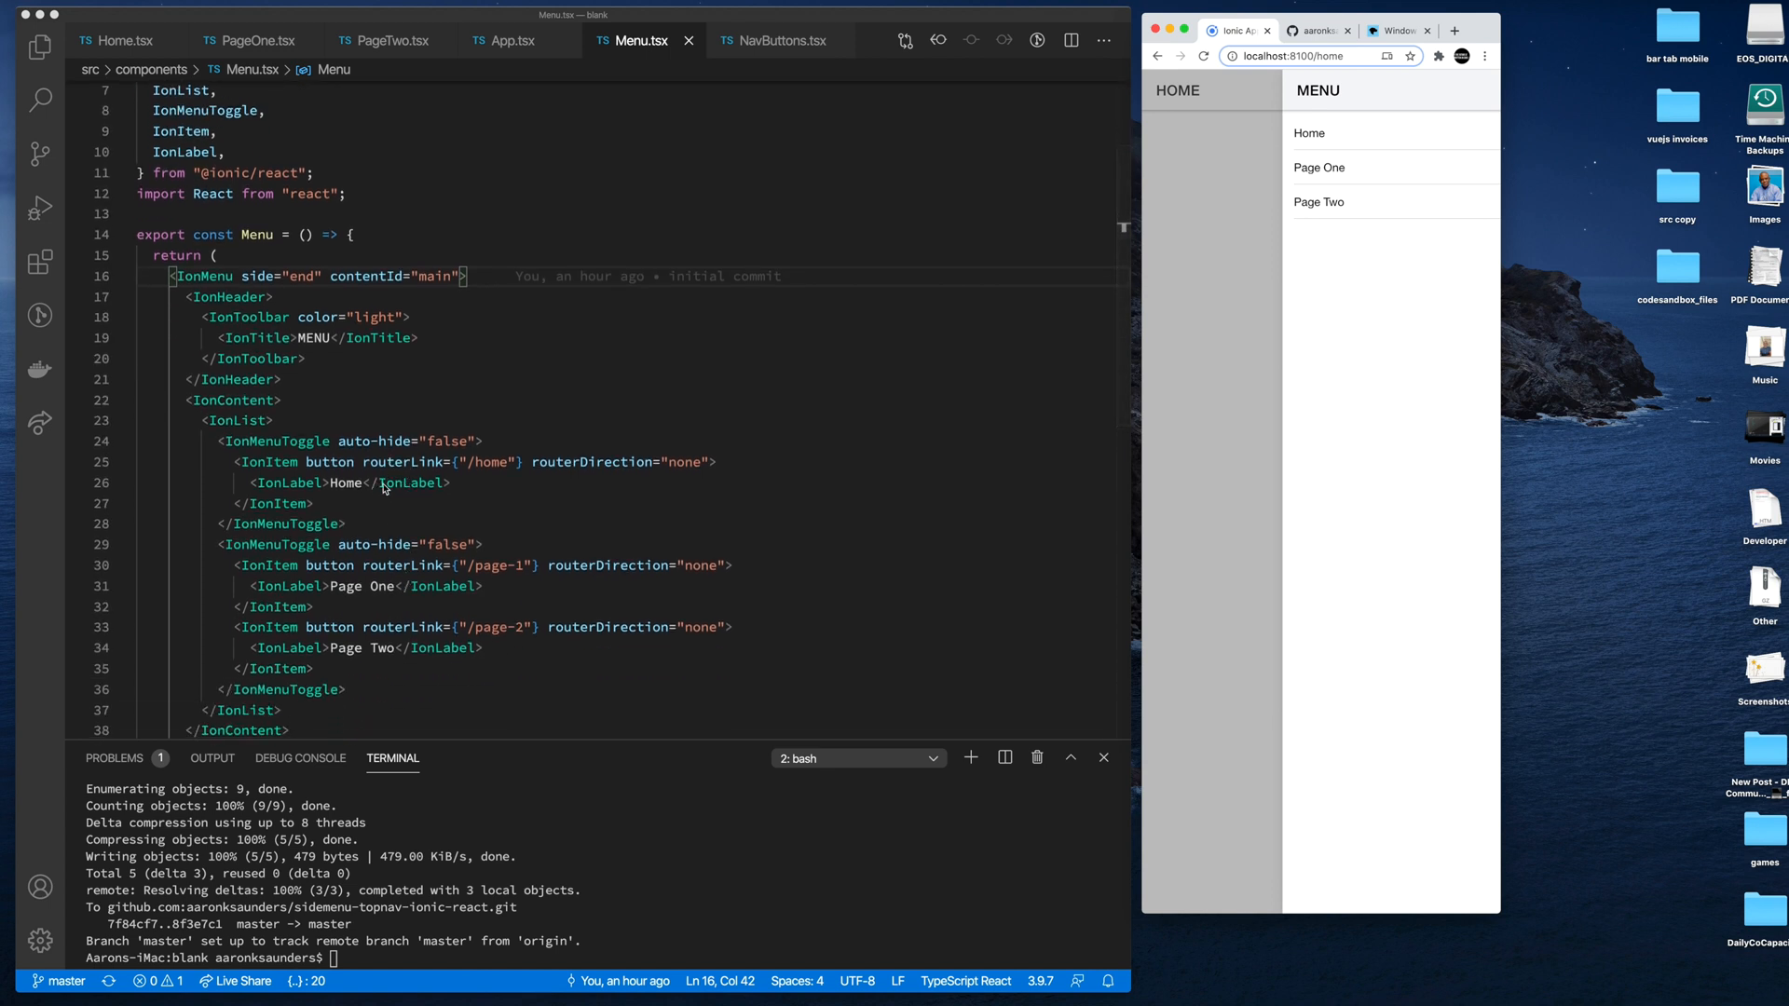
pyautogui.moveTo(276, 476)
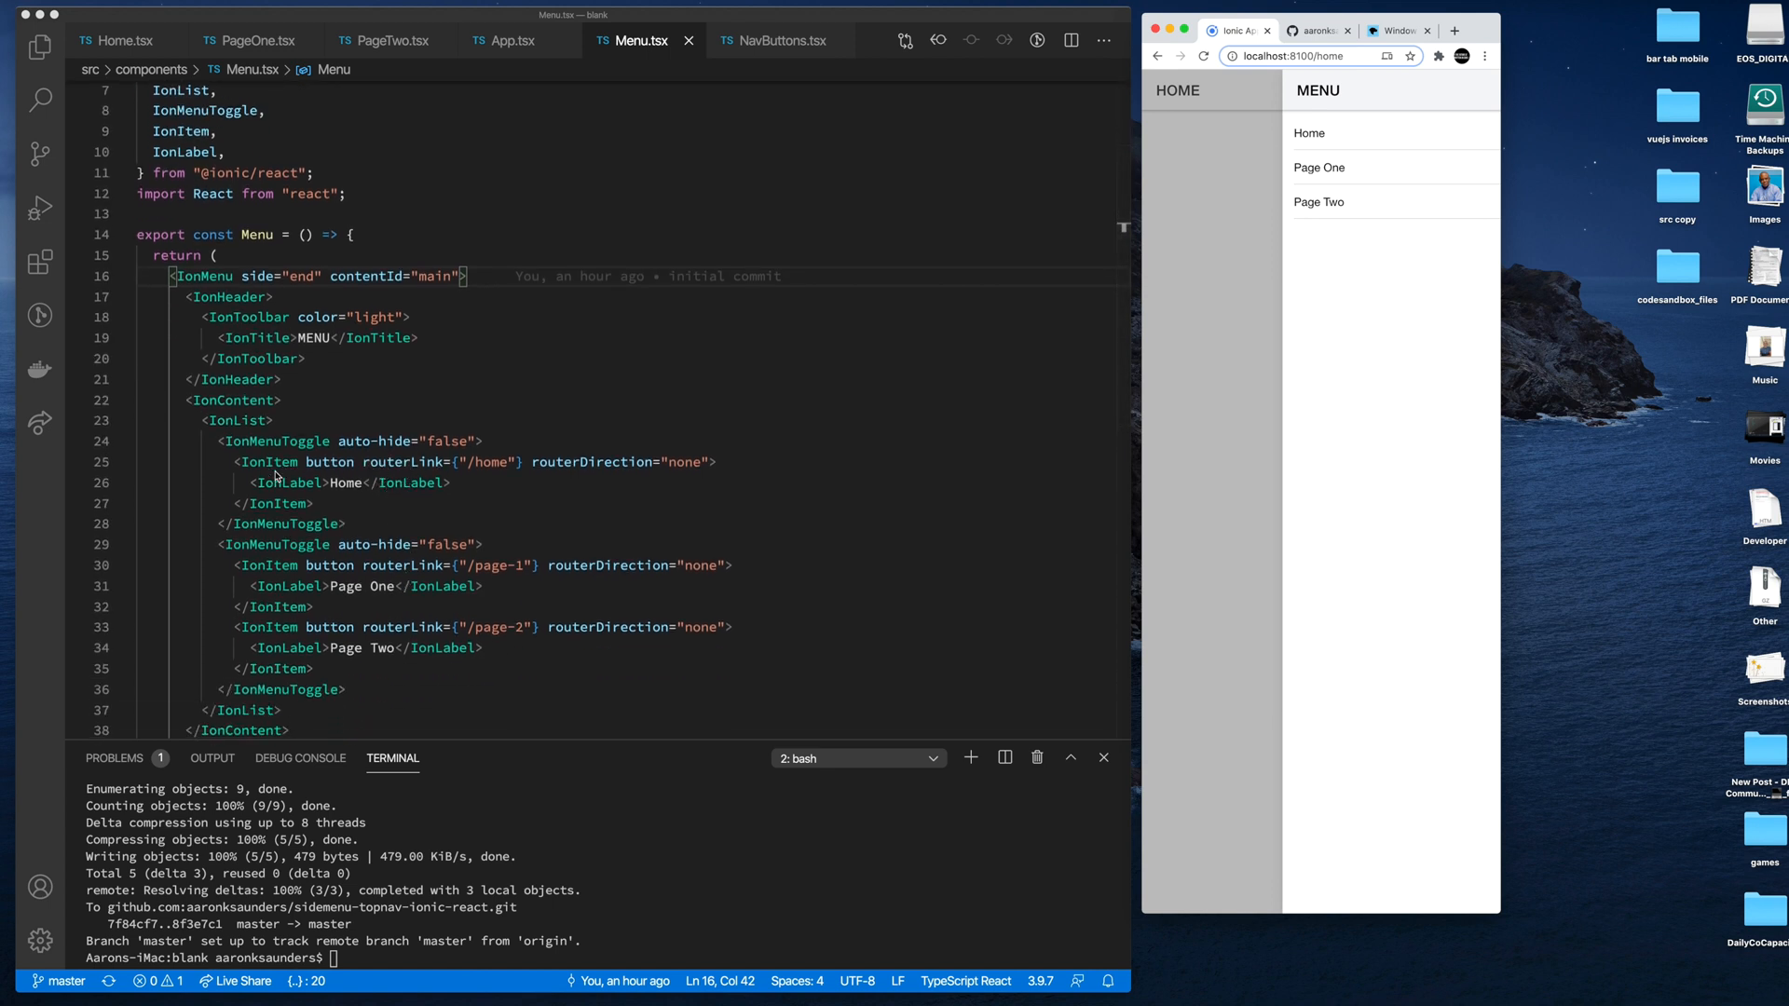
pyautogui.moveTo(357, 476)
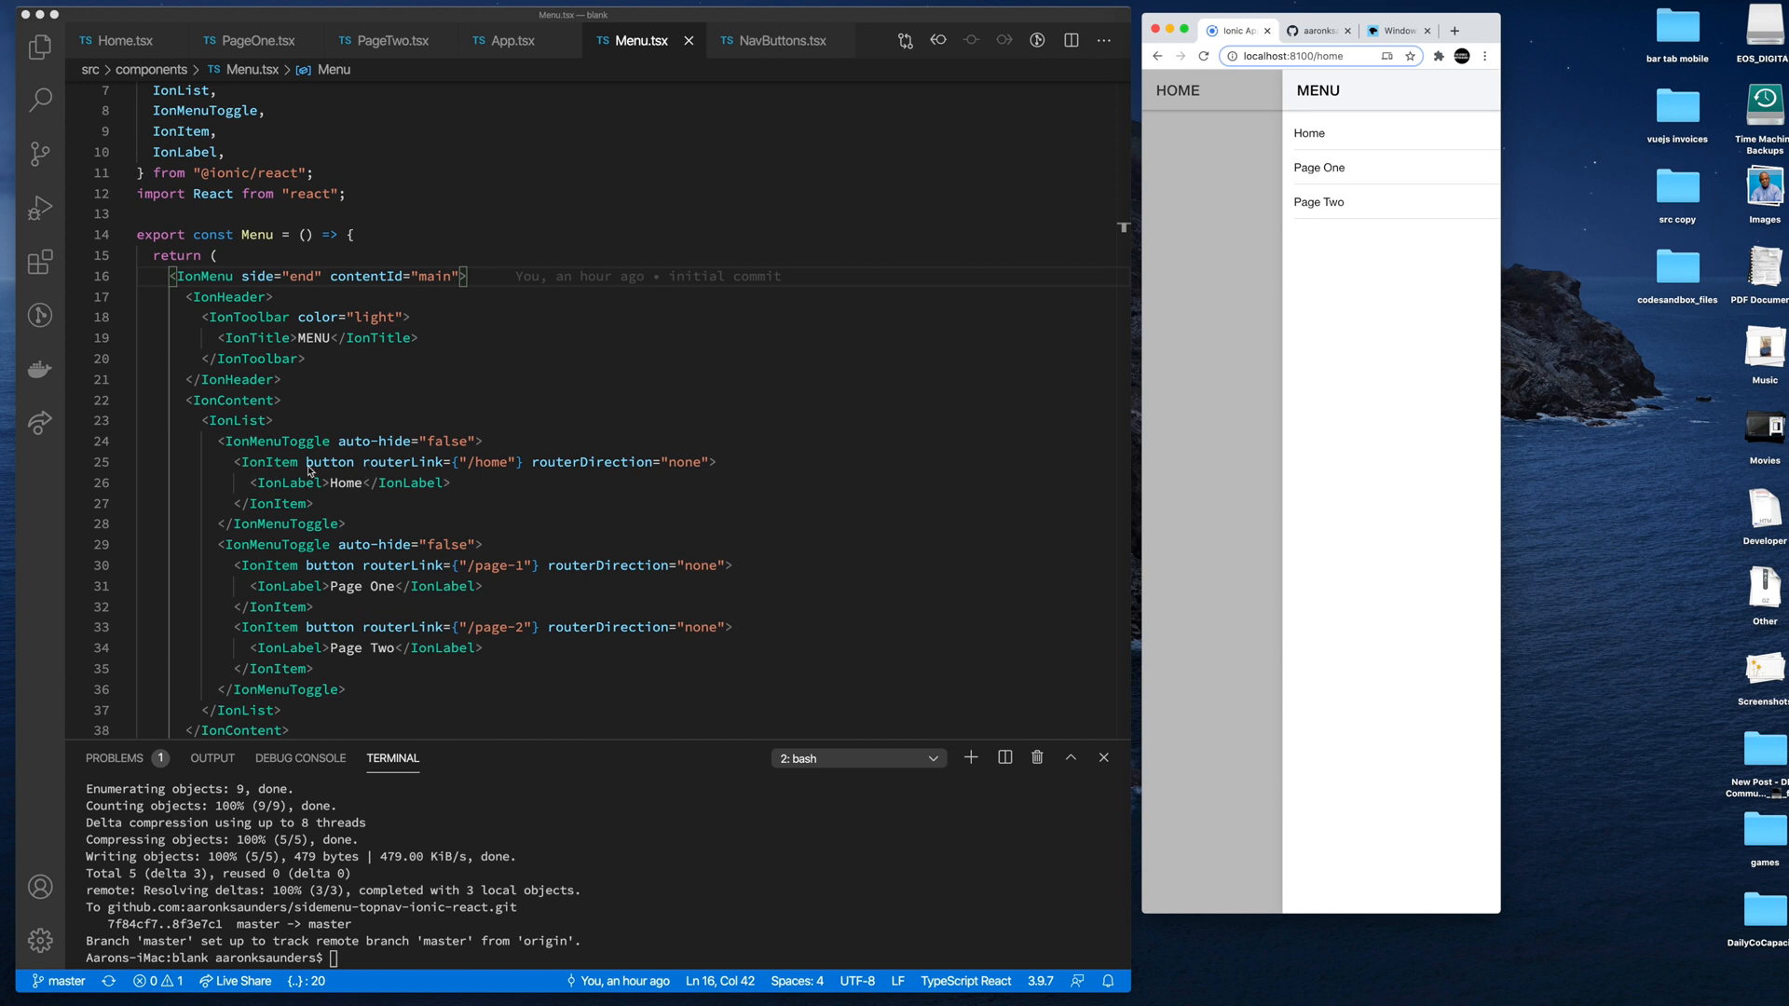
pyautogui.moveTo(536, 469)
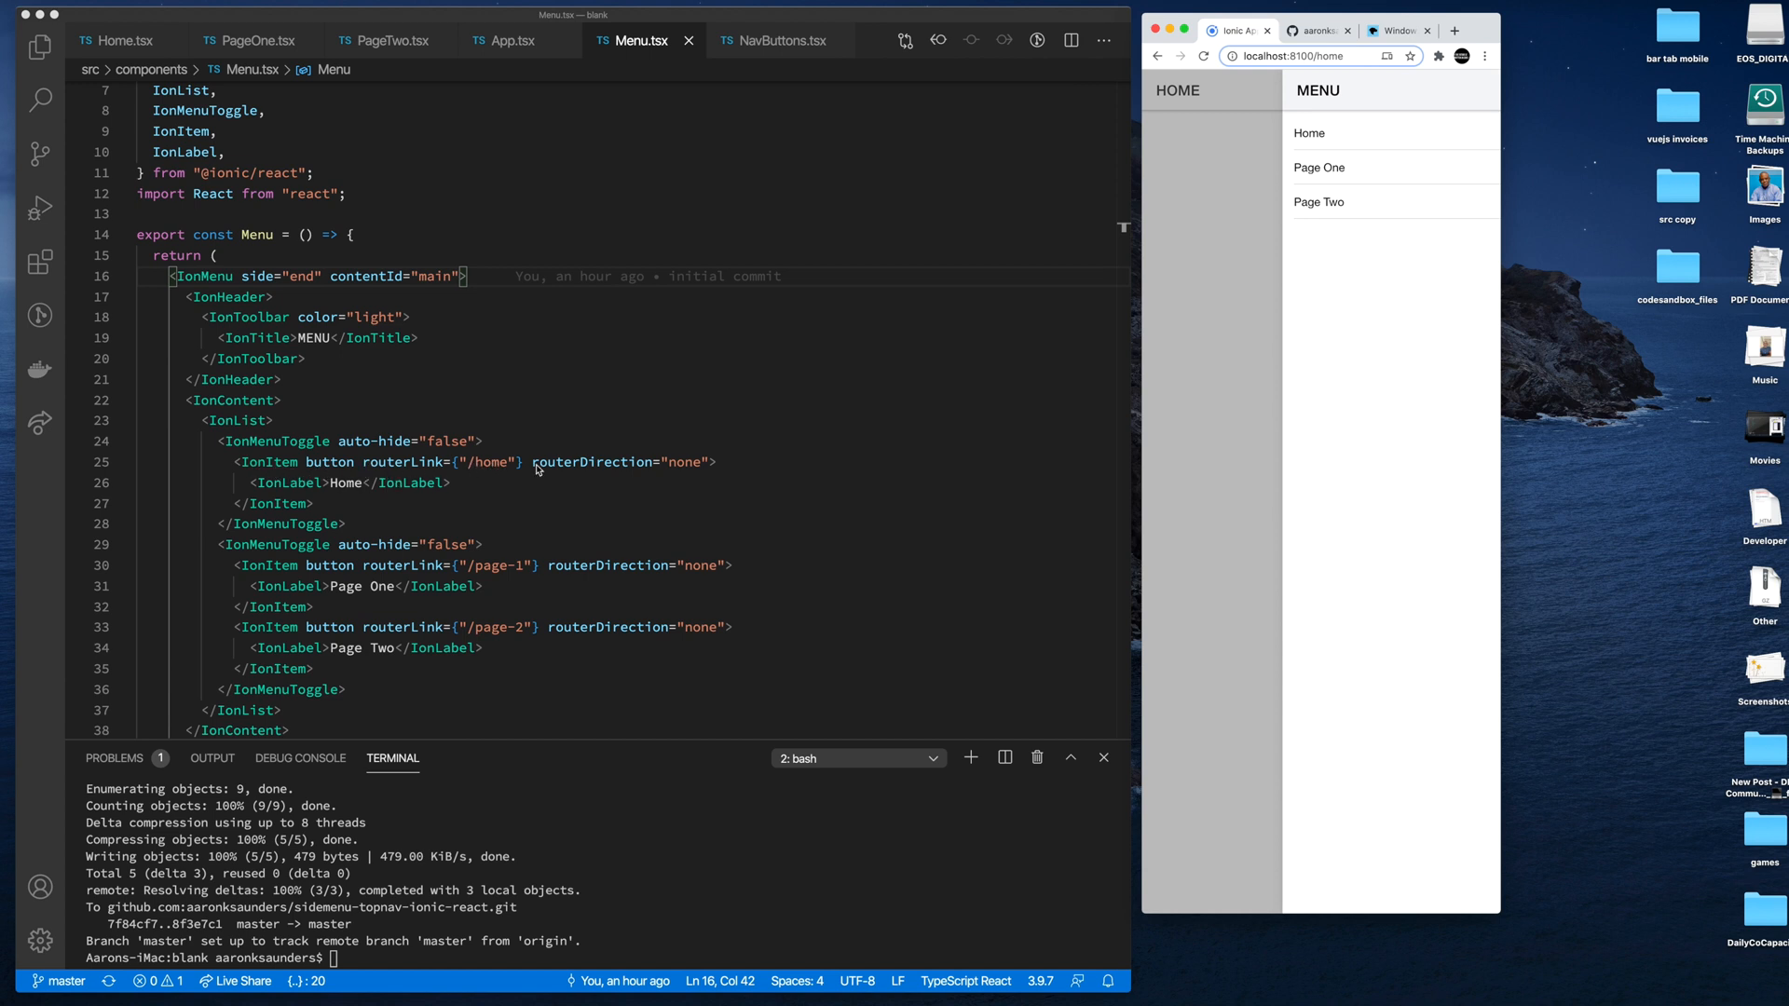
pyautogui.moveTo(1010, 365)
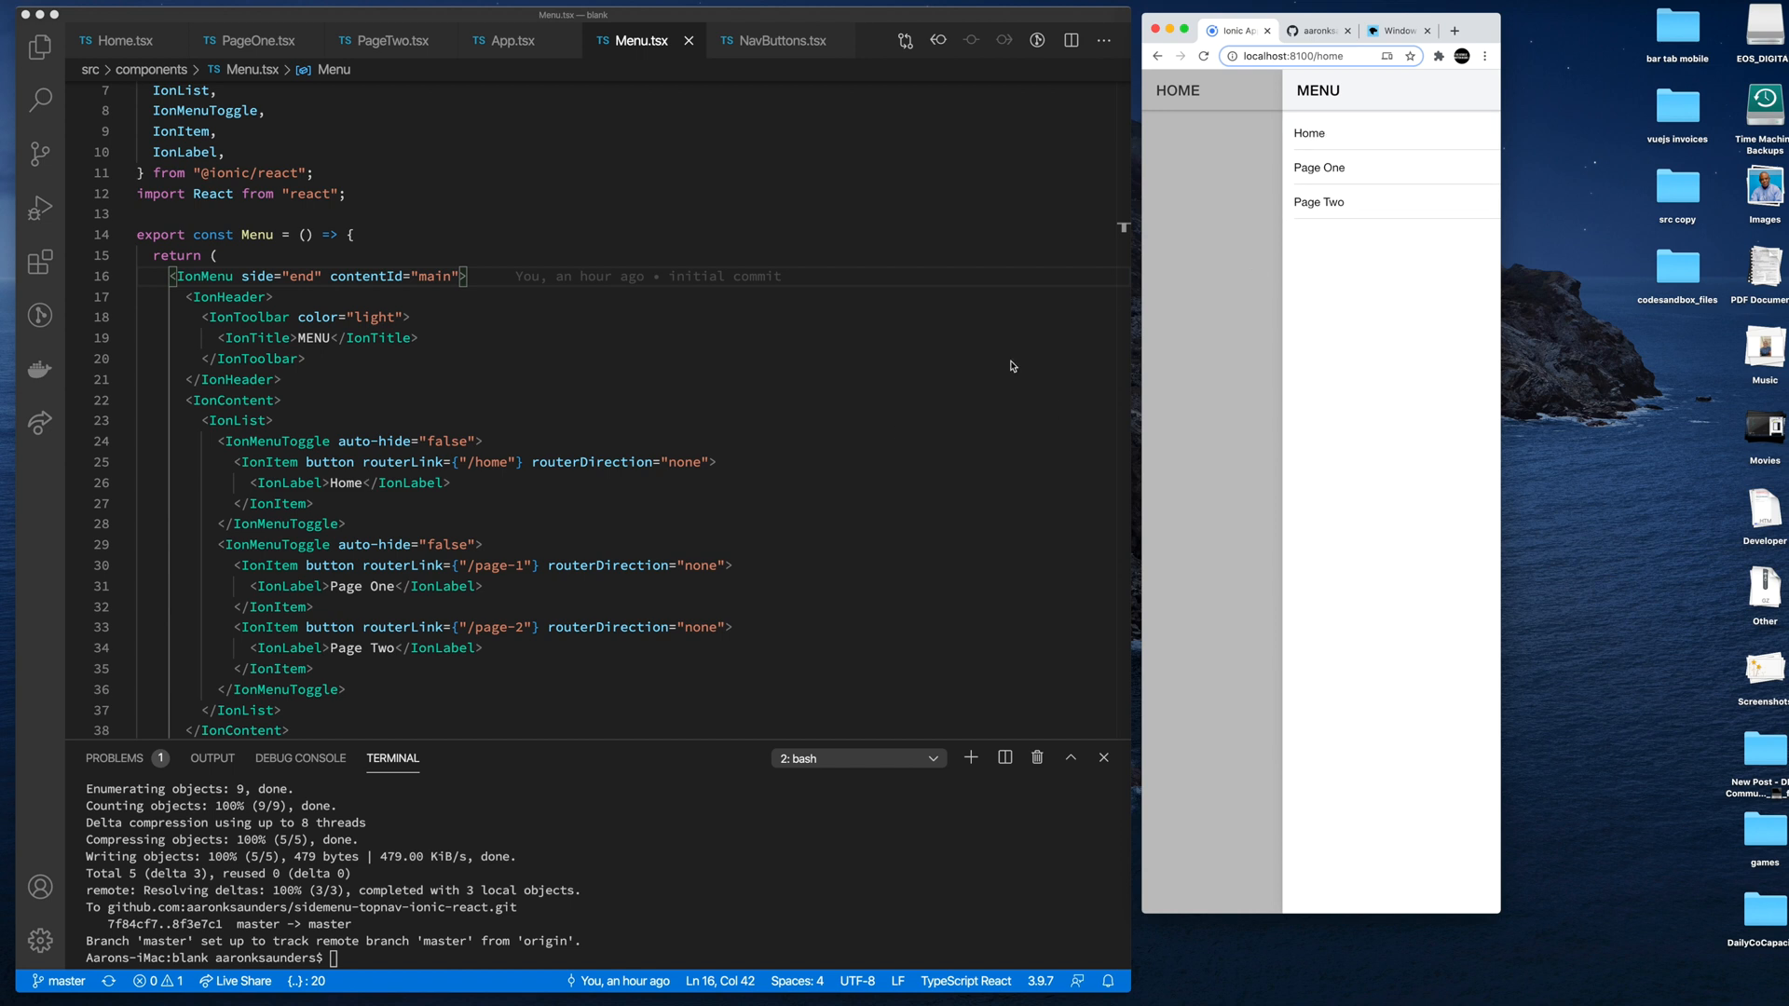
pyautogui.scroll(-3)
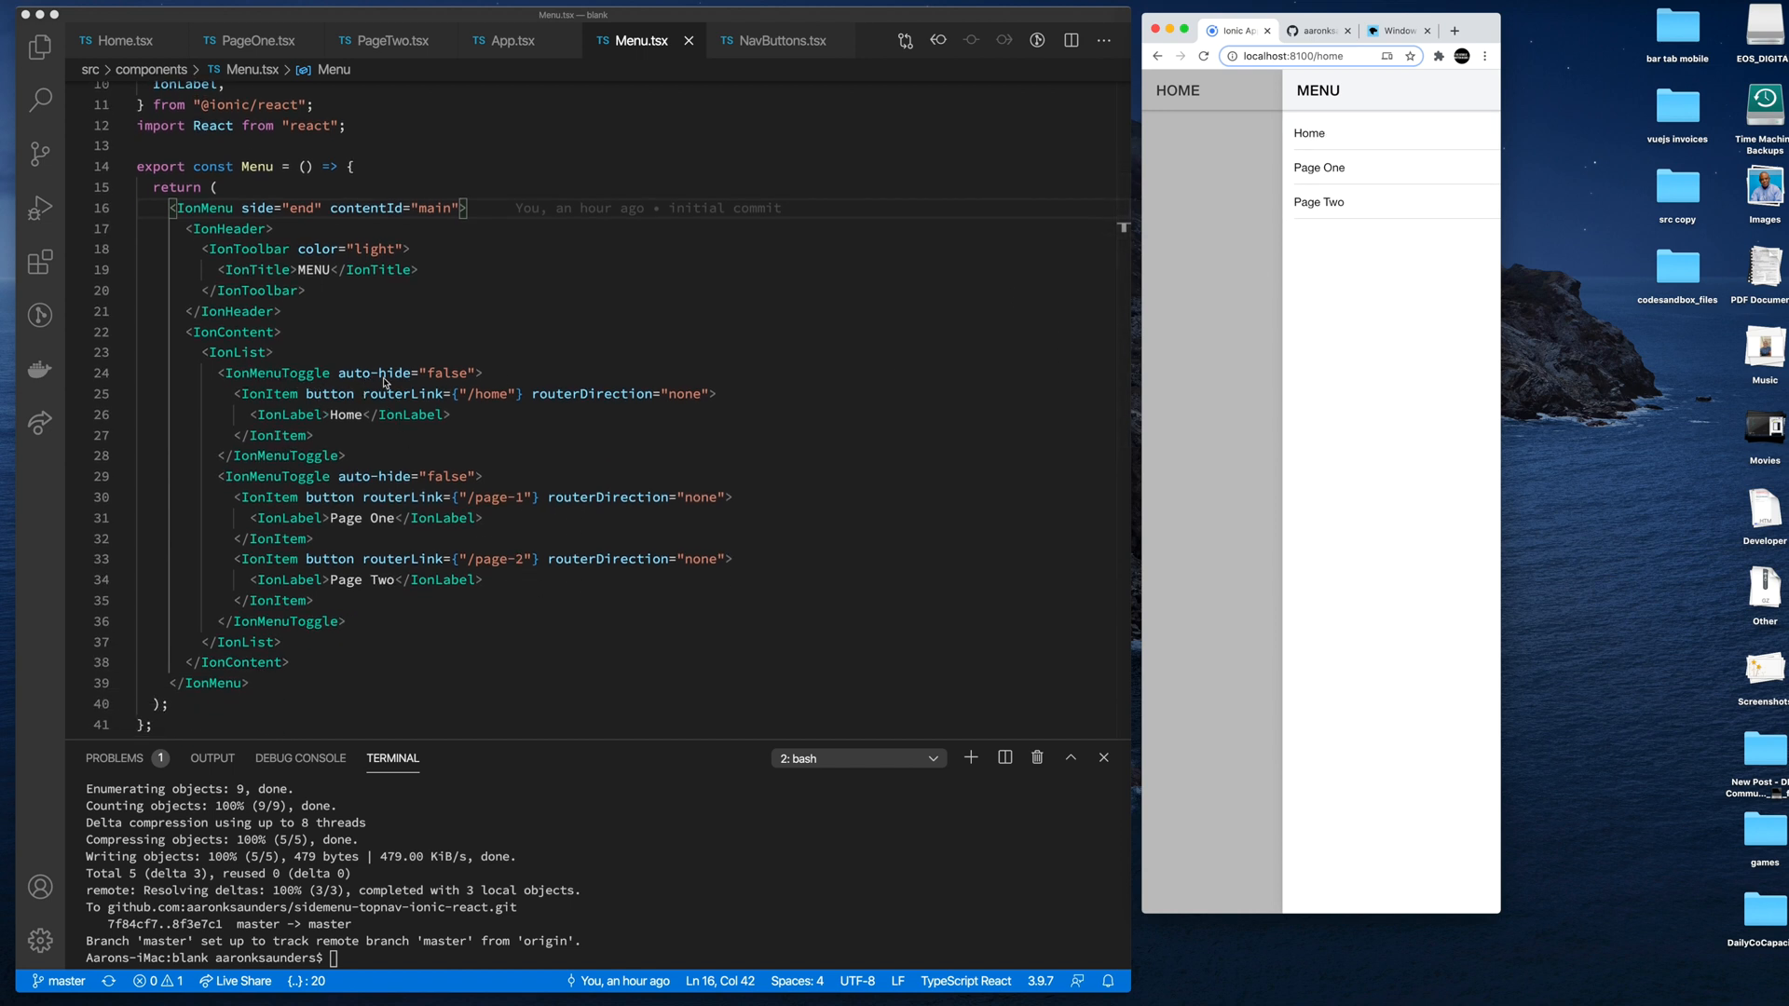
pyautogui.click(1320, 168)
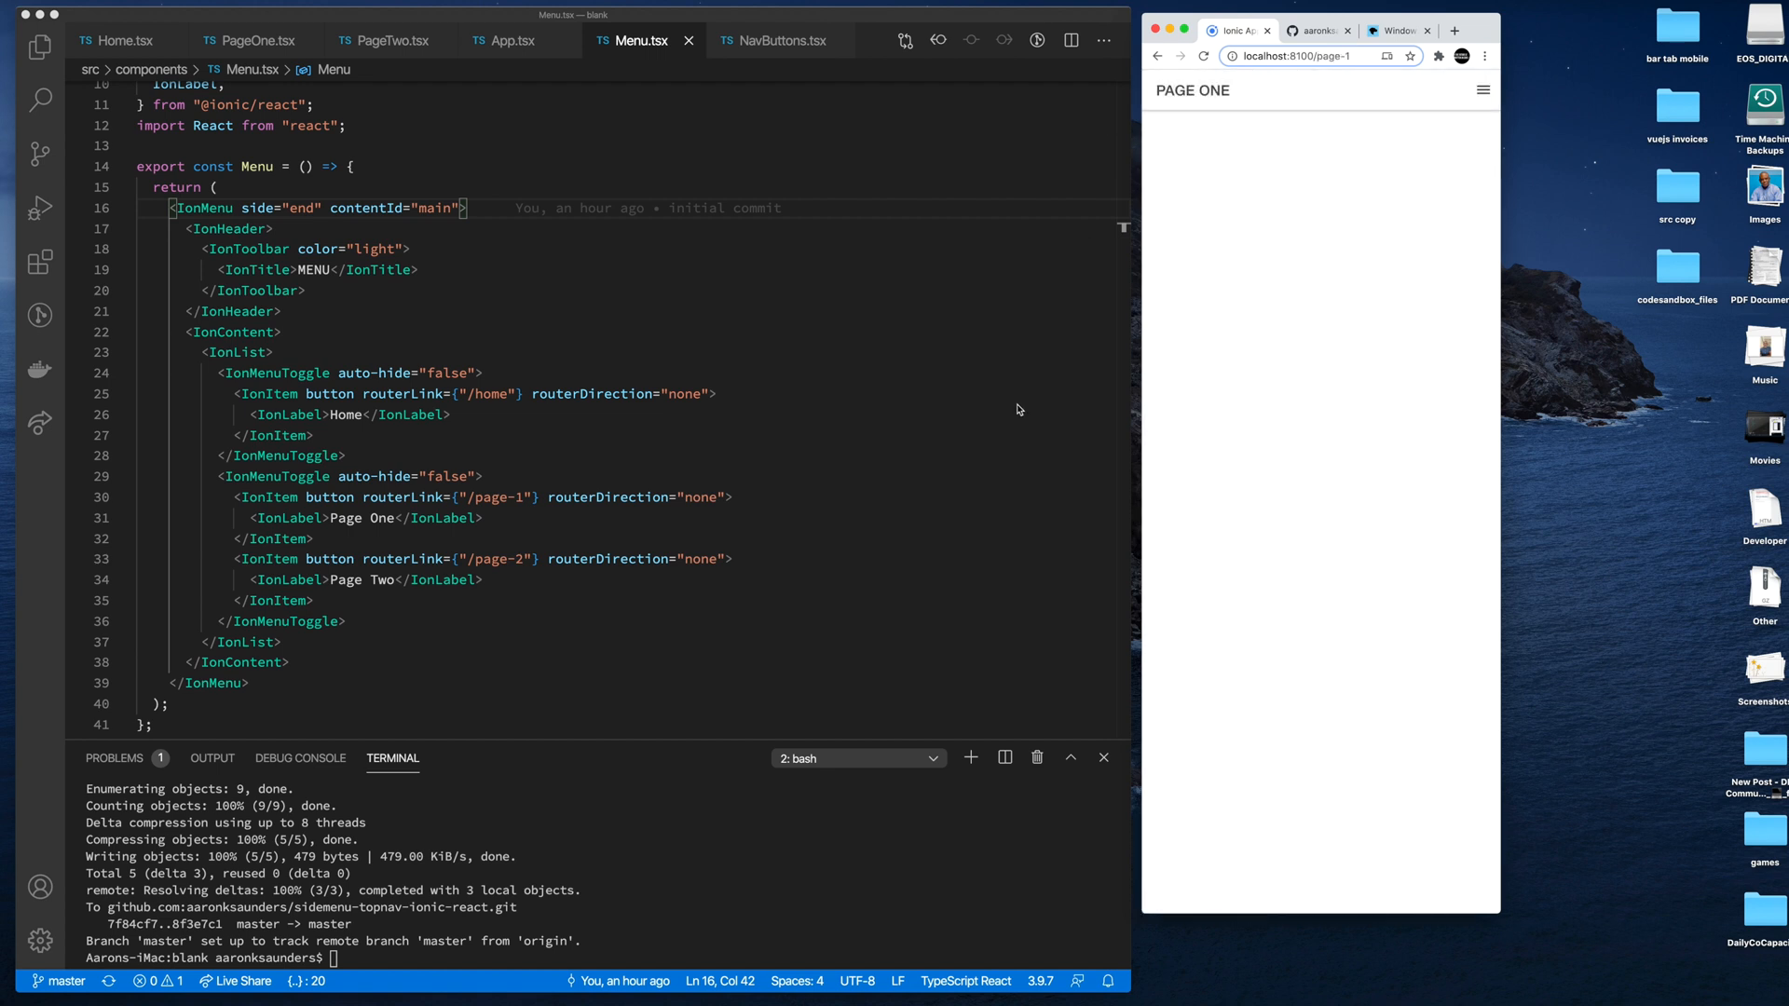
pyautogui.scroll(3)
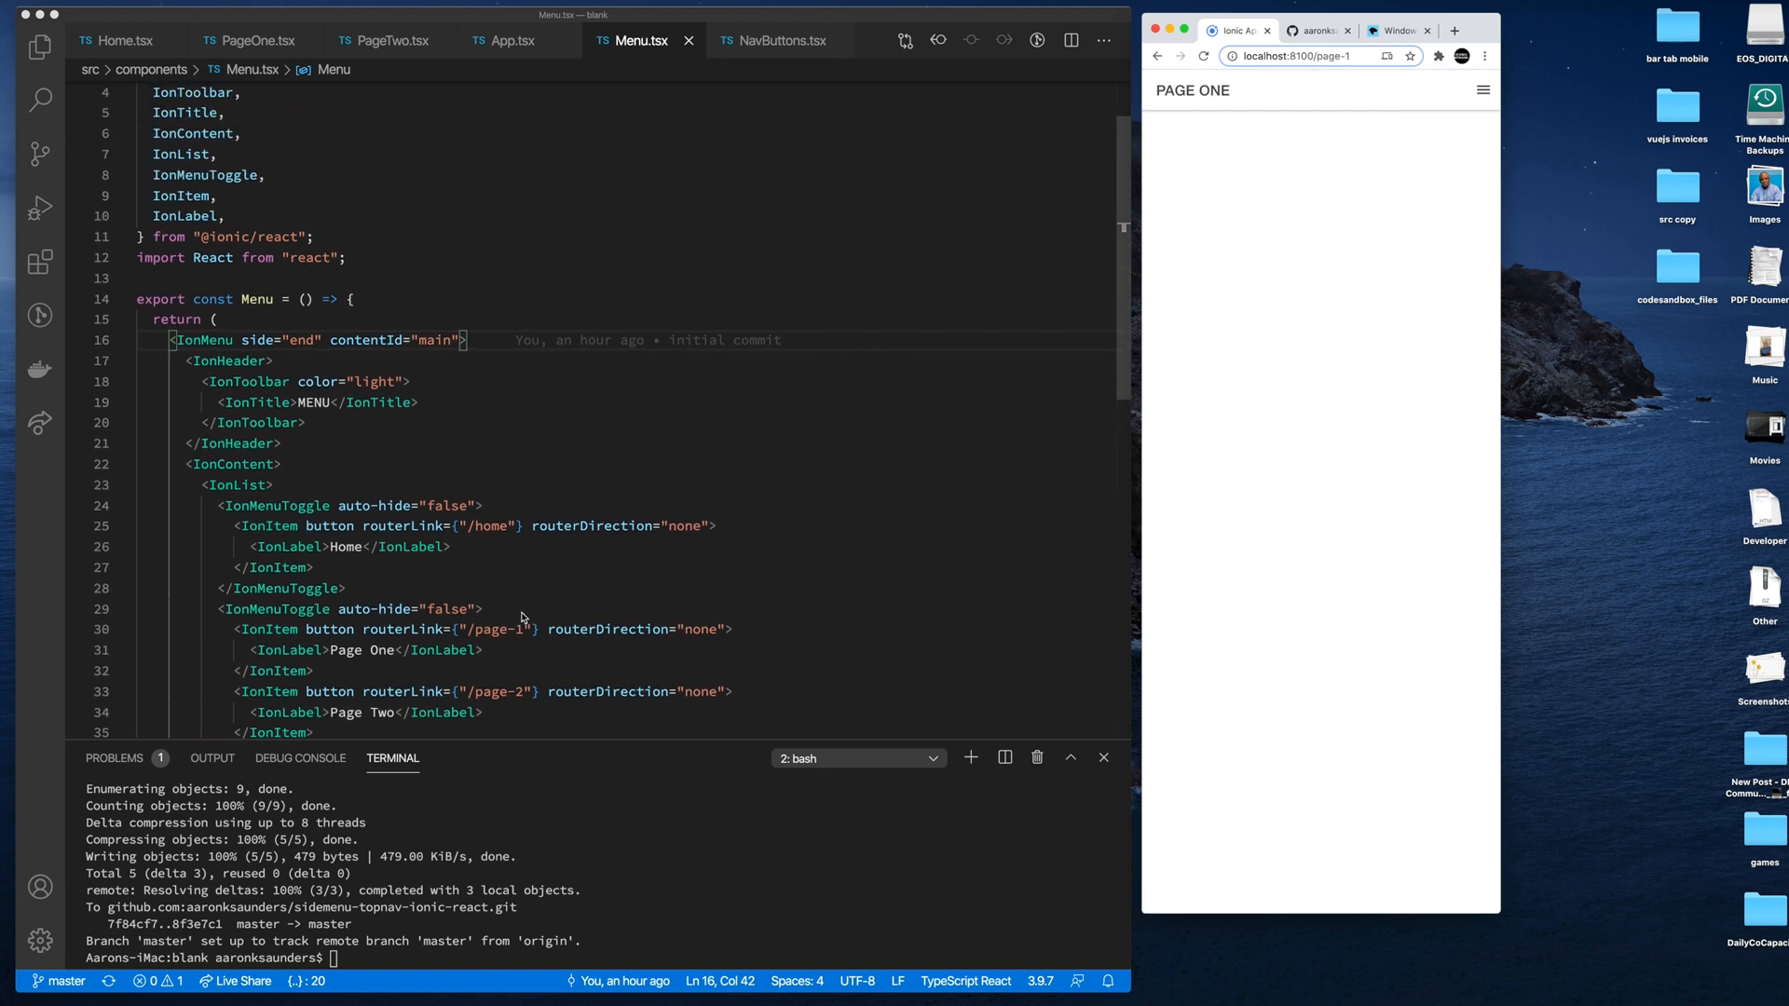
pyautogui.moveTo(1087, 397)
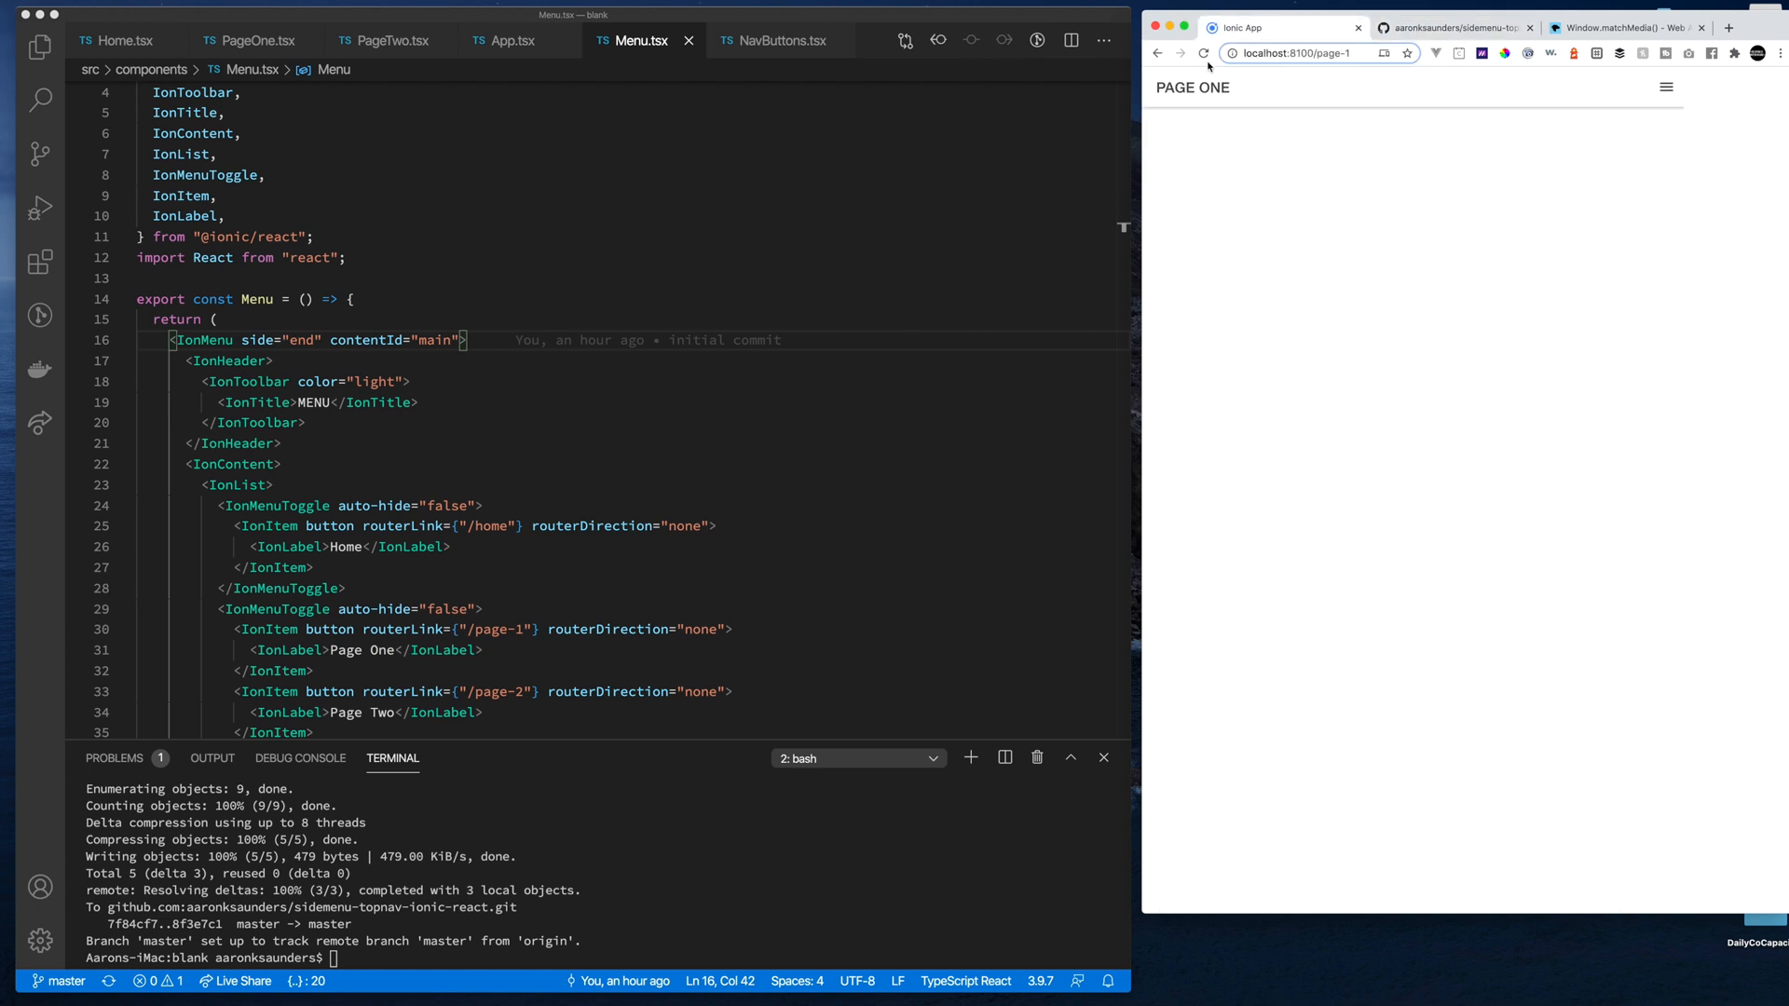
# Click through the widened app's top nav to Page Two, then back to HOME
pyautogui.click(1204, 53)
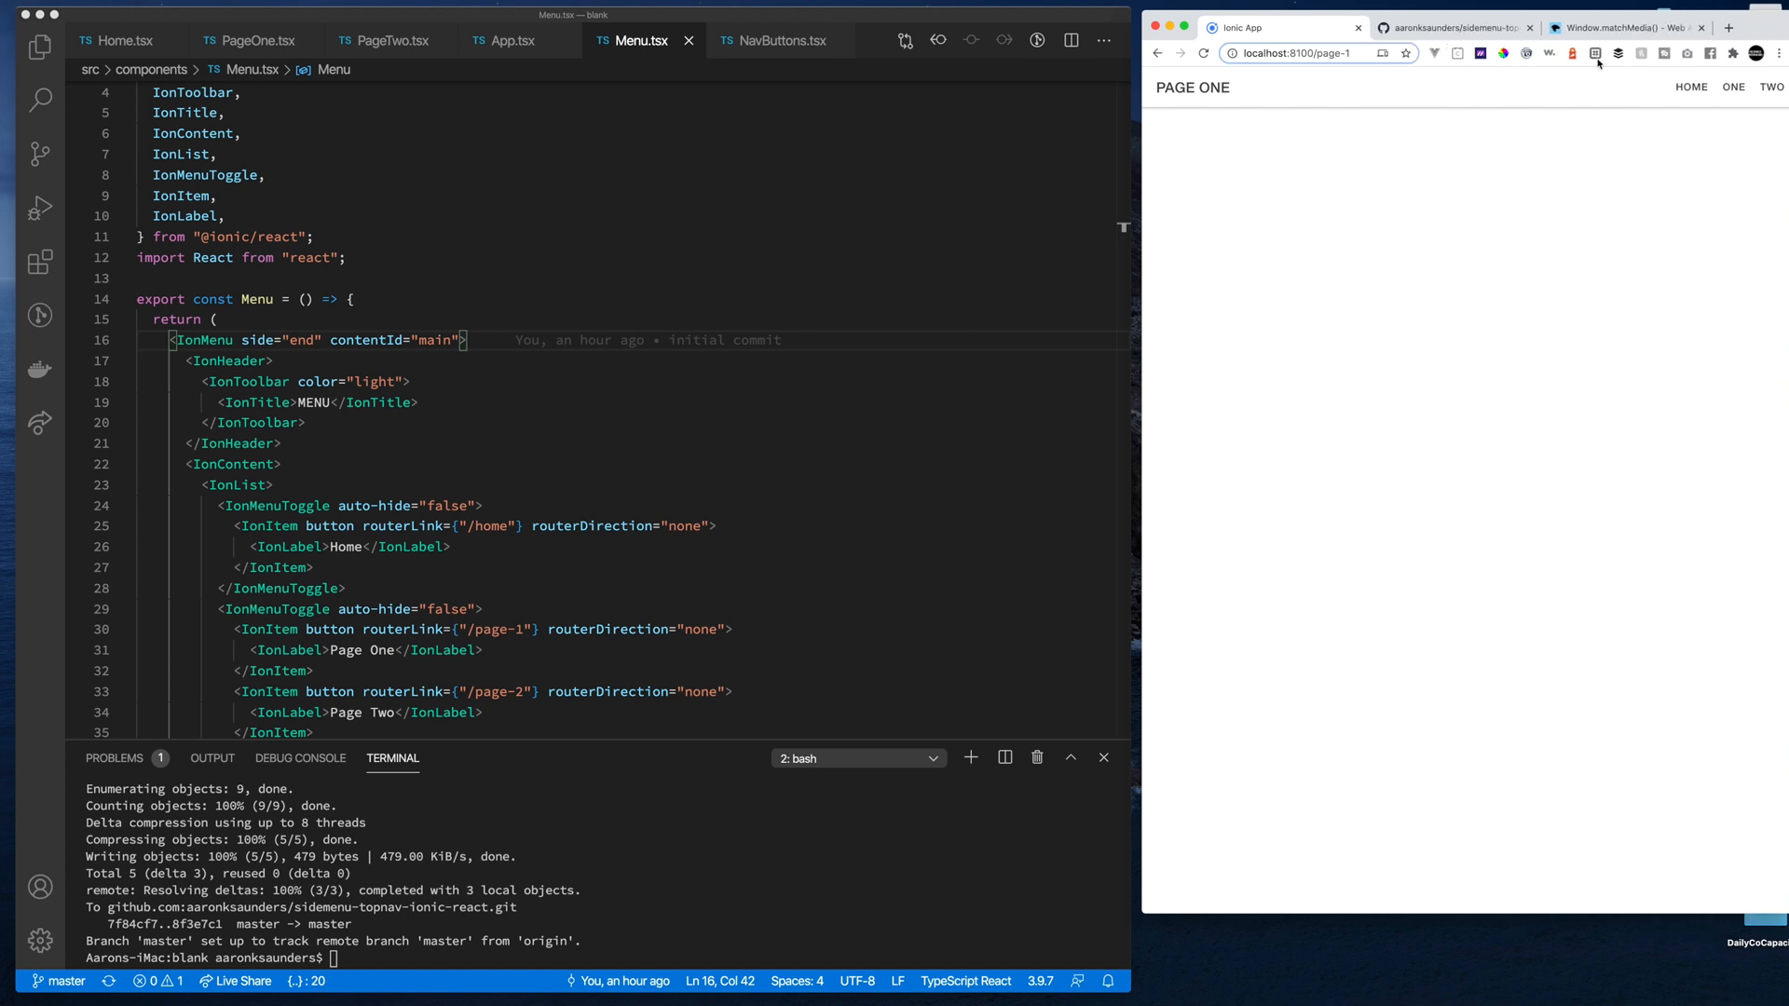
pyautogui.moveTo(1692, 86)
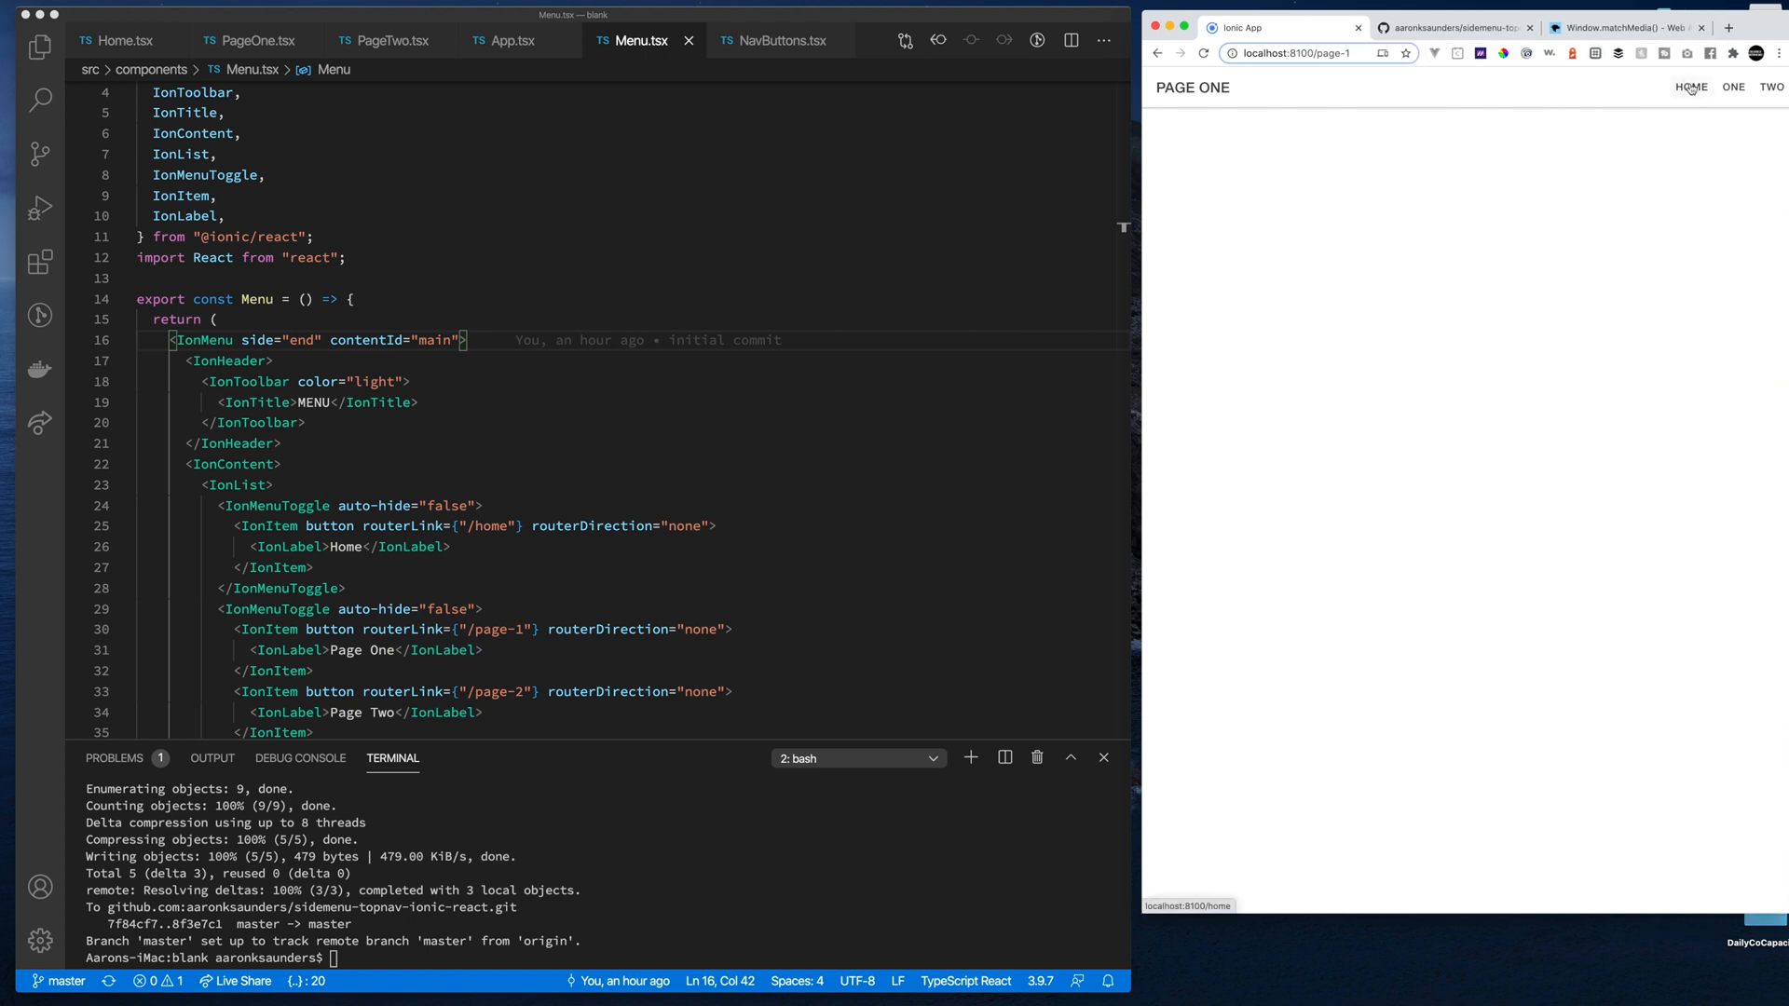
pyautogui.click(1773, 86)
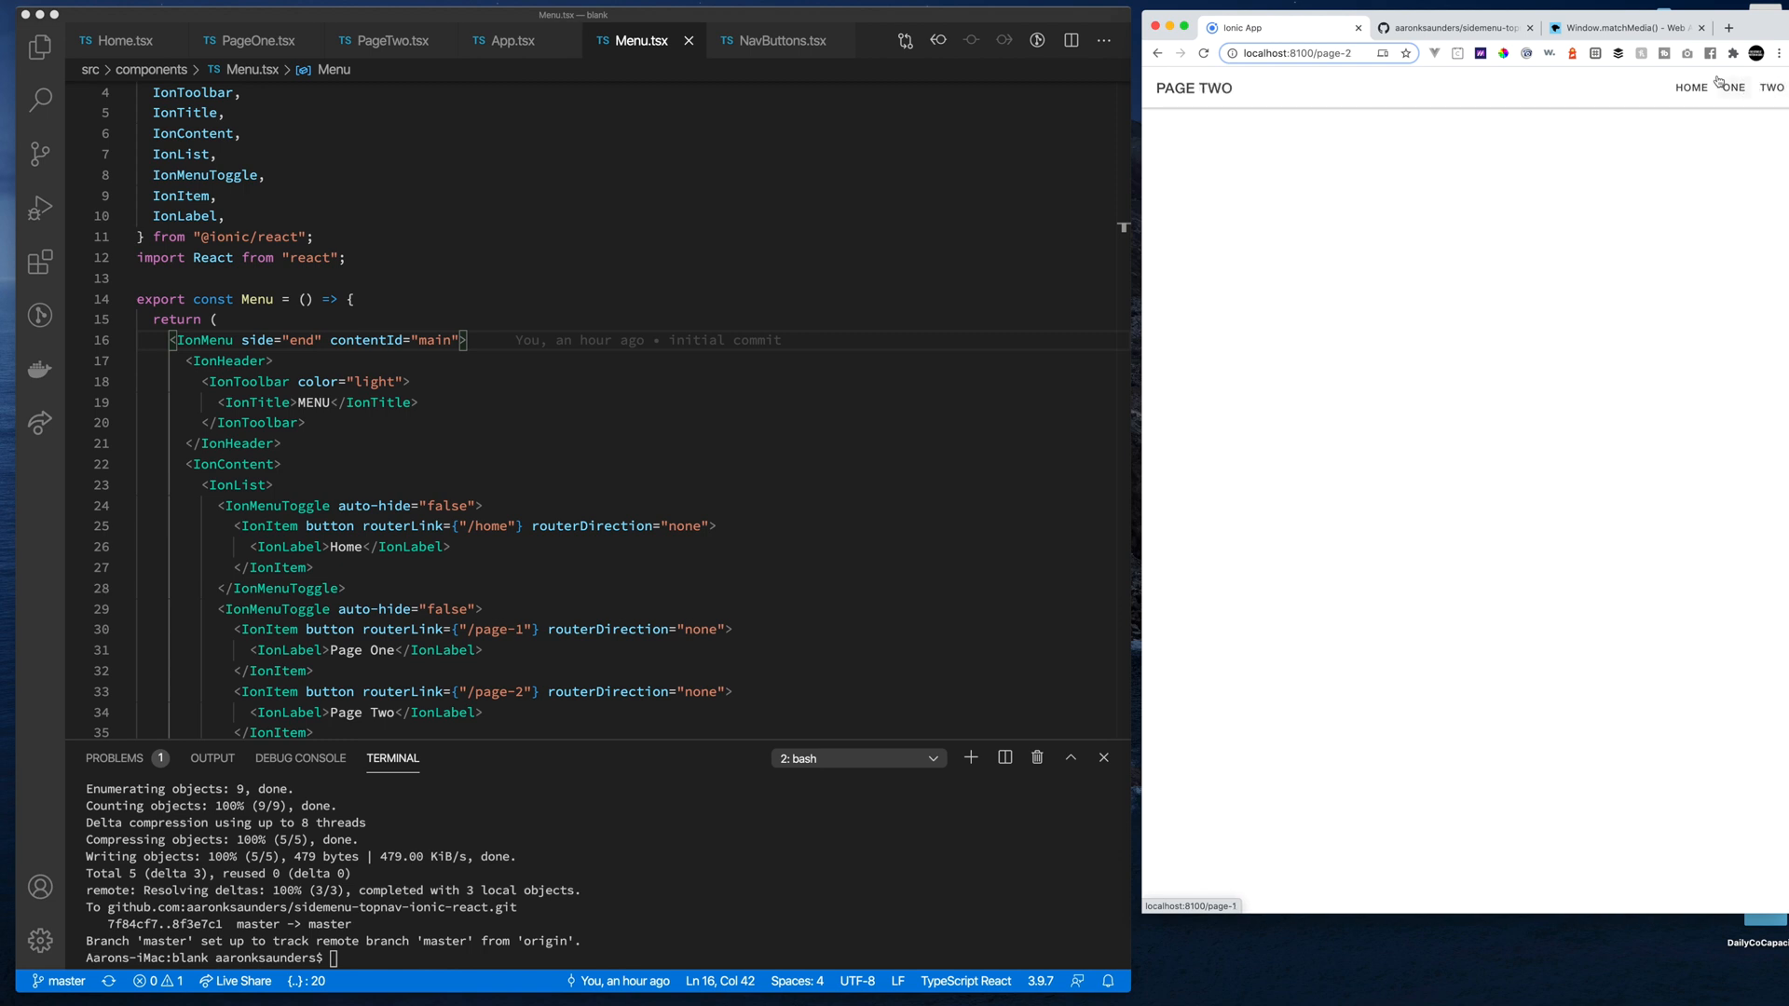
pyautogui.click(1692, 90)
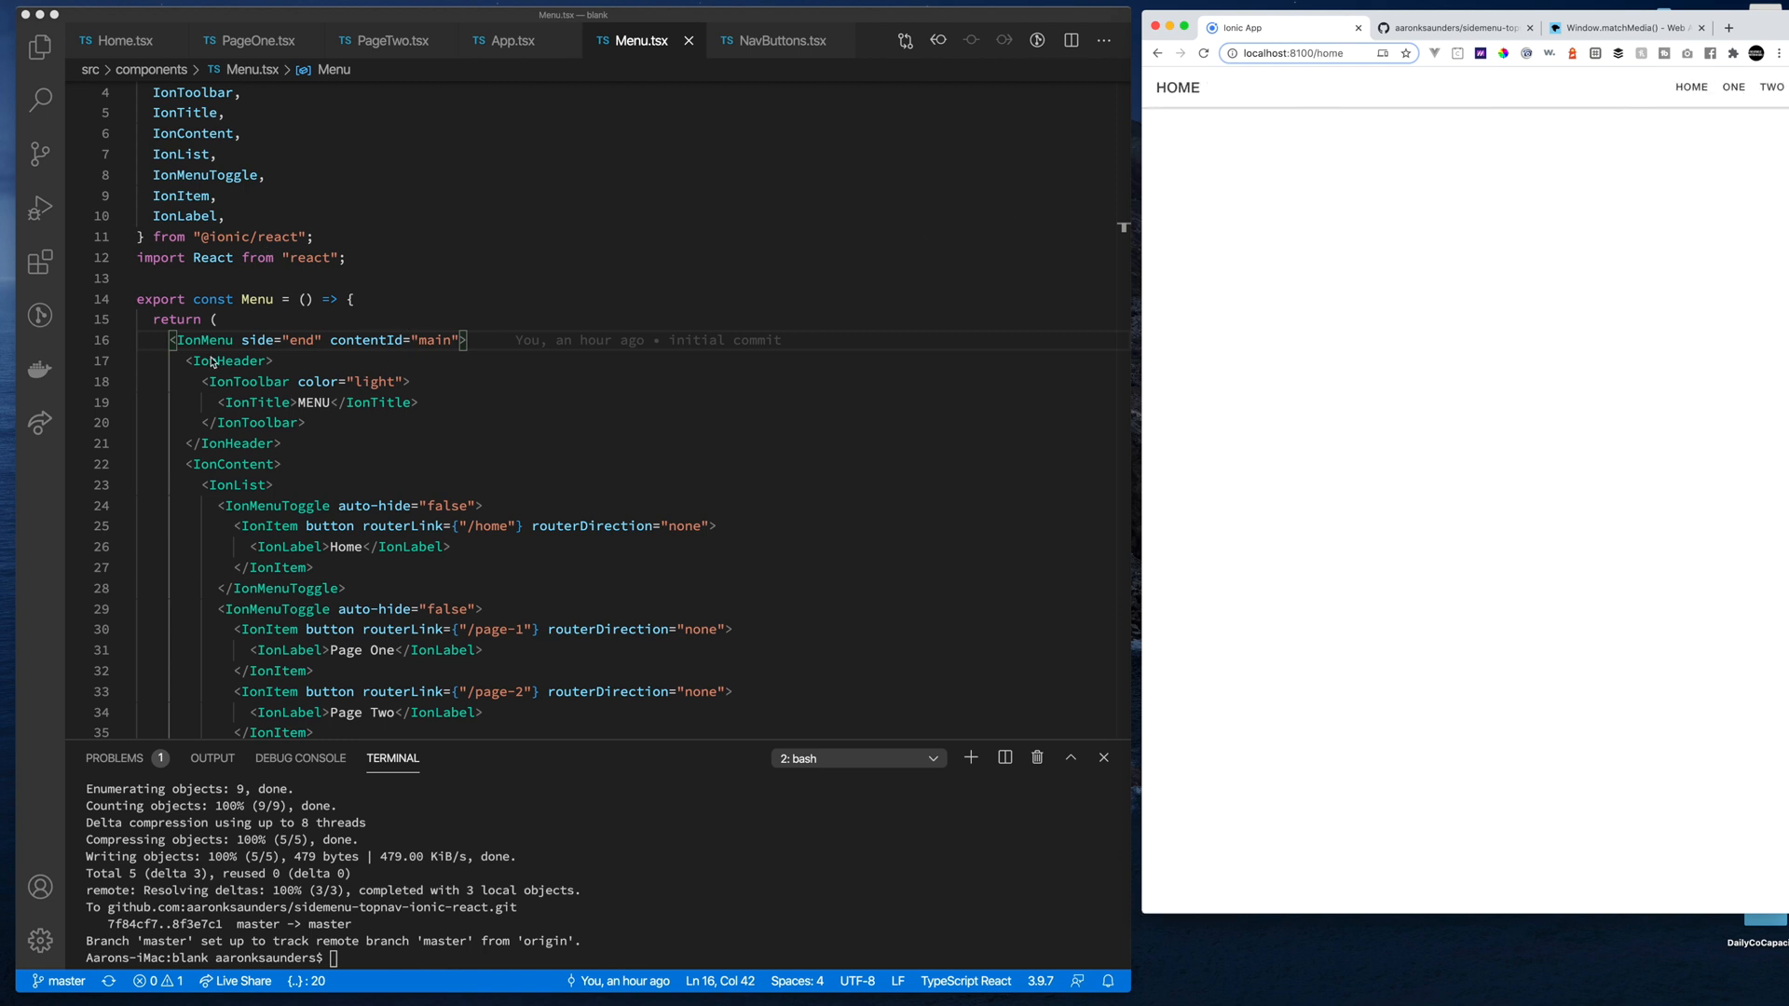
pyautogui.scroll(3)
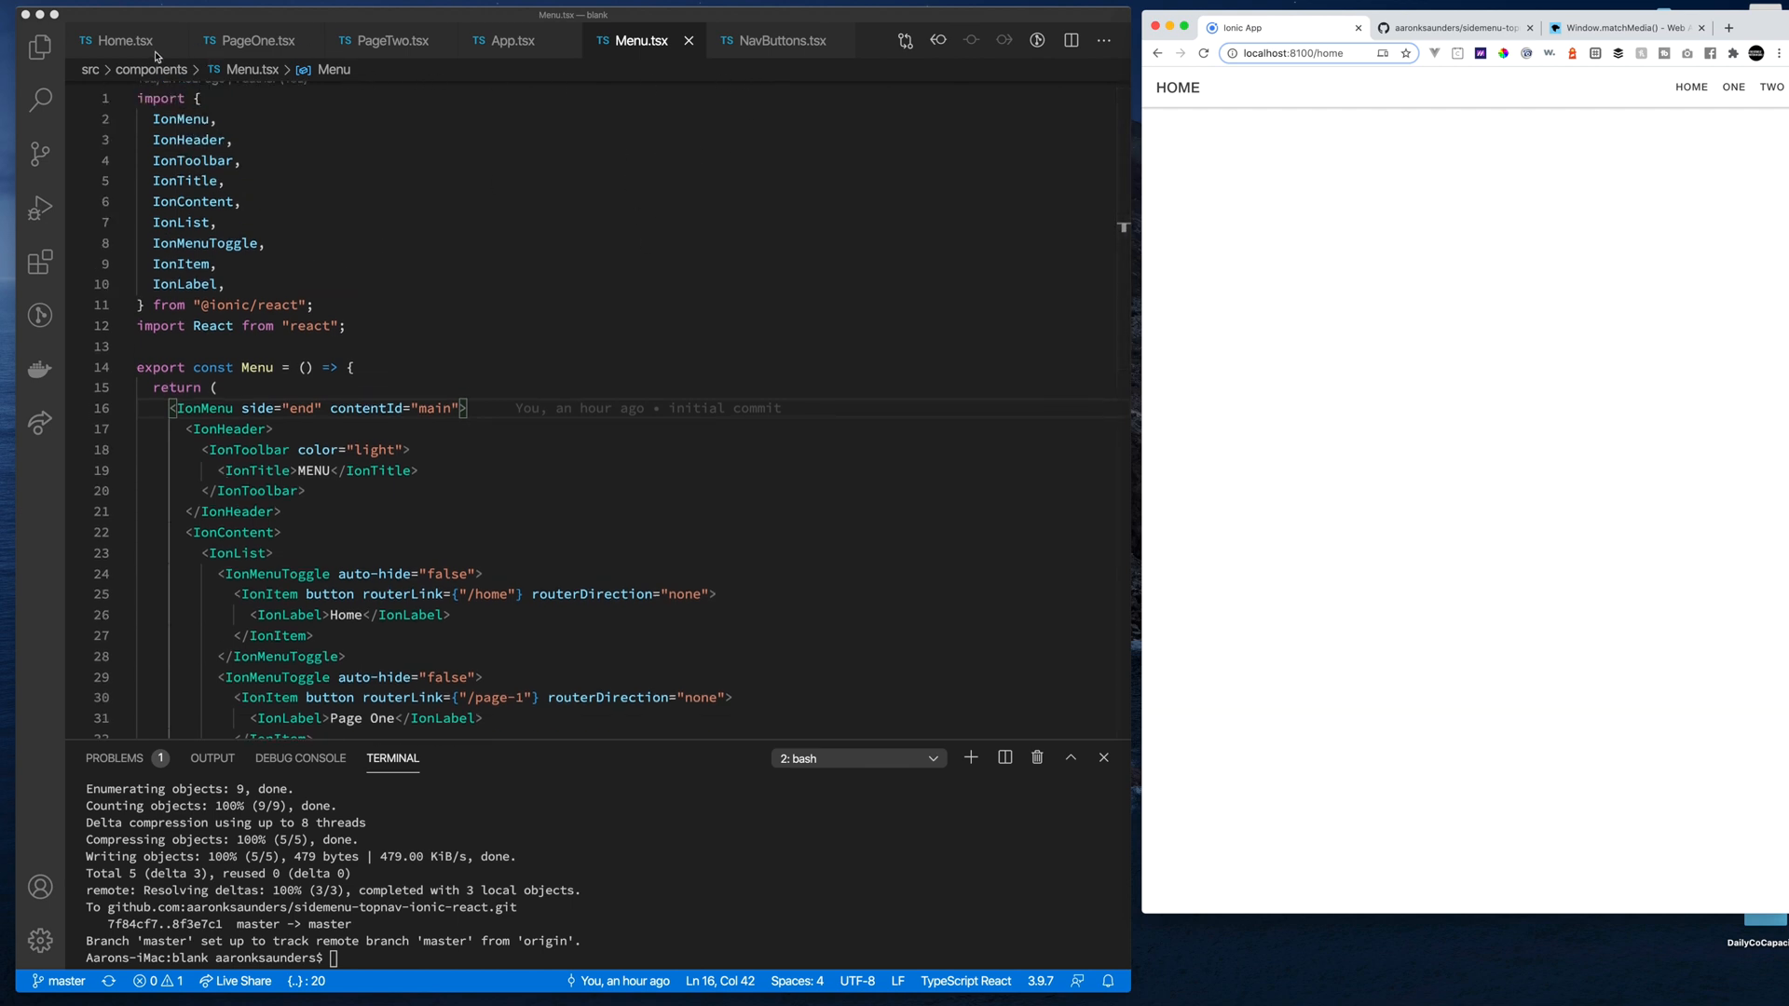
# Compare the header buttons in Home.tsx, PageOne.tsx and PageTwo.tsx
pyautogui.click(118, 40)
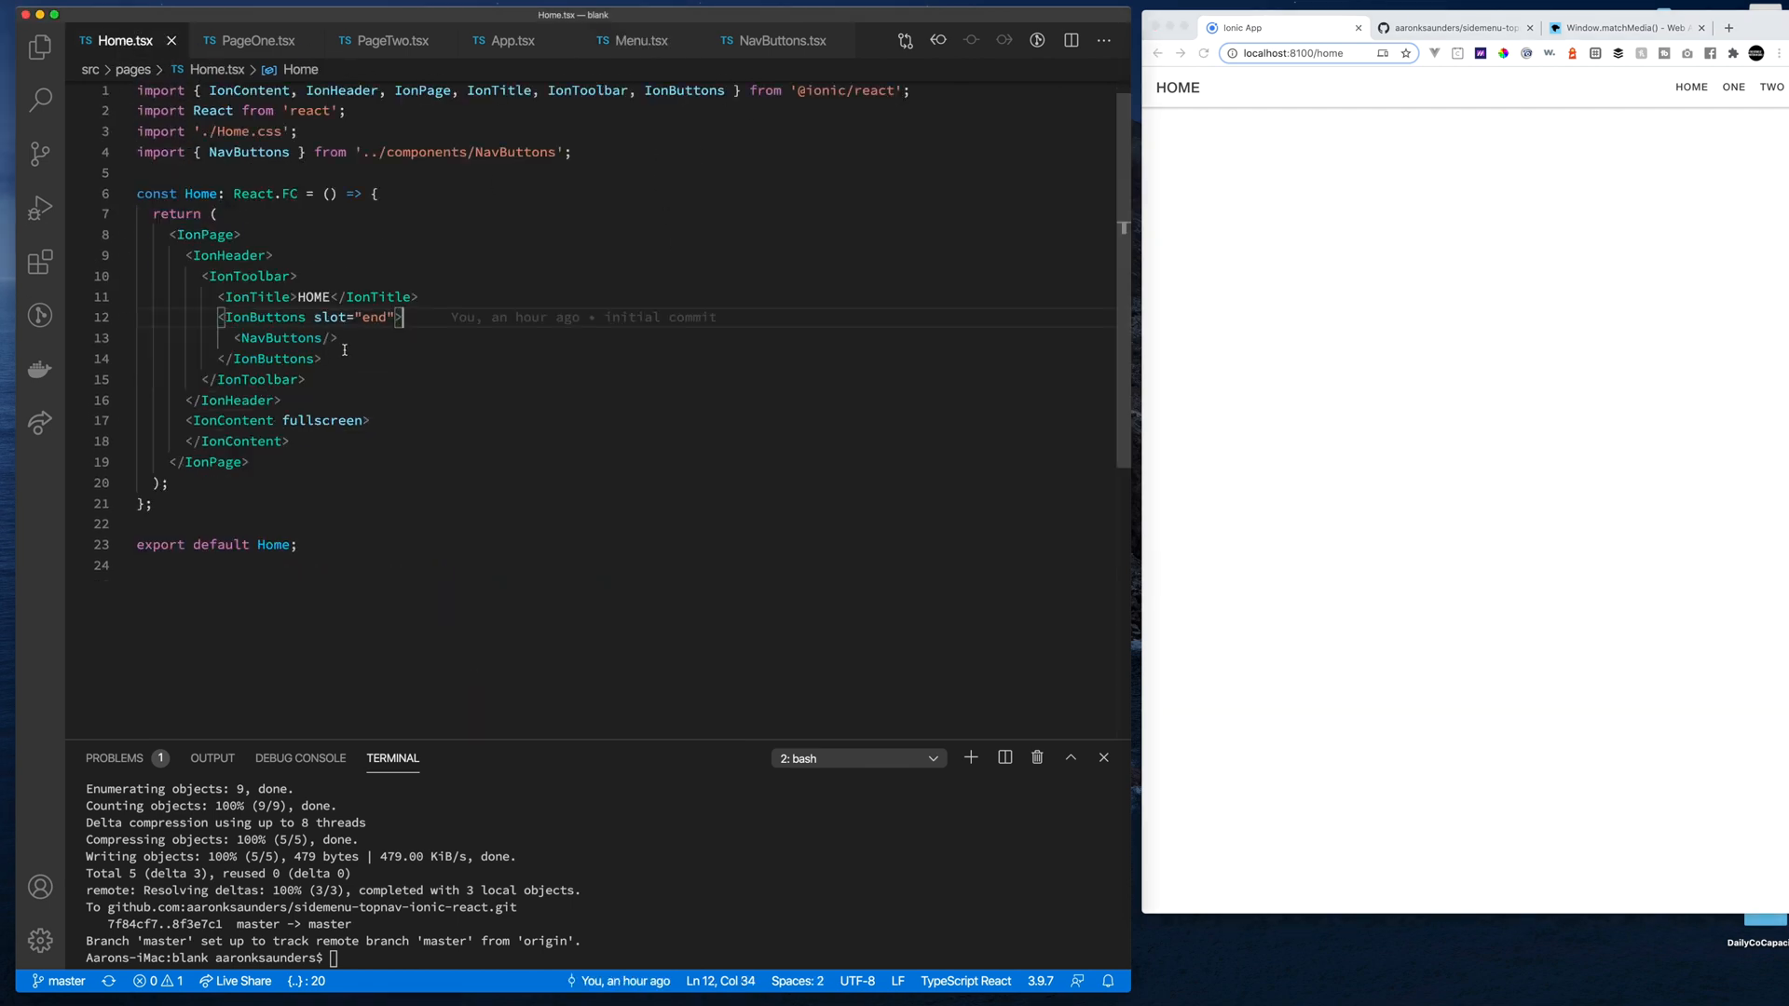
pyautogui.click(330, 337)
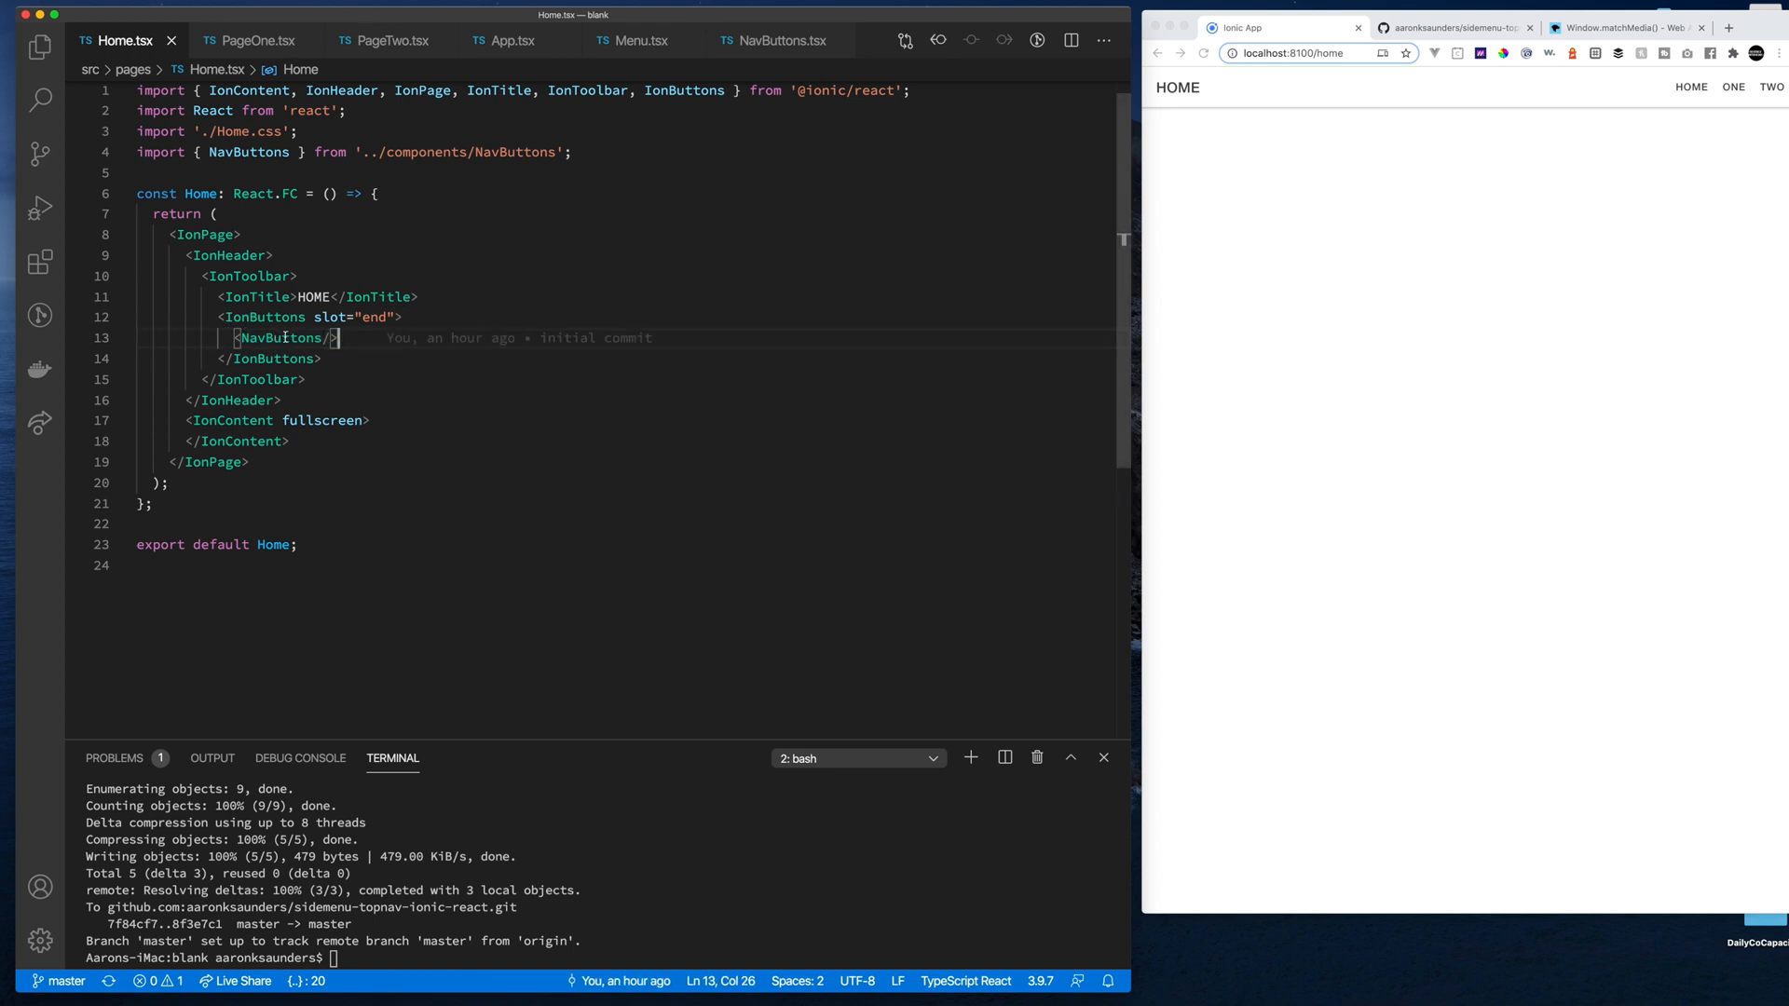
pyautogui.click(254, 41)
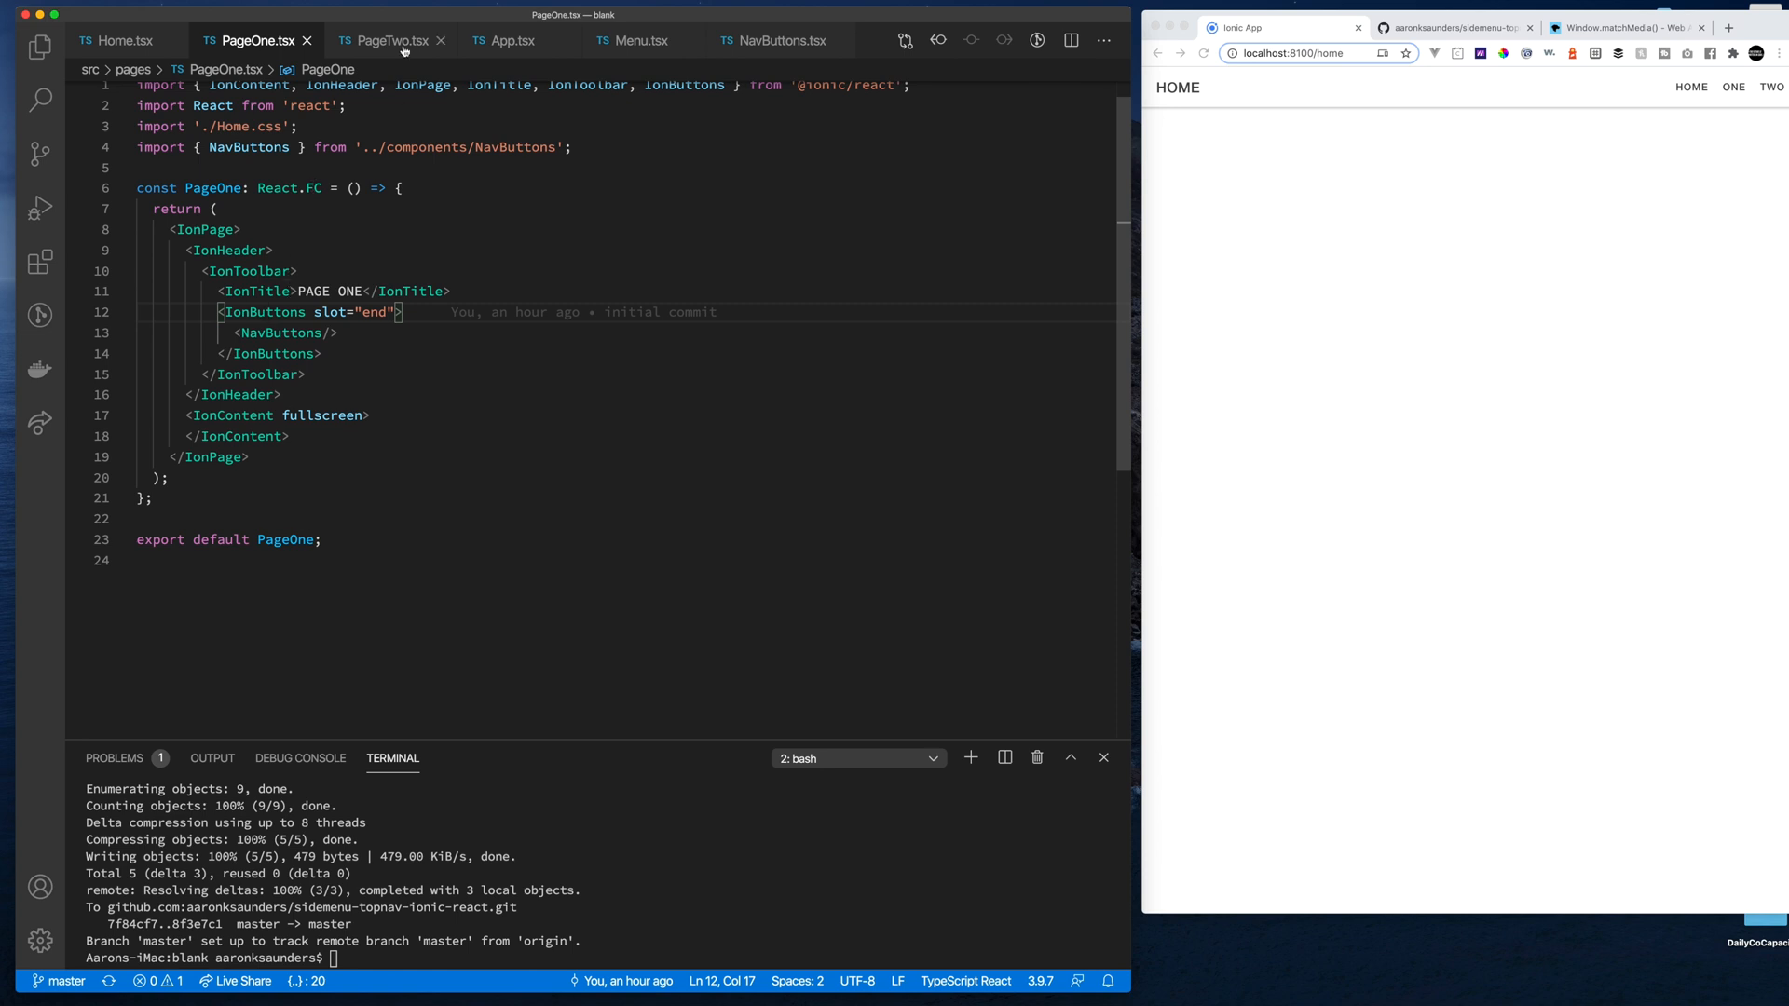
pyautogui.click(388, 40)
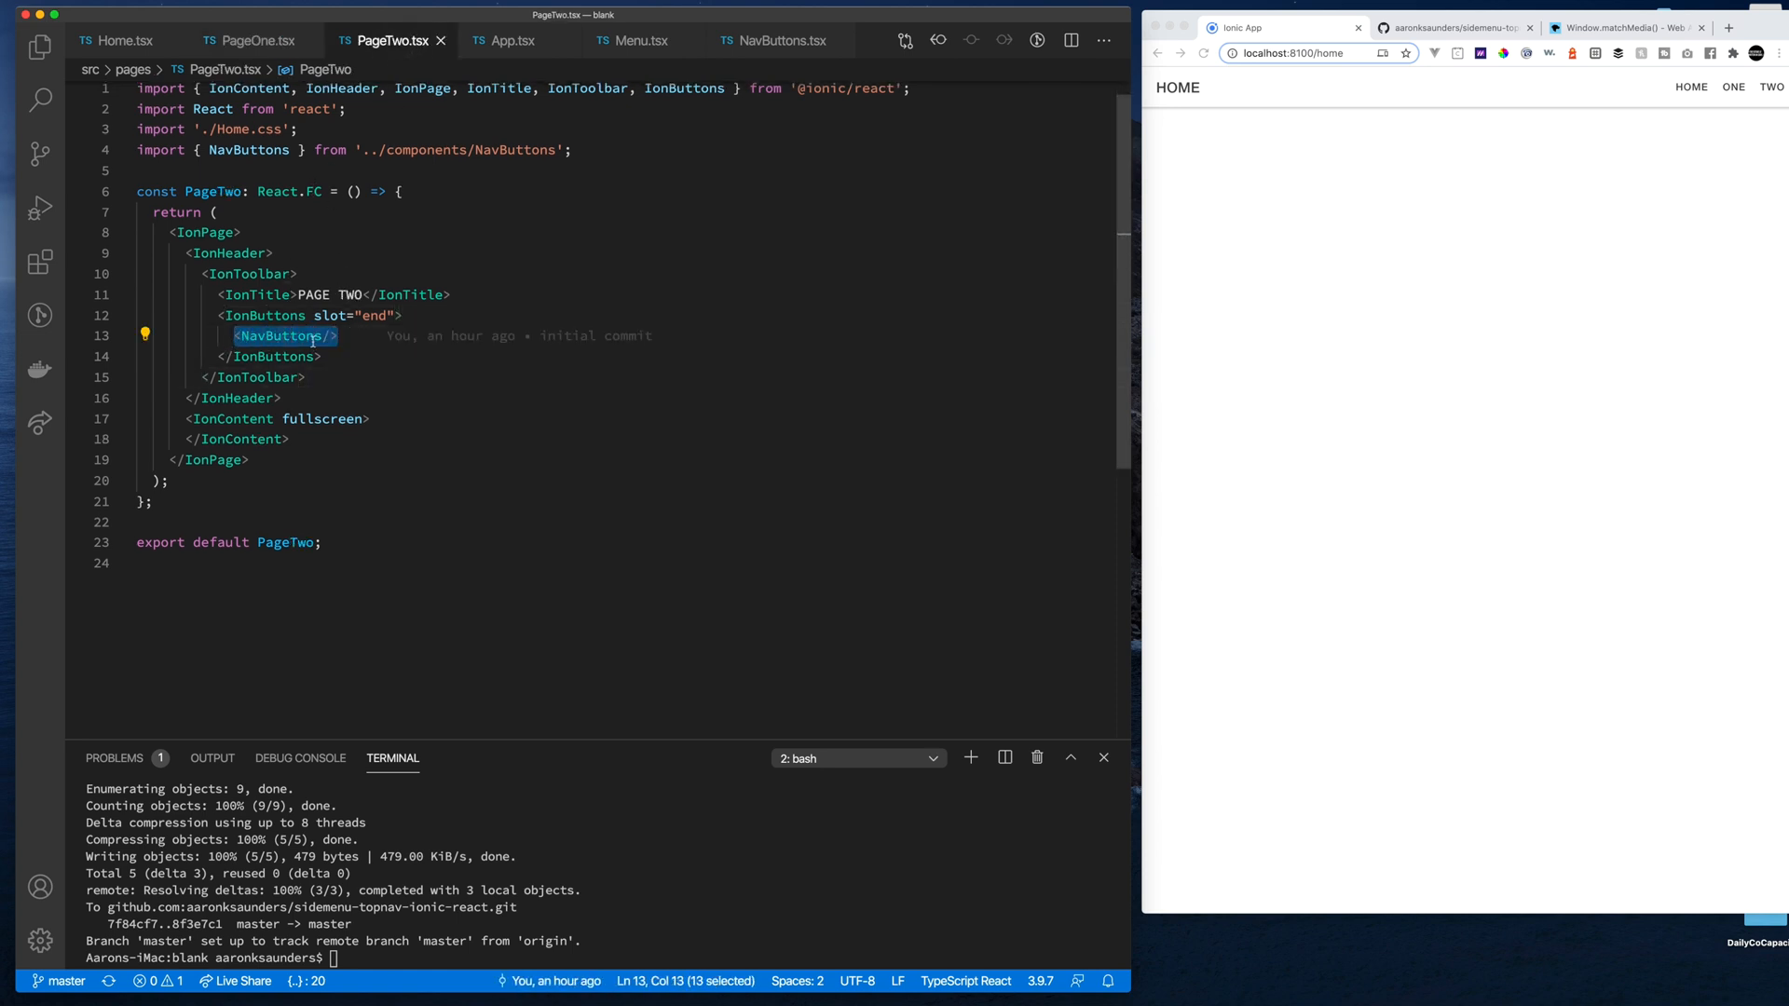
# Go from PageTwo's NavButtons element to its definition in NavButtons.tsx
pyautogui.click(351, 335)
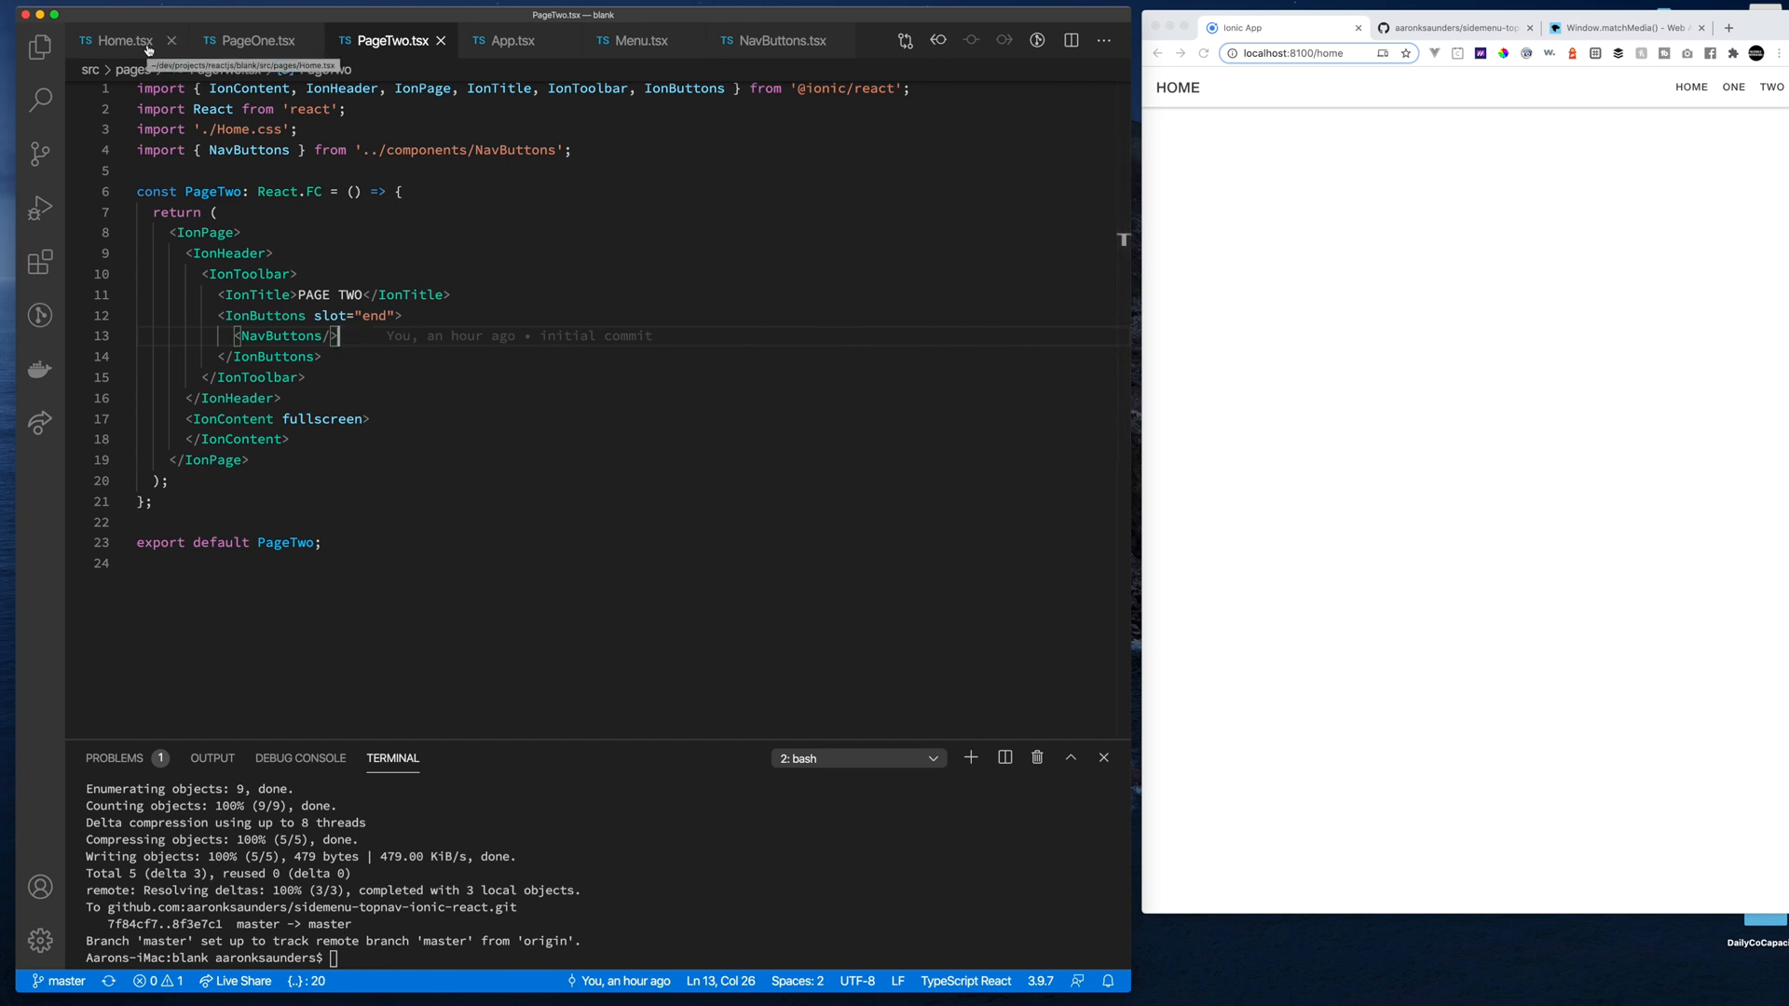
pyautogui.doubleClick(282, 334)
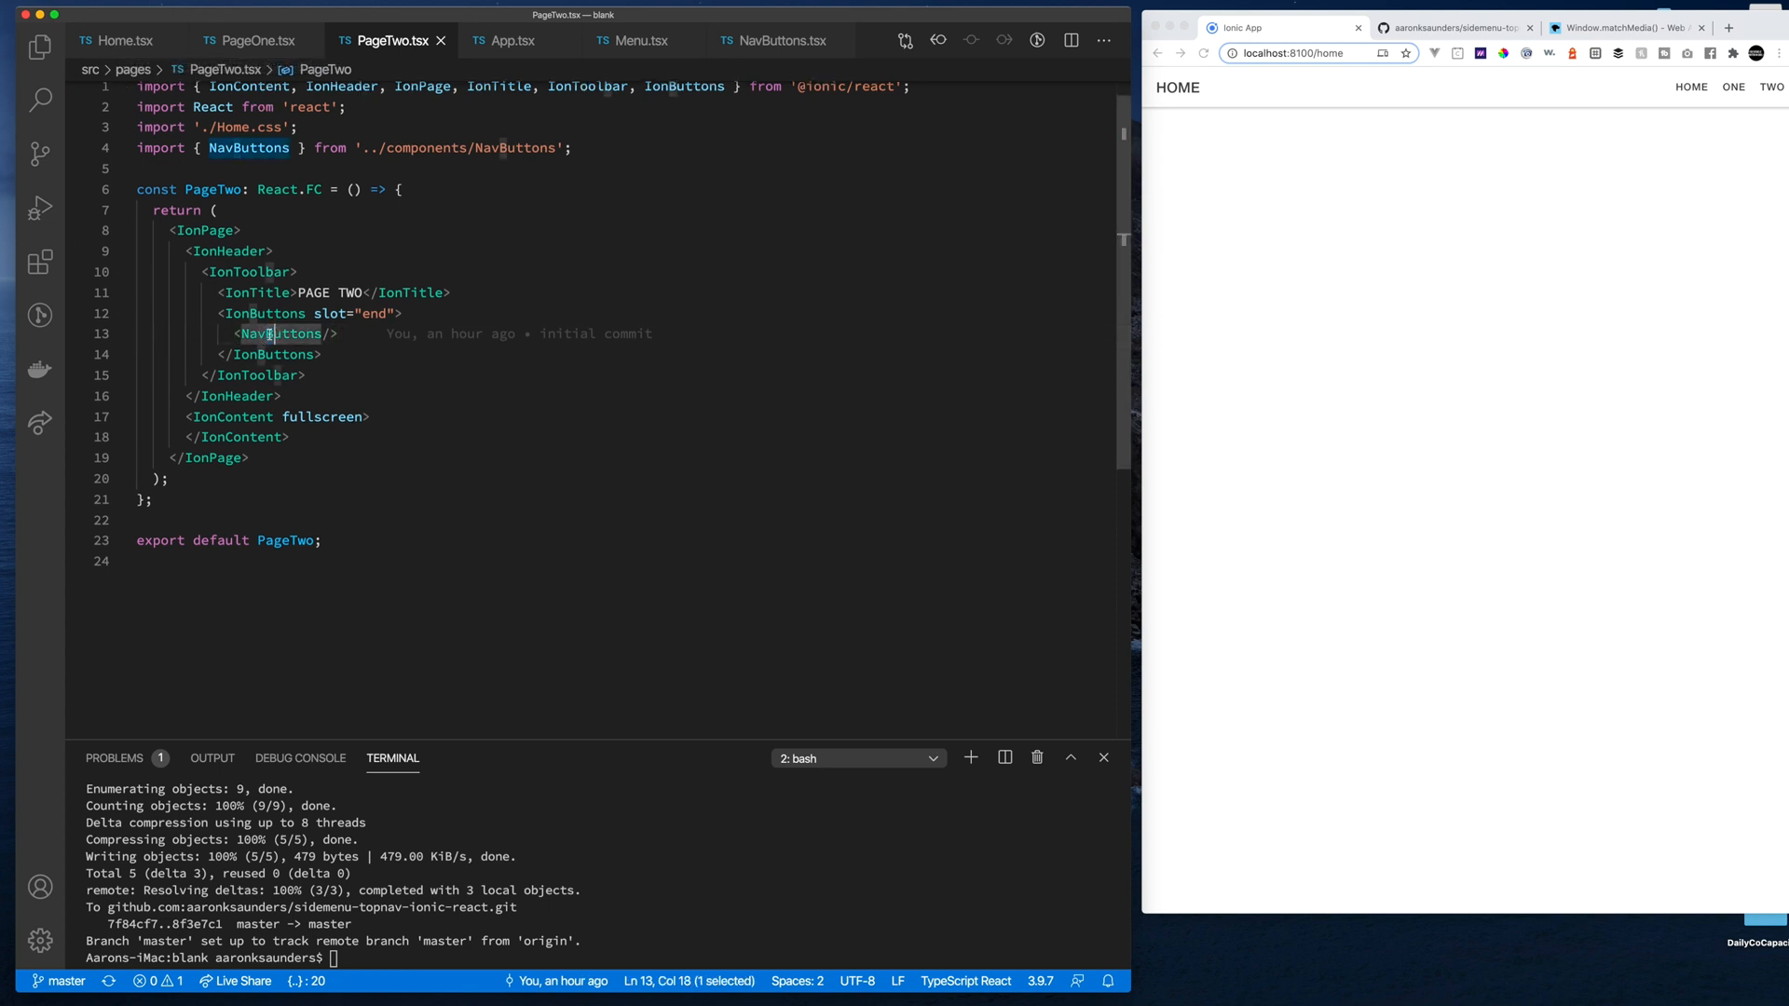
pyautogui.click(780, 40)
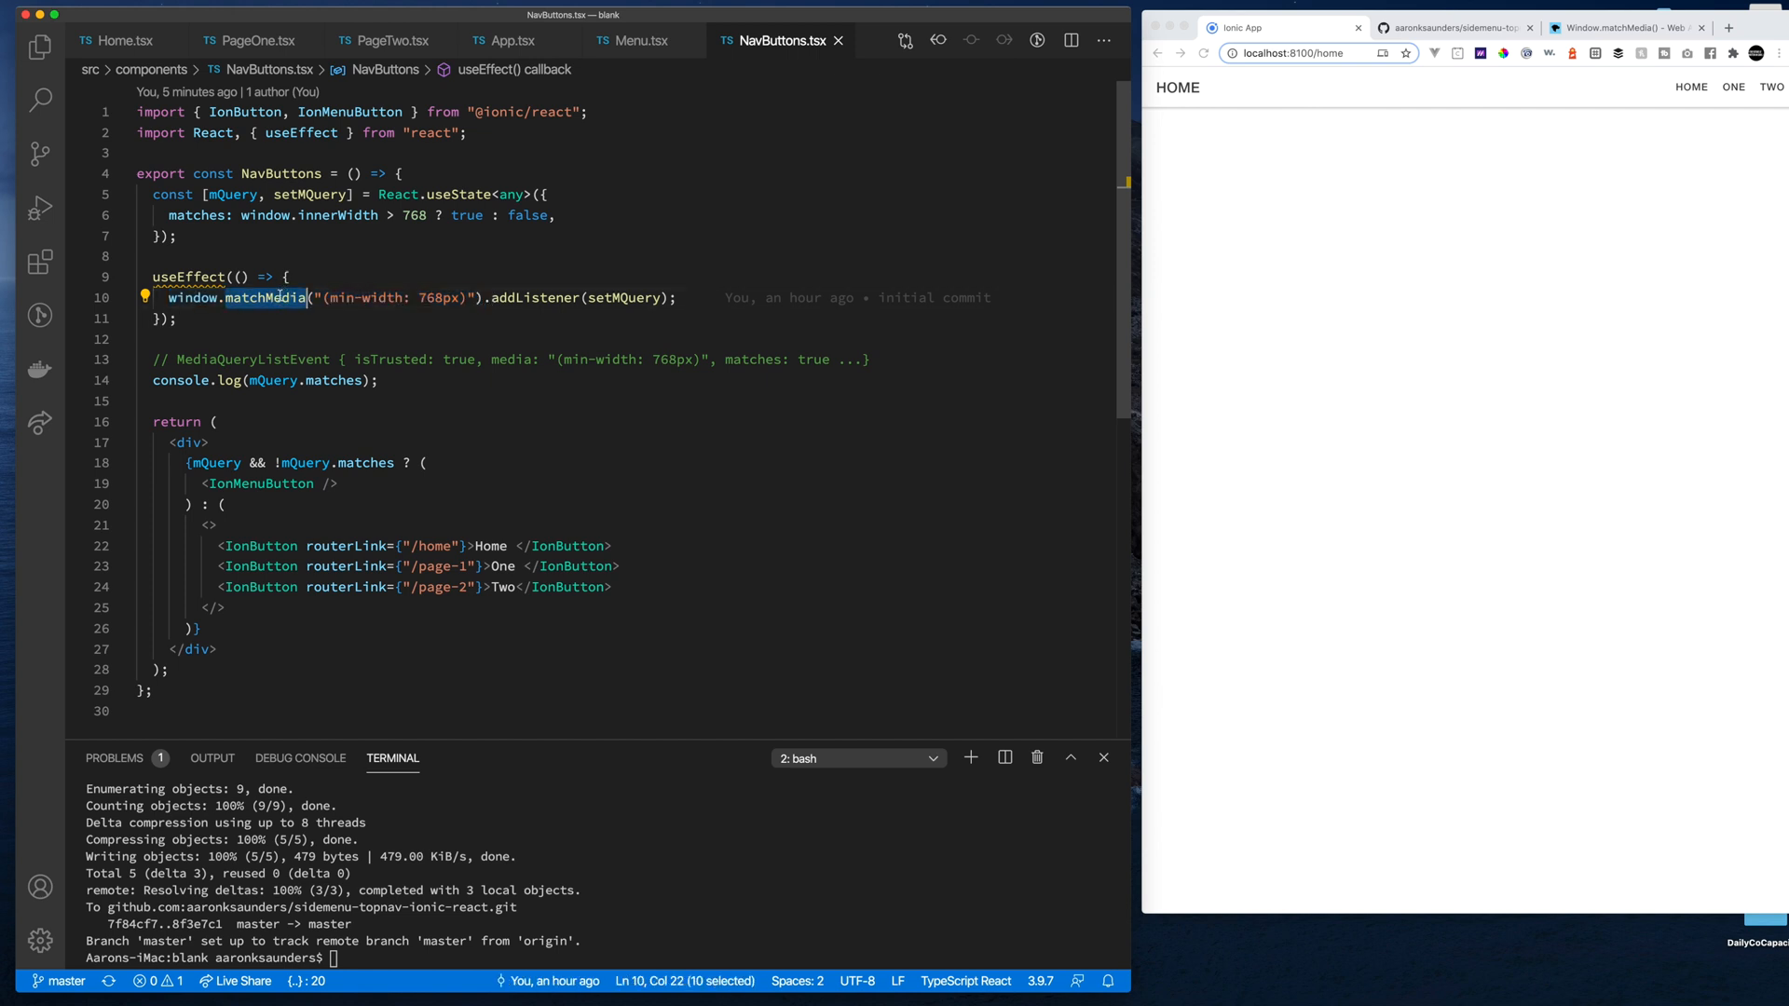
pyautogui.click(1625, 27)
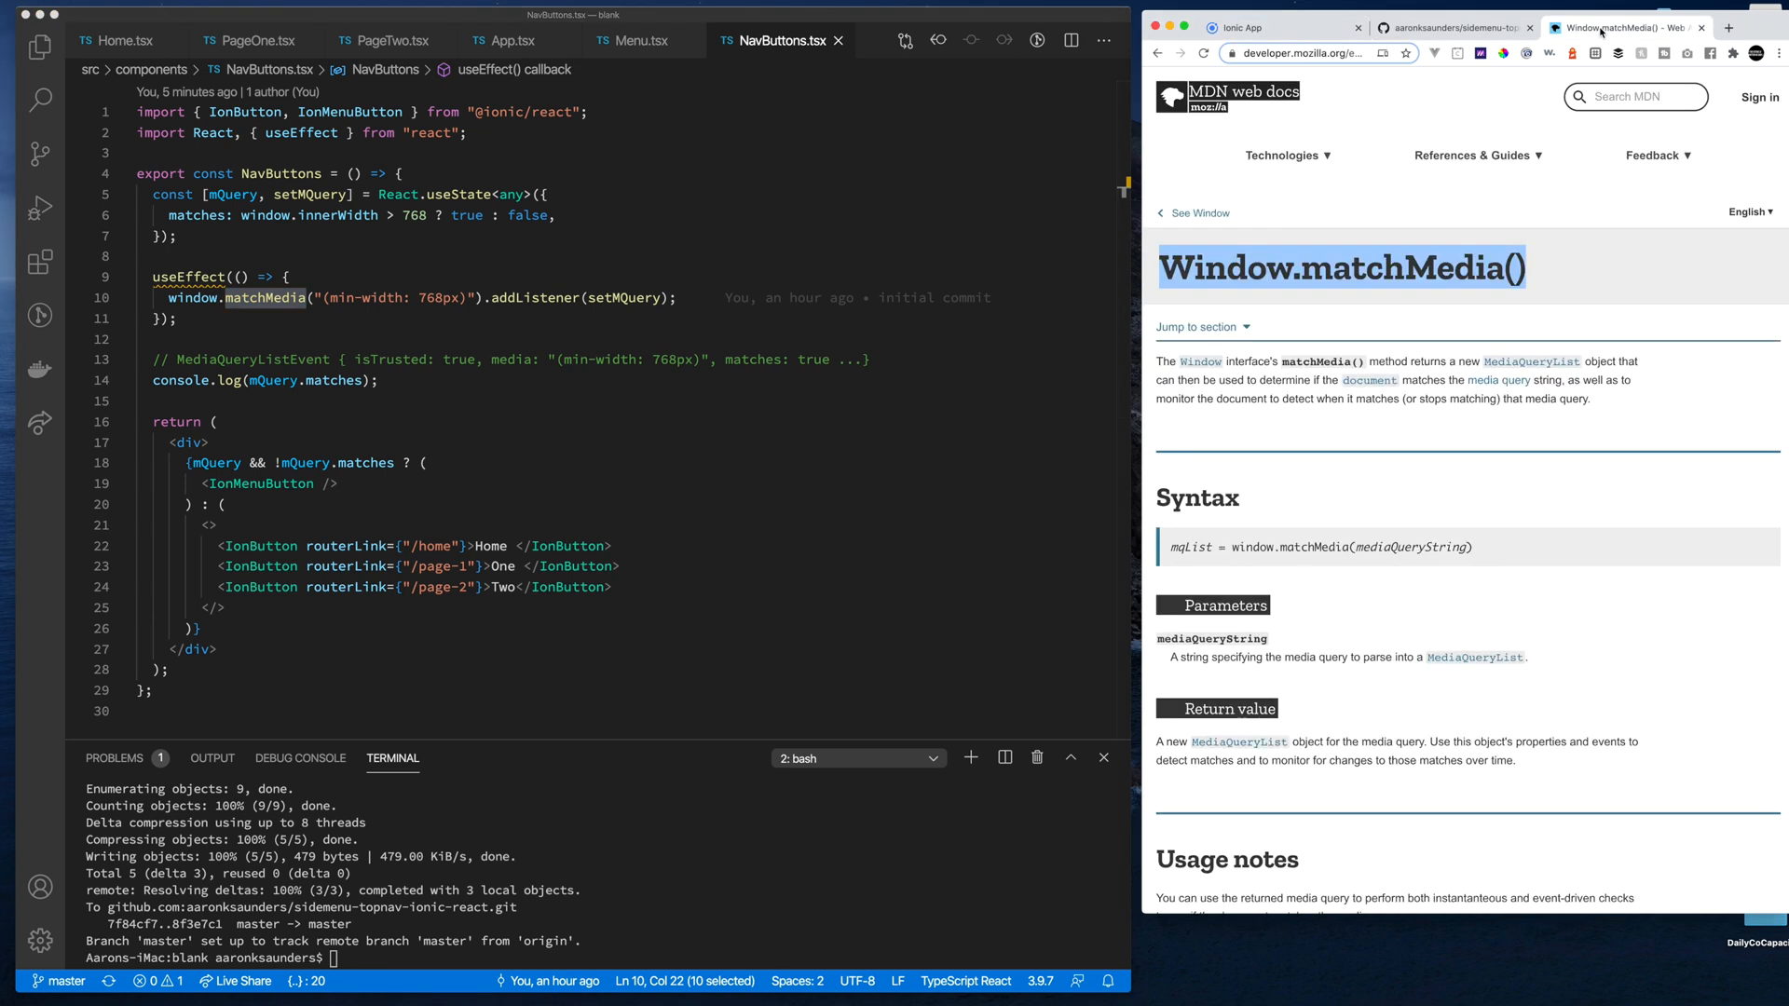
pyautogui.moveTo(1269, 327)
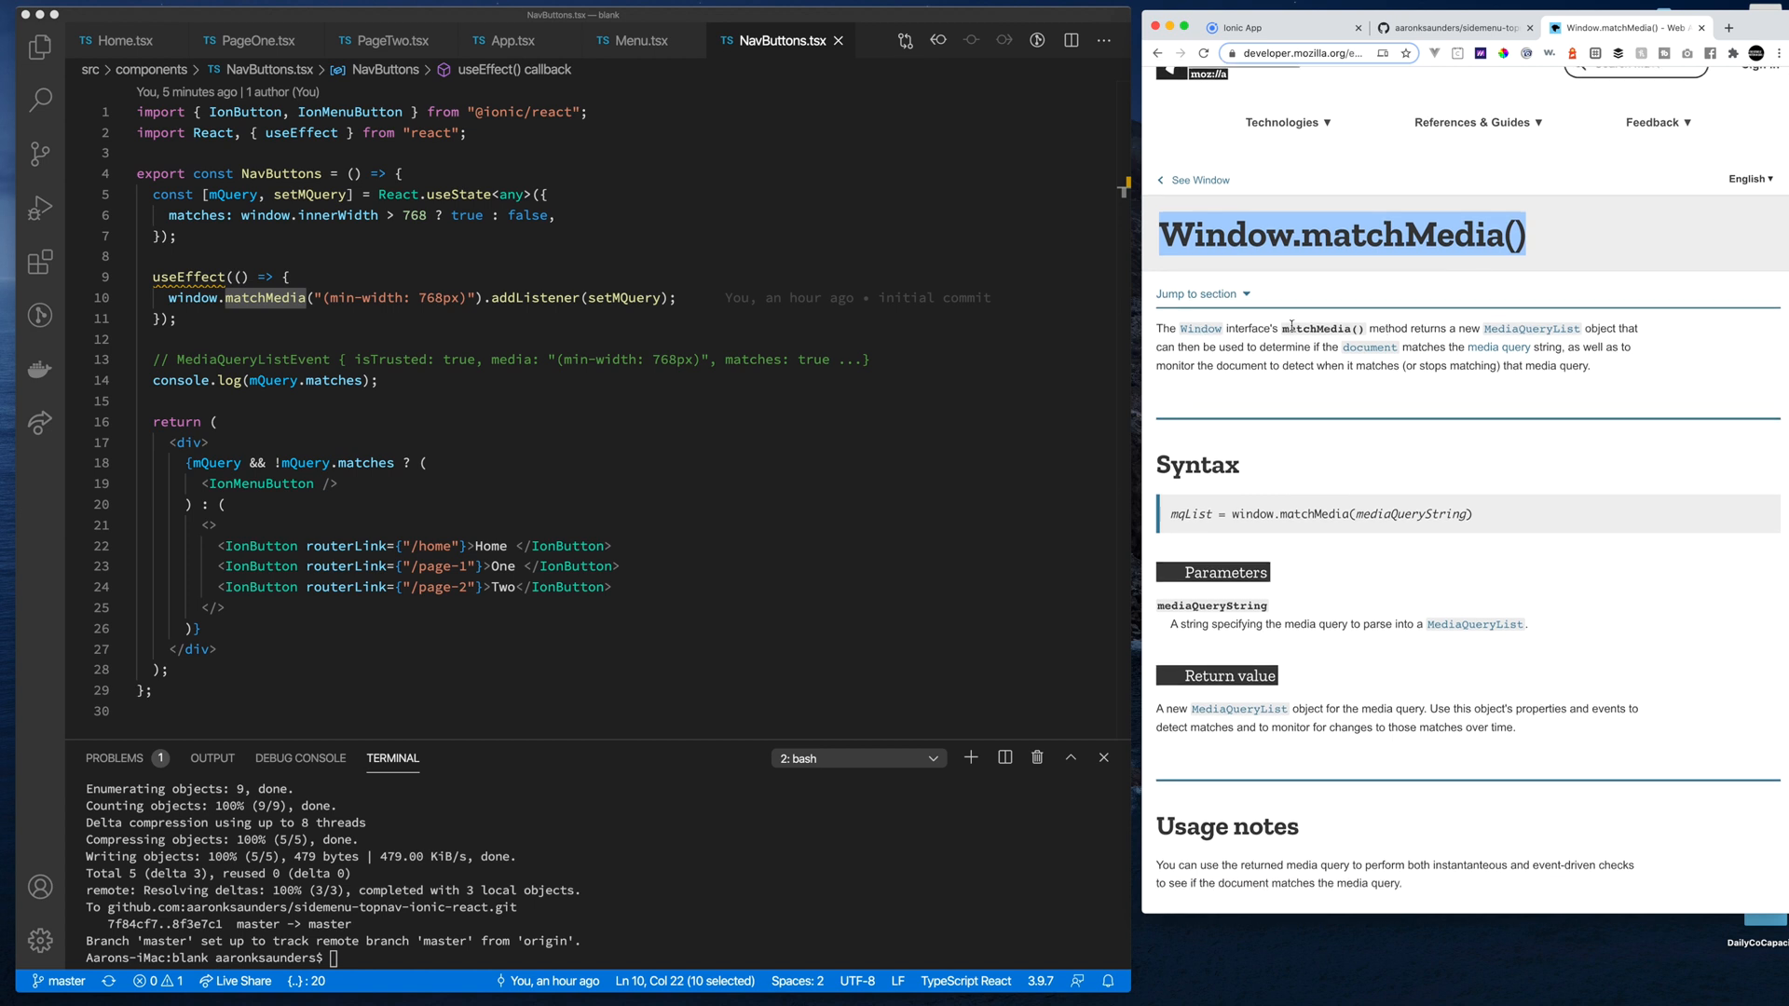
pyautogui.moveTo(1531, 329)
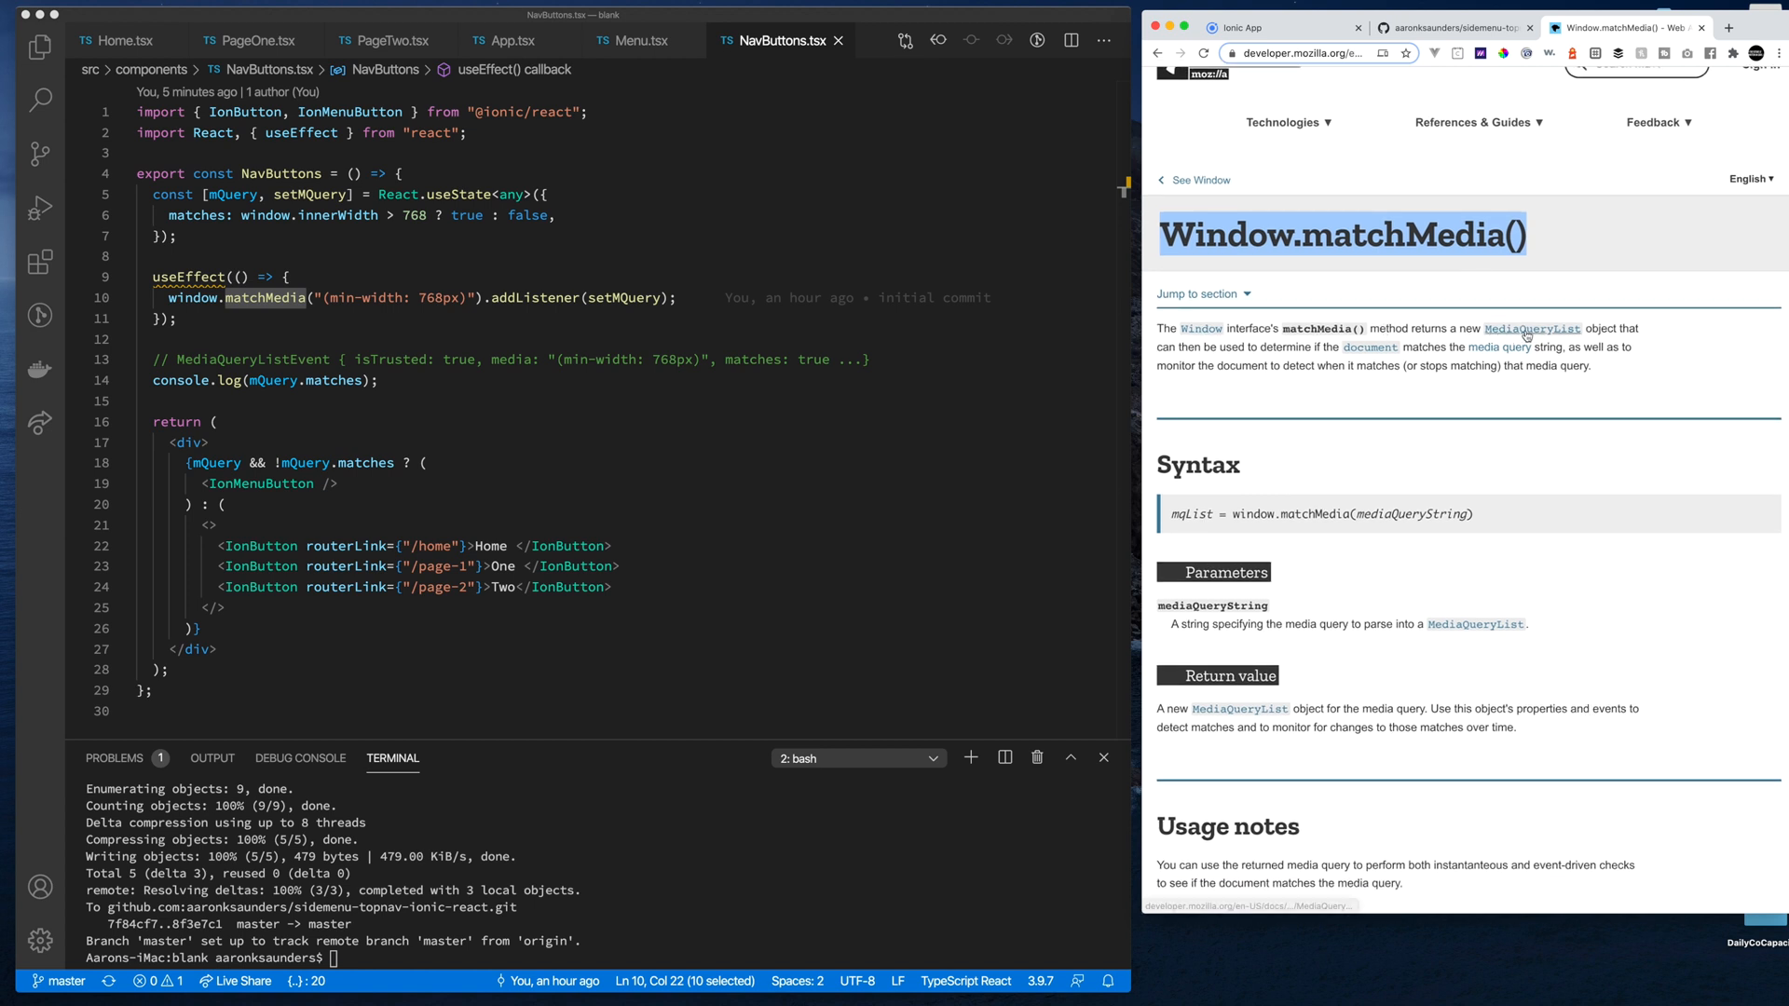
pyautogui.moveTo(1505, 342)
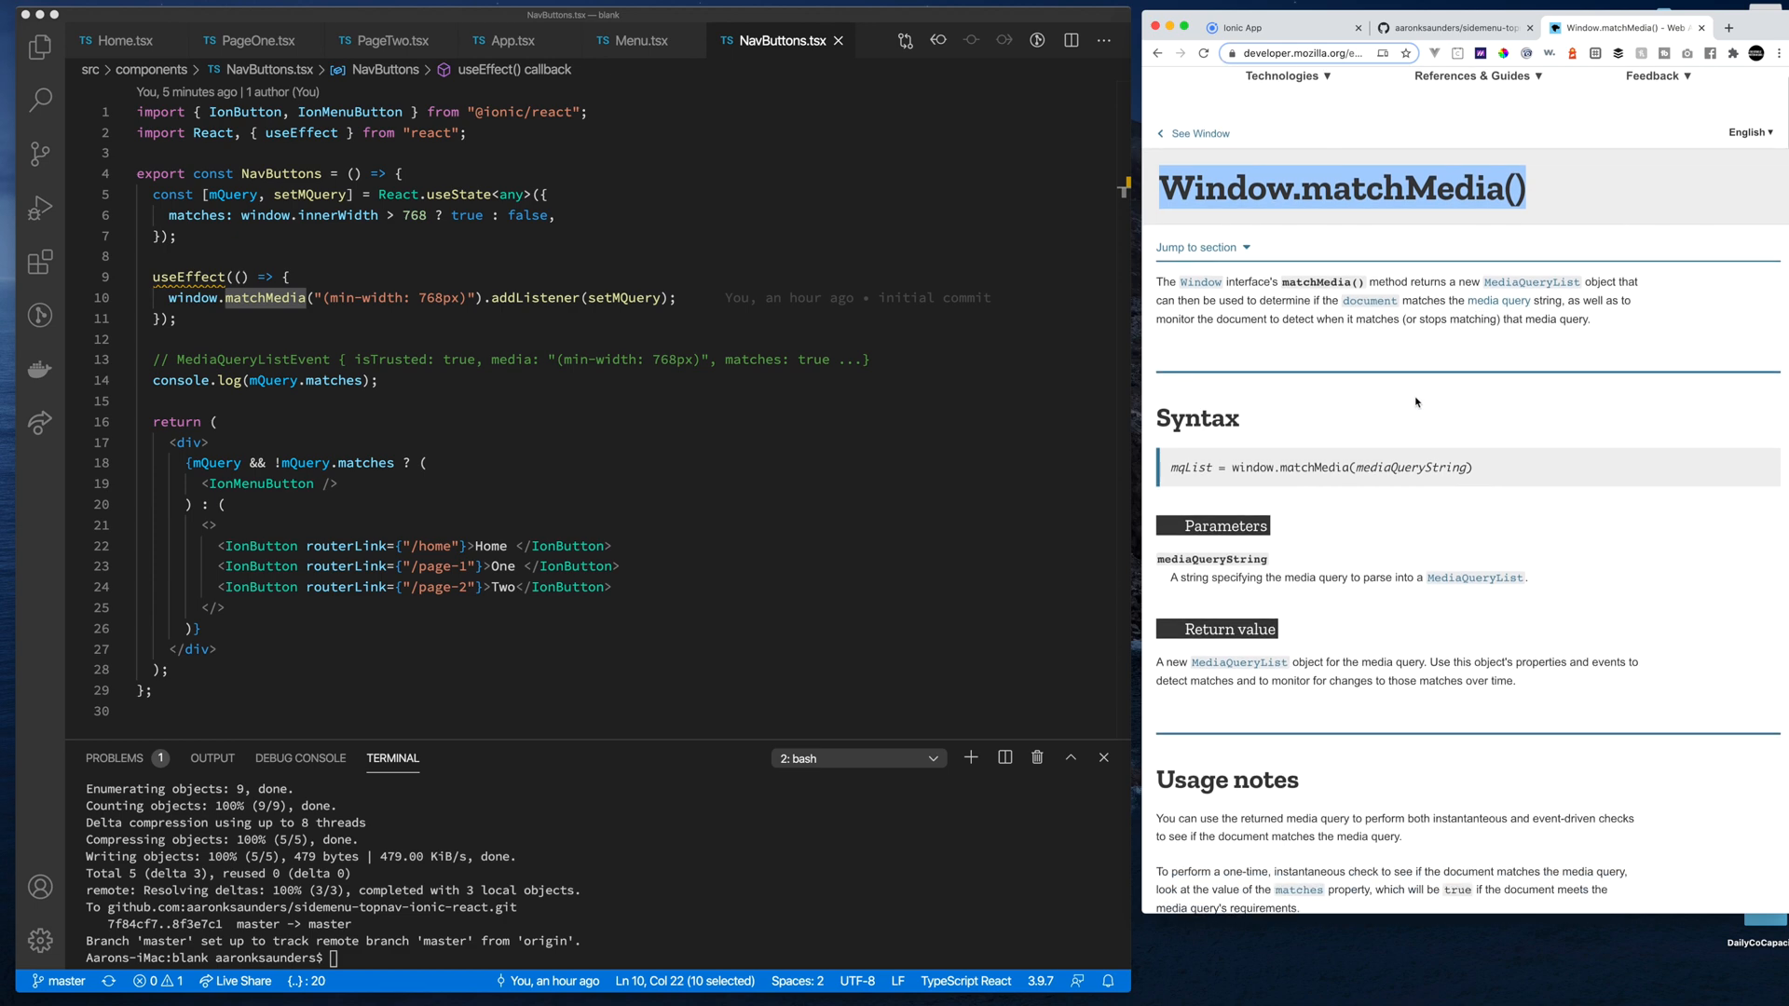
pyautogui.moveTo(391, 414)
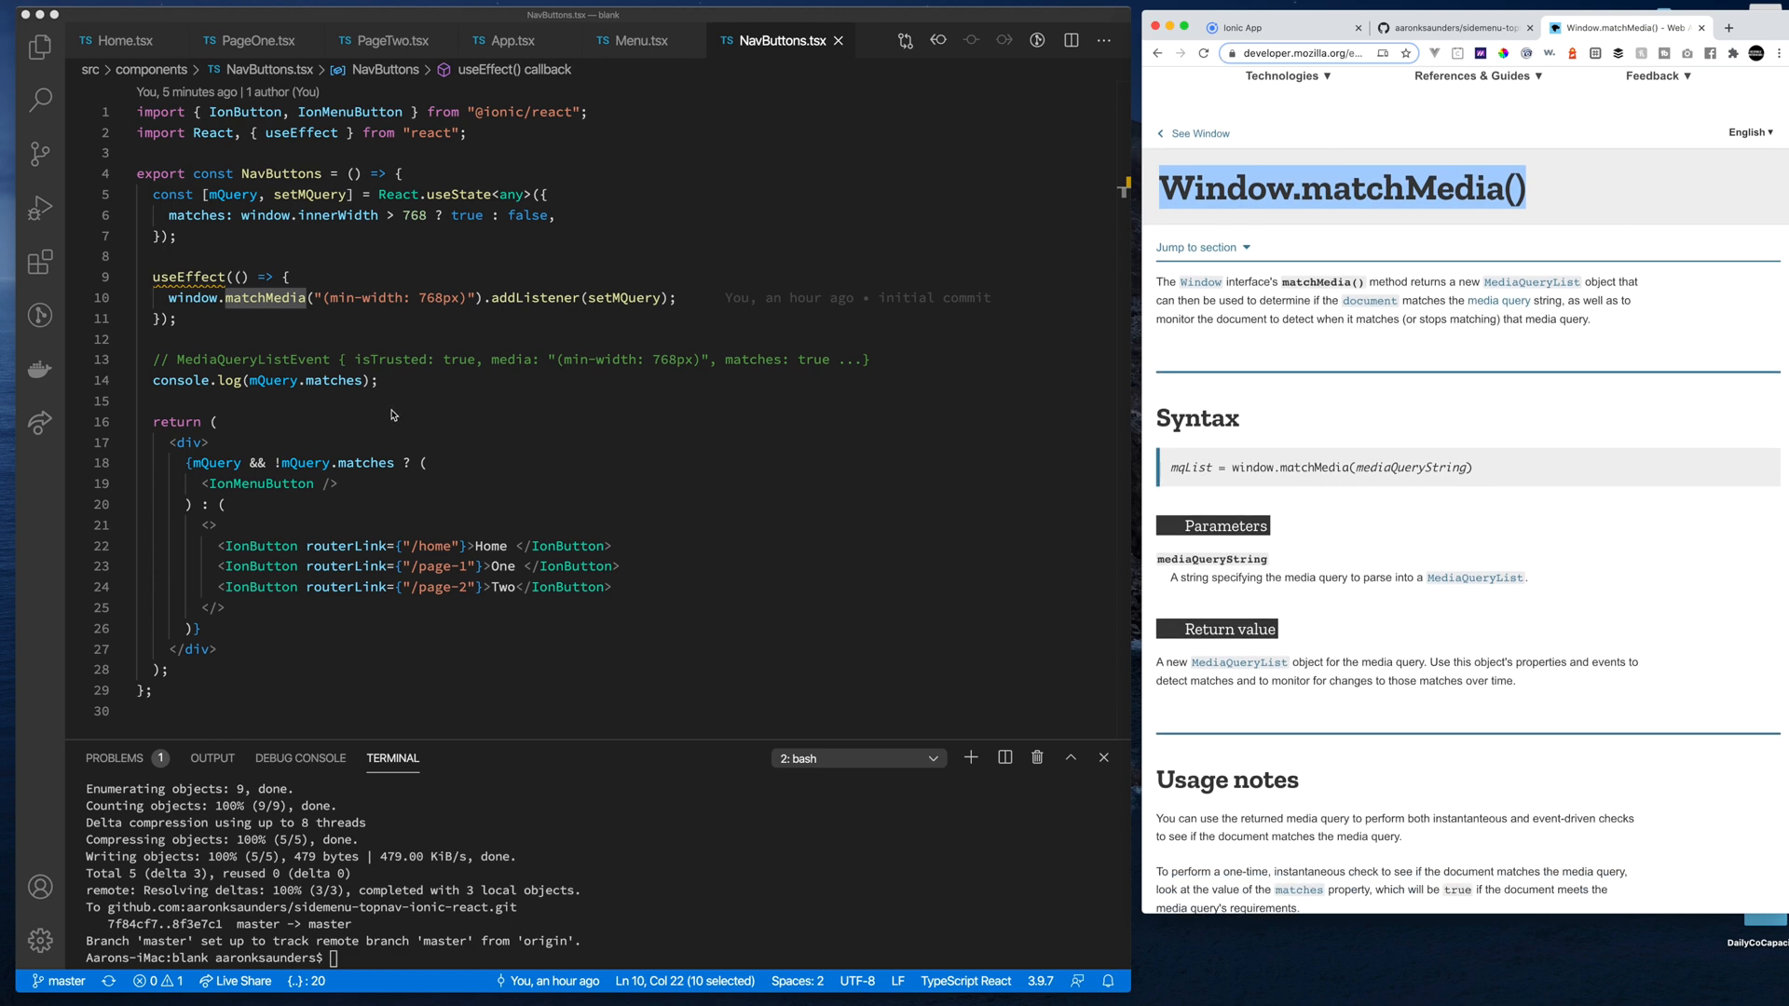
pyautogui.moveTo(370, 305)
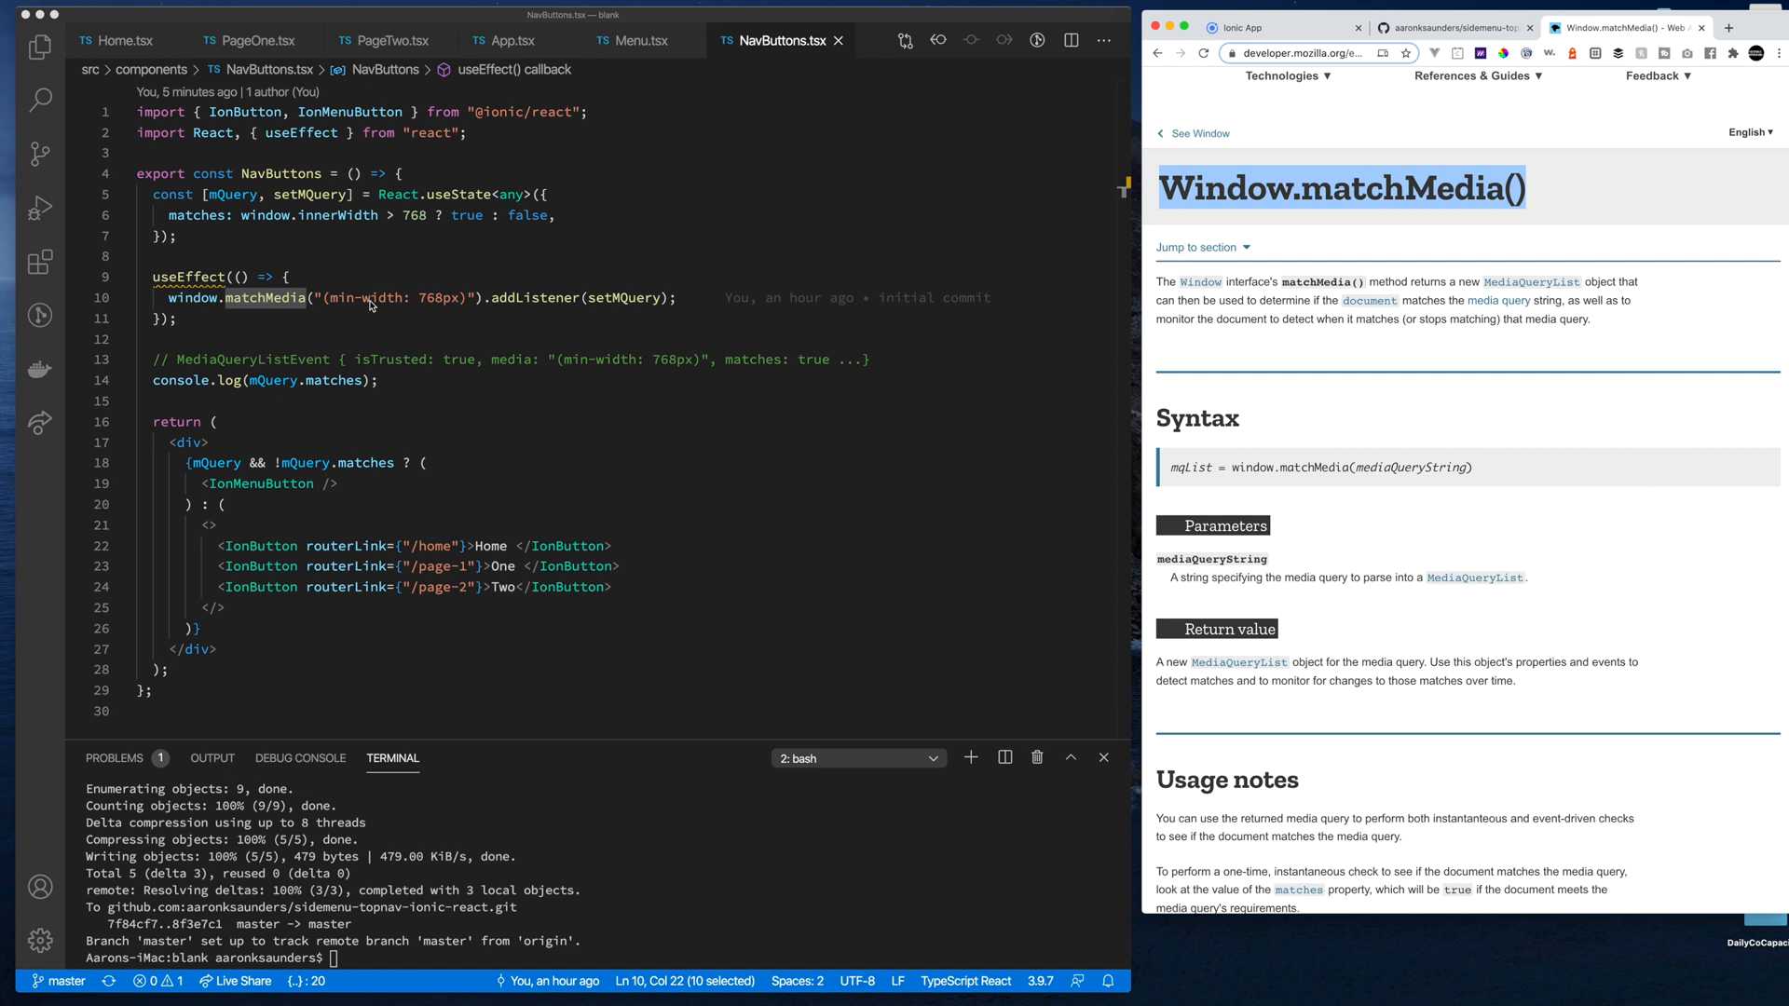
pyautogui.click(352, 358)
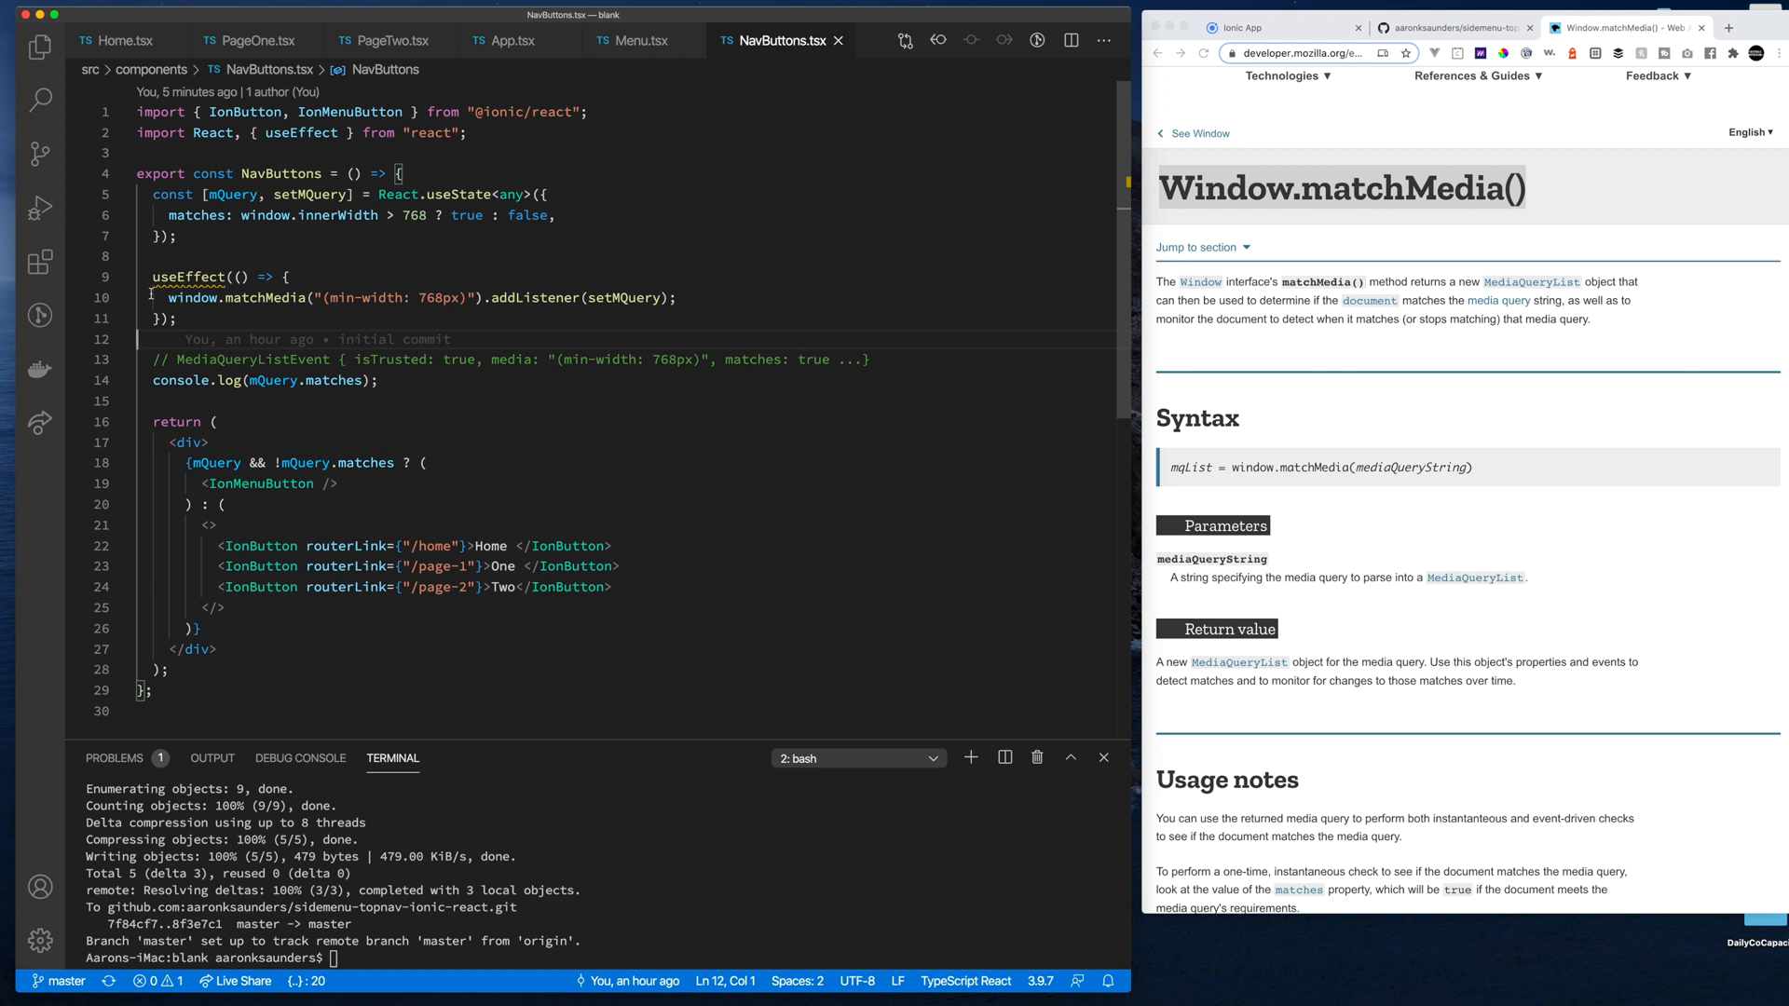
pyautogui.moveTo(260, 299)
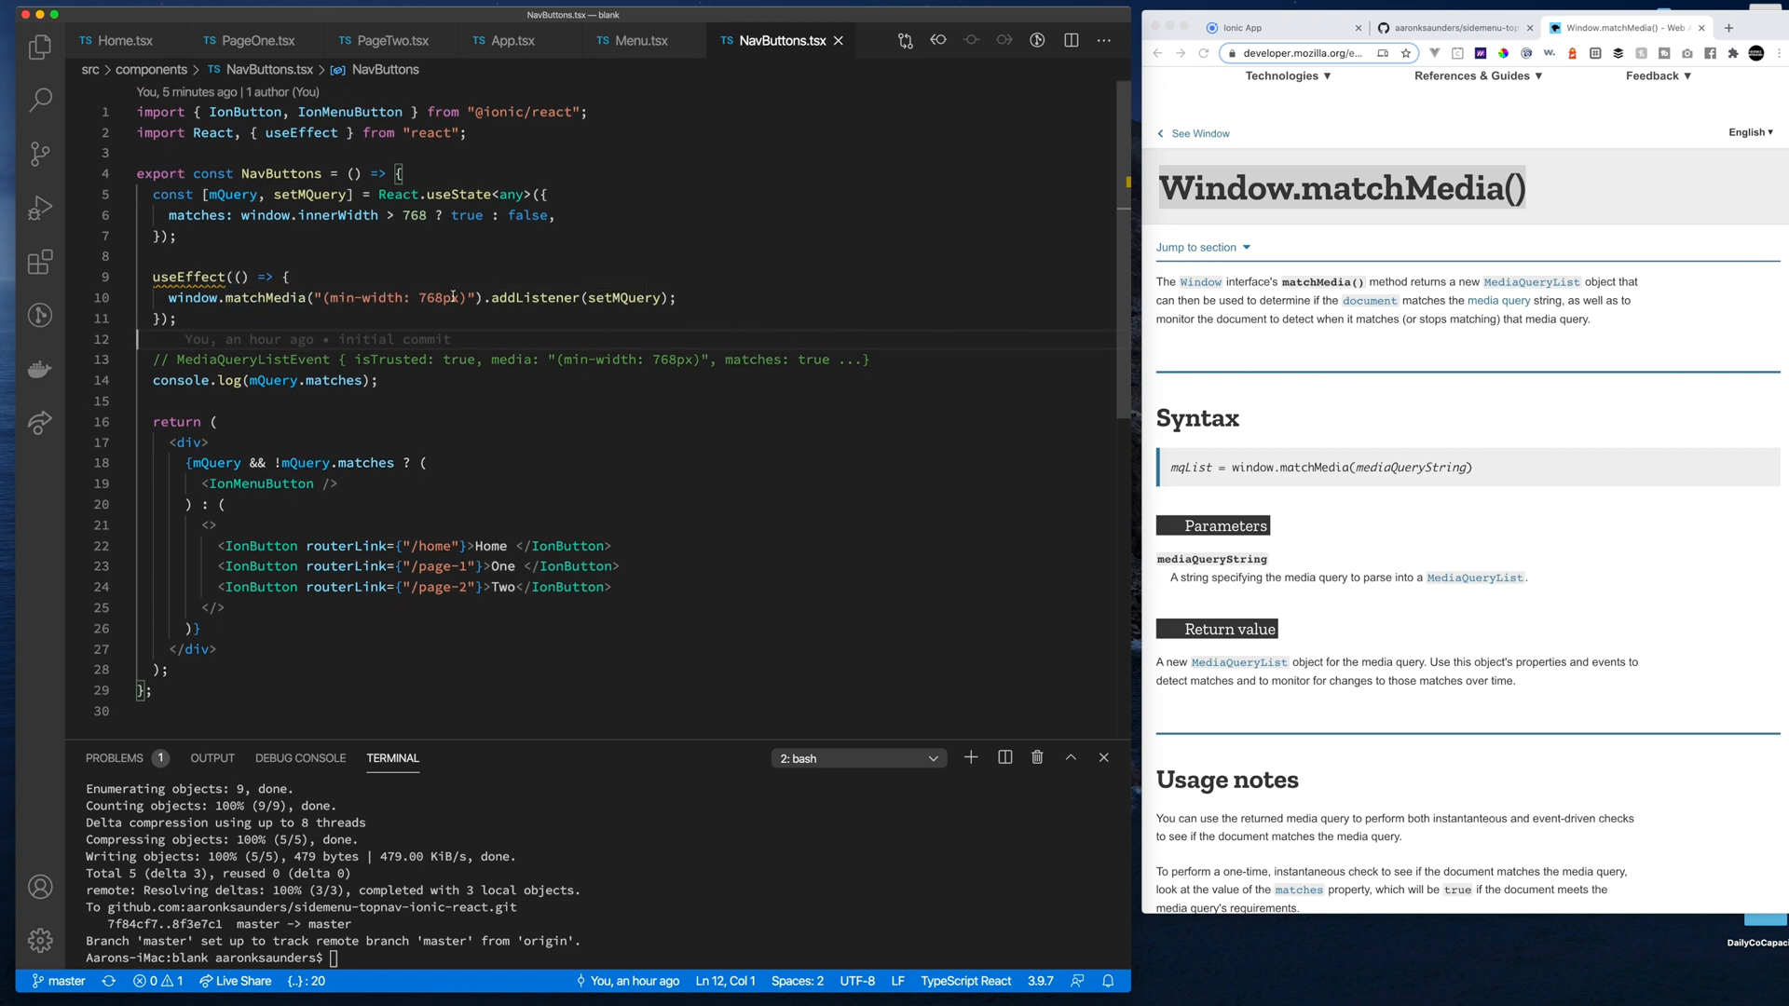
pyautogui.doubleClick(533, 298)
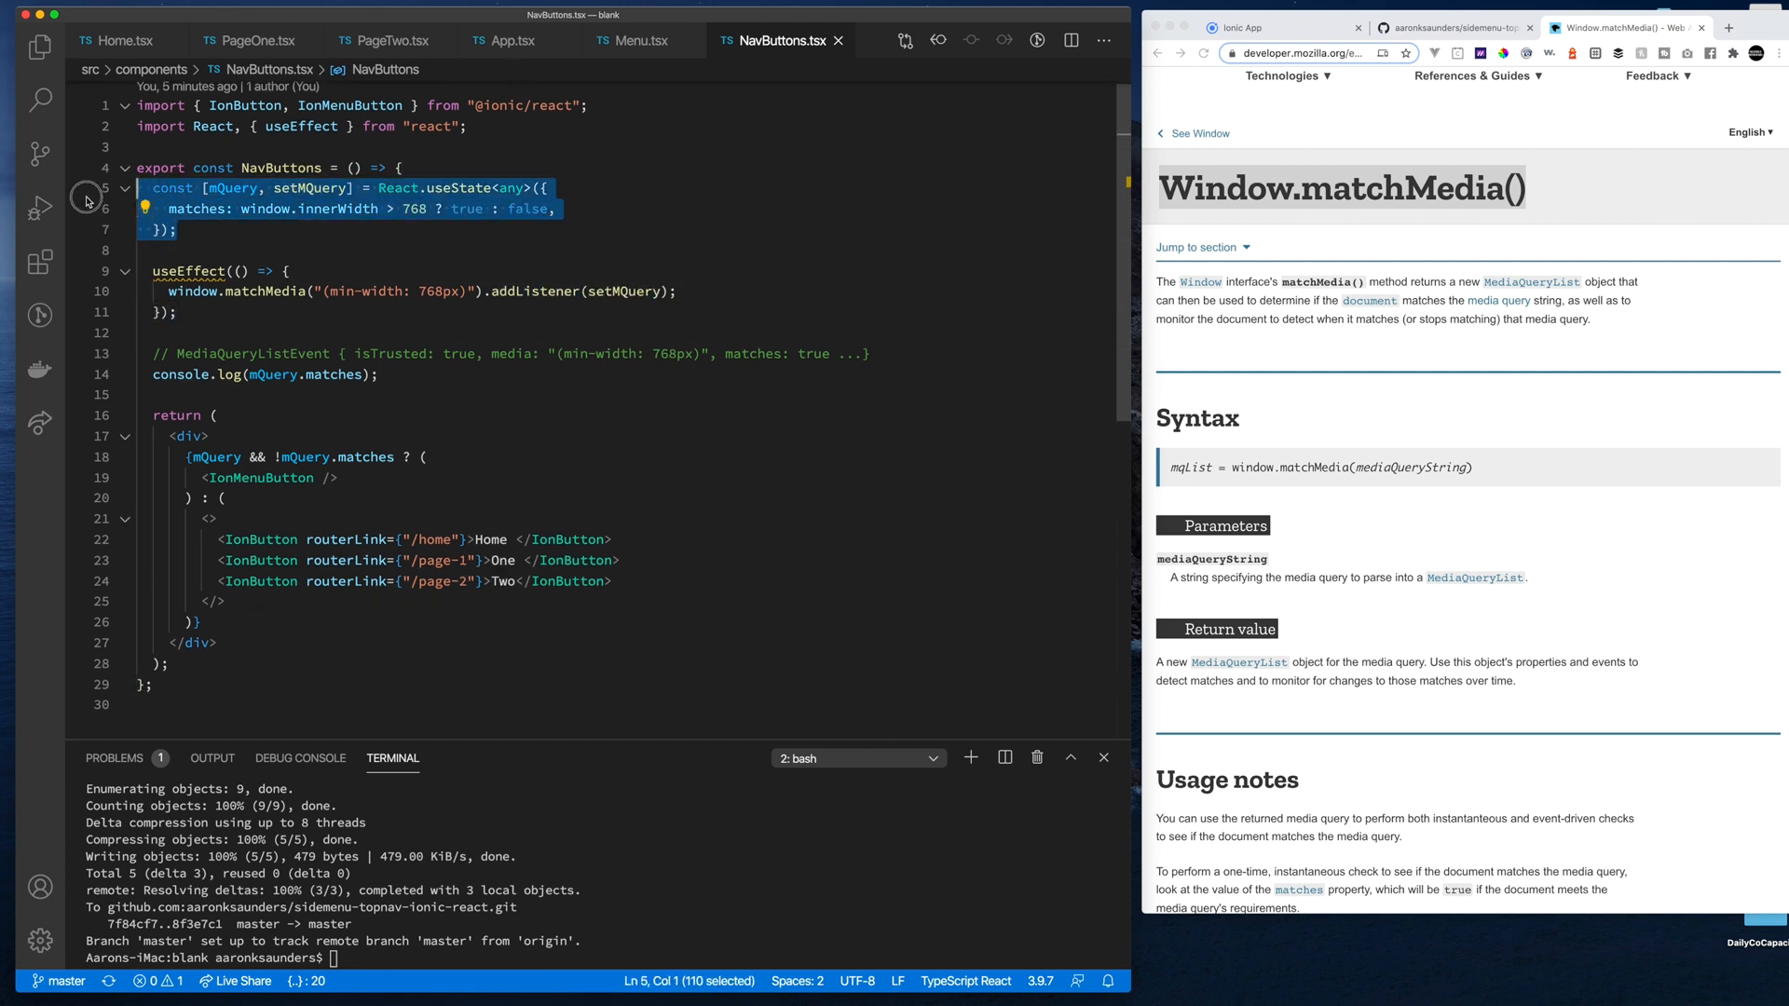
pyautogui.click(433, 190)
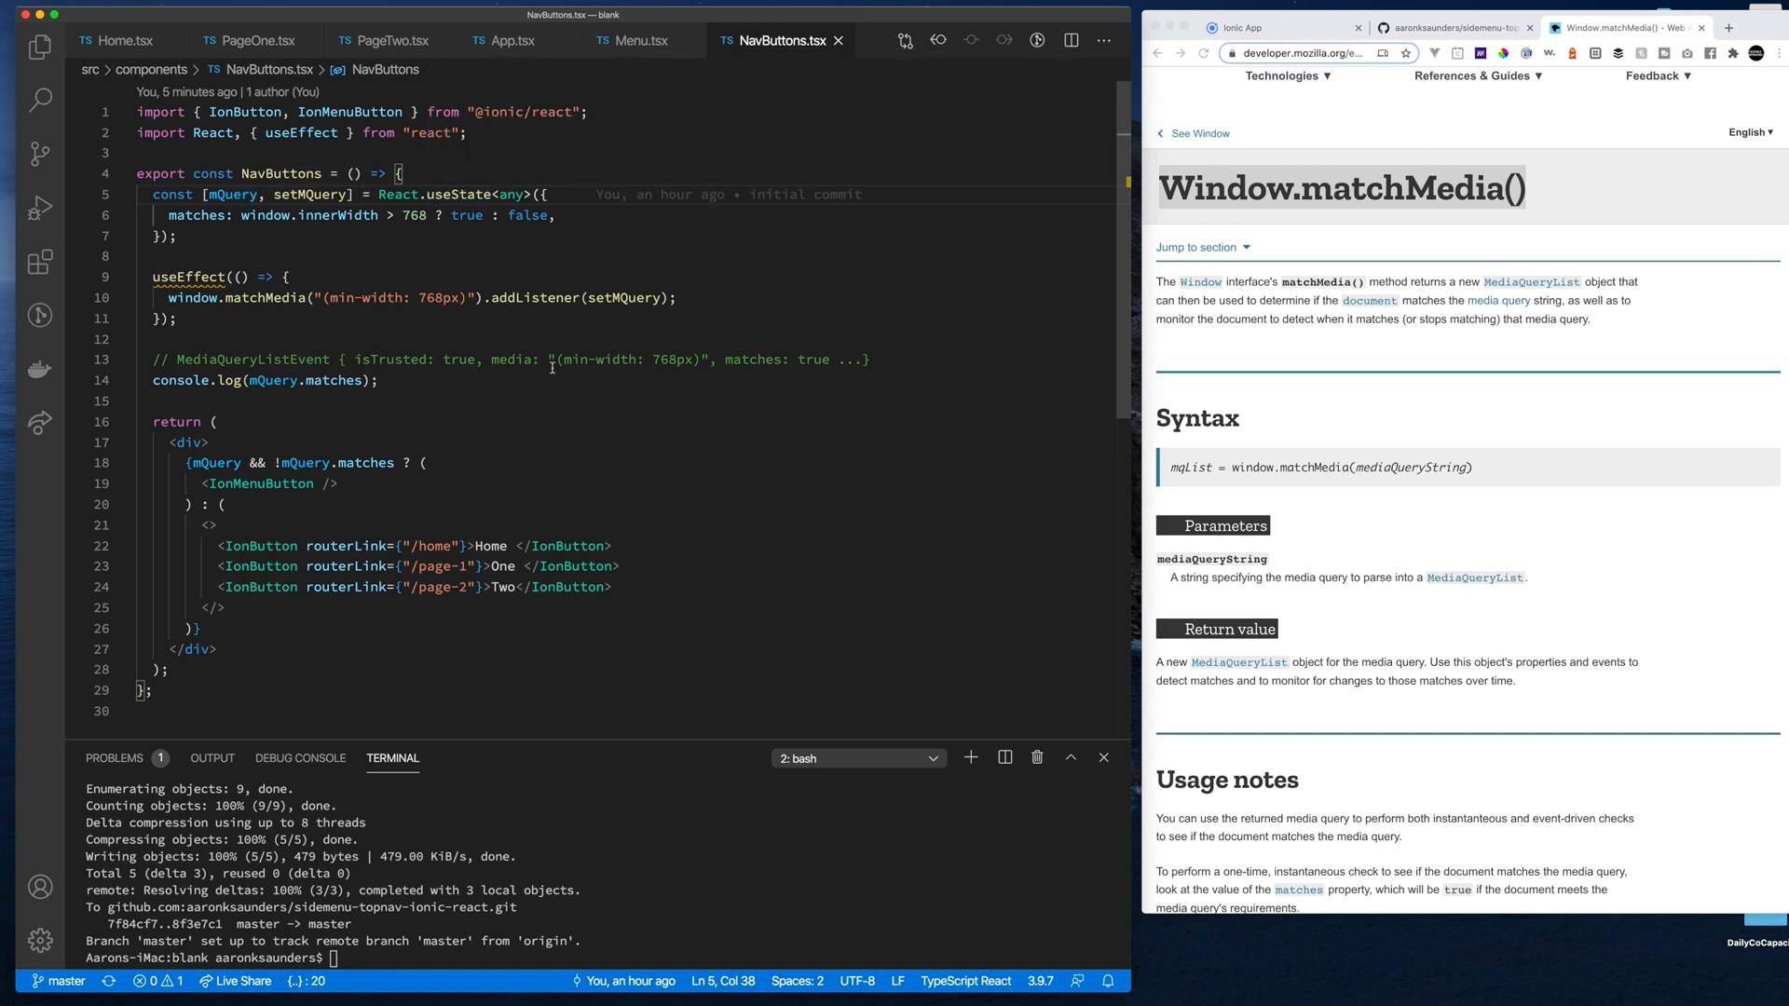
pyautogui.moveTo(177, 442)
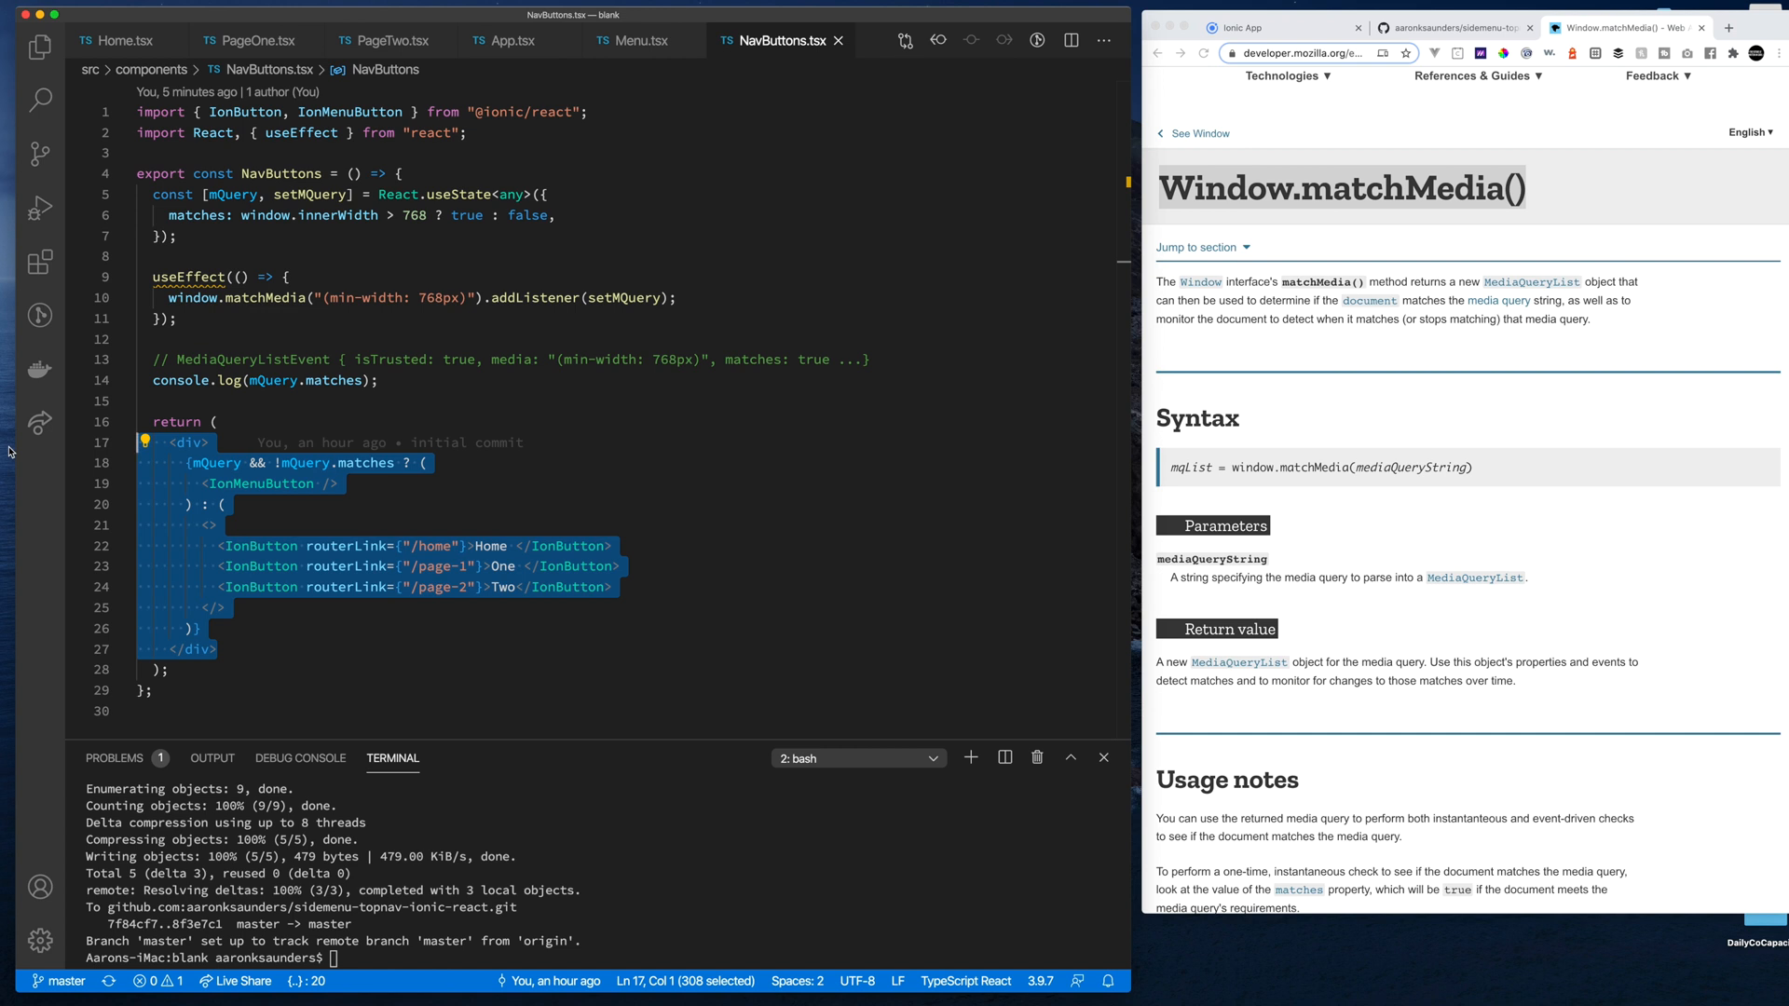
pyautogui.click(213, 462)
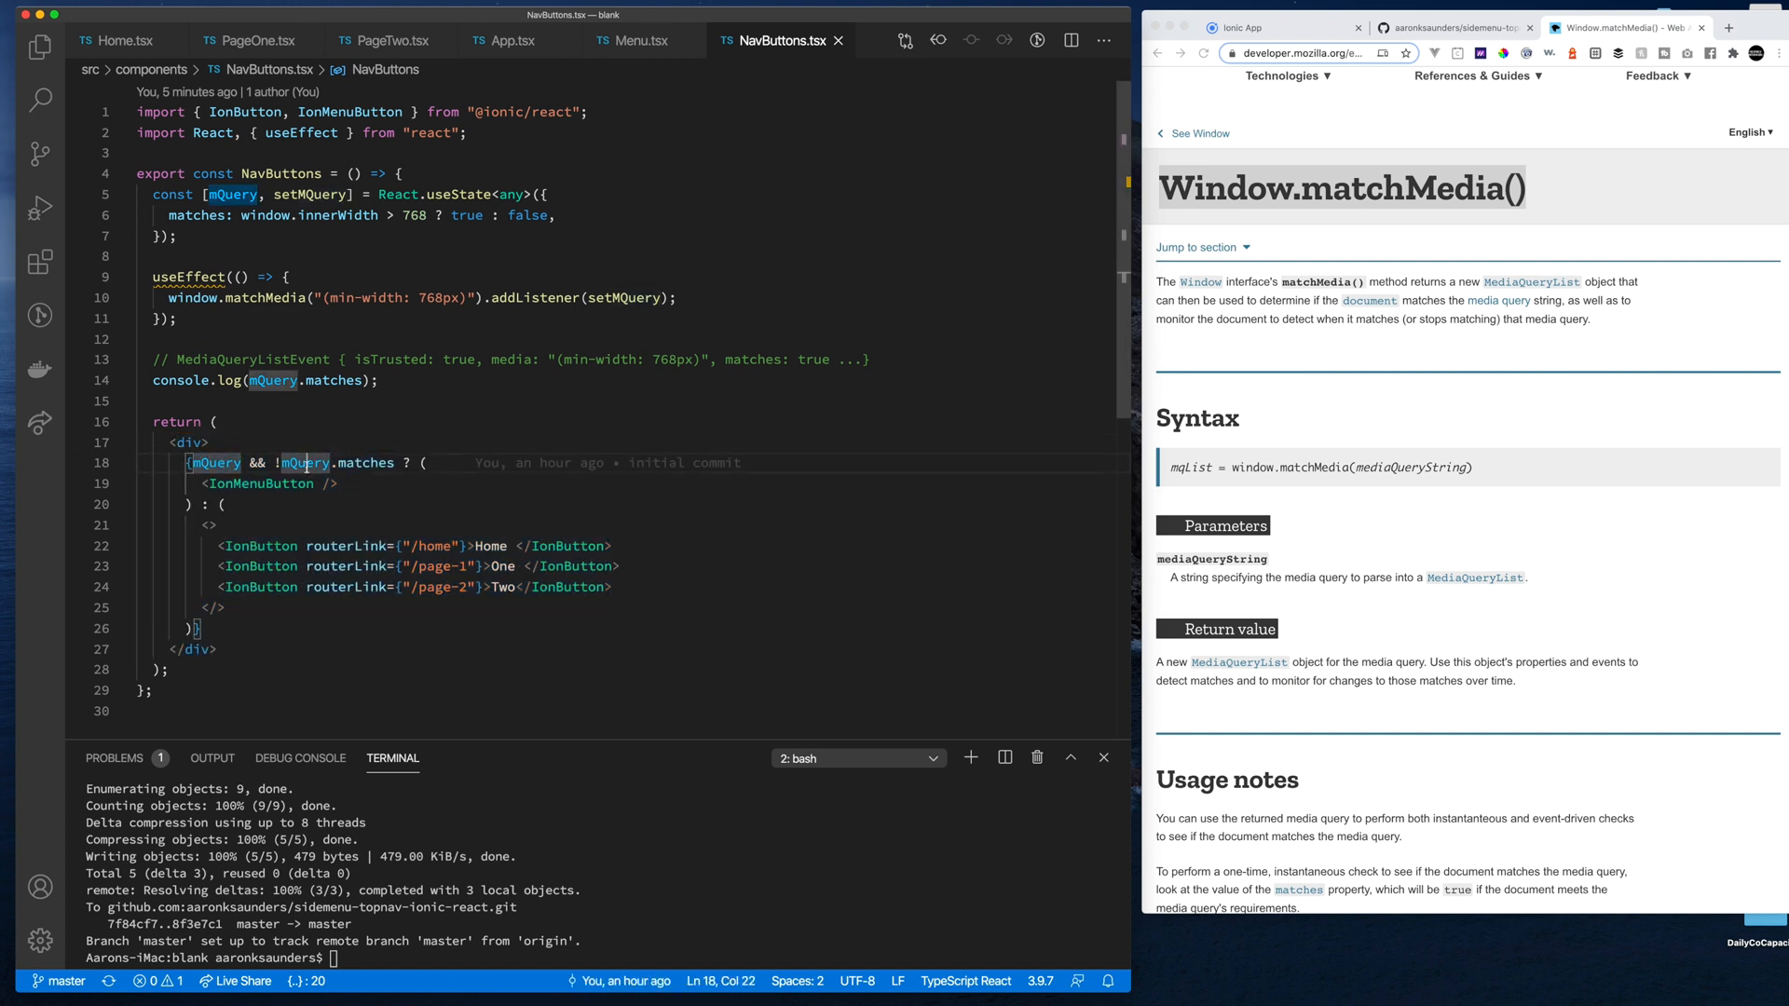
pyautogui.moveTo(371, 463)
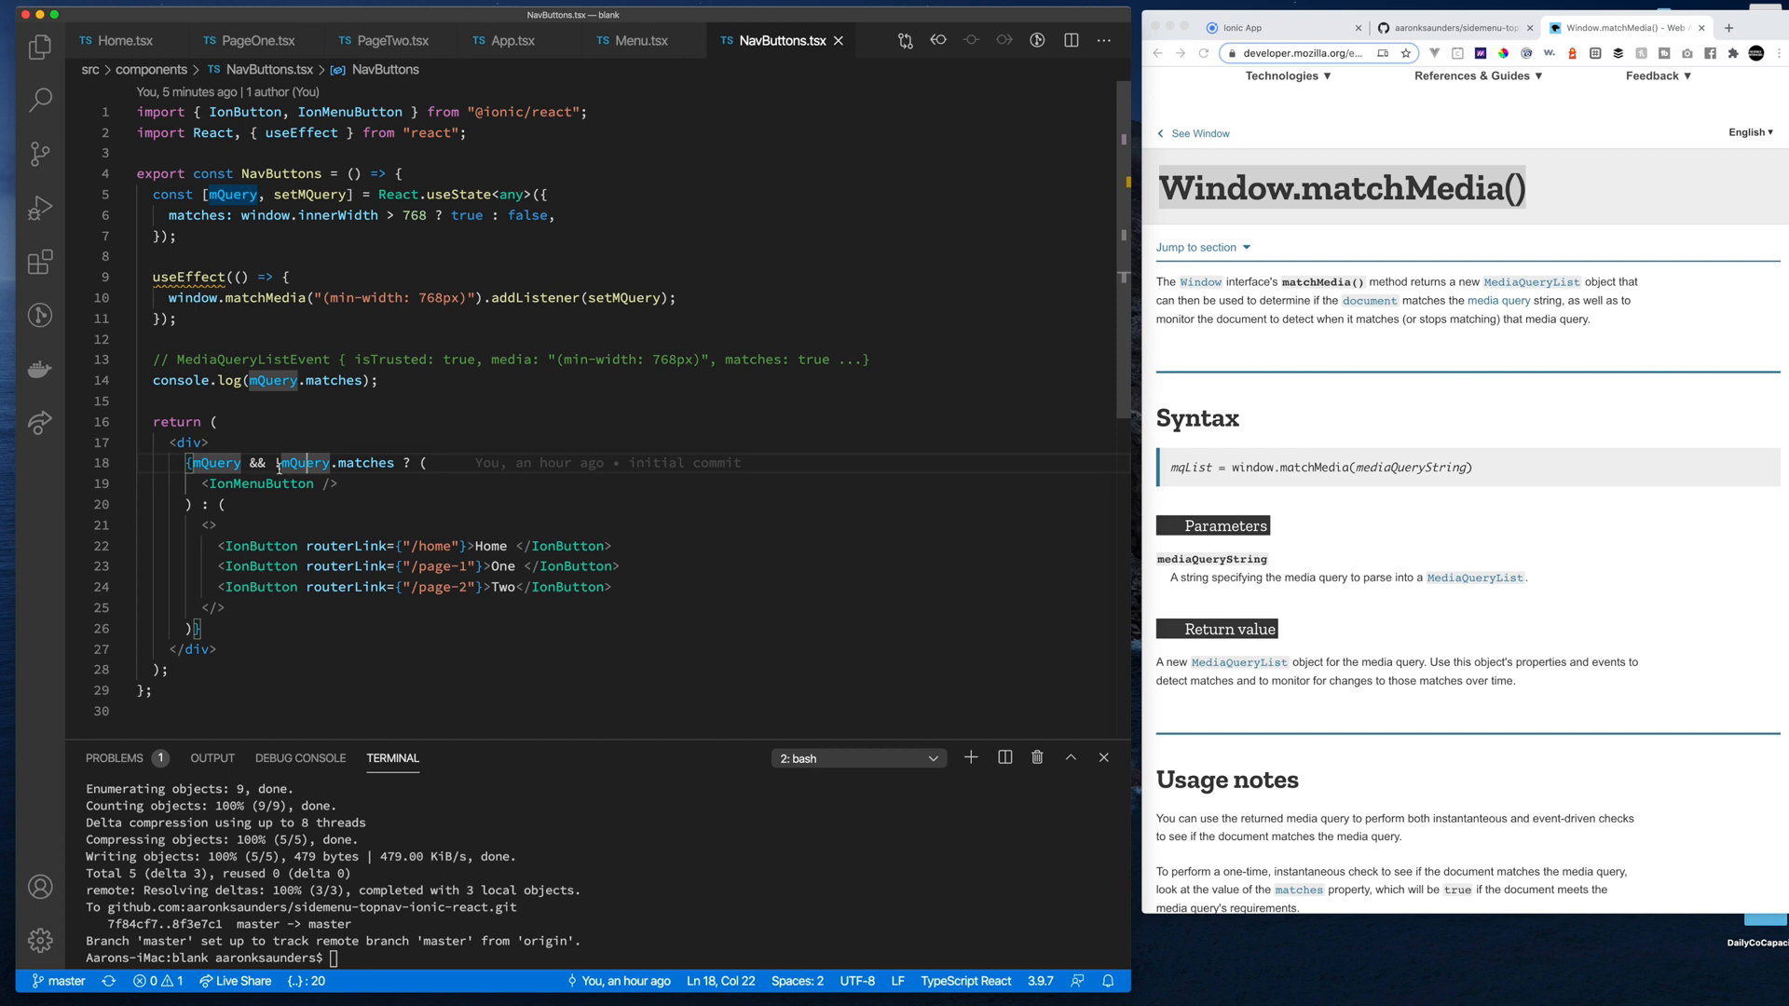
pyautogui.click(281, 483)
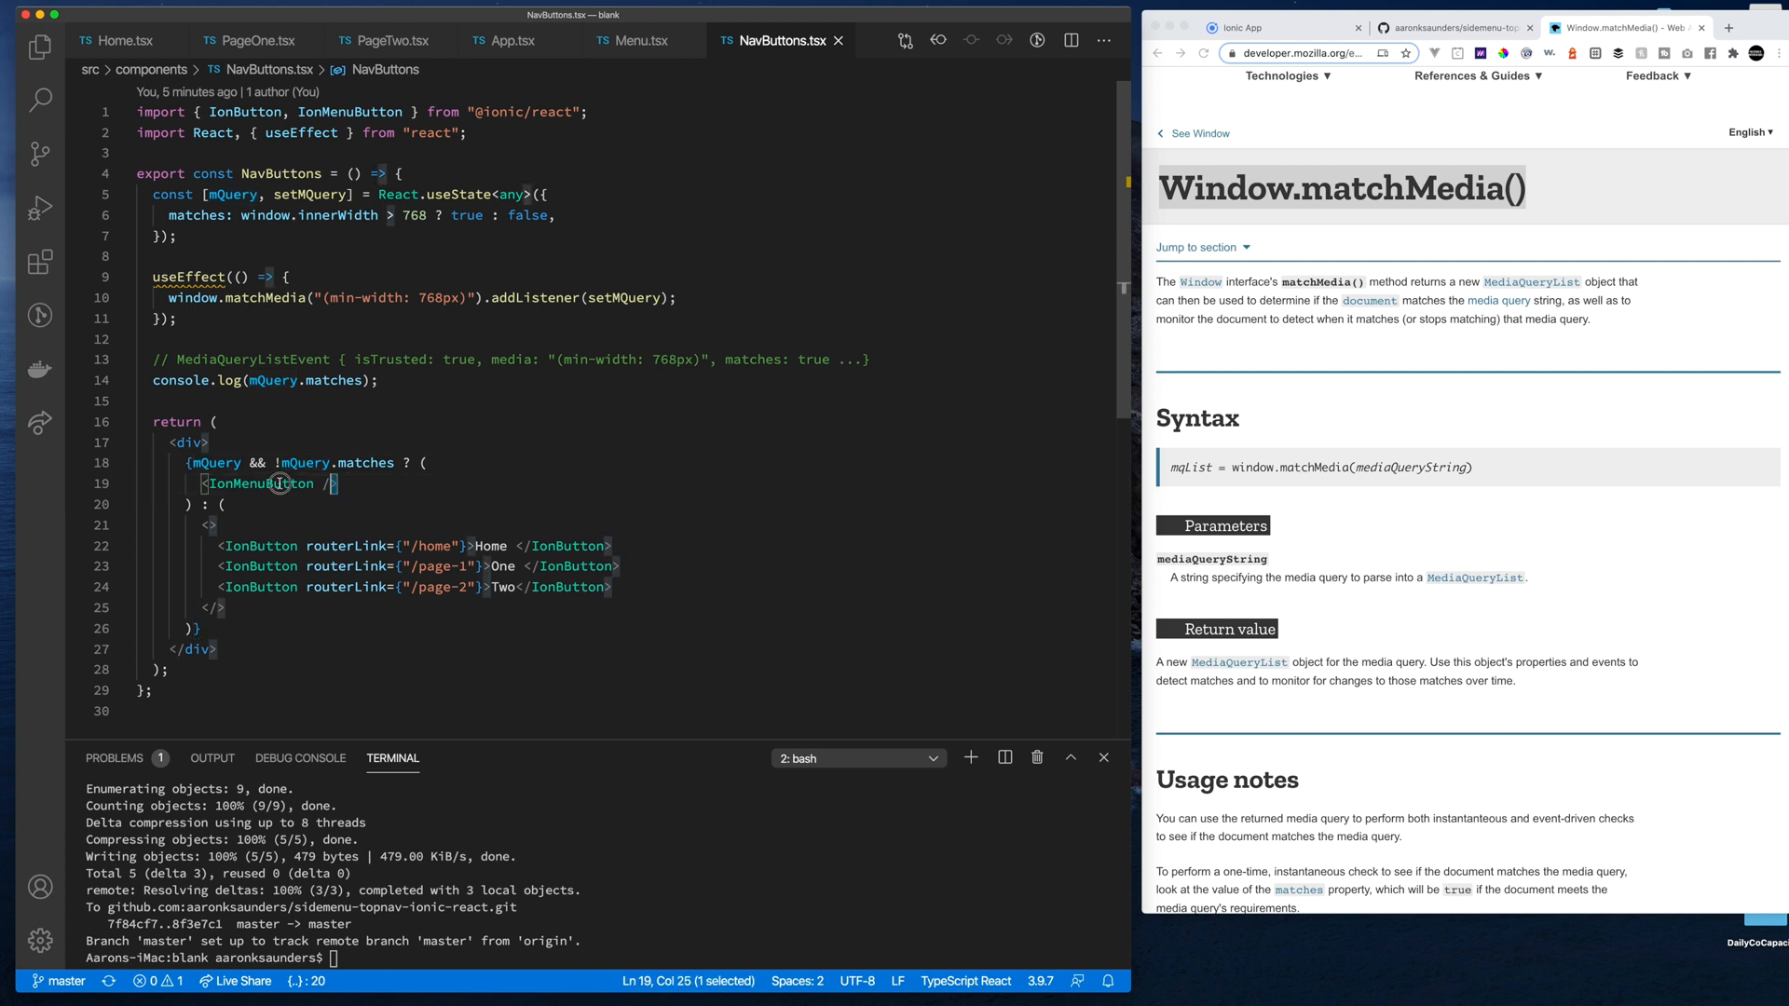
pyautogui.doubleClick(259, 483)
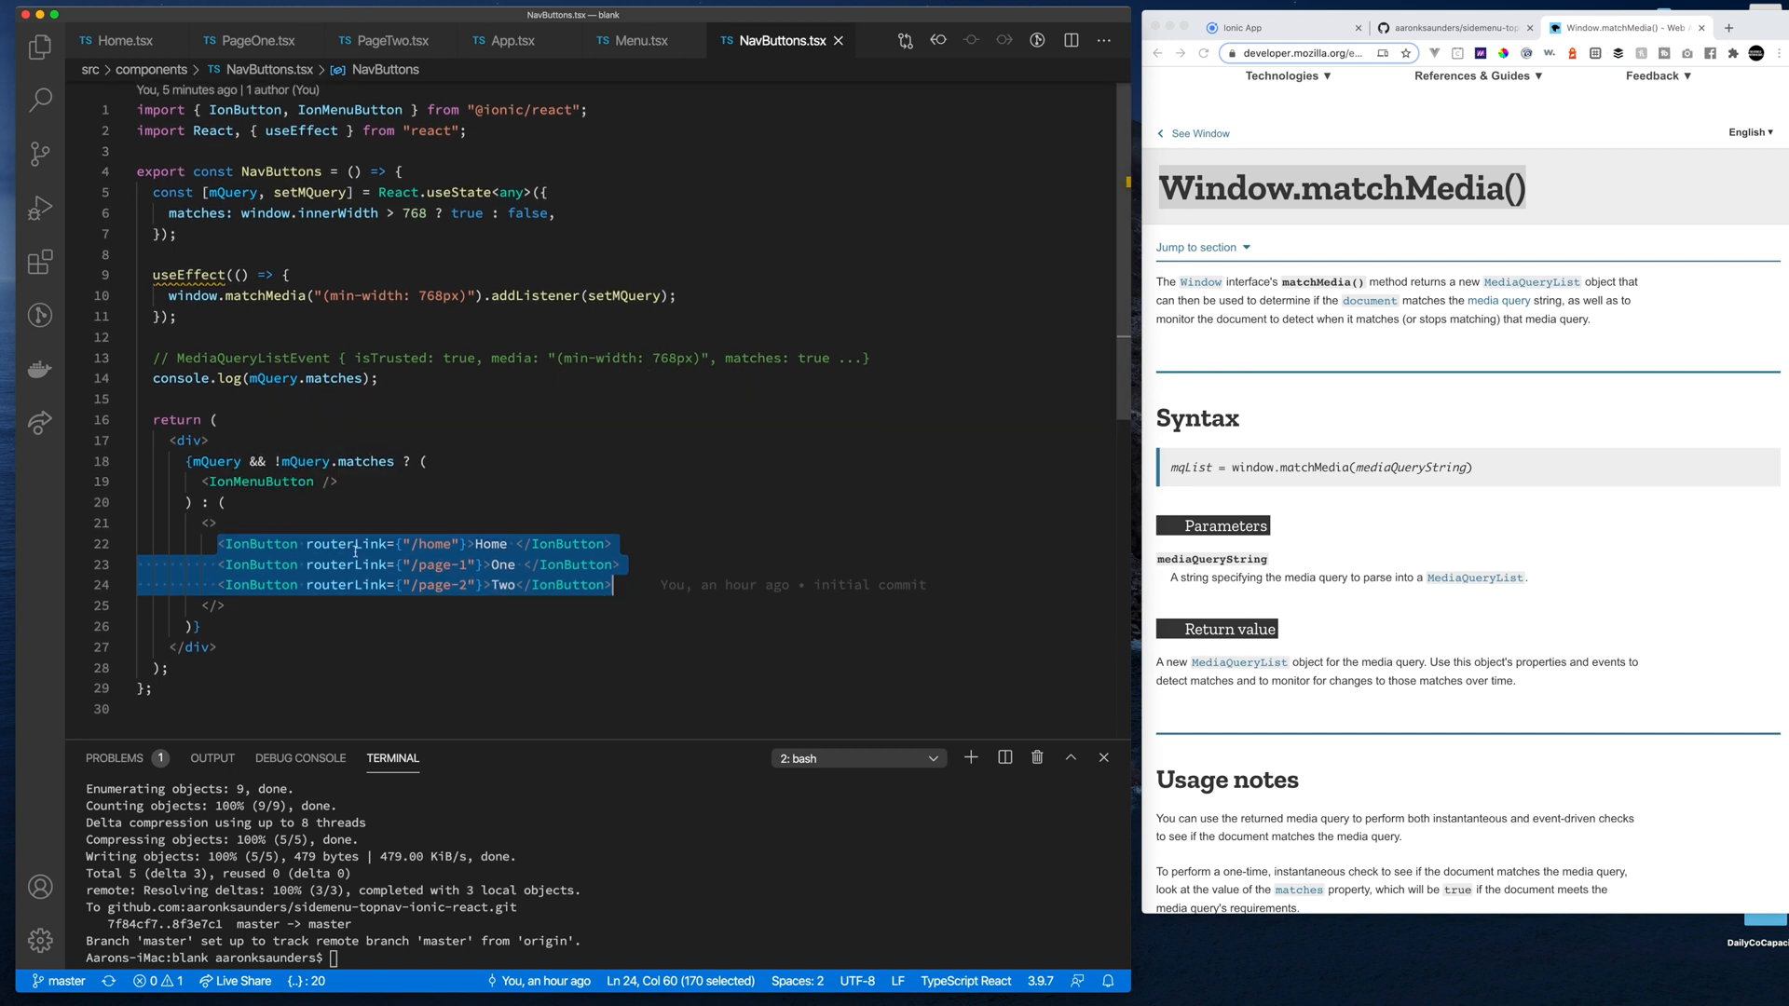
pyautogui.click(215, 649)
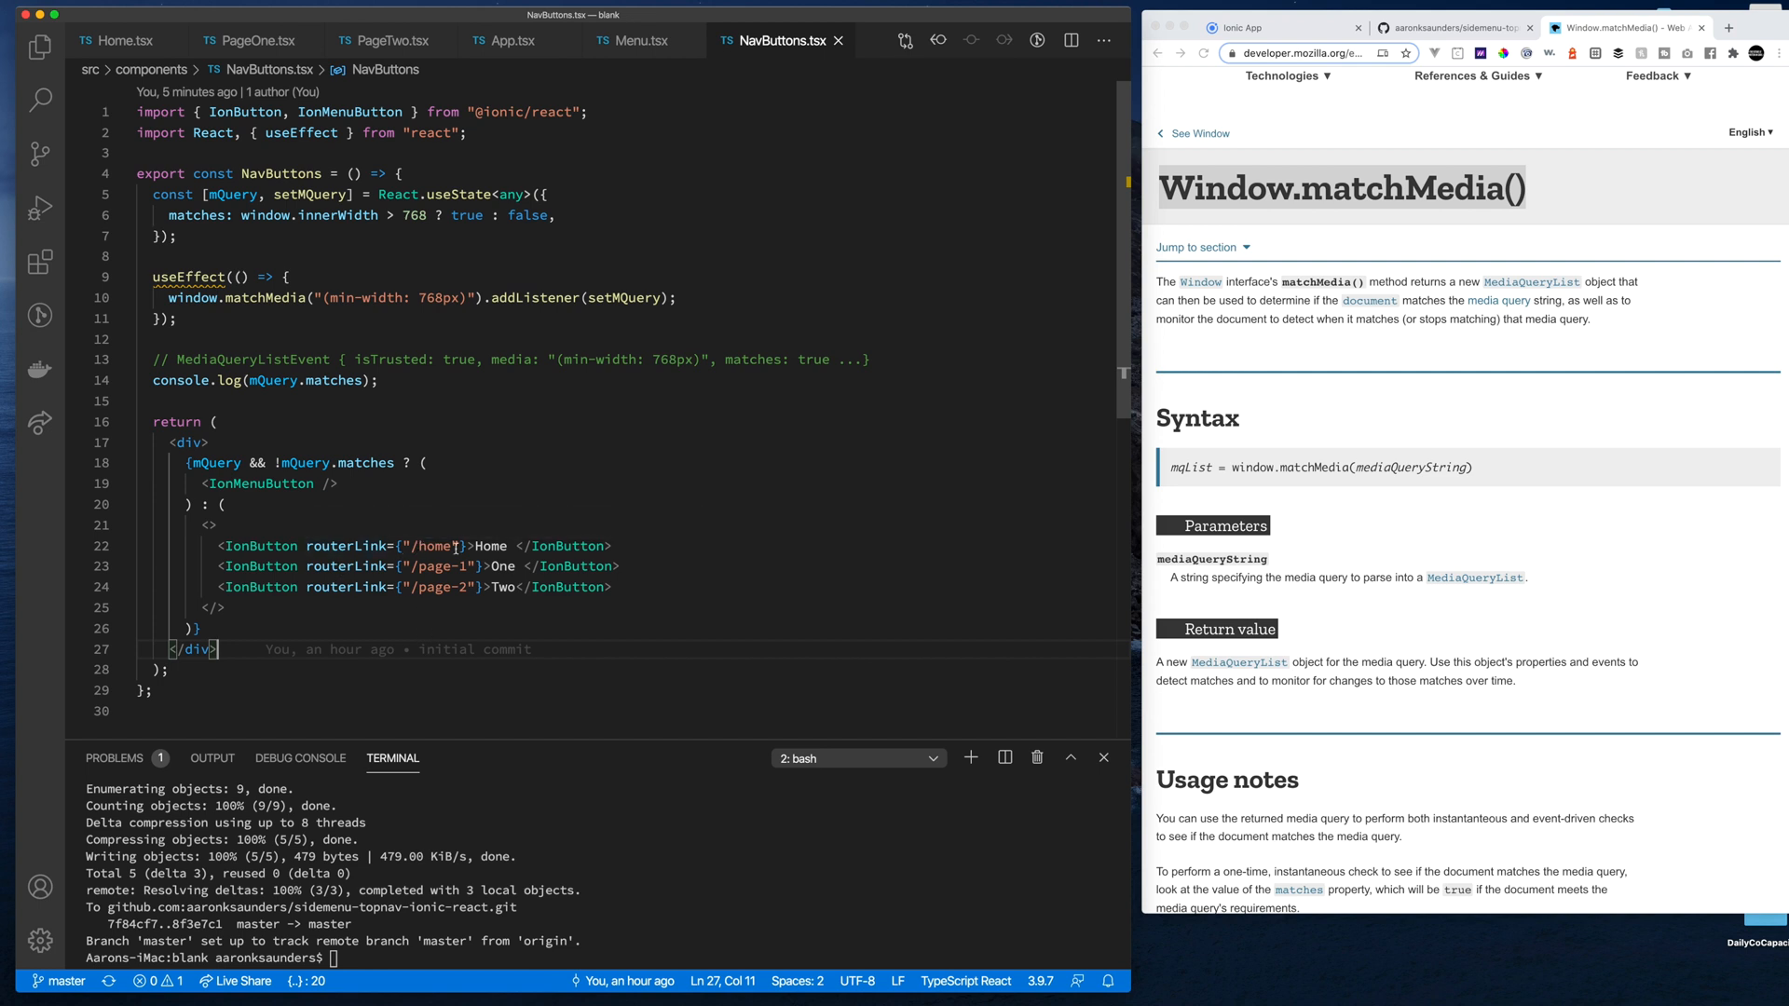
pyautogui.moveTo(886, 500)
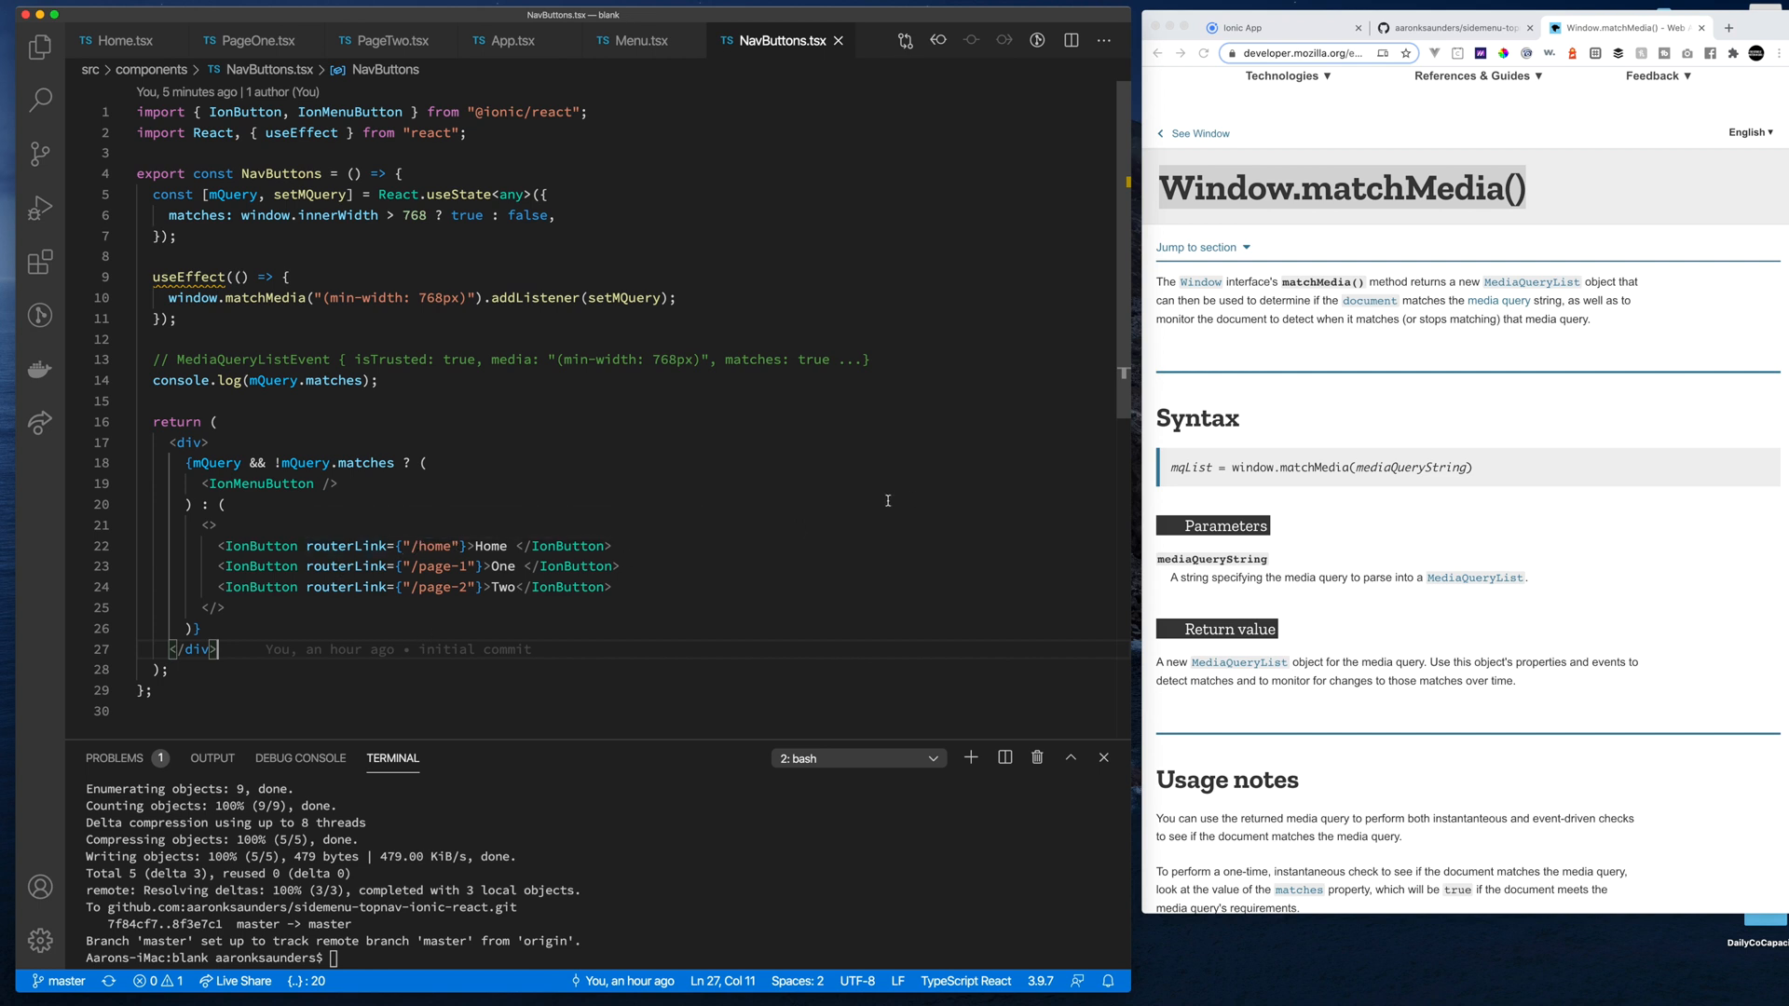
pyautogui.moveTo(547, 92)
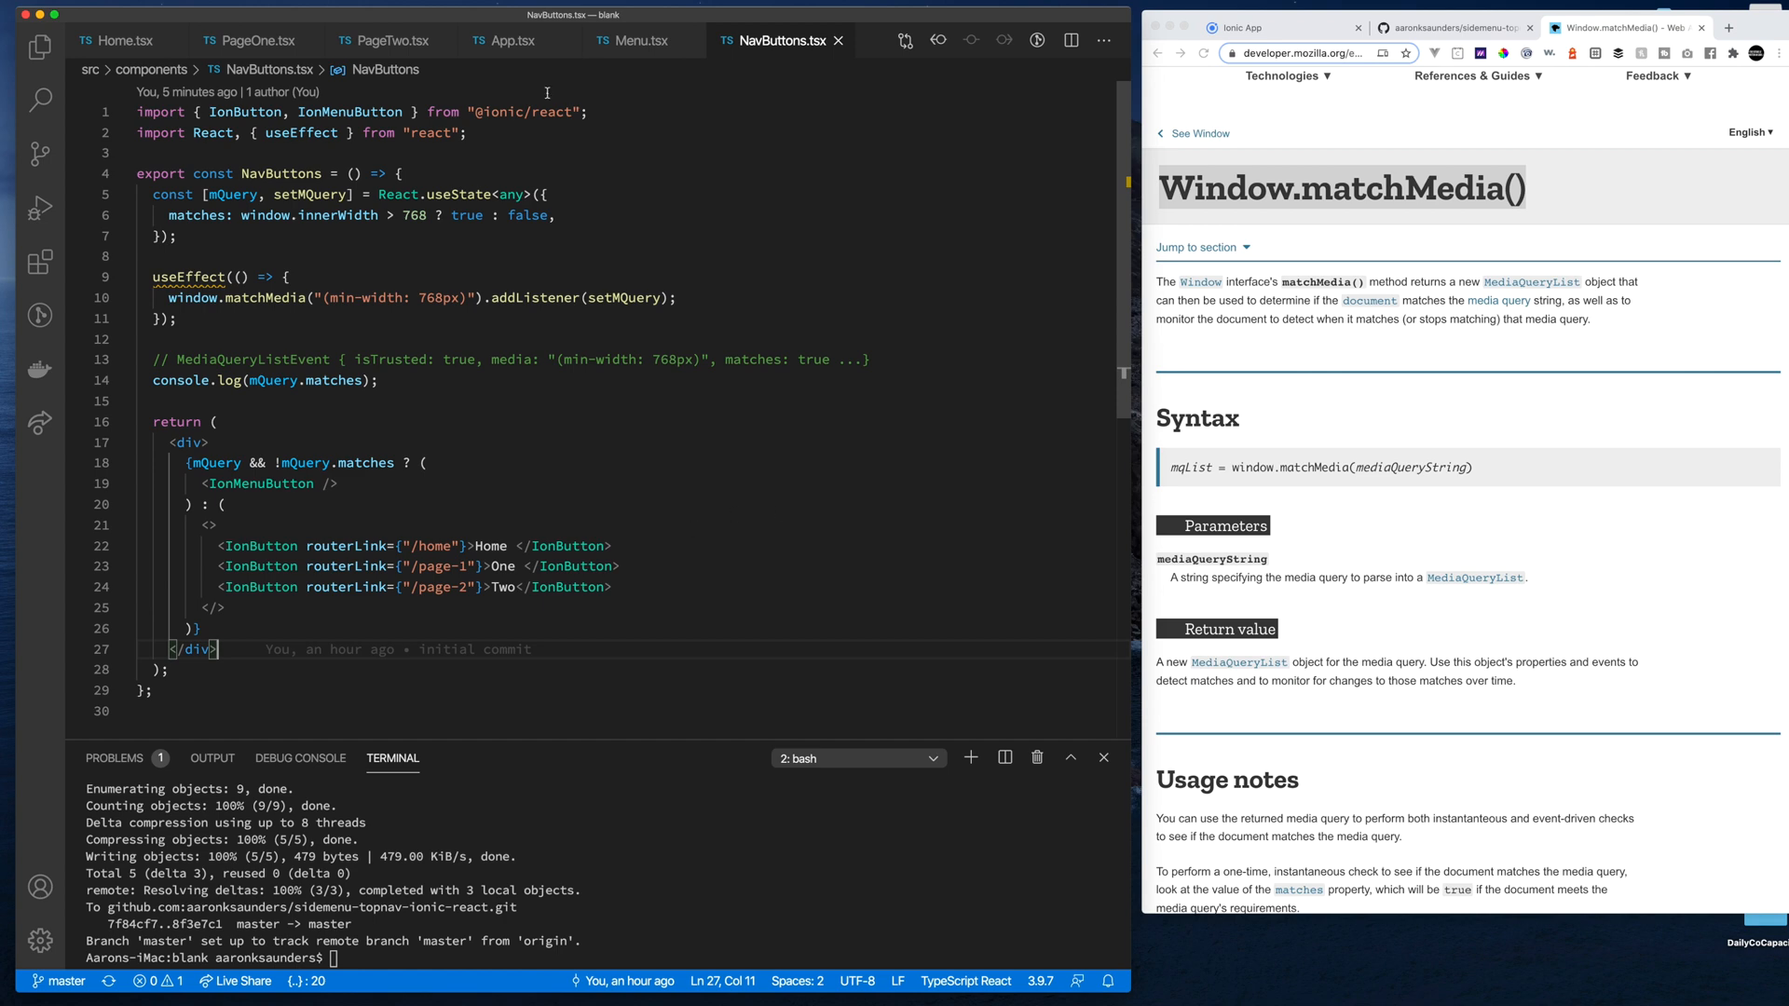
# Revisit App.tsx's outlet id 'main', Menu.tsx's contentId, then PageOne.tsx's NavButtons
pyautogui.click(505, 40)
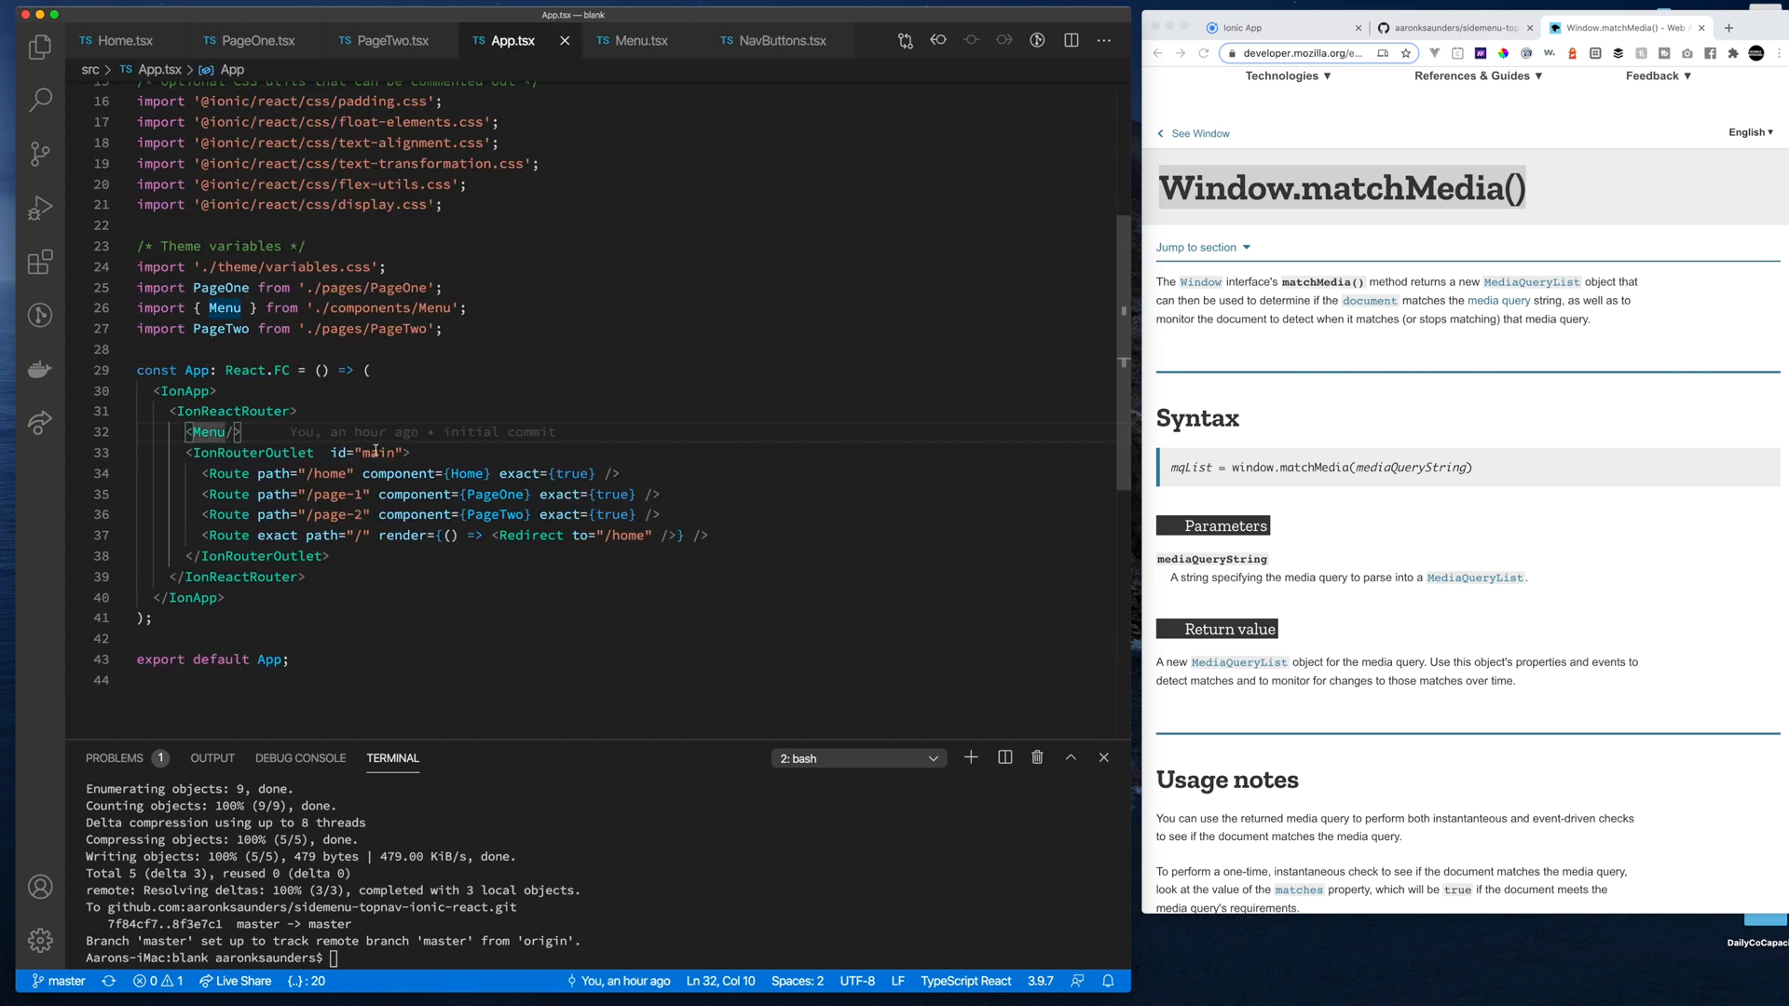
pyautogui.doubleClick(380, 451)
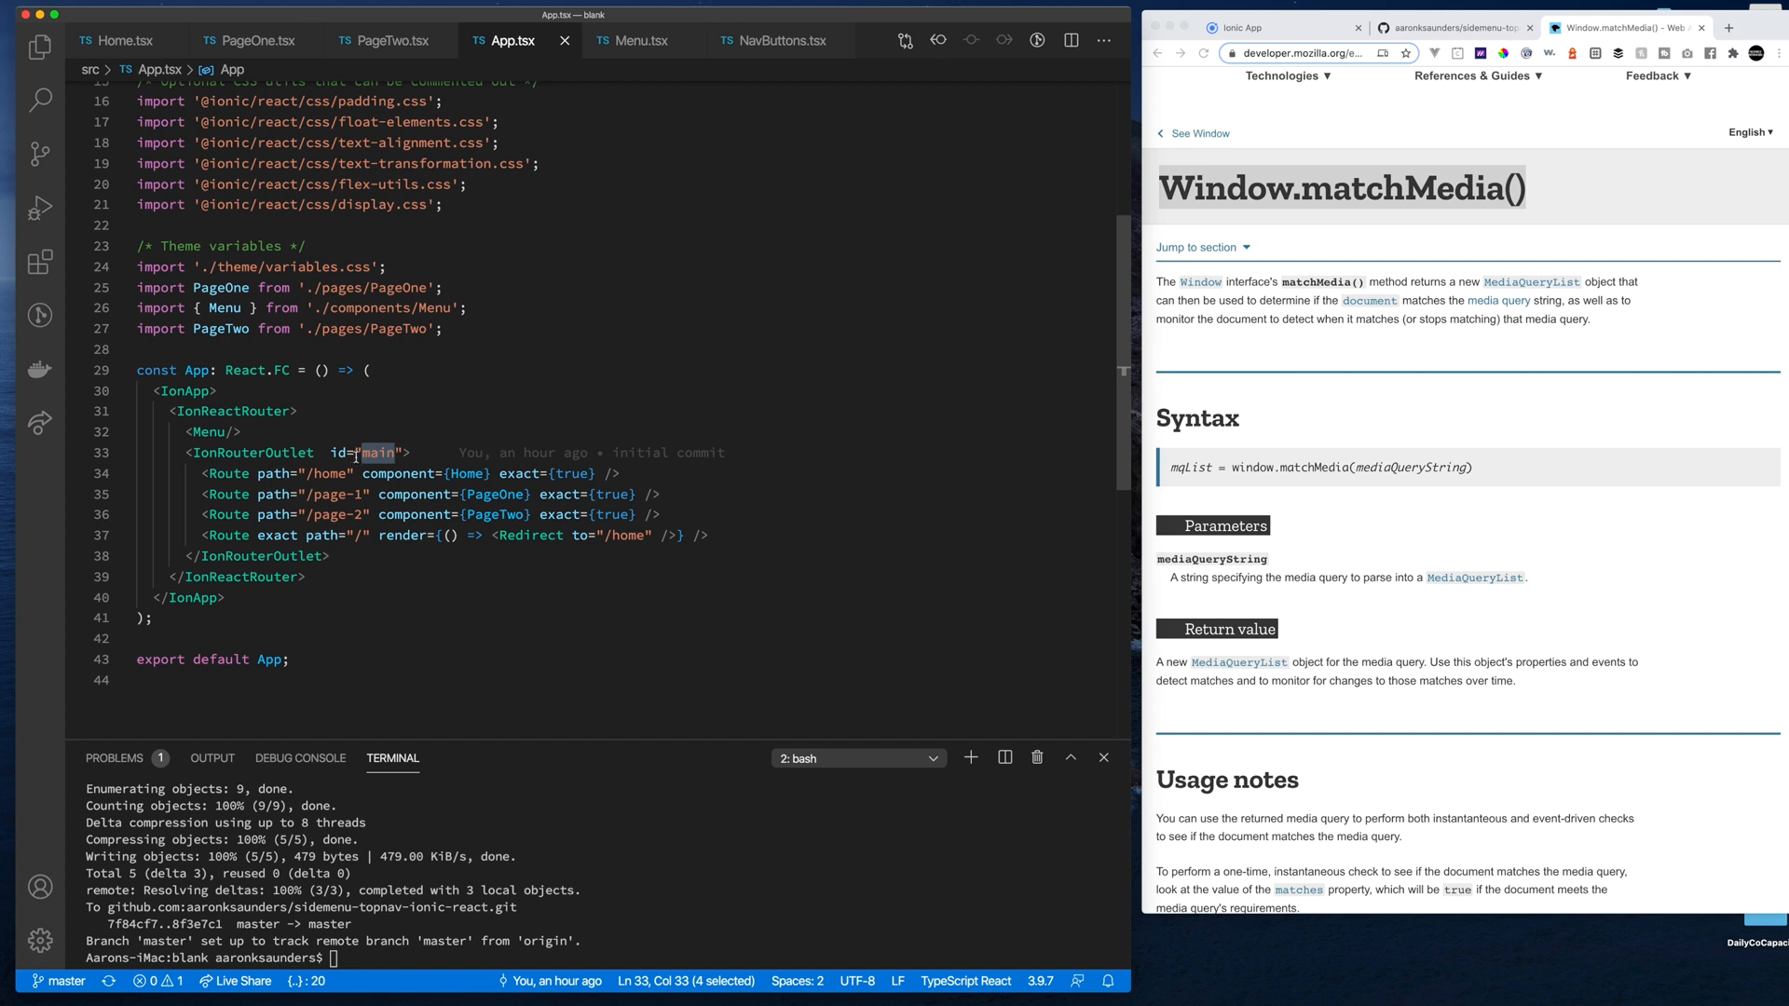
pyautogui.moveTo(252, 452)
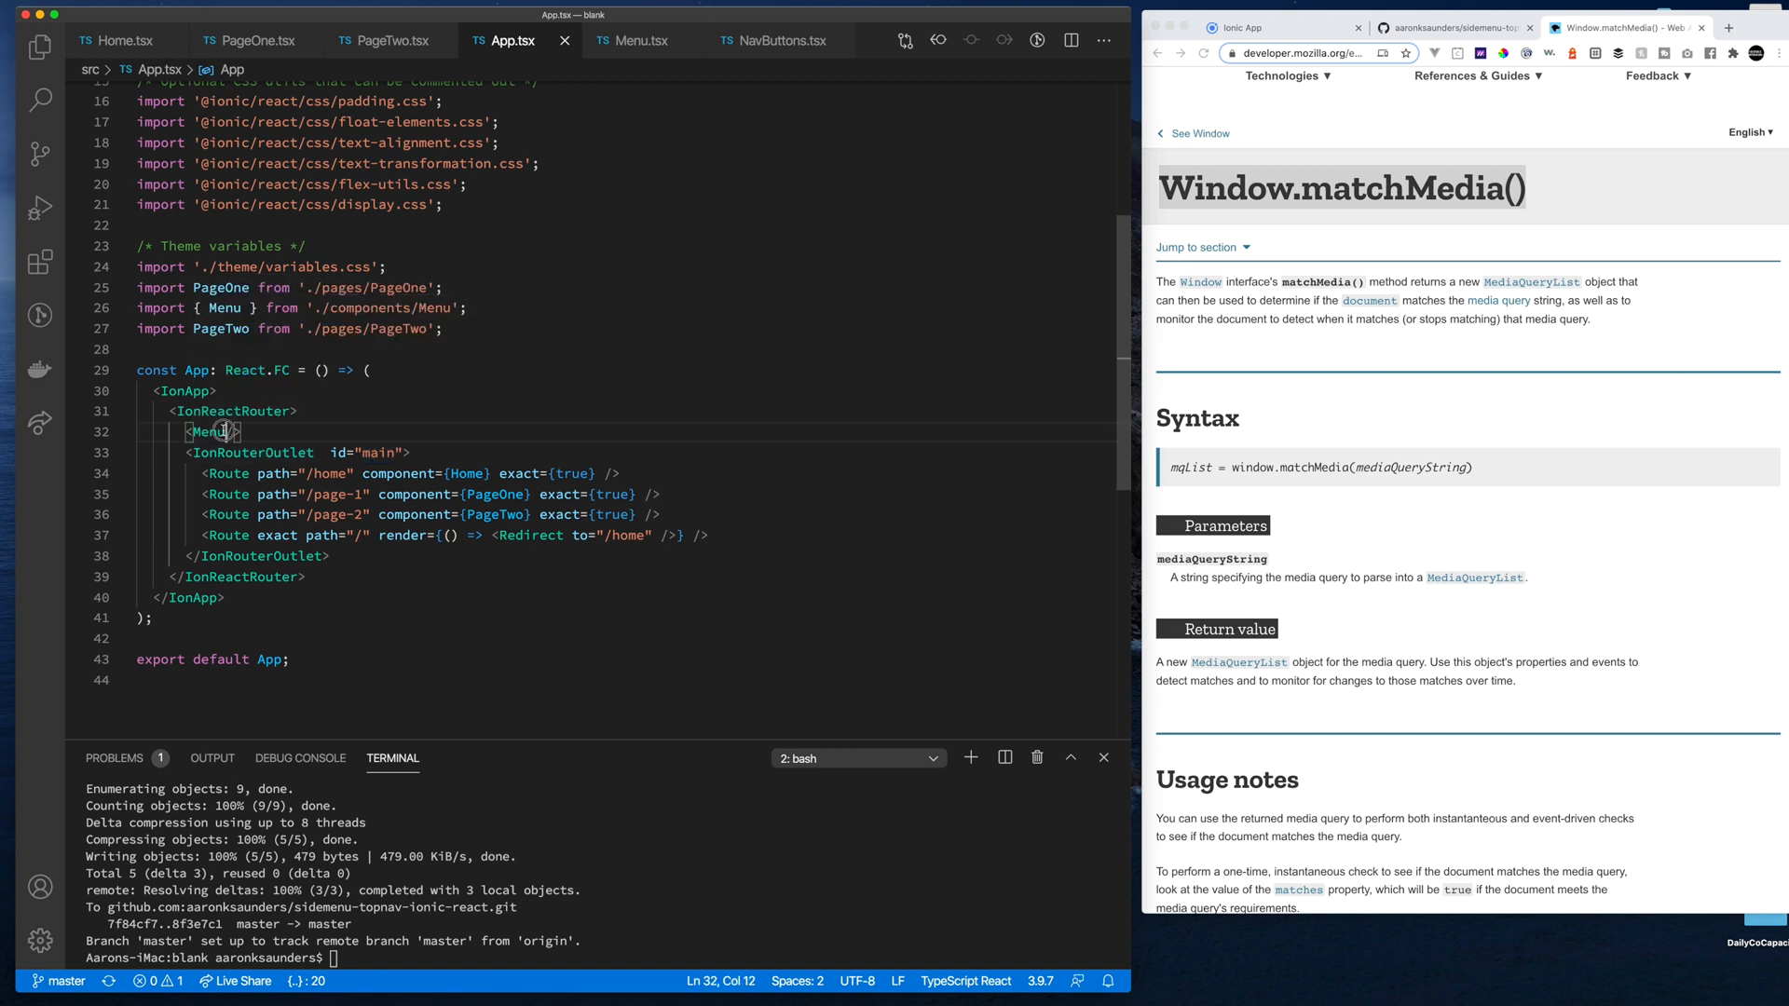
pyautogui.click(641, 40)
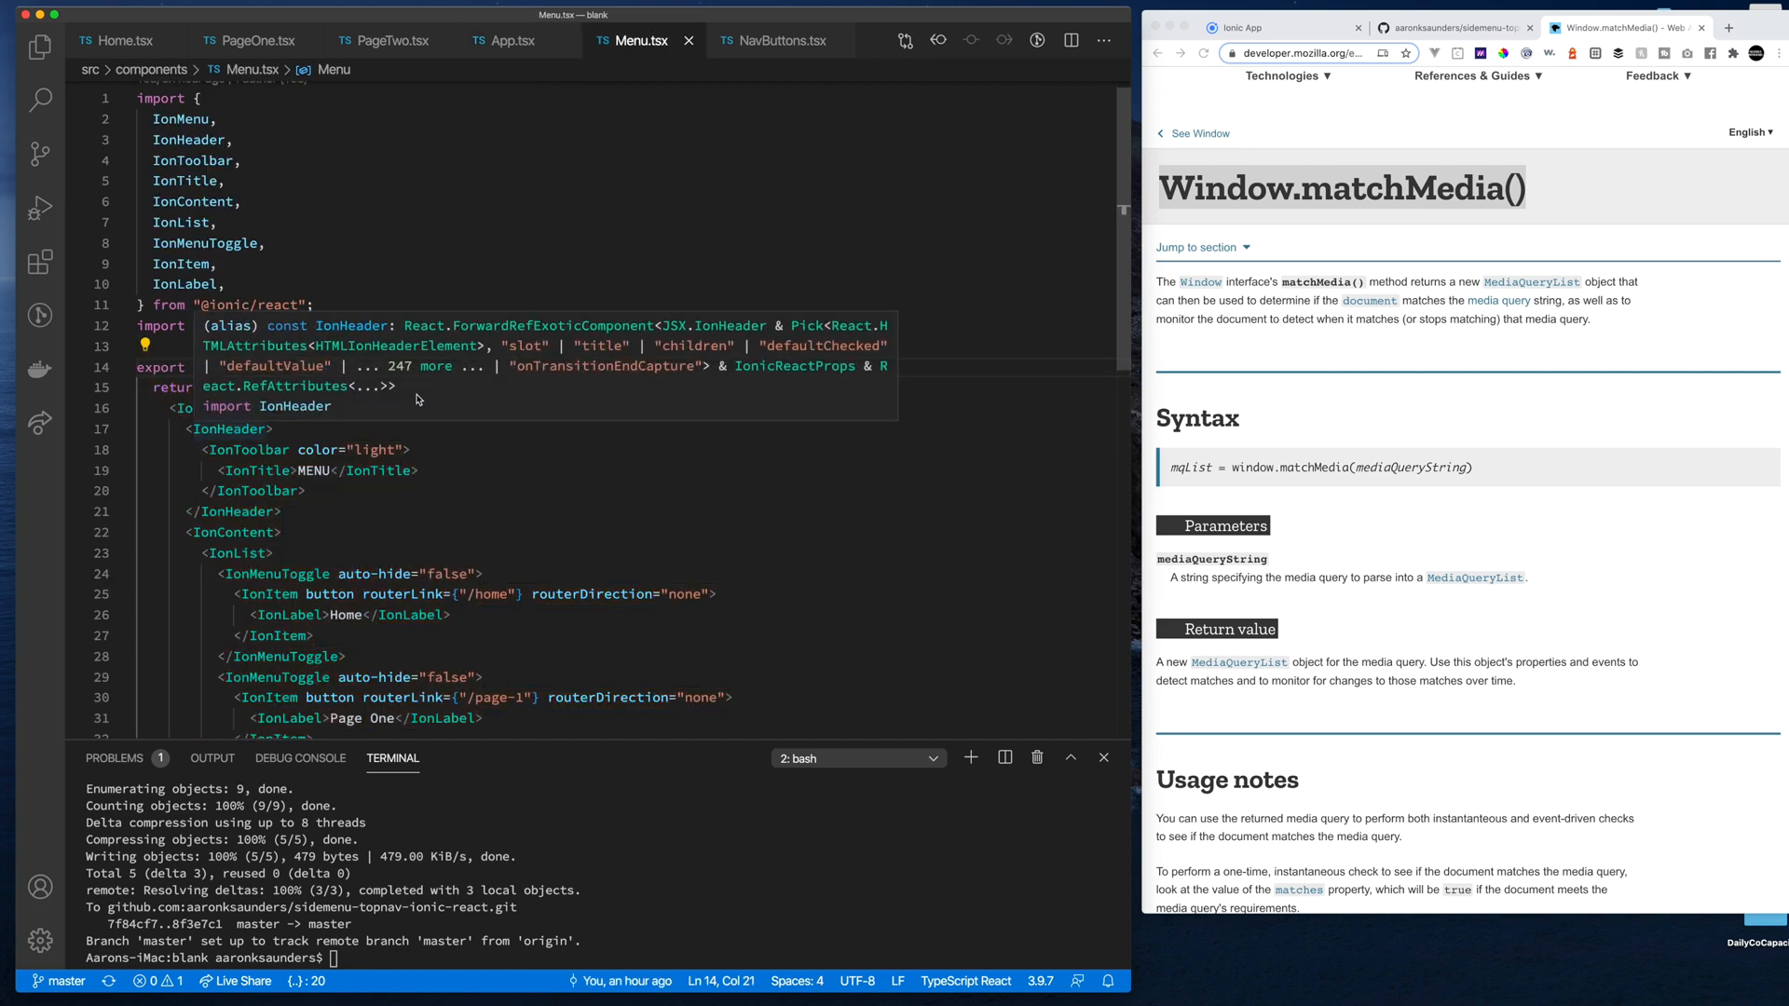
pyautogui.click(534, 470)
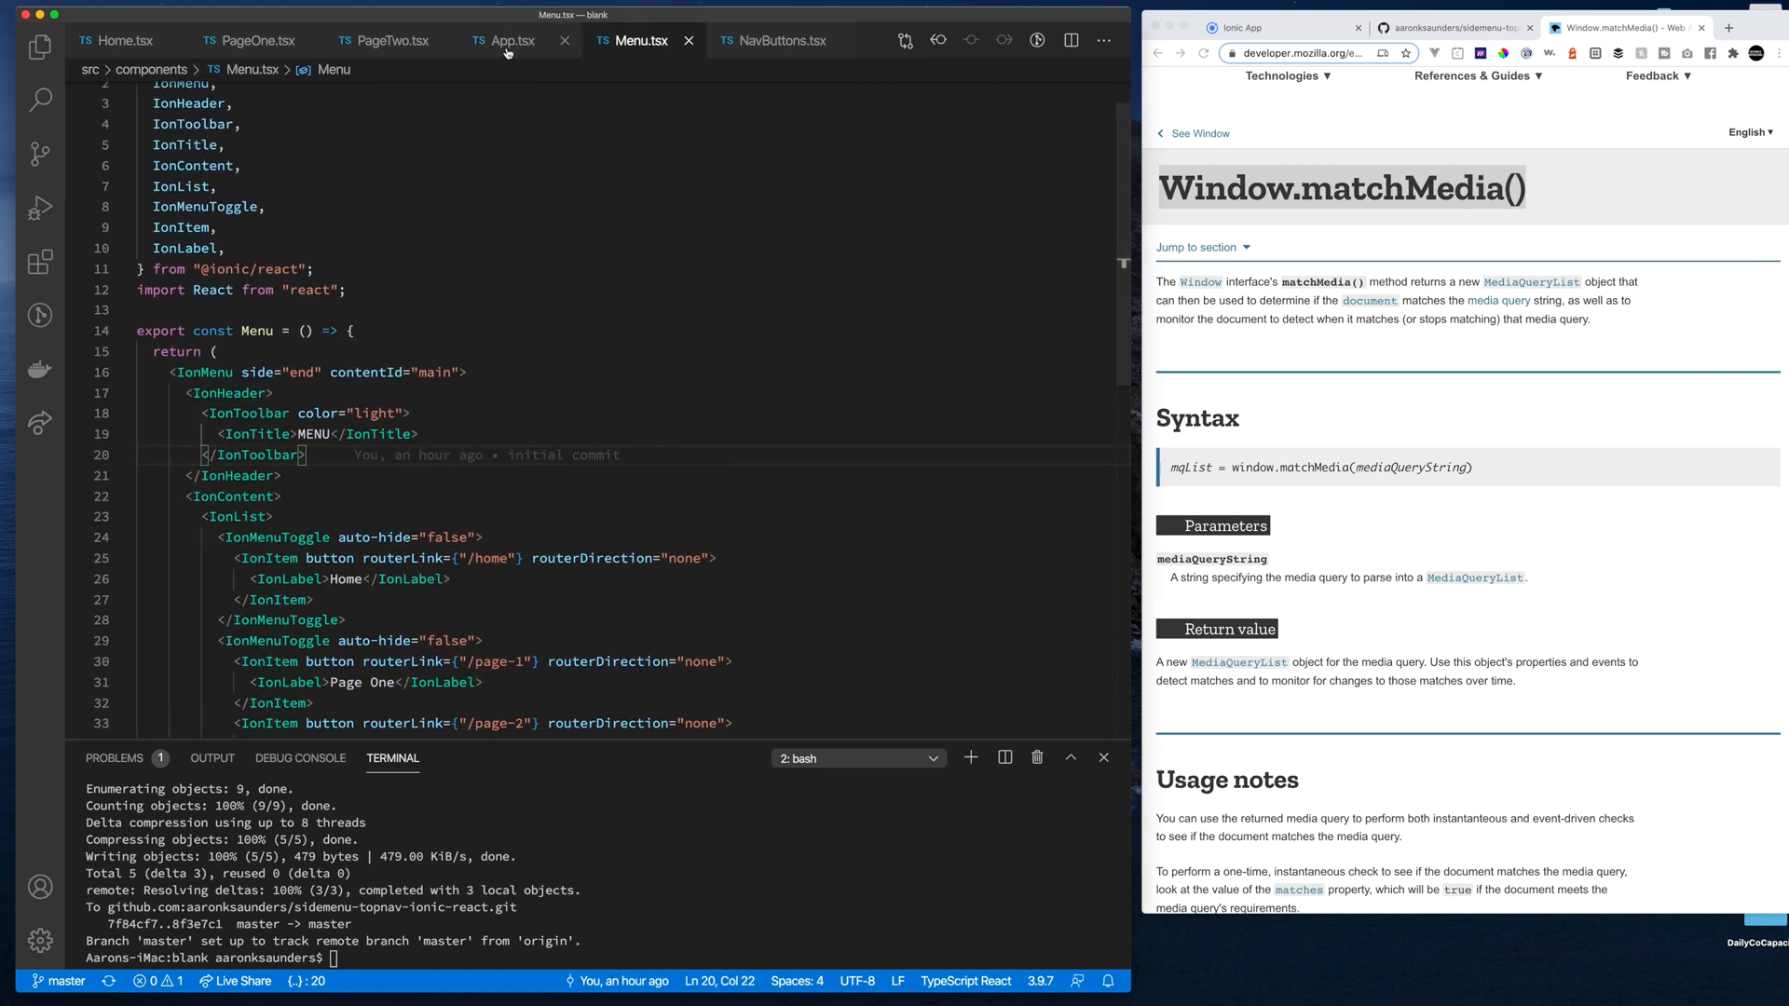
pyautogui.click(510, 40)
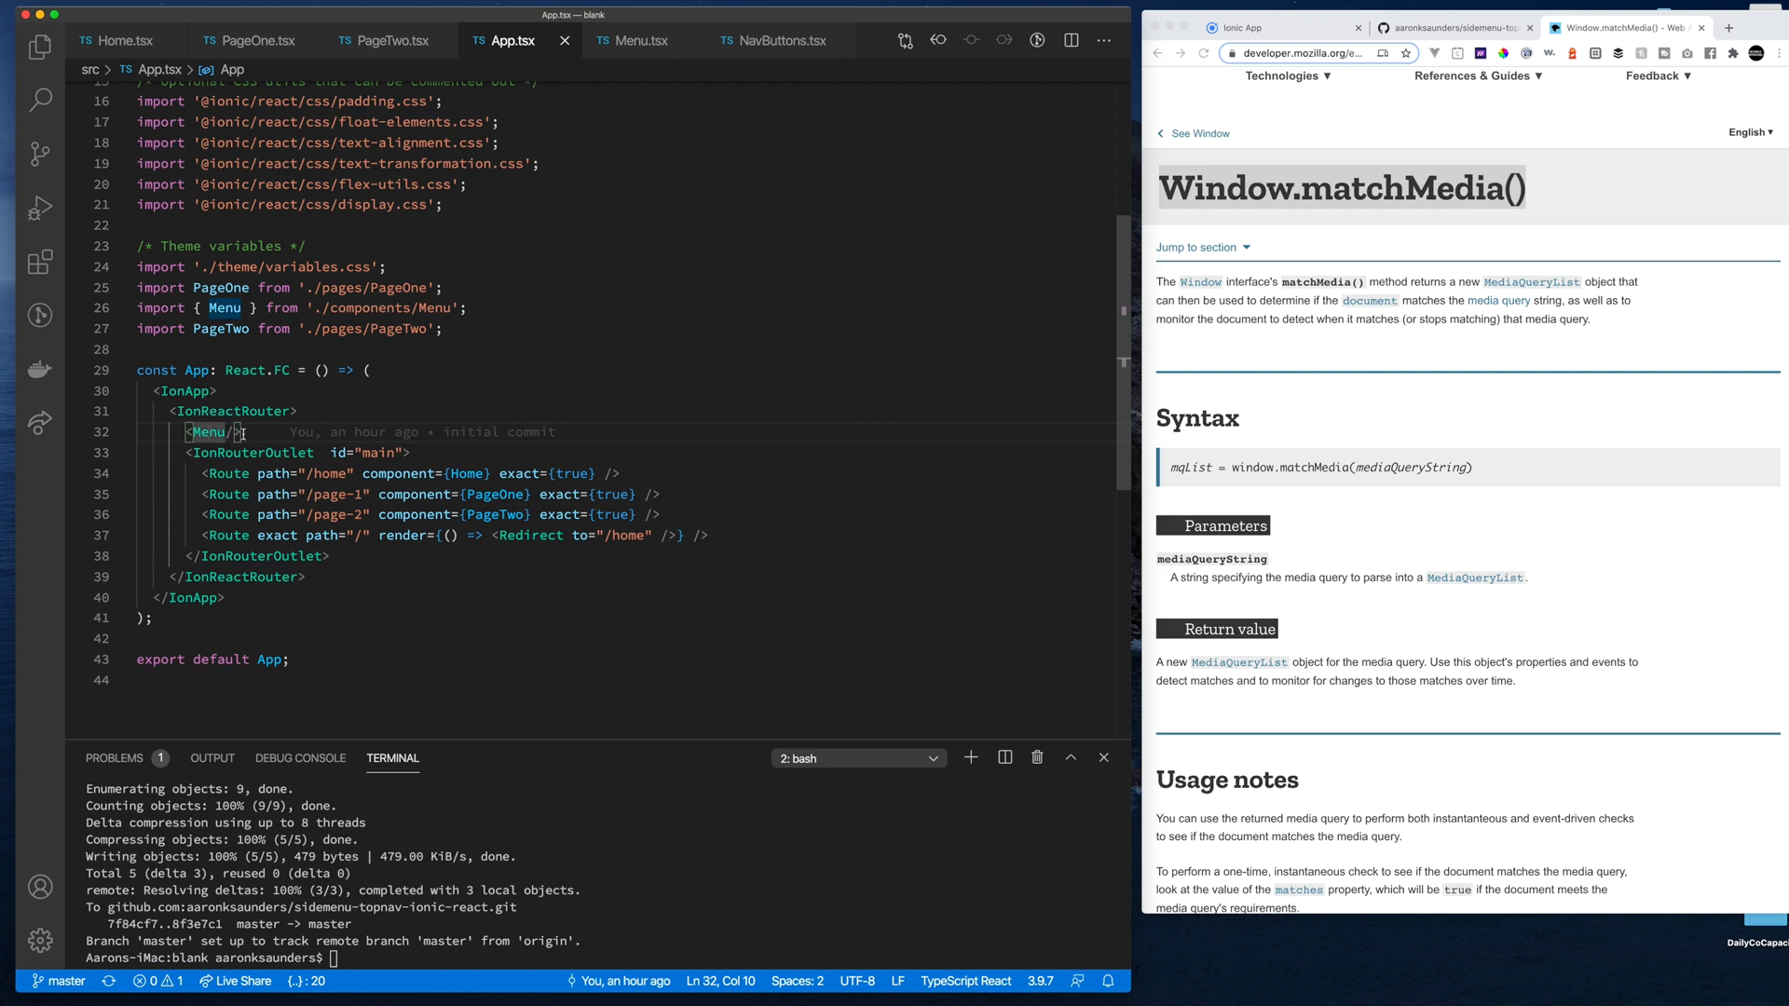
pyautogui.moveTo(230, 462)
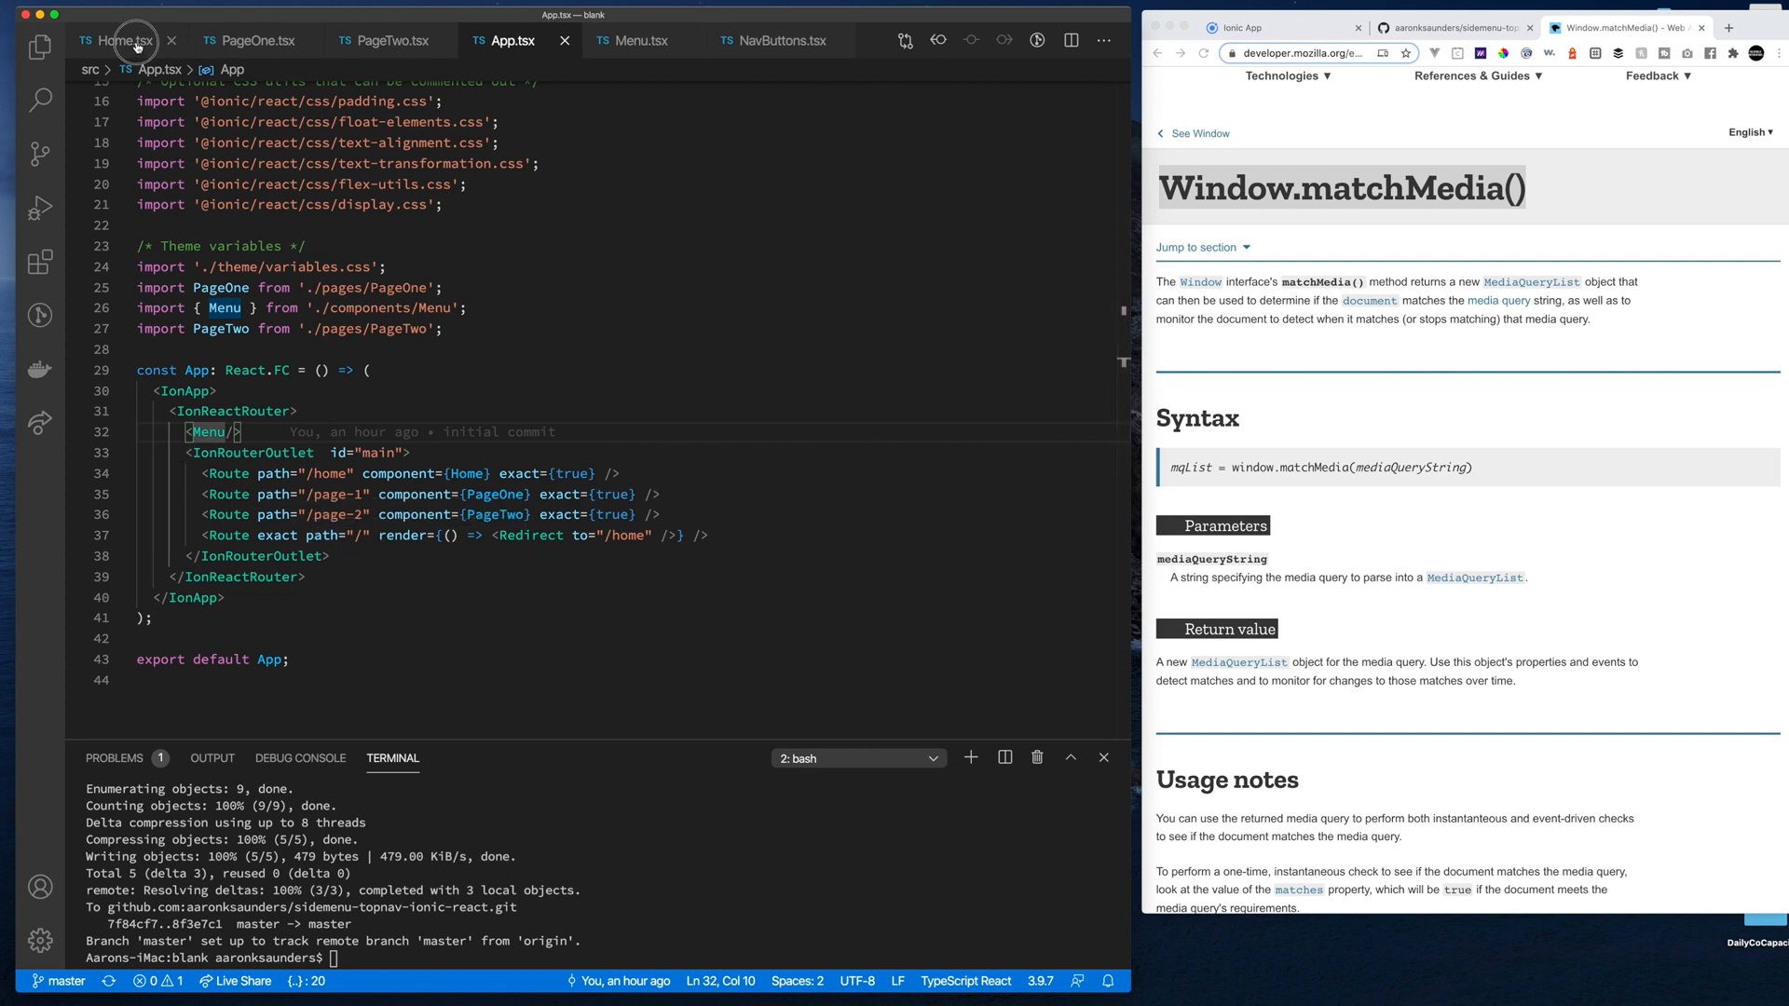
pyautogui.click(245, 40)
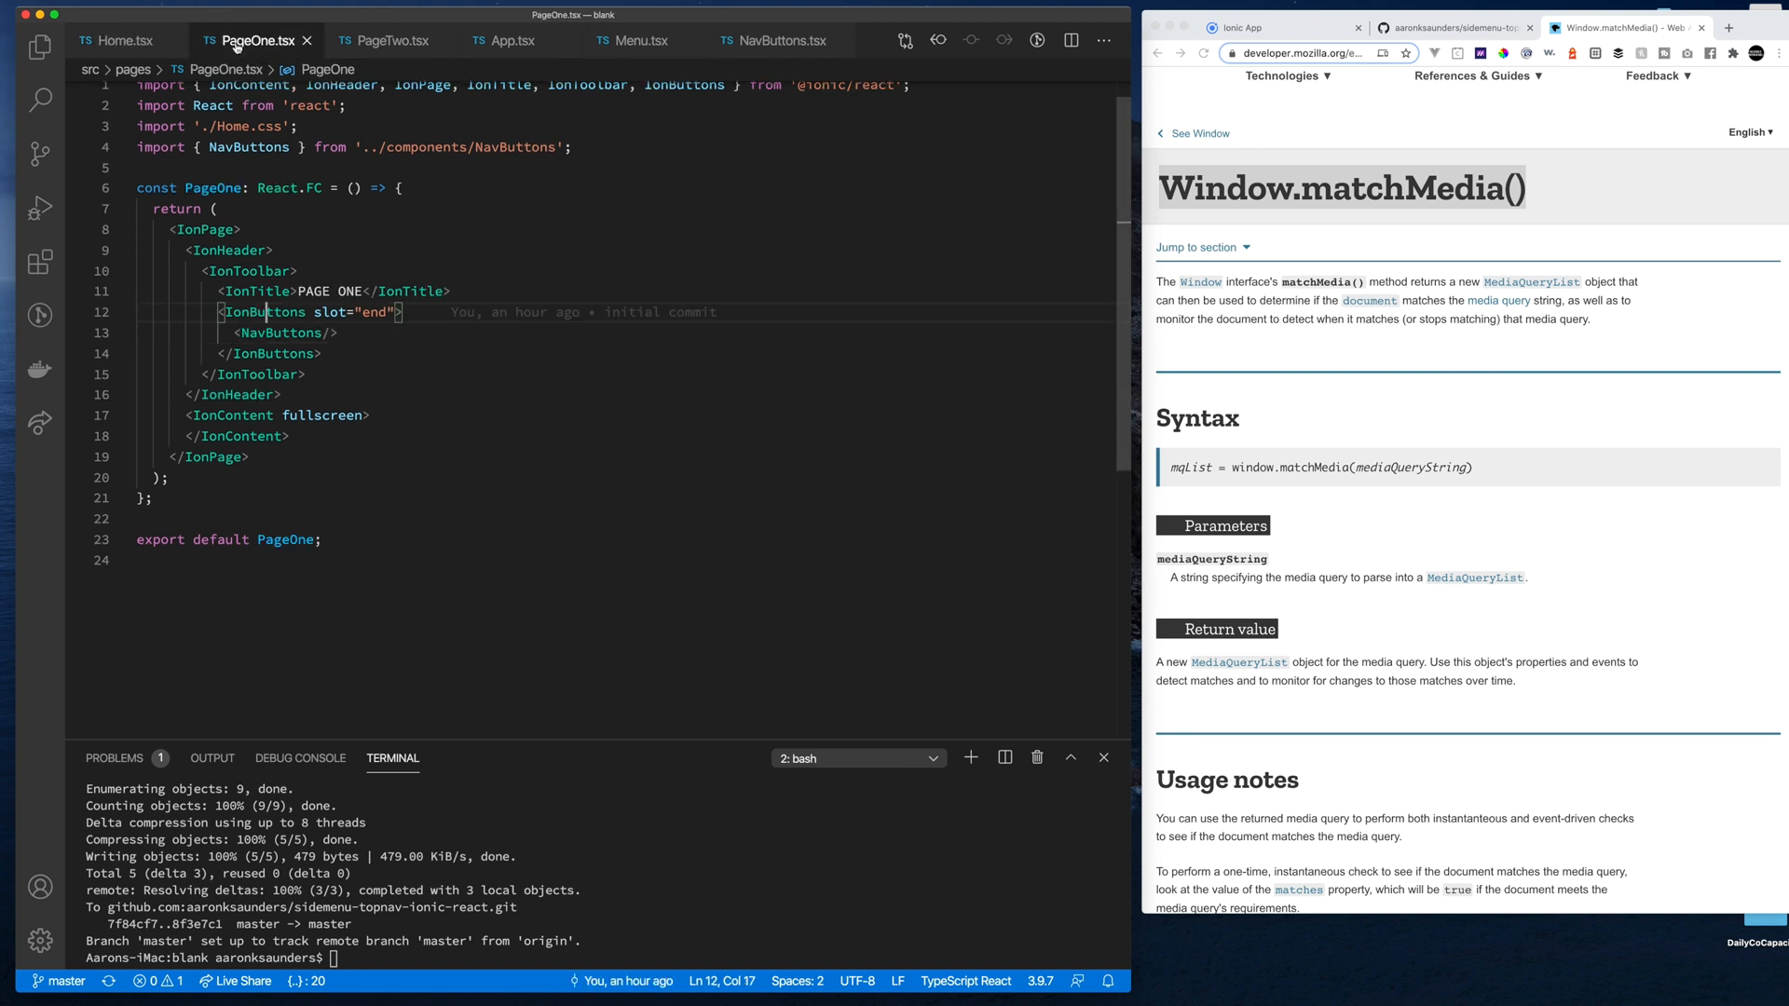
pyautogui.click(508, 40)
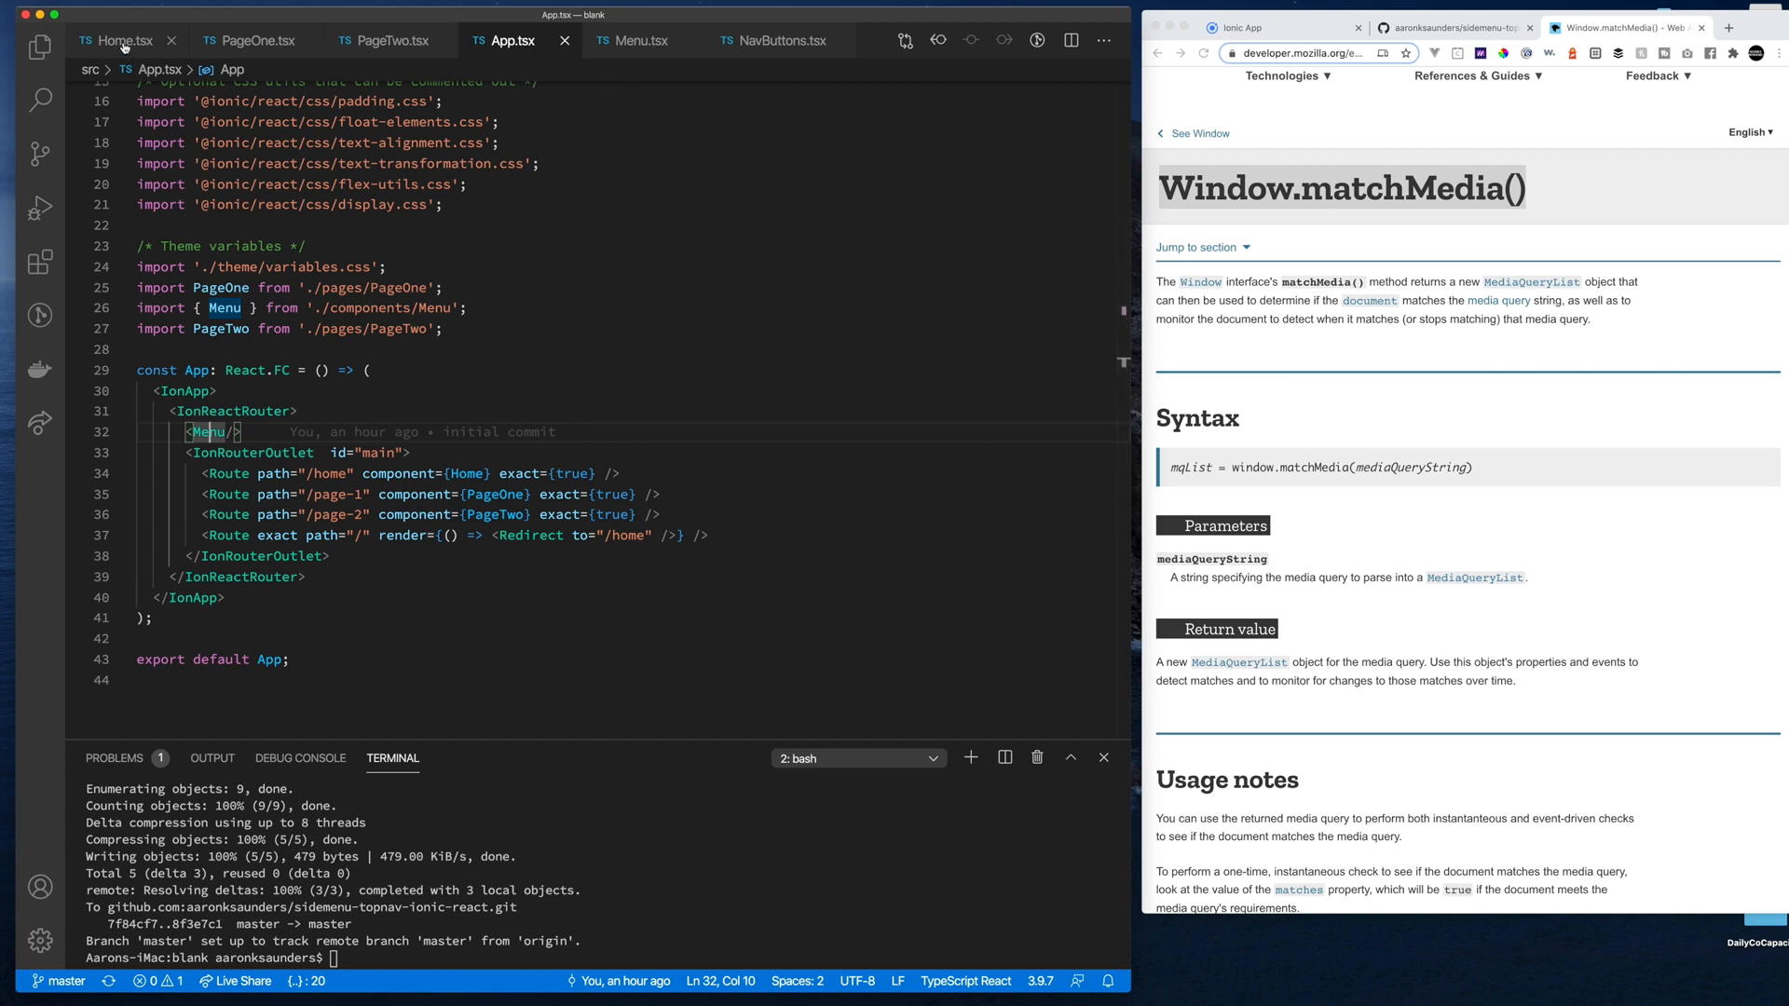
pyautogui.moveTo(764, 40)
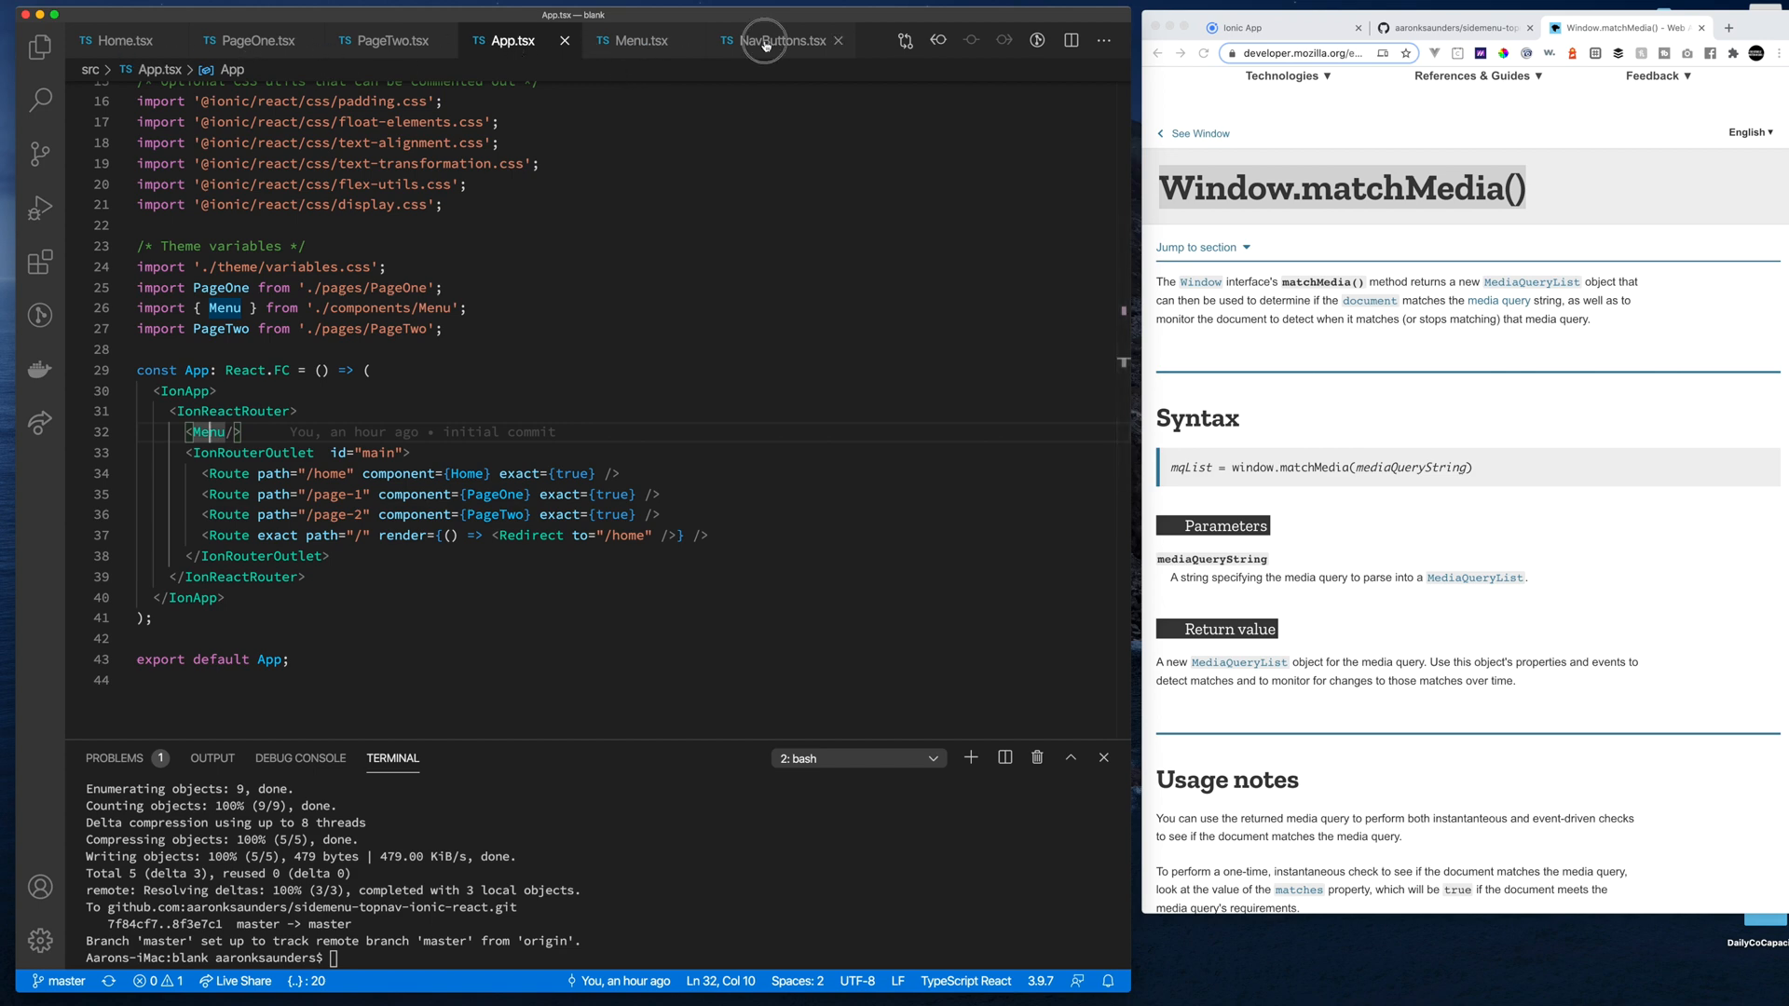
# Add an empty [] dependency array to the useEffect in NavButtons.tsx
pyautogui.click(782, 40)
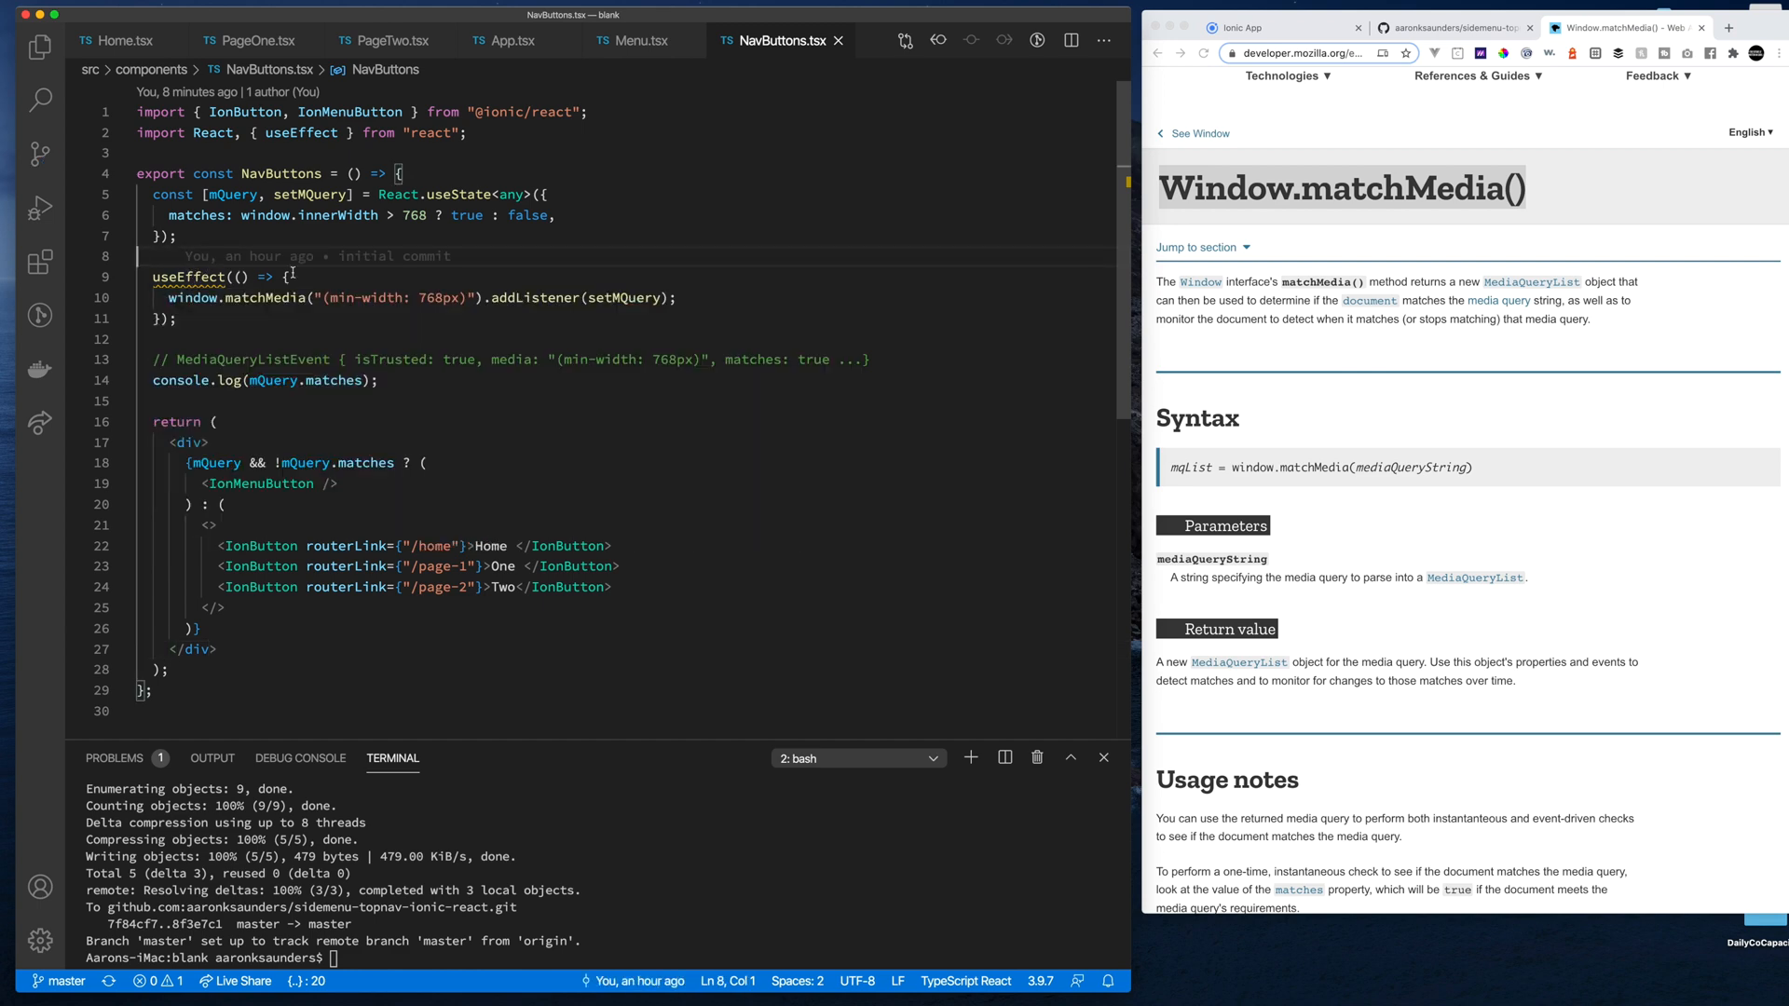
pyautogui.click(190, 276)
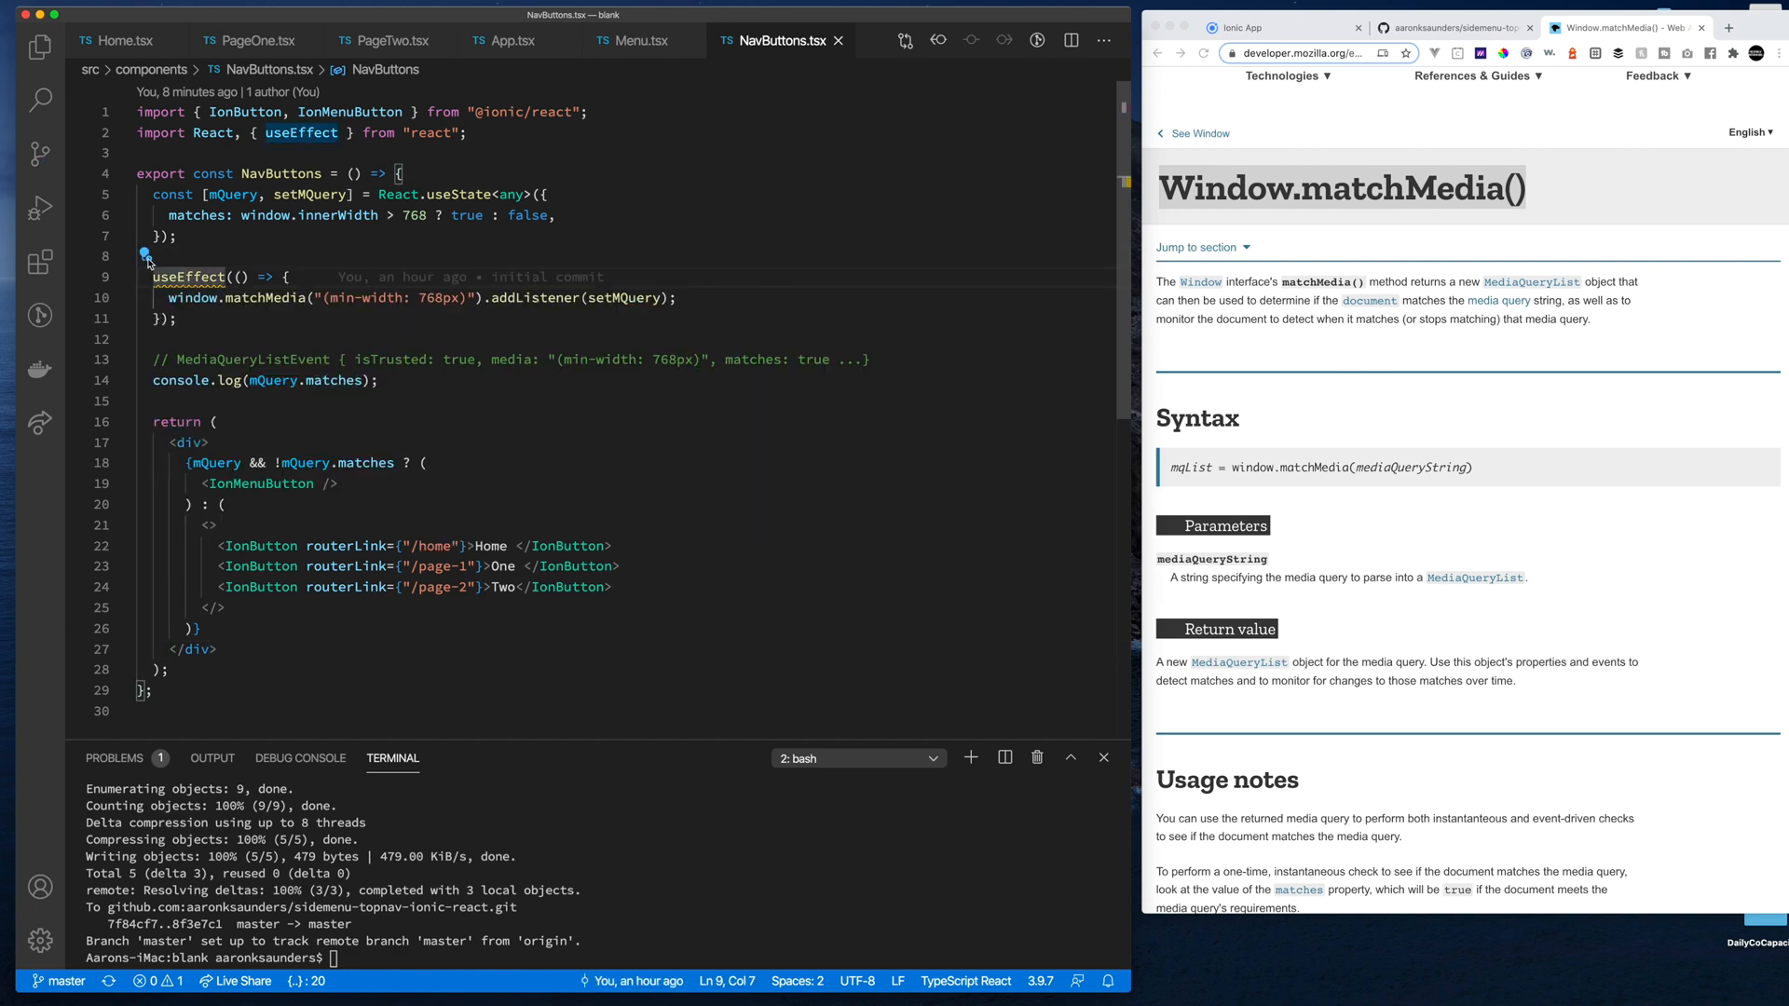
pyautogui.click(145, 256)
pyautogui.write(',')
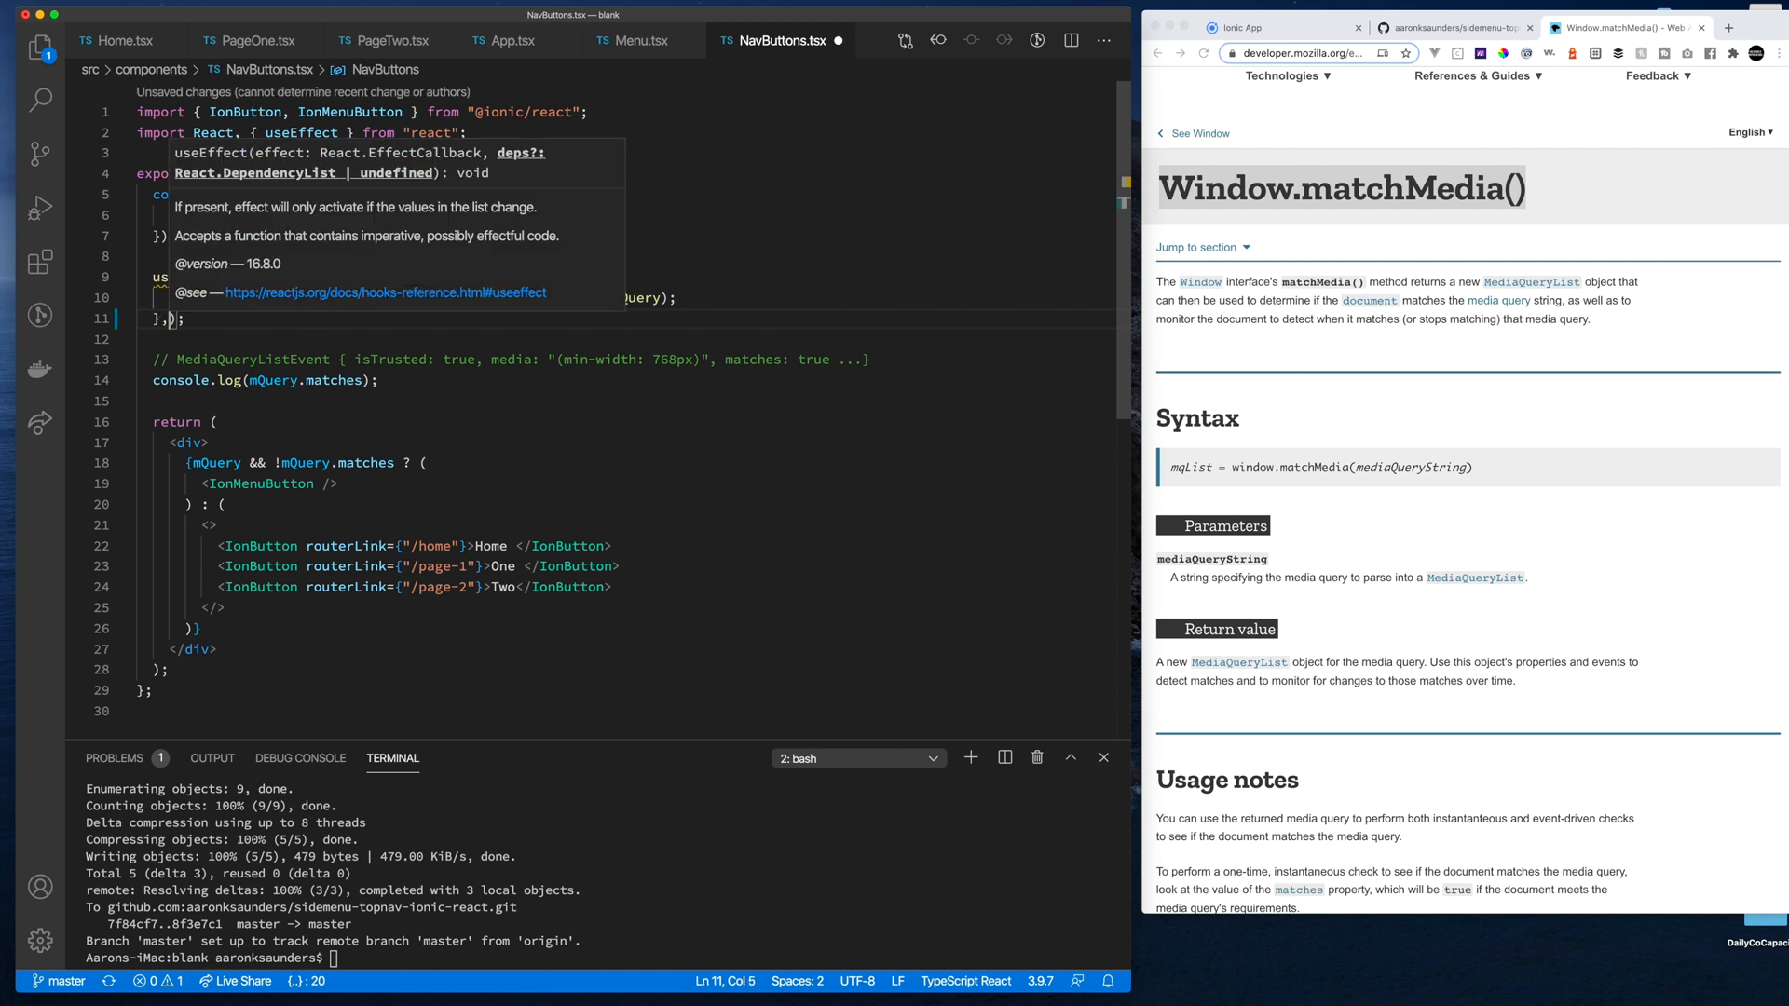
pyautogui.write('[]')
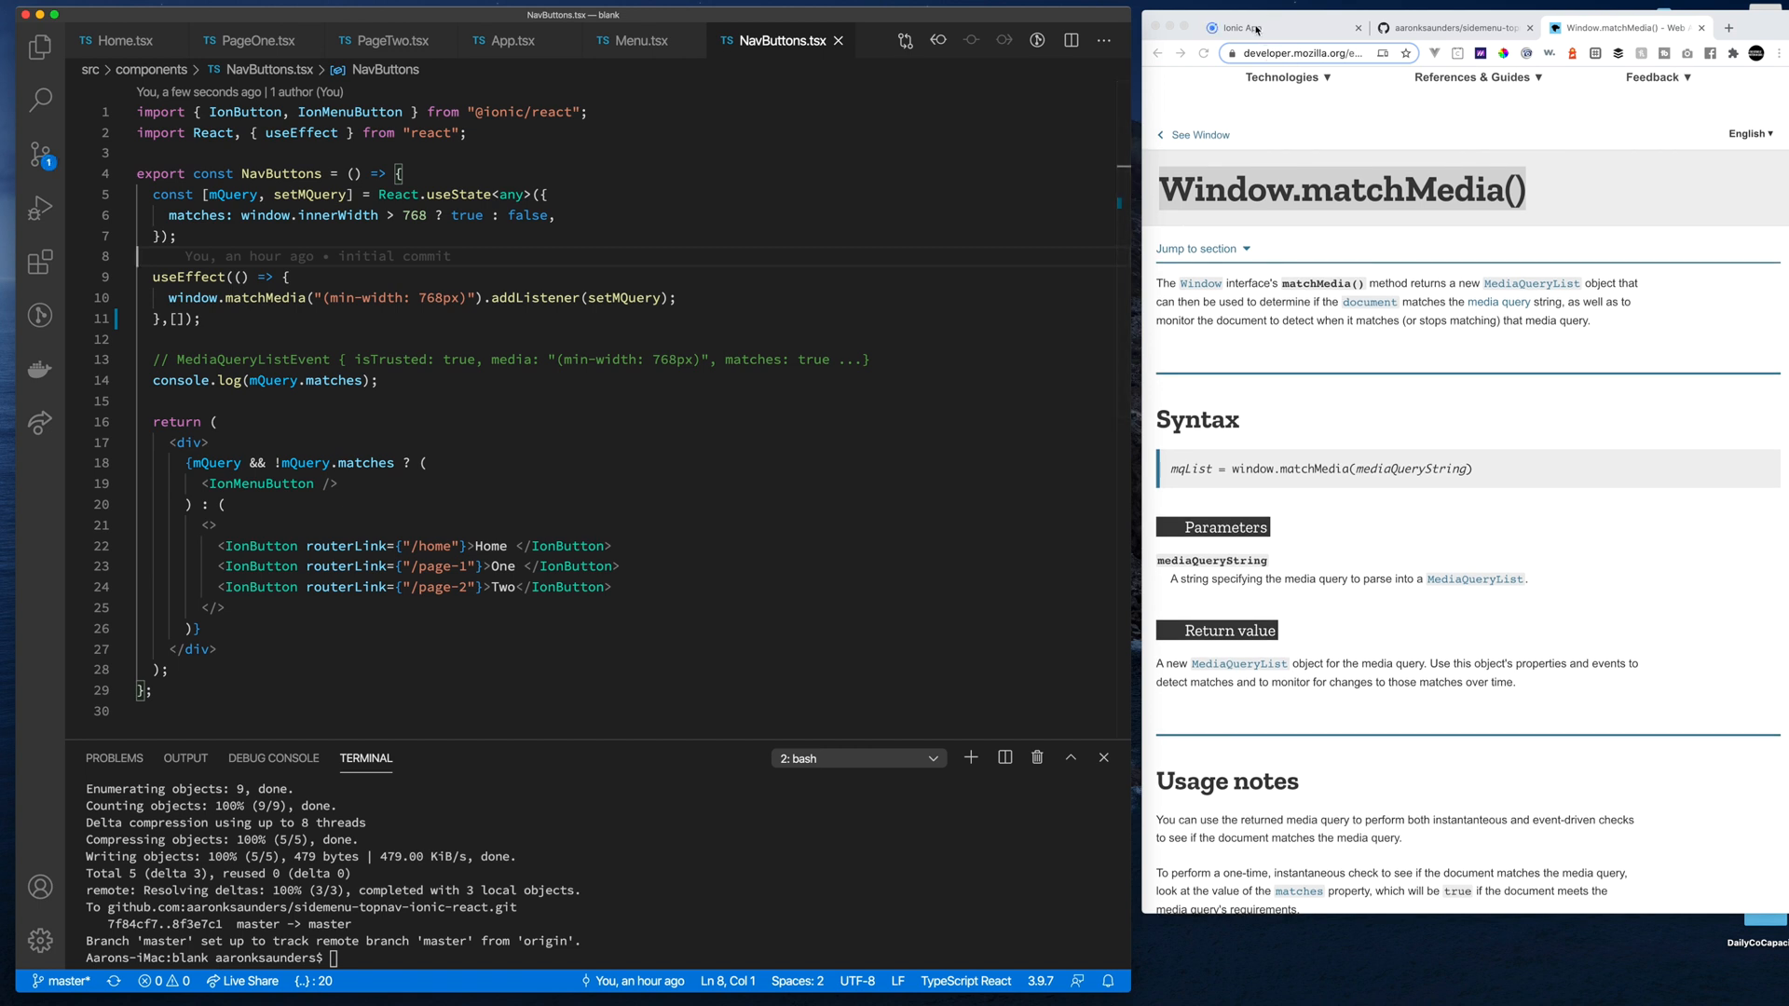
# Test the side menu at narrow width, then use the wide top nav's ONE and TWO
pyautogui.click(1241, 27)
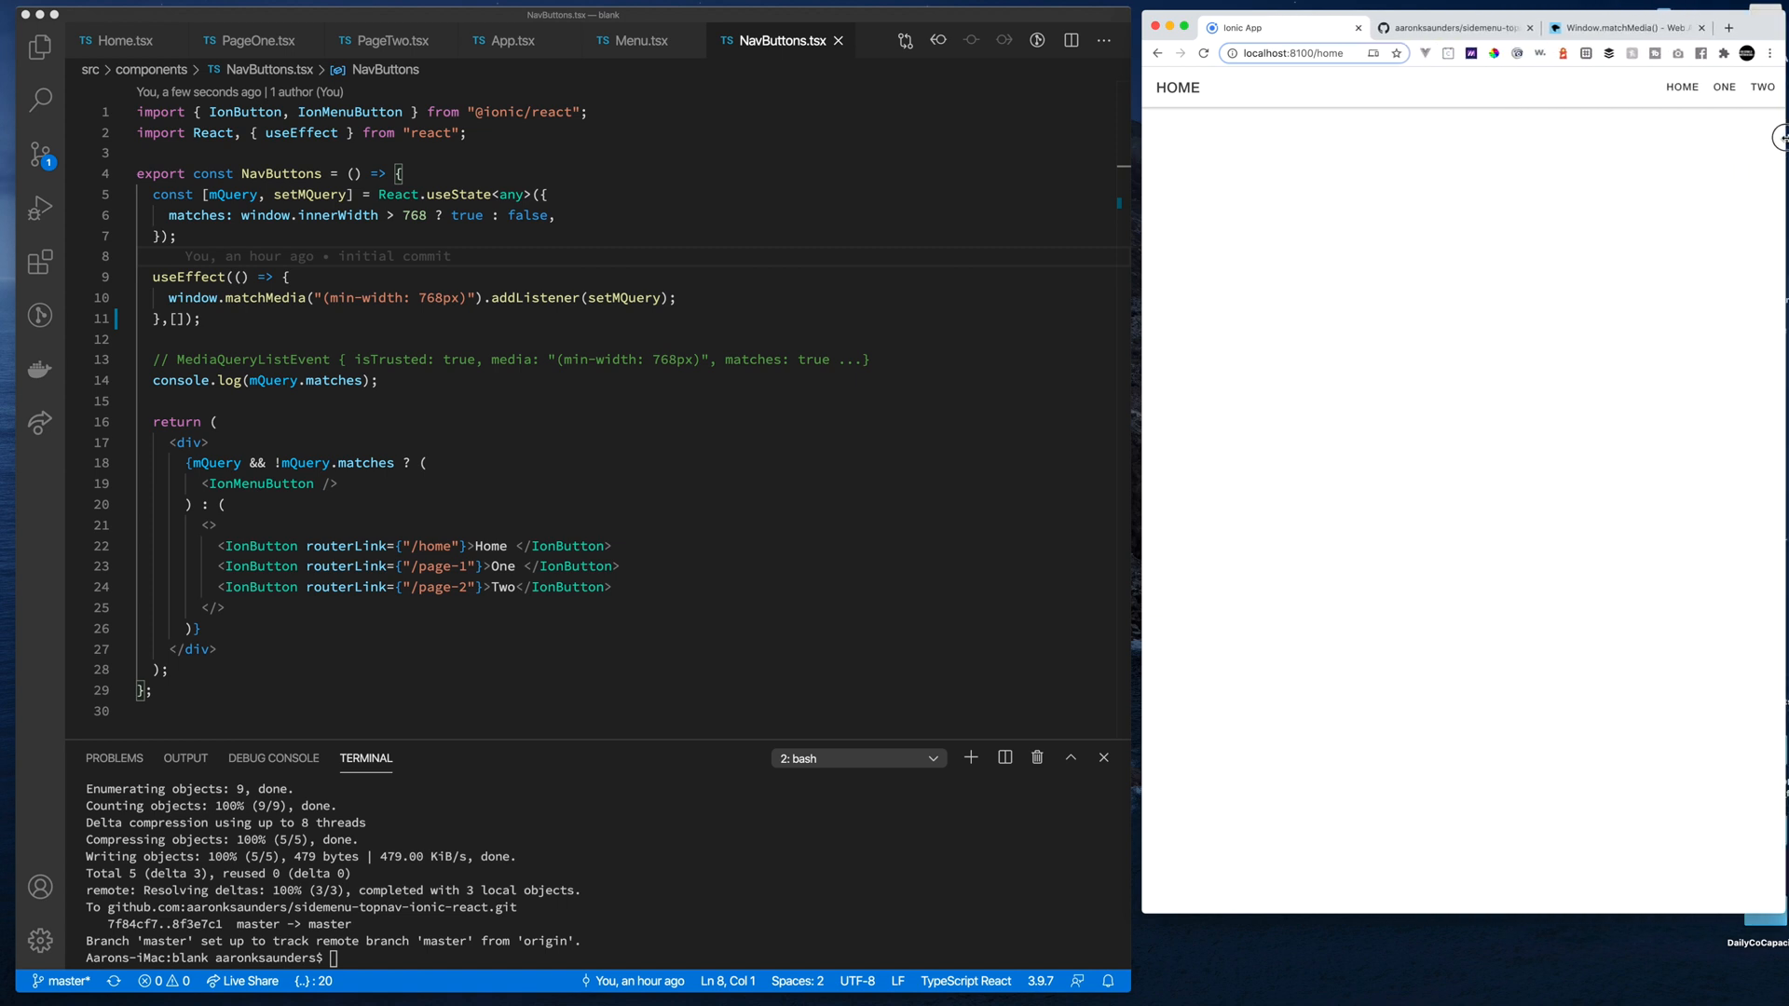
pyautogui.moveTo(249, 313)
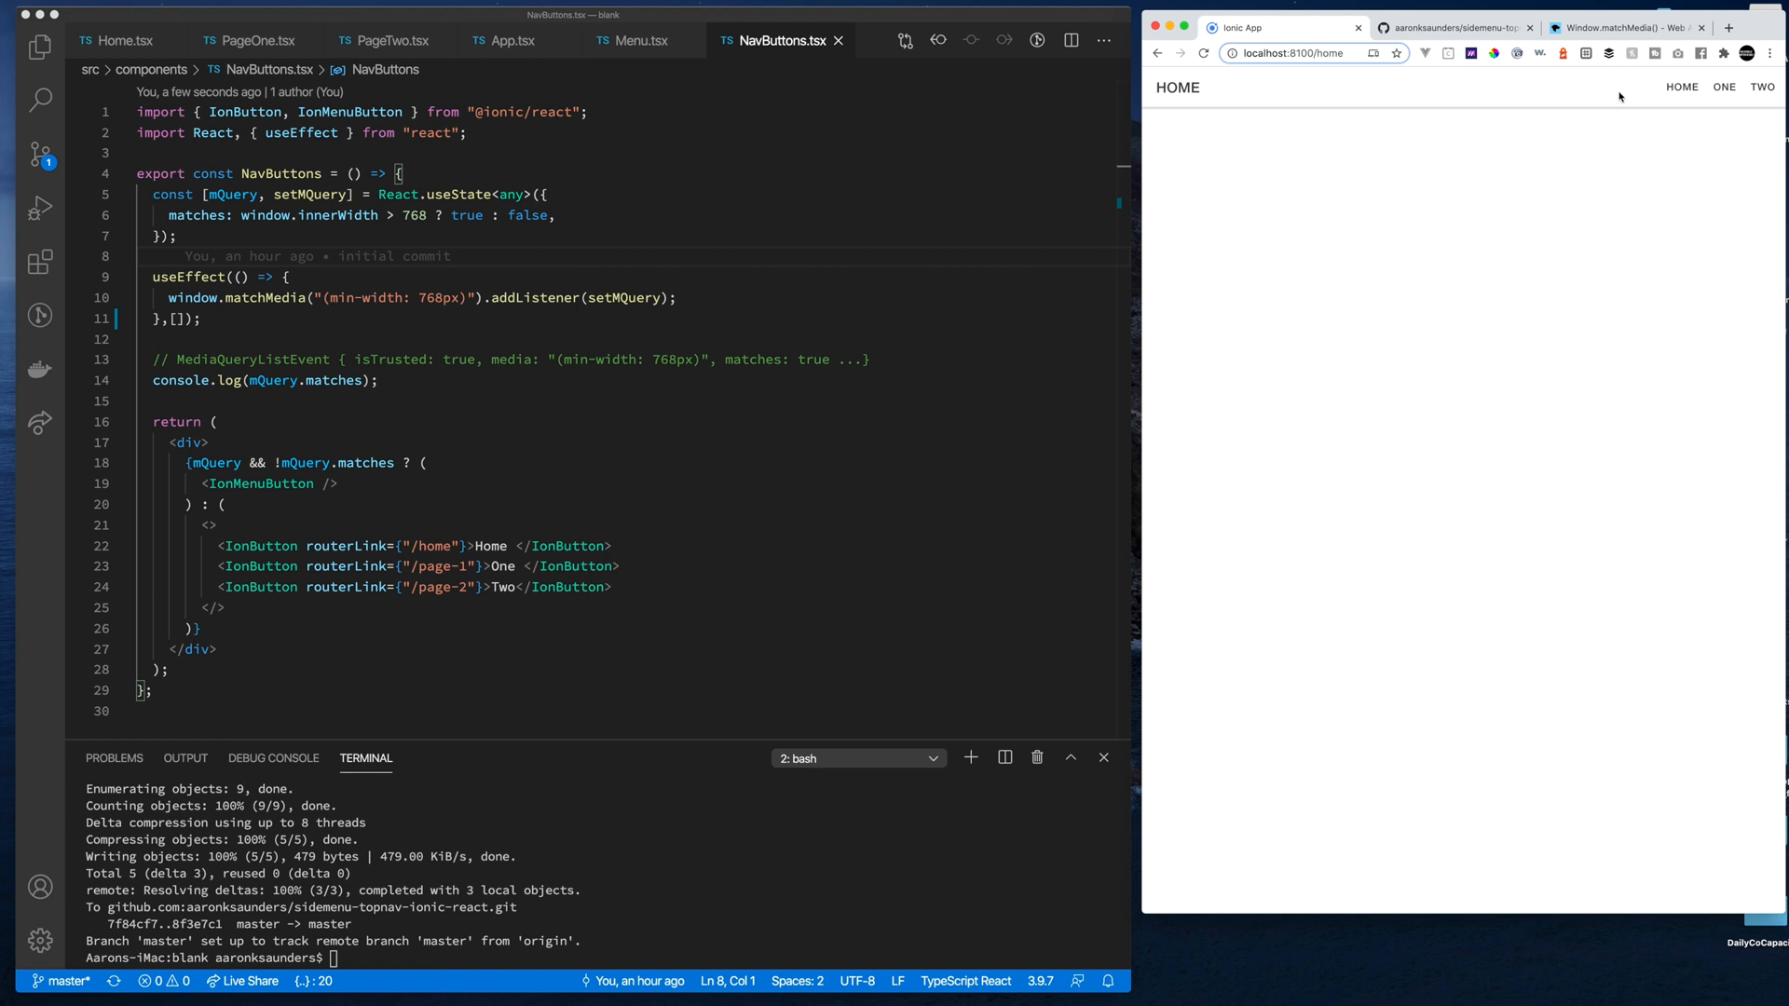
pyautogui.click(1724, 86)
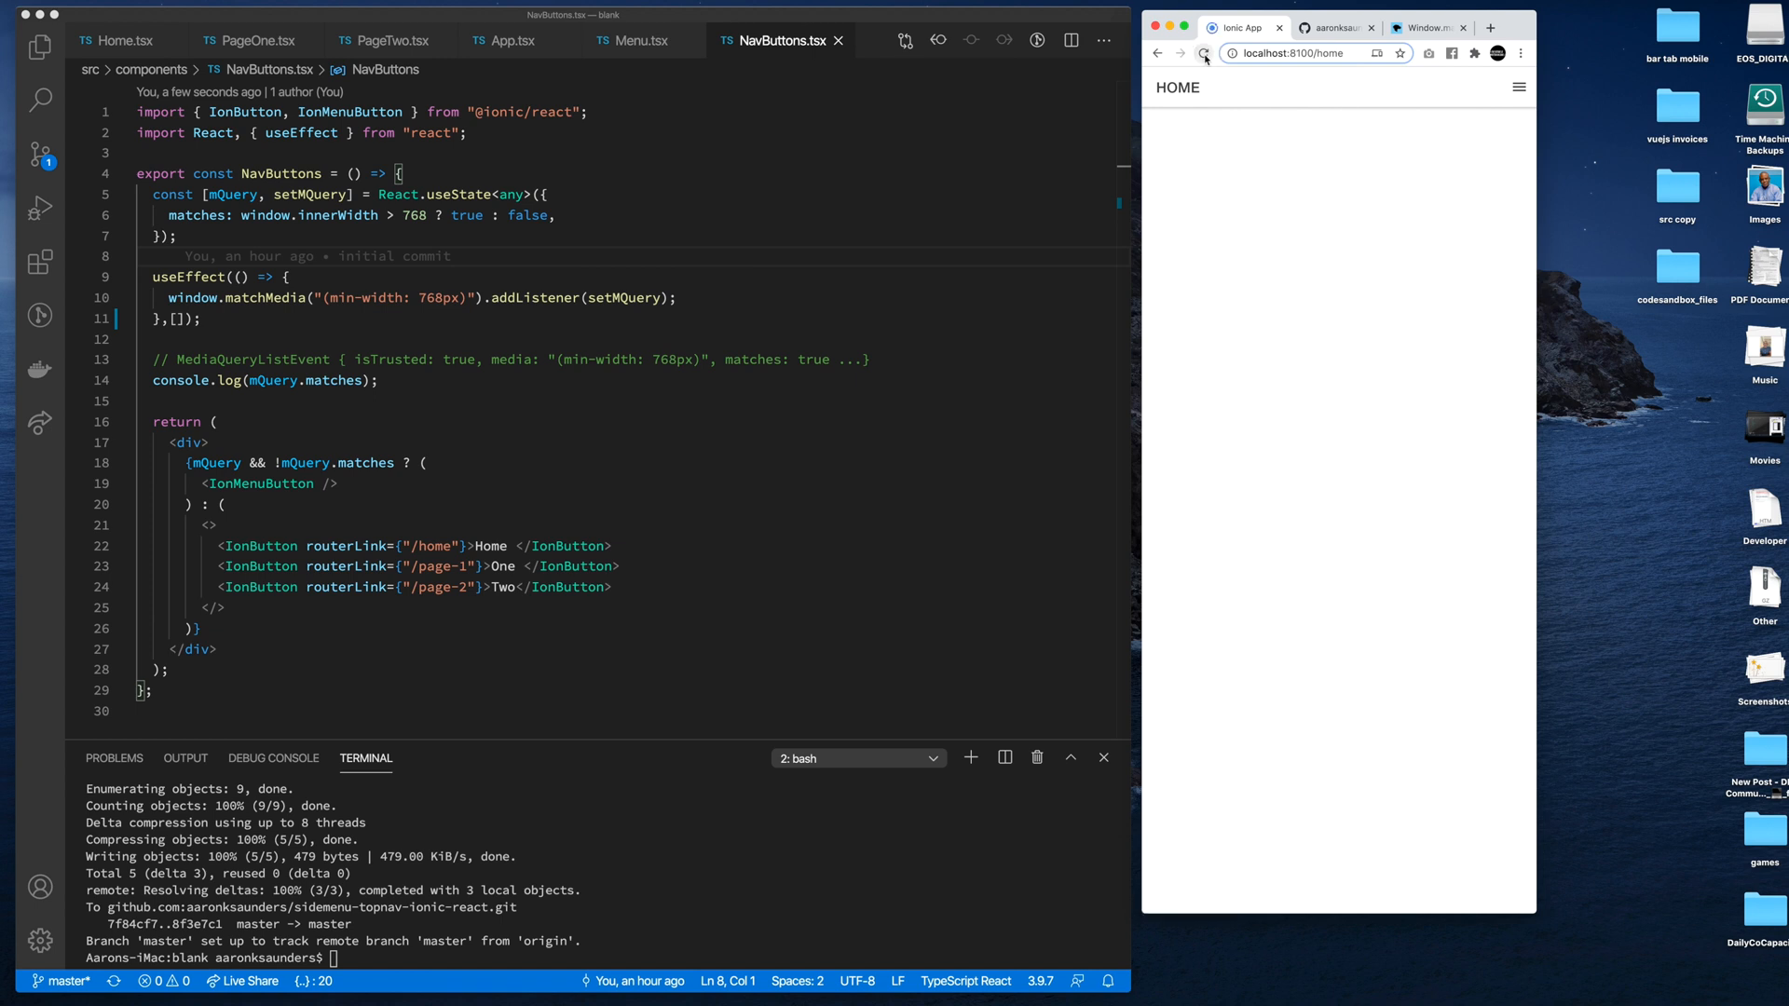
pyautogui.click(1518, 87)
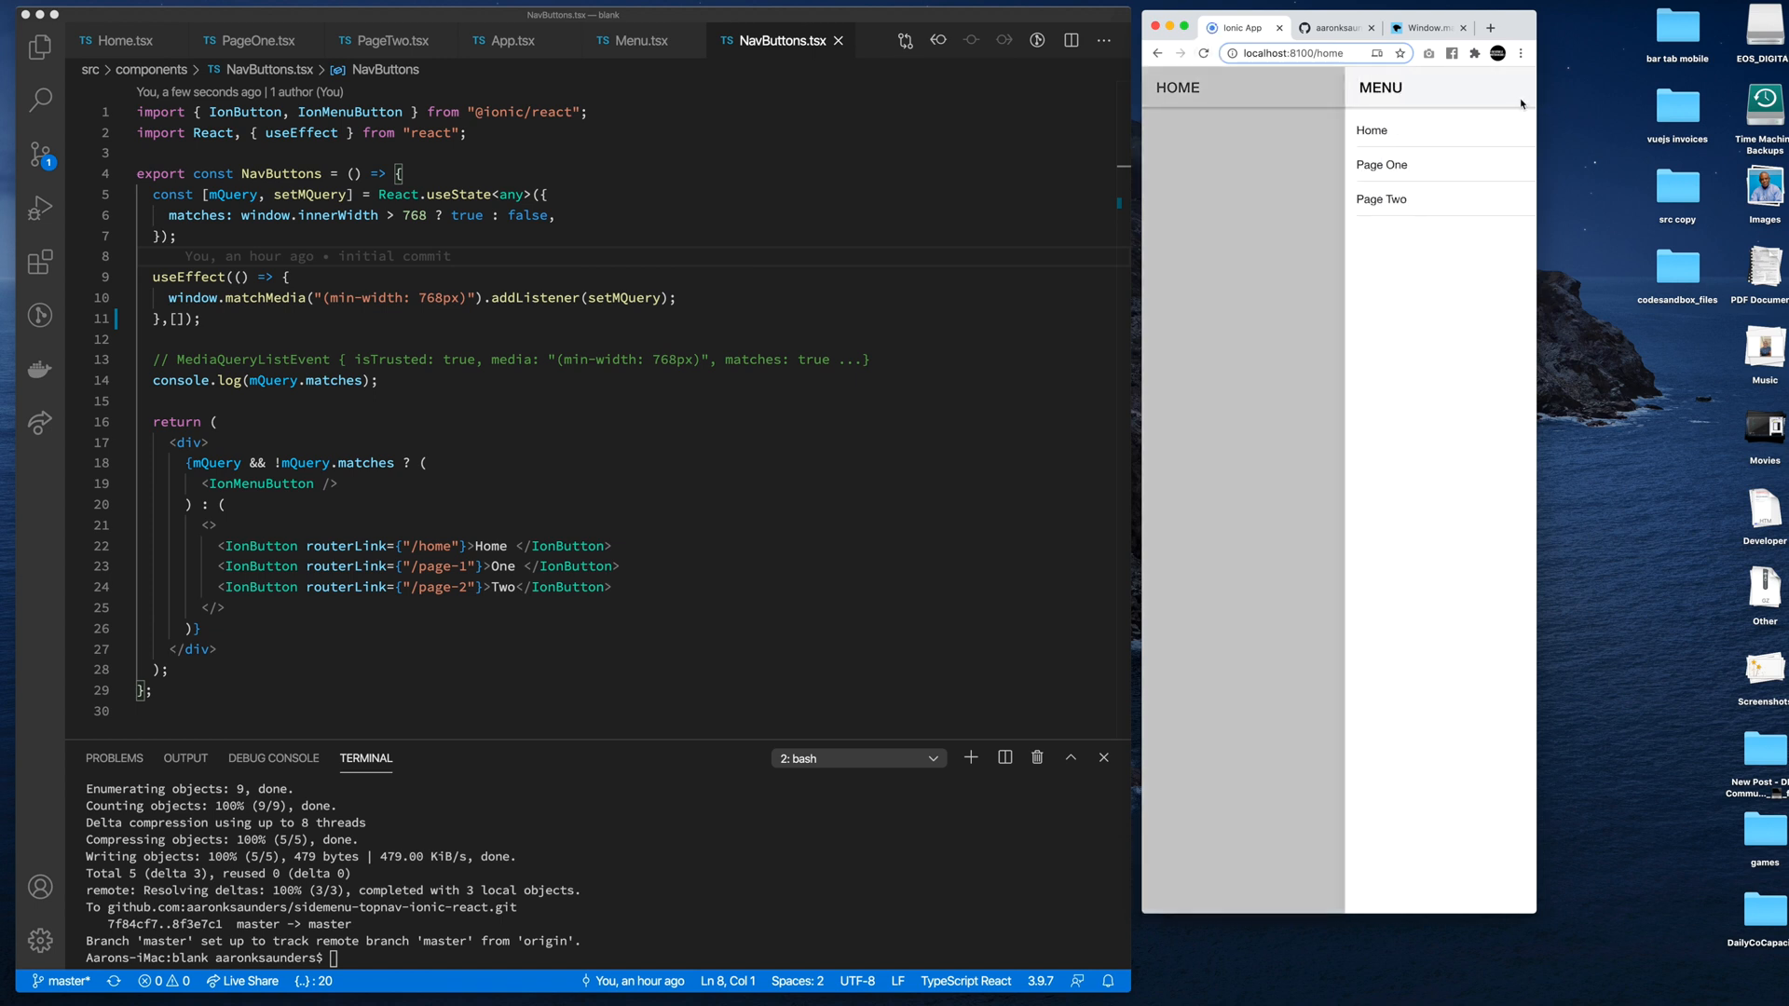
pyautogui.click(1382, 198)
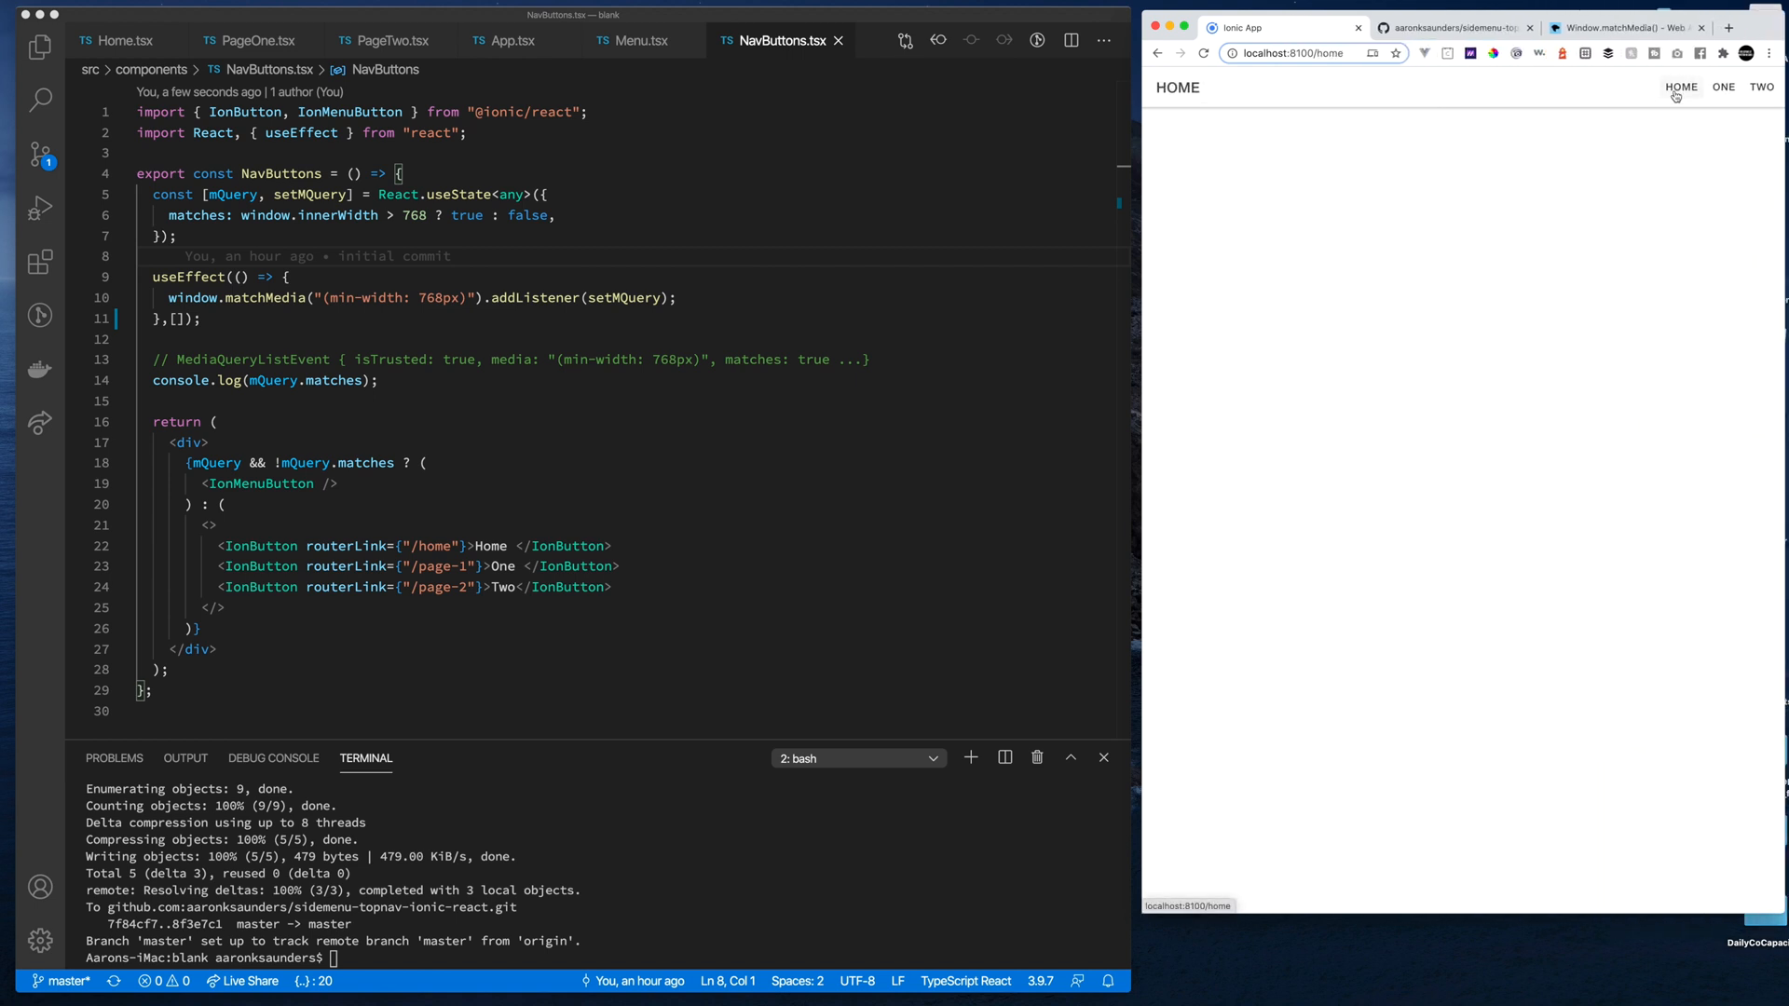
pyautogui.moveTo(1511, 92)
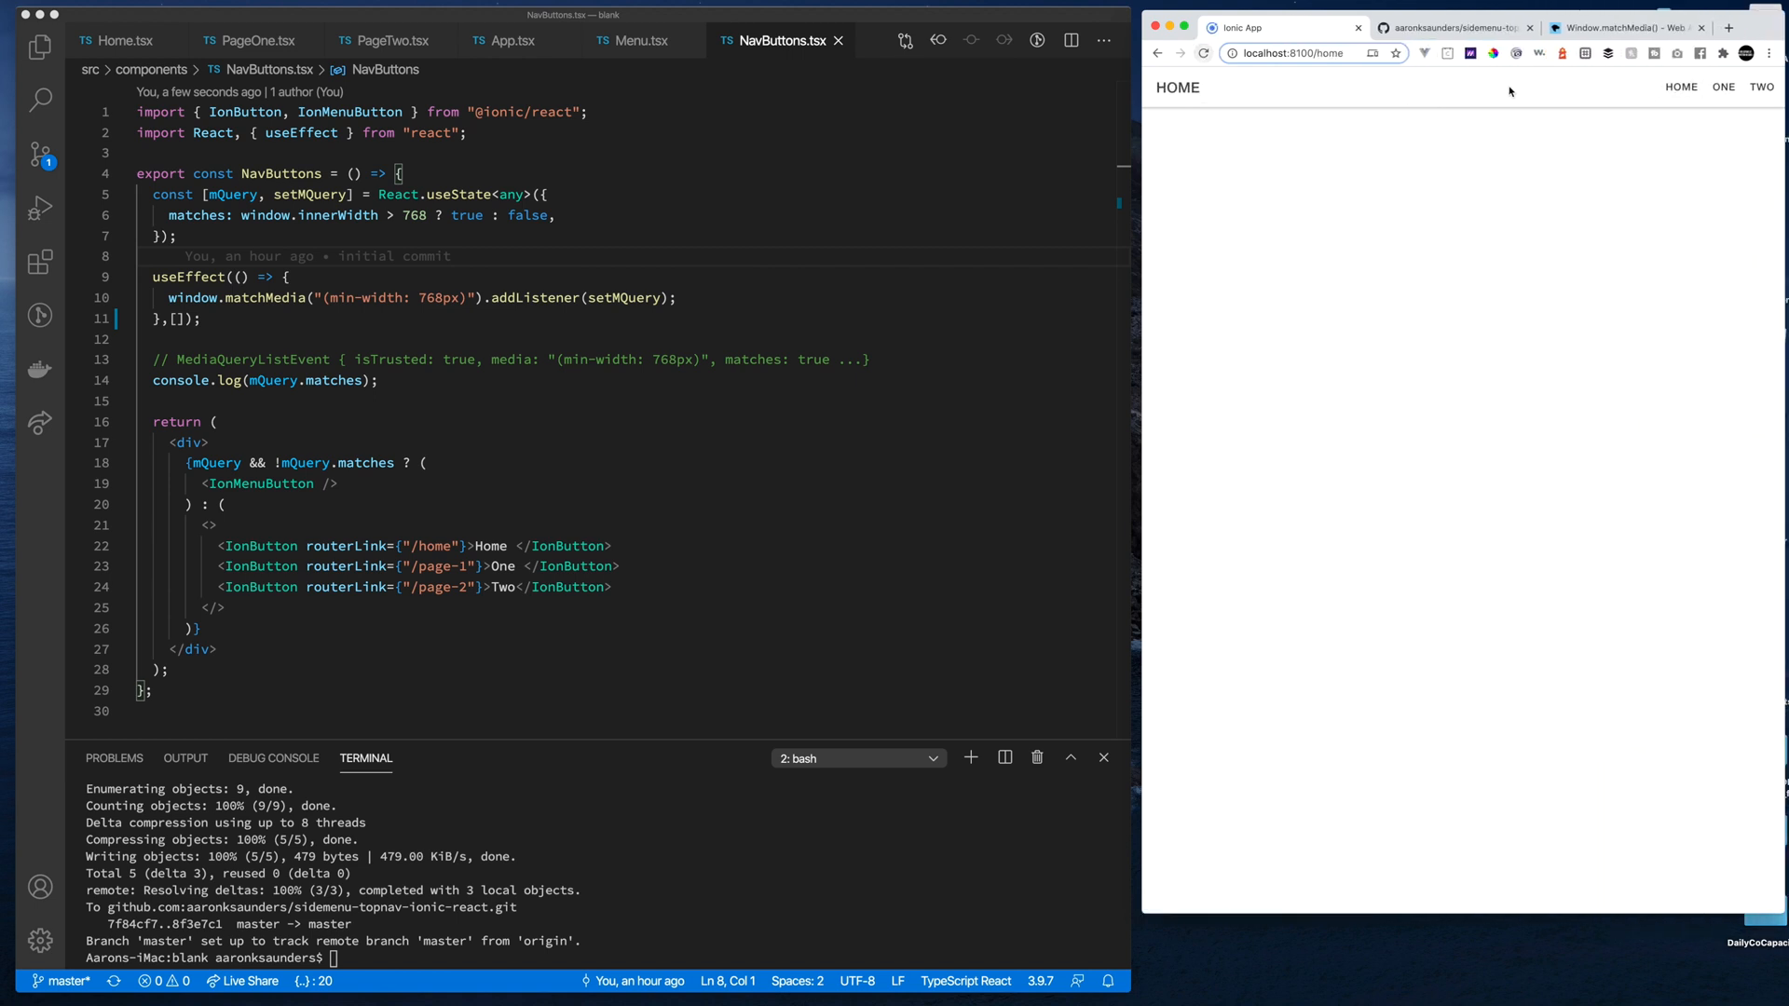
pyautogui.click(1724, 86)
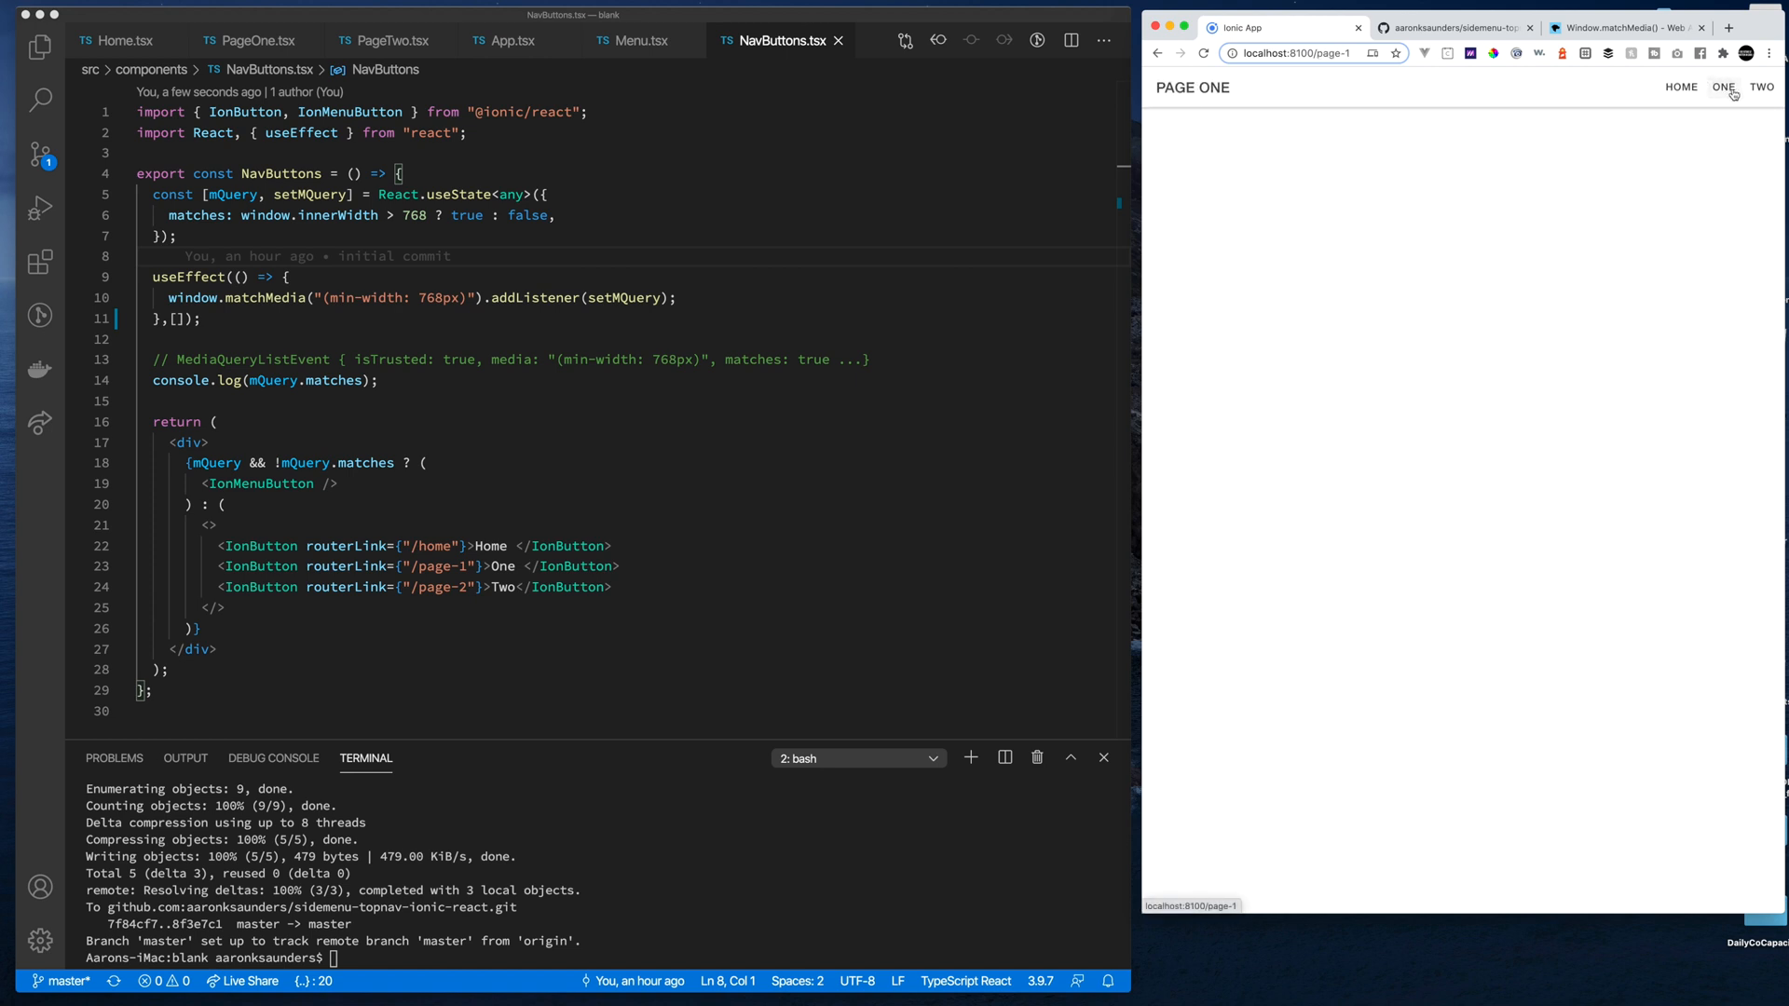
pyautogui.click(1762, 87)
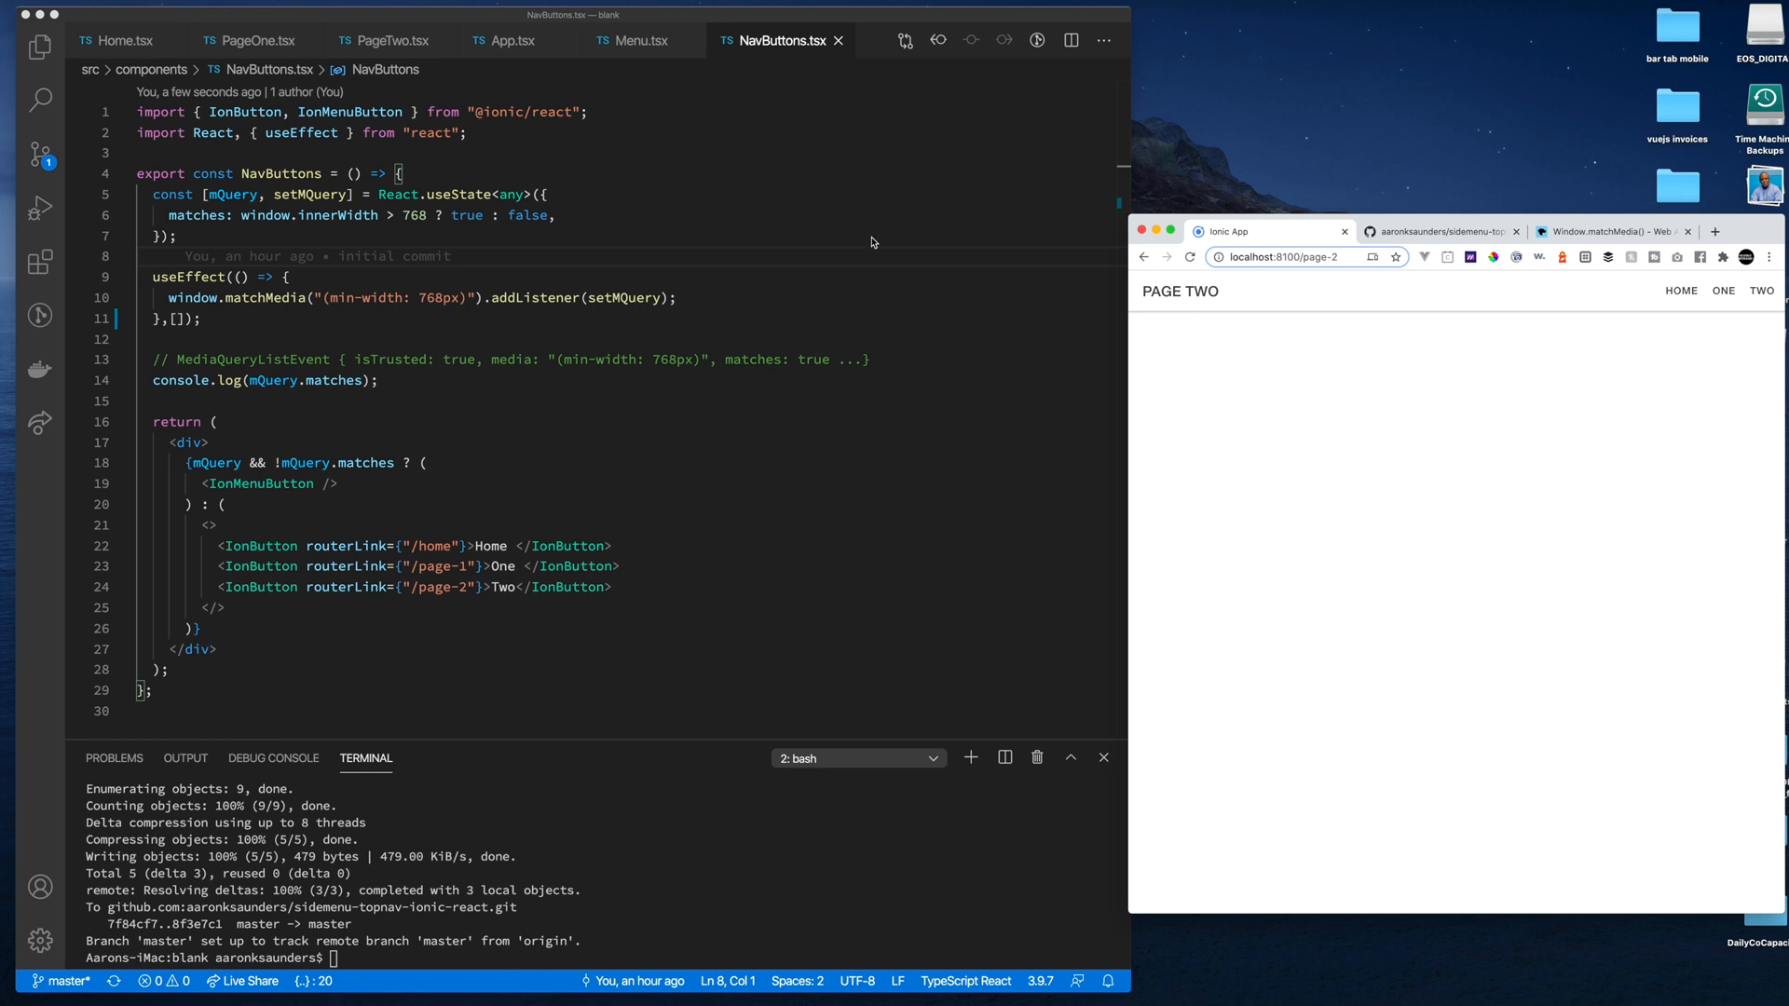
pyautogui.moveTo(62, 182)
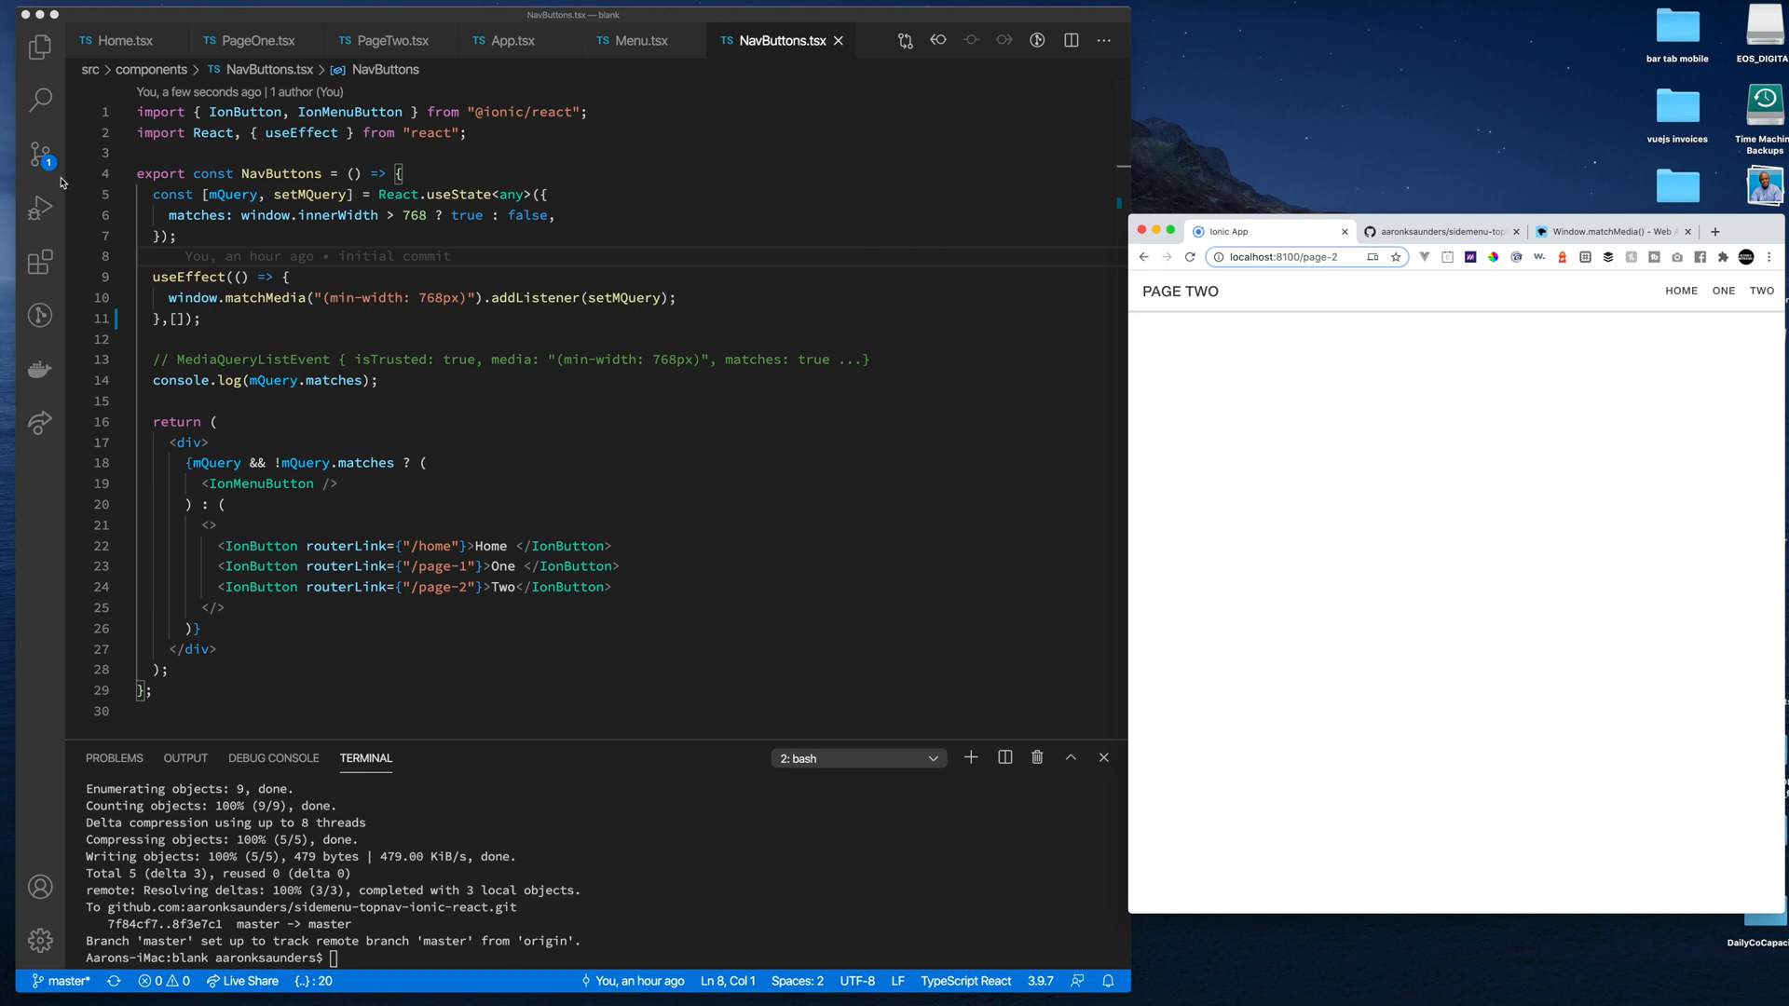
# Open the dev.to blog post linked in the sidemenu-topnav-ionic-react README
pyautogui.click(1437, 232)
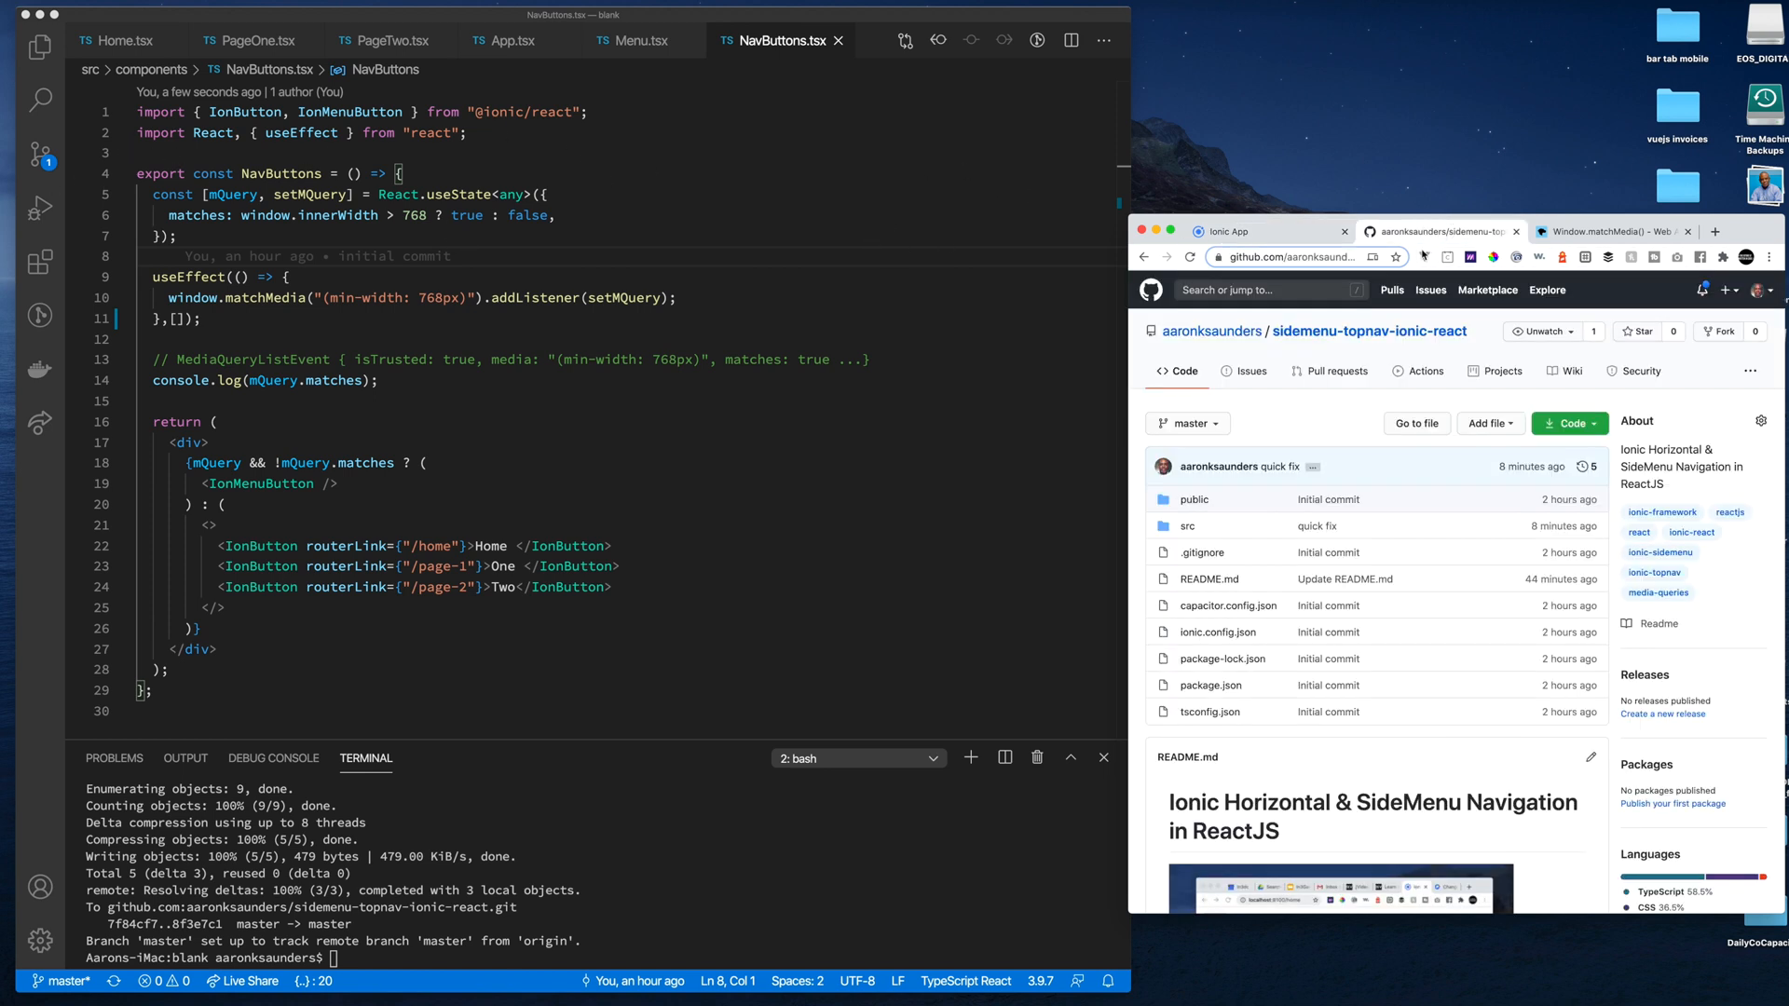
pyautogui.click(1609, 232)
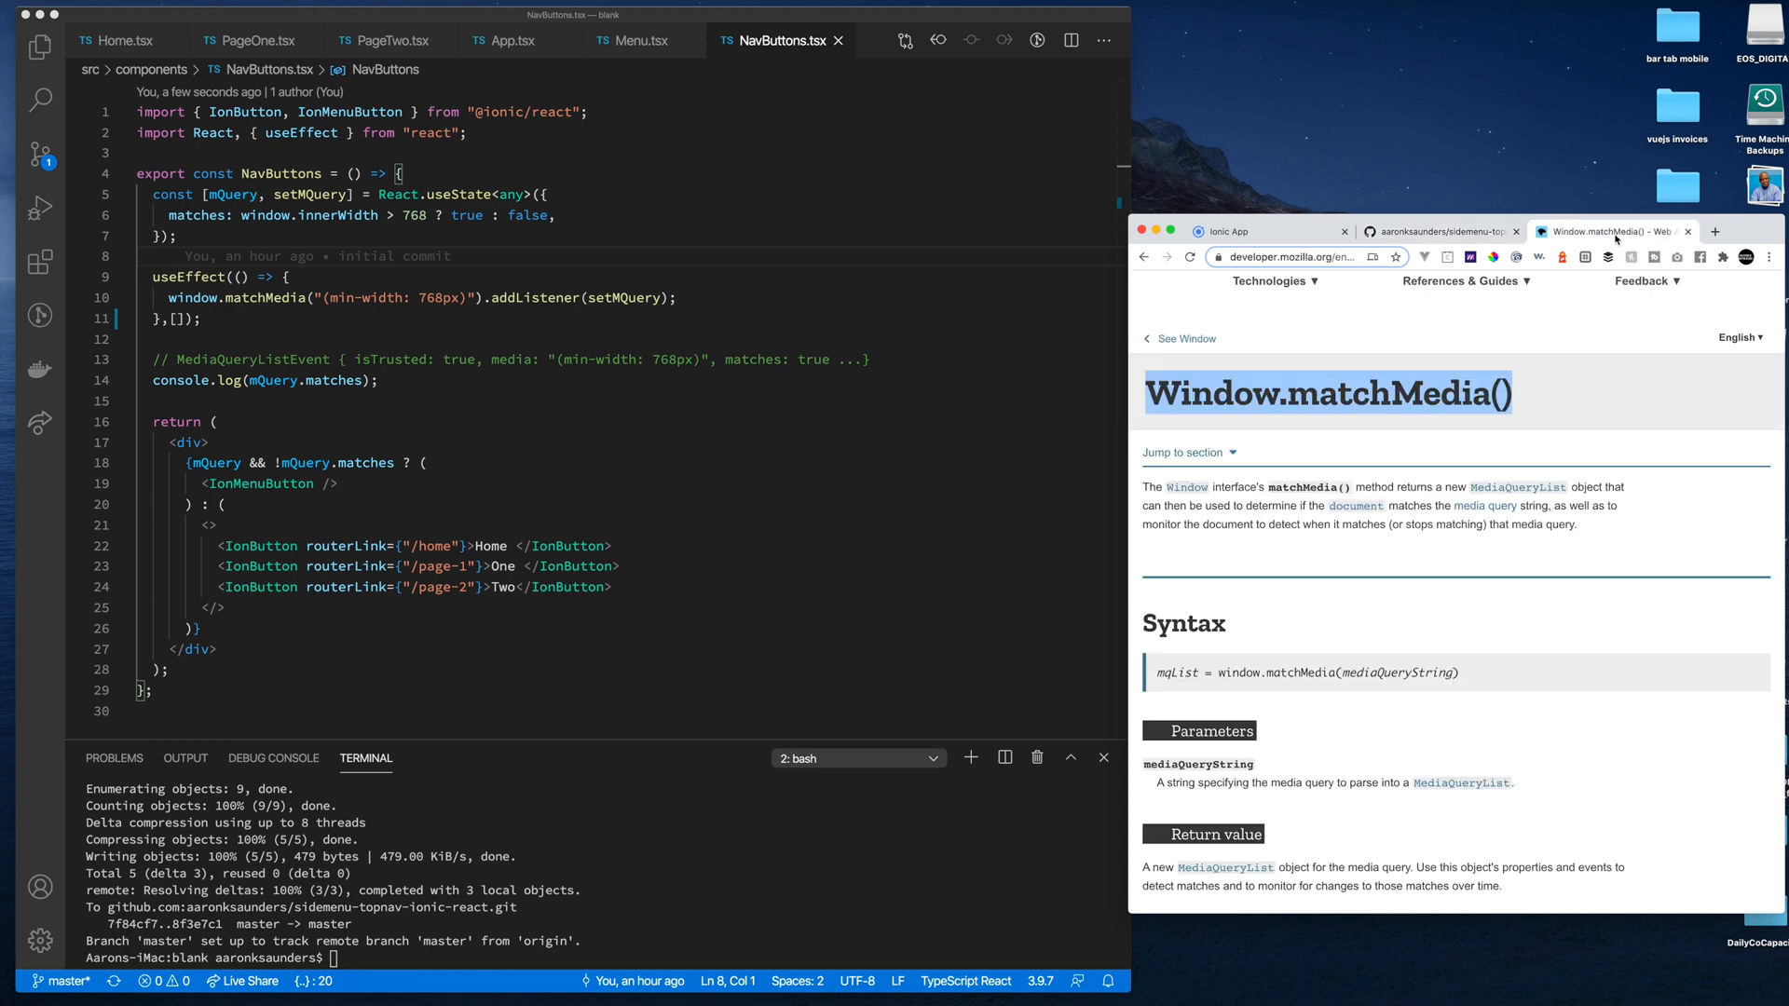
pyautogui.moveTo(1377, 213)
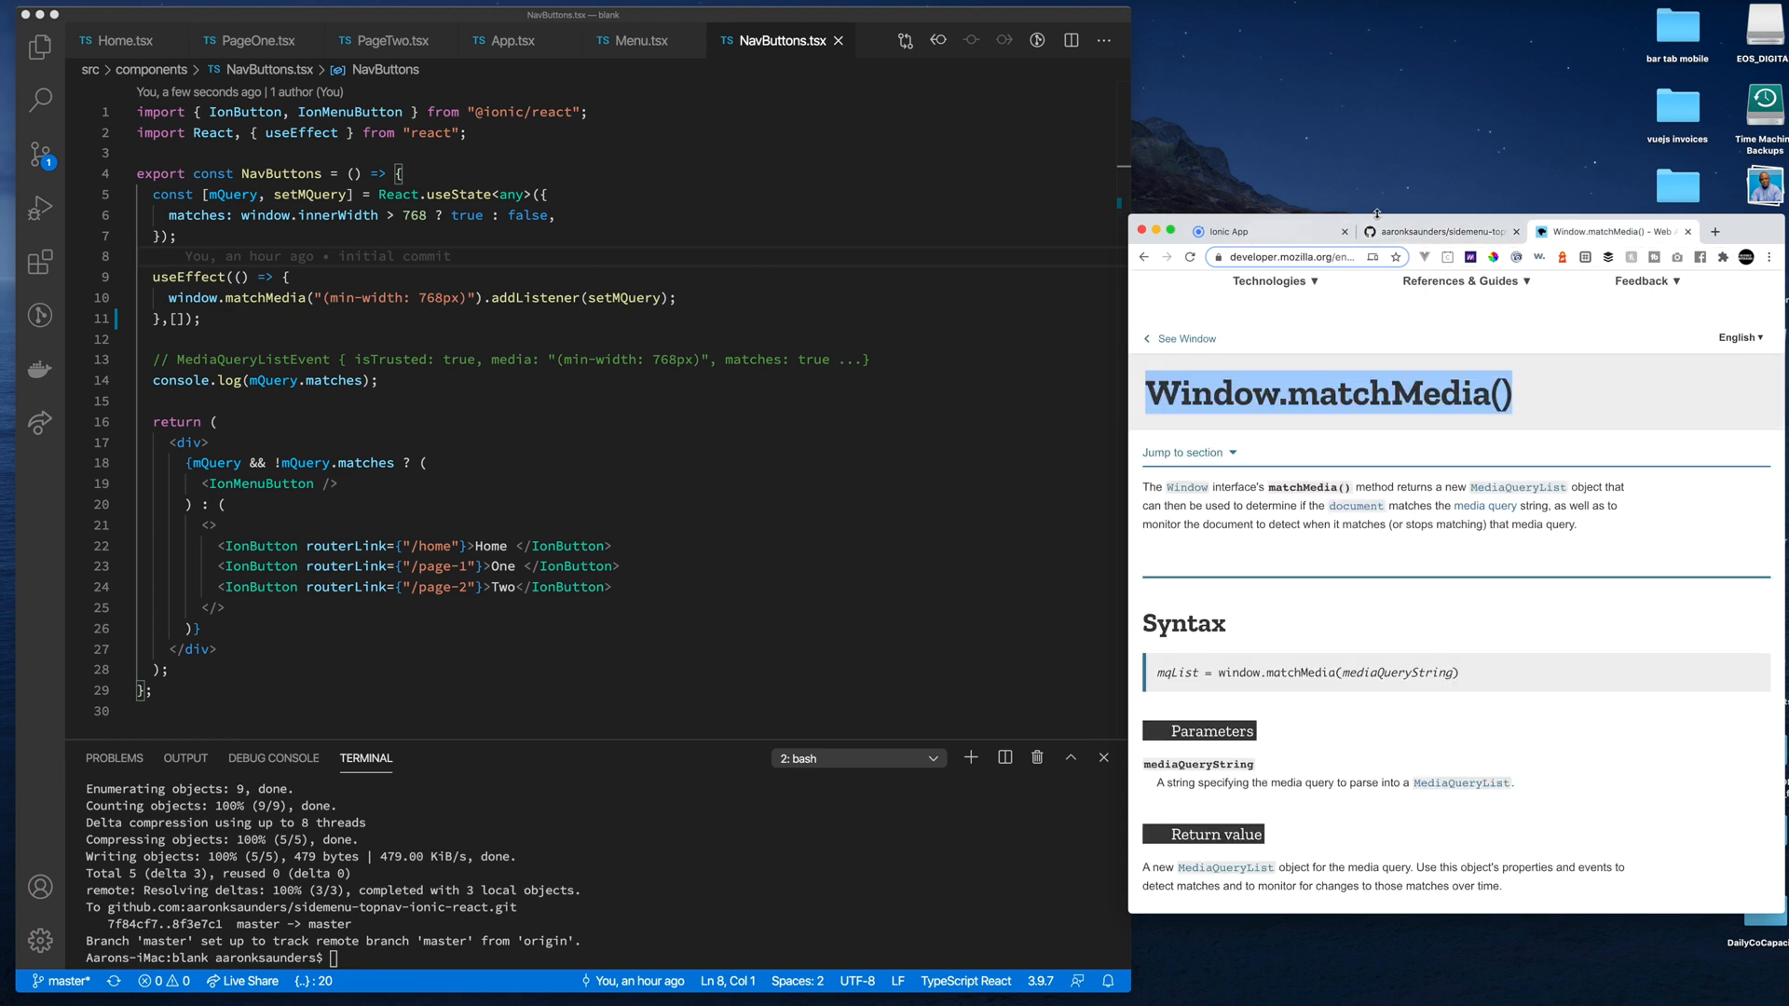
pyautogui.click(1439, 232)
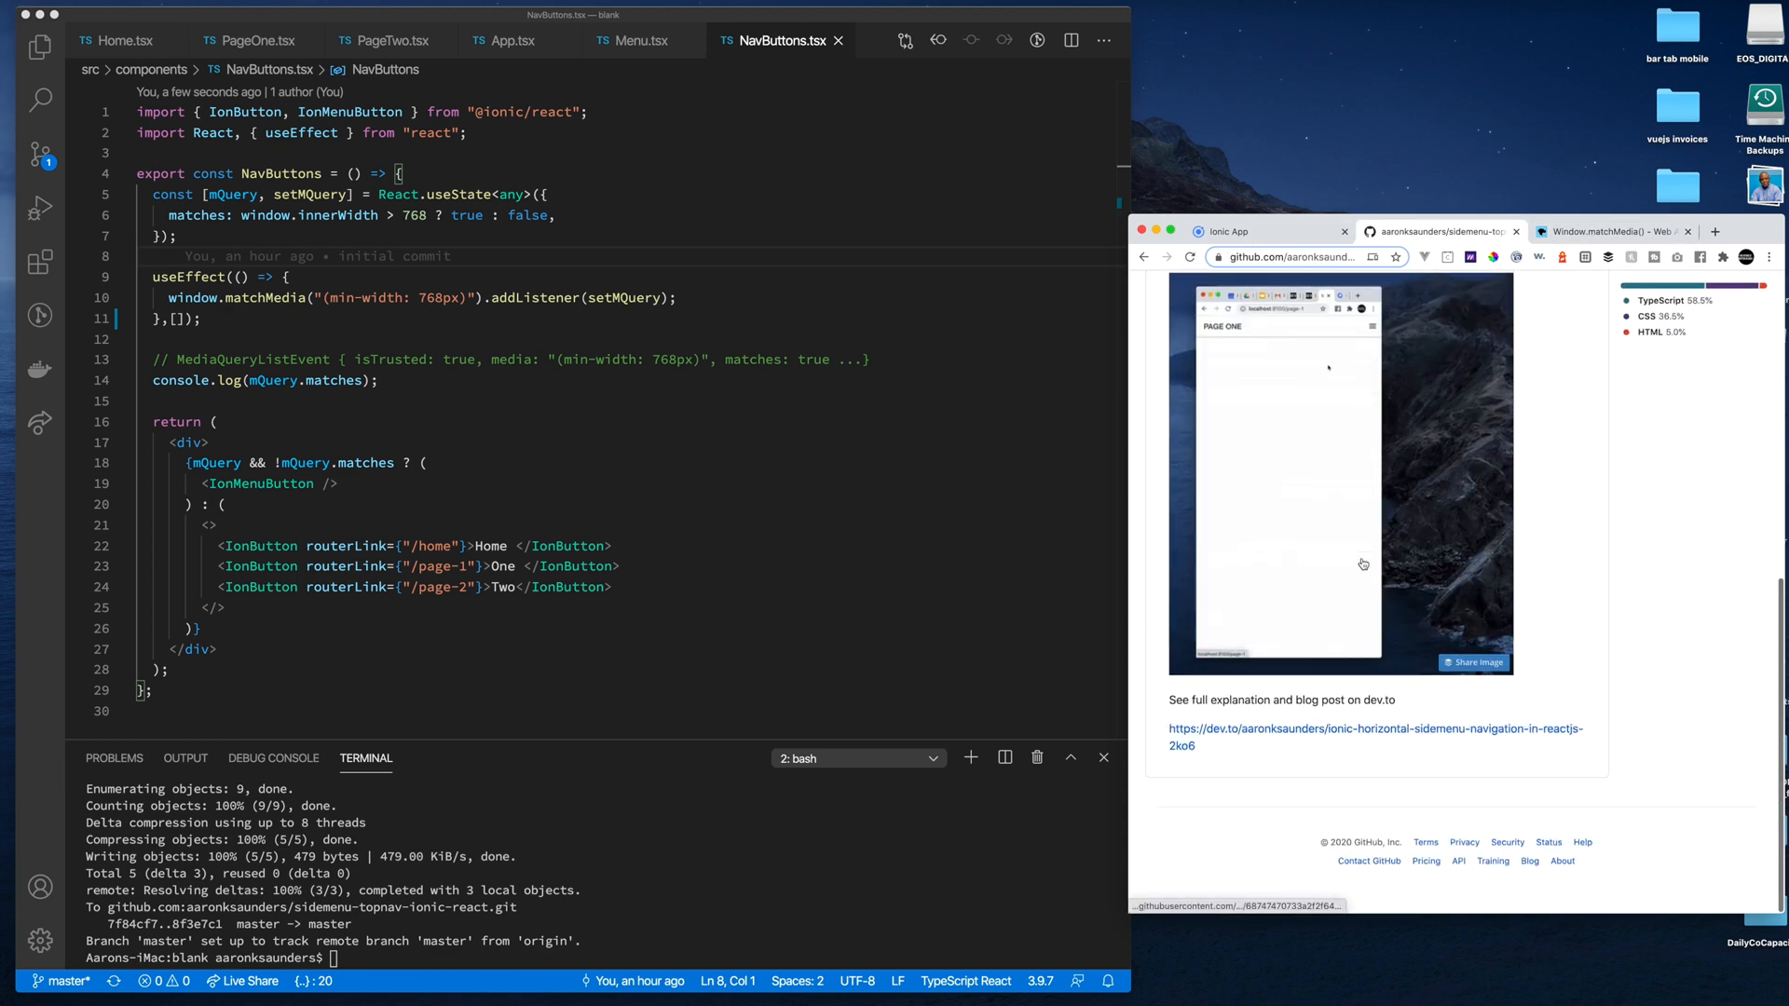
pyautogui.click(1375, 736)
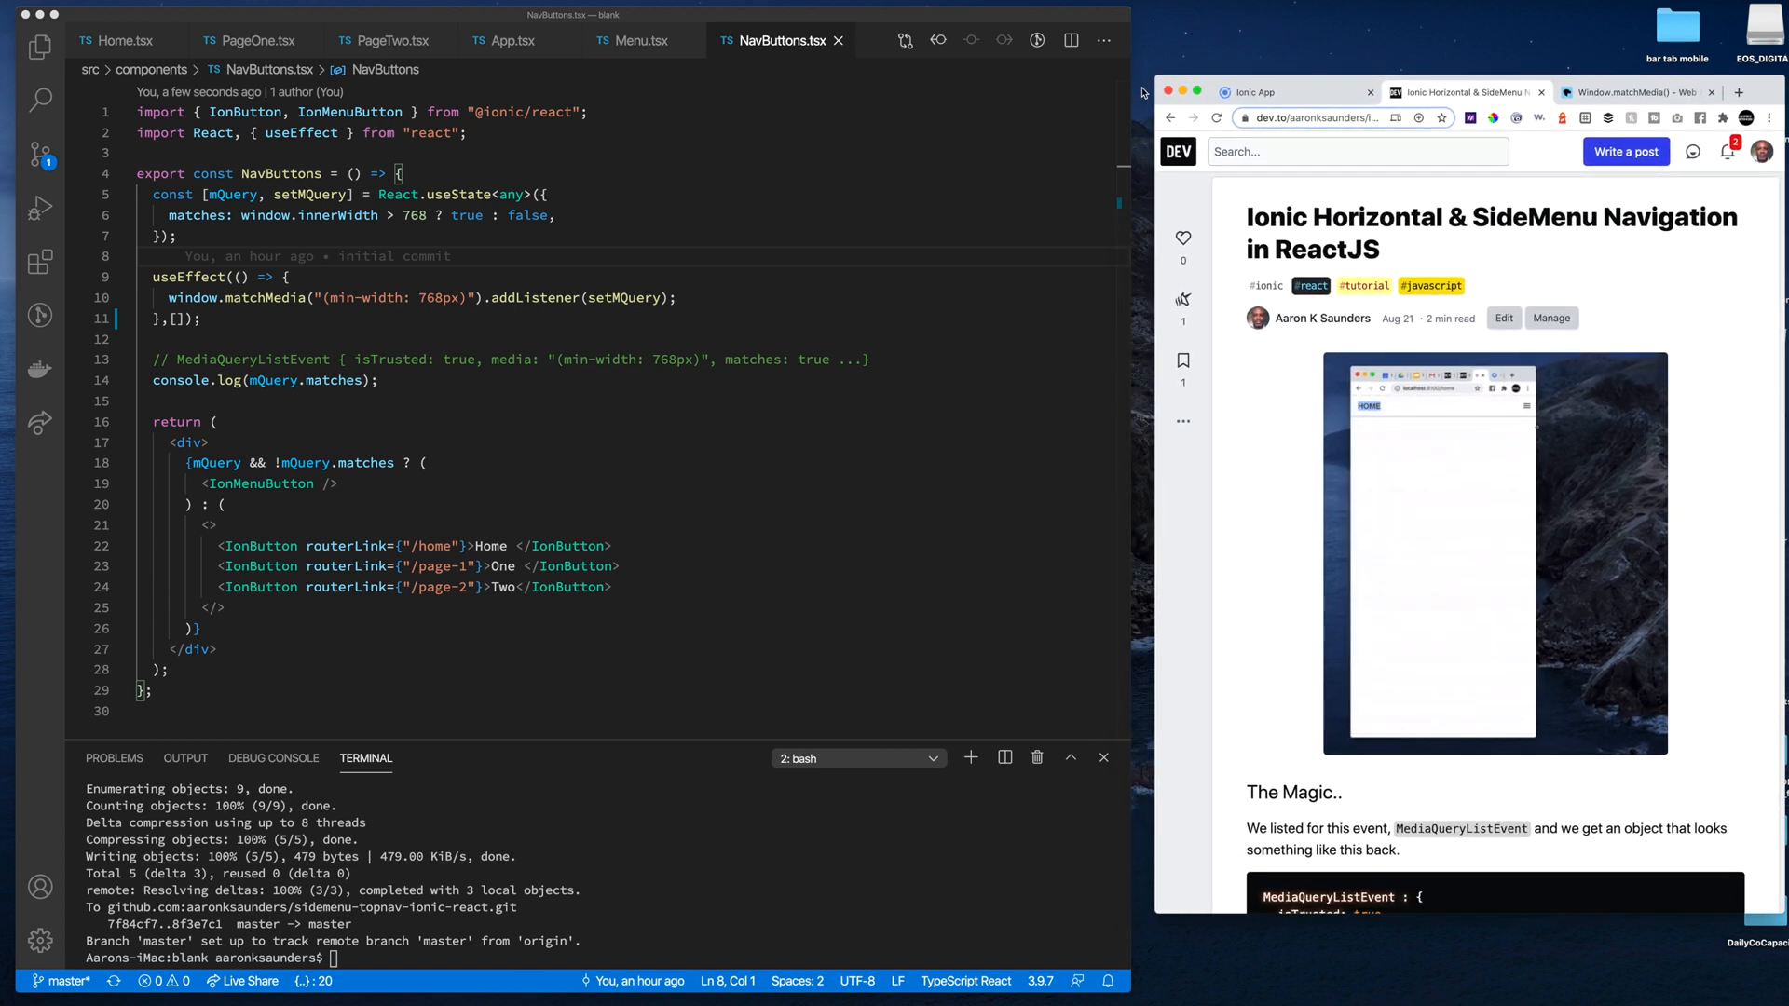
# Return to the Ionic app's Page Two and resize the window to collapse then restore the nav
pyautogui.click(1244, 92)
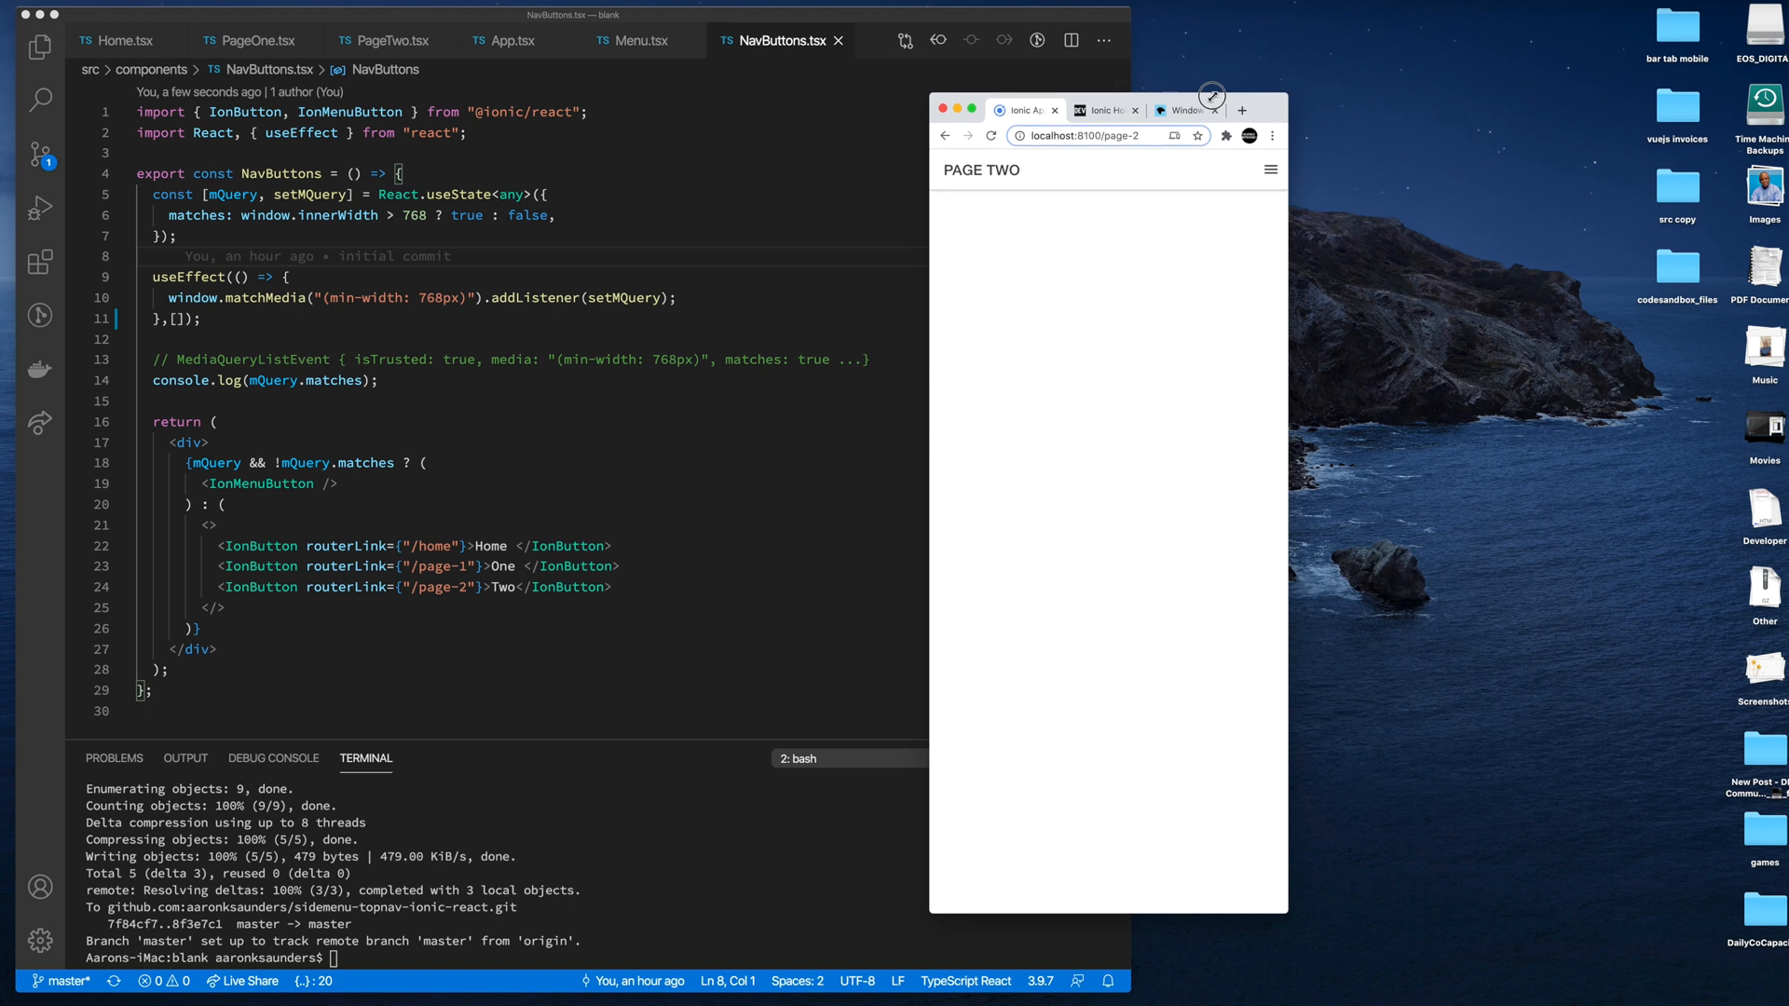
pyautogui.click(1269, 170)
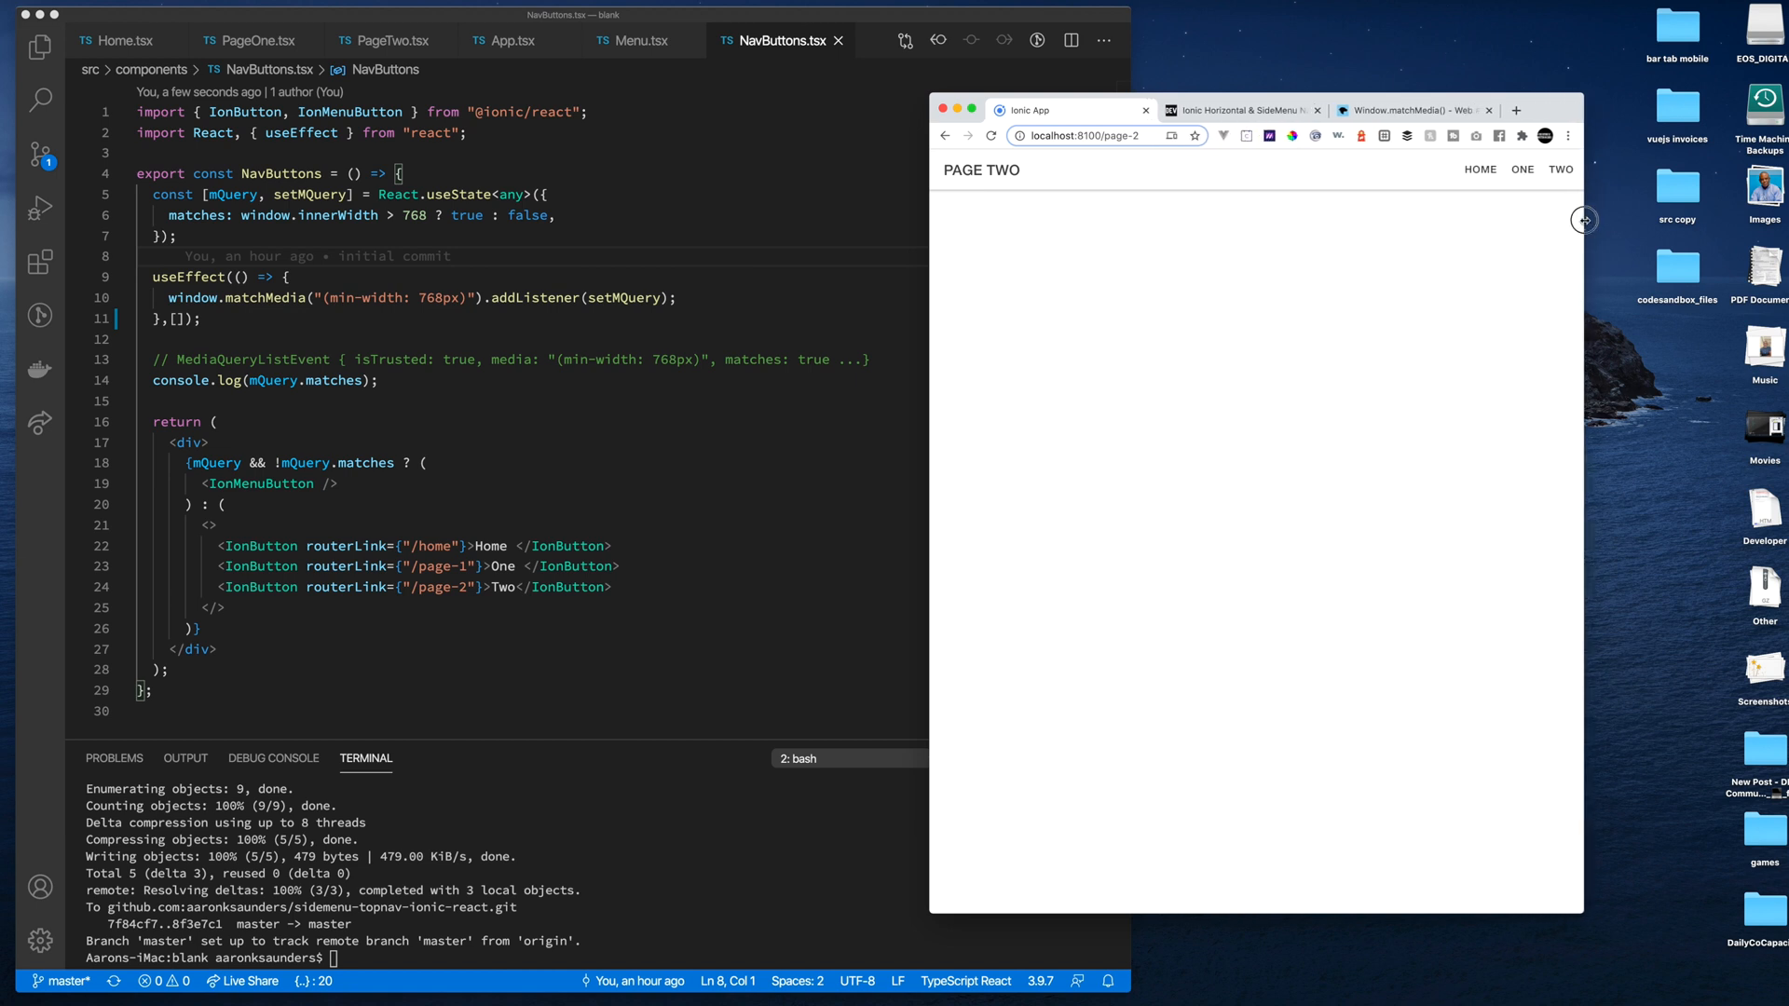
pyautogui.moveTo(1125, 244)
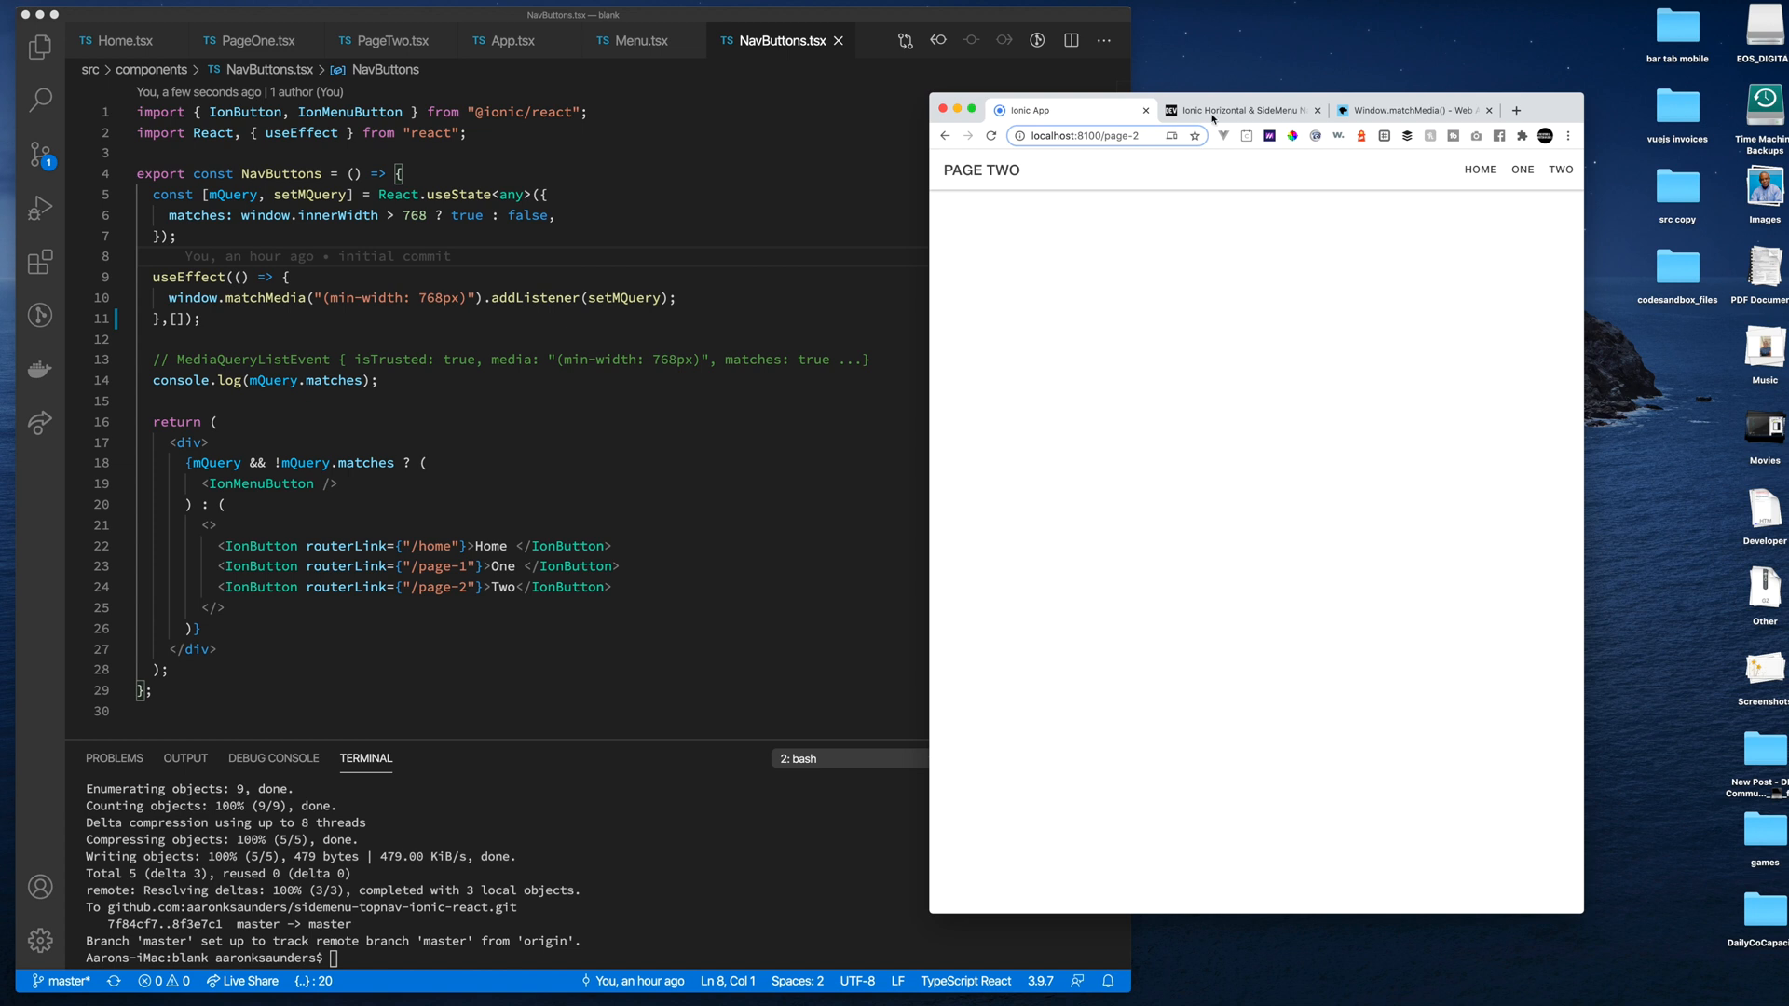
pyautogui.moveTo(1244, 110)
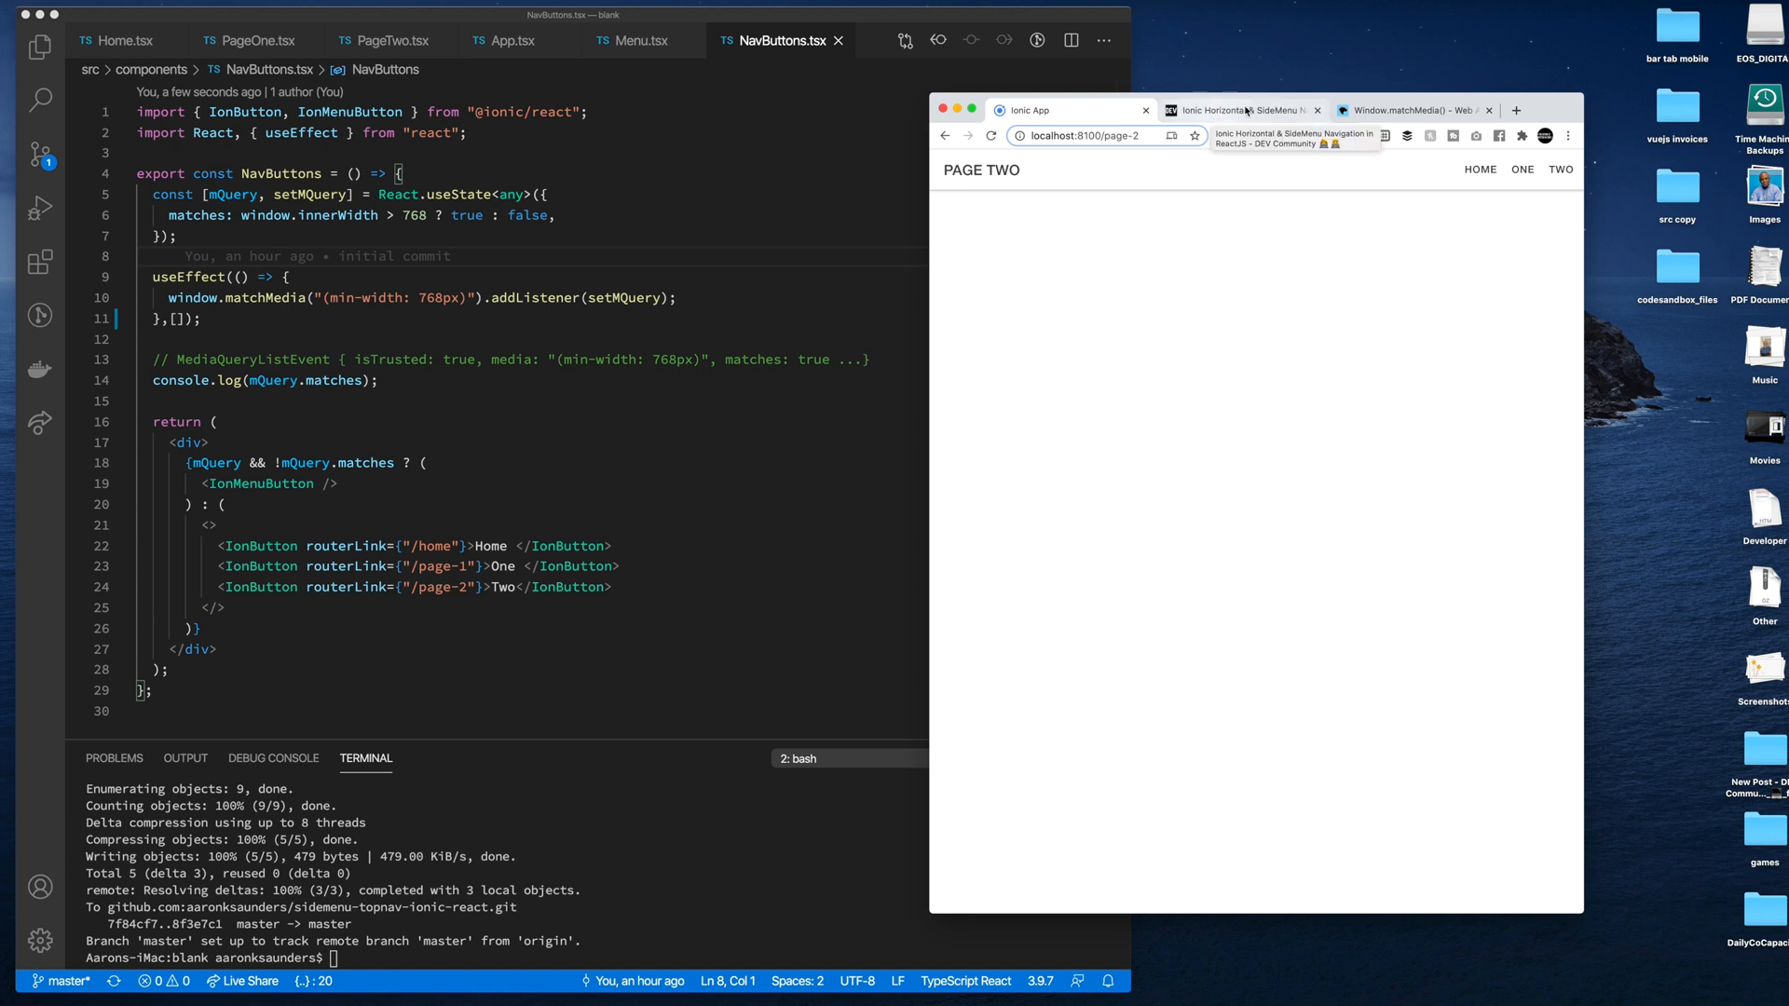